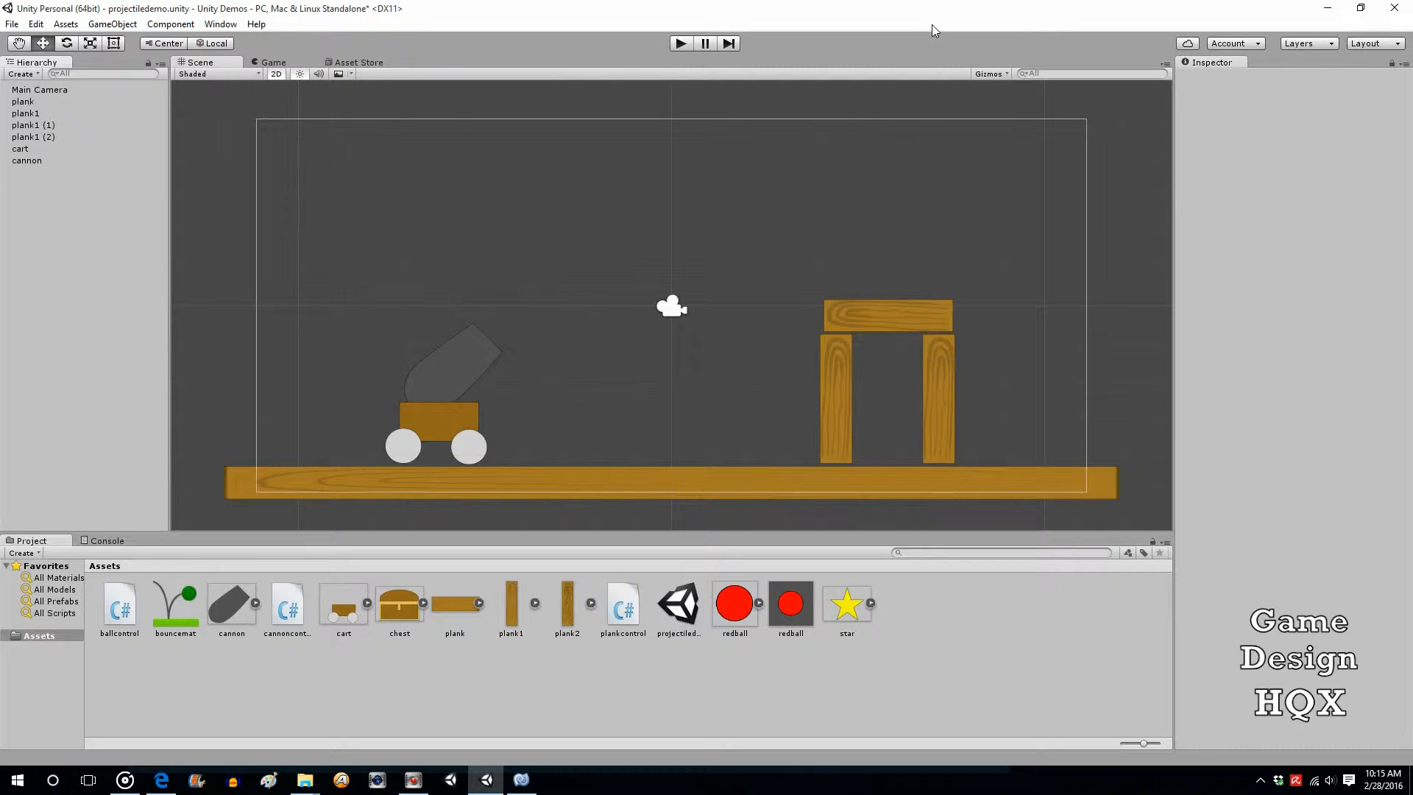
mouse_move(568, 399)
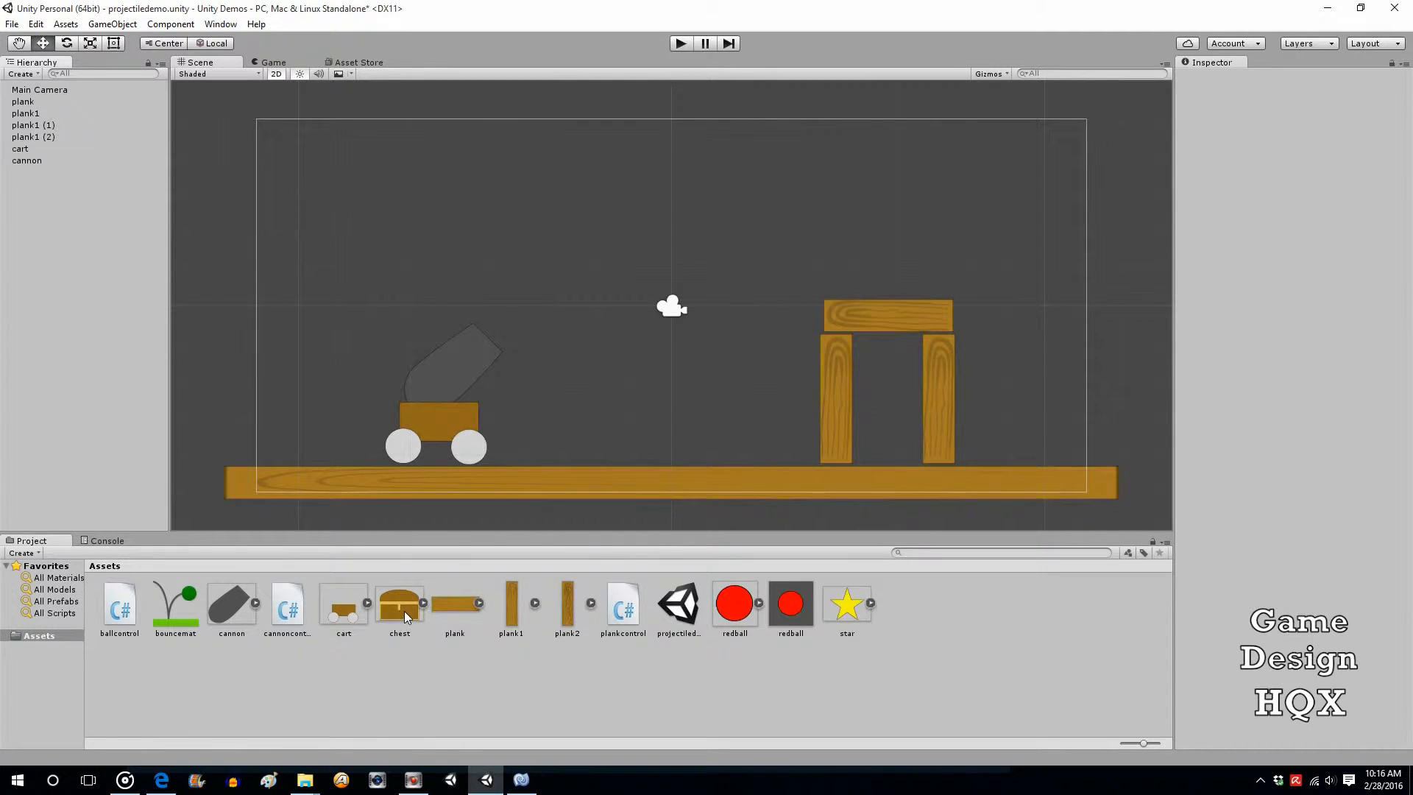
Review the chest and star import settings, then select the arch's top plank.
left_click(399, 604)
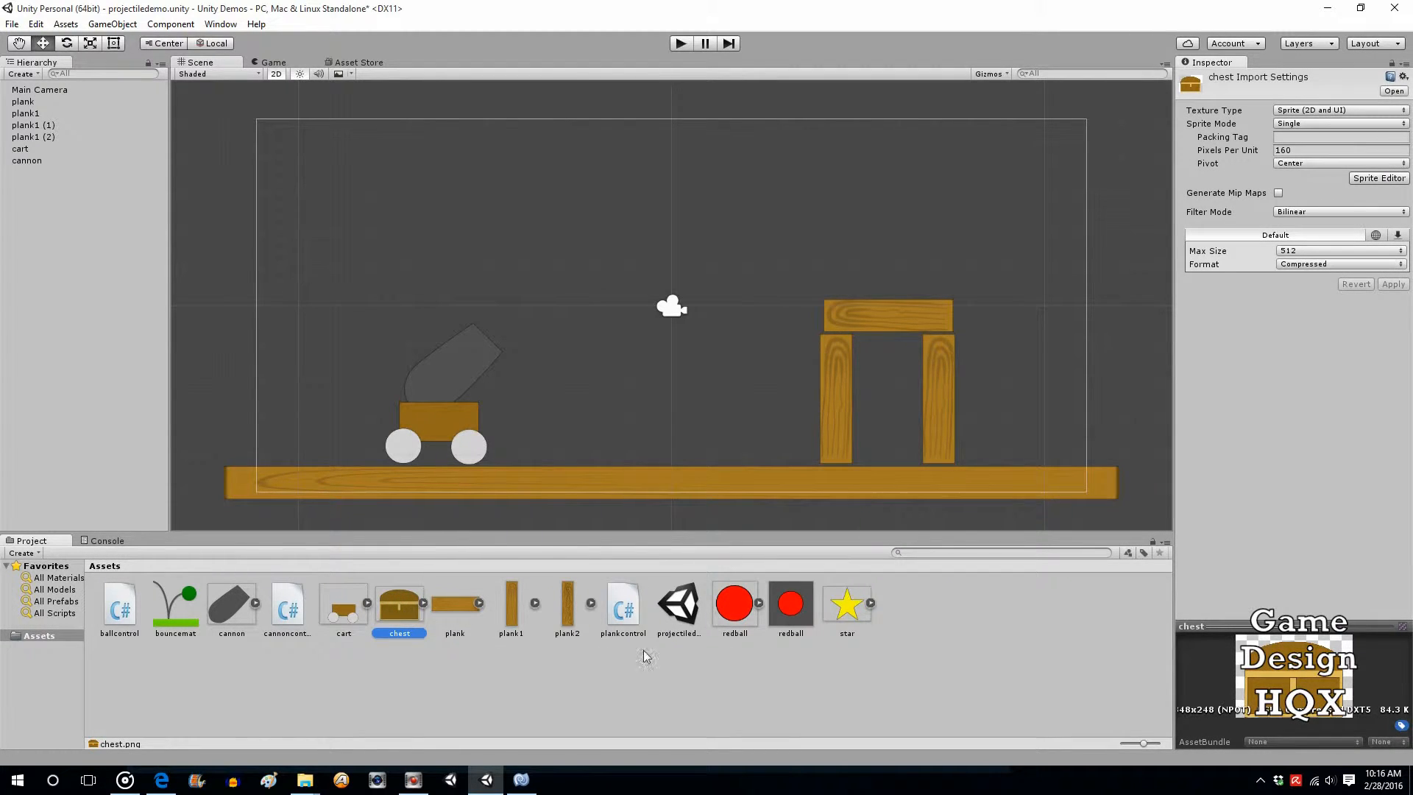
left_click(847, 604)
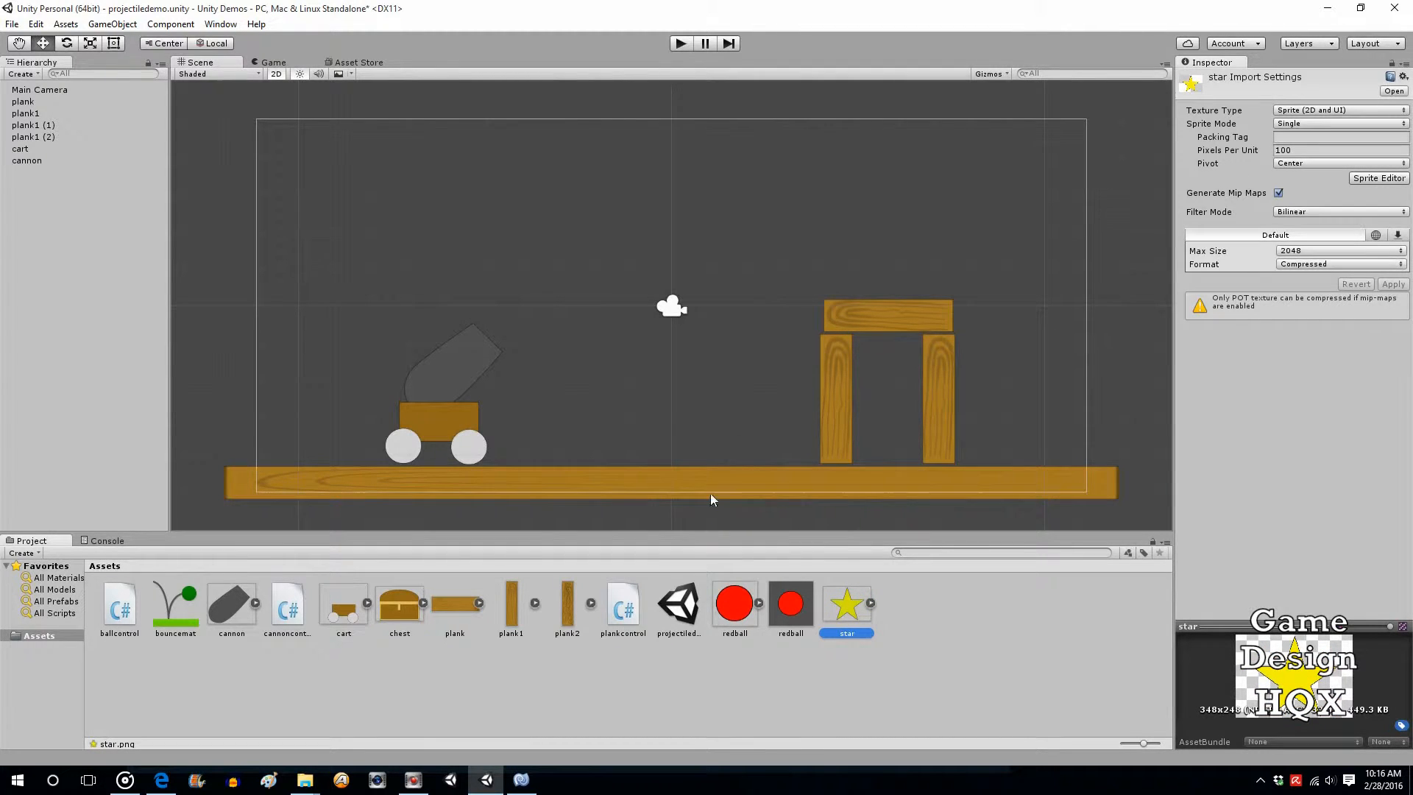
mouse_move(730, 416)
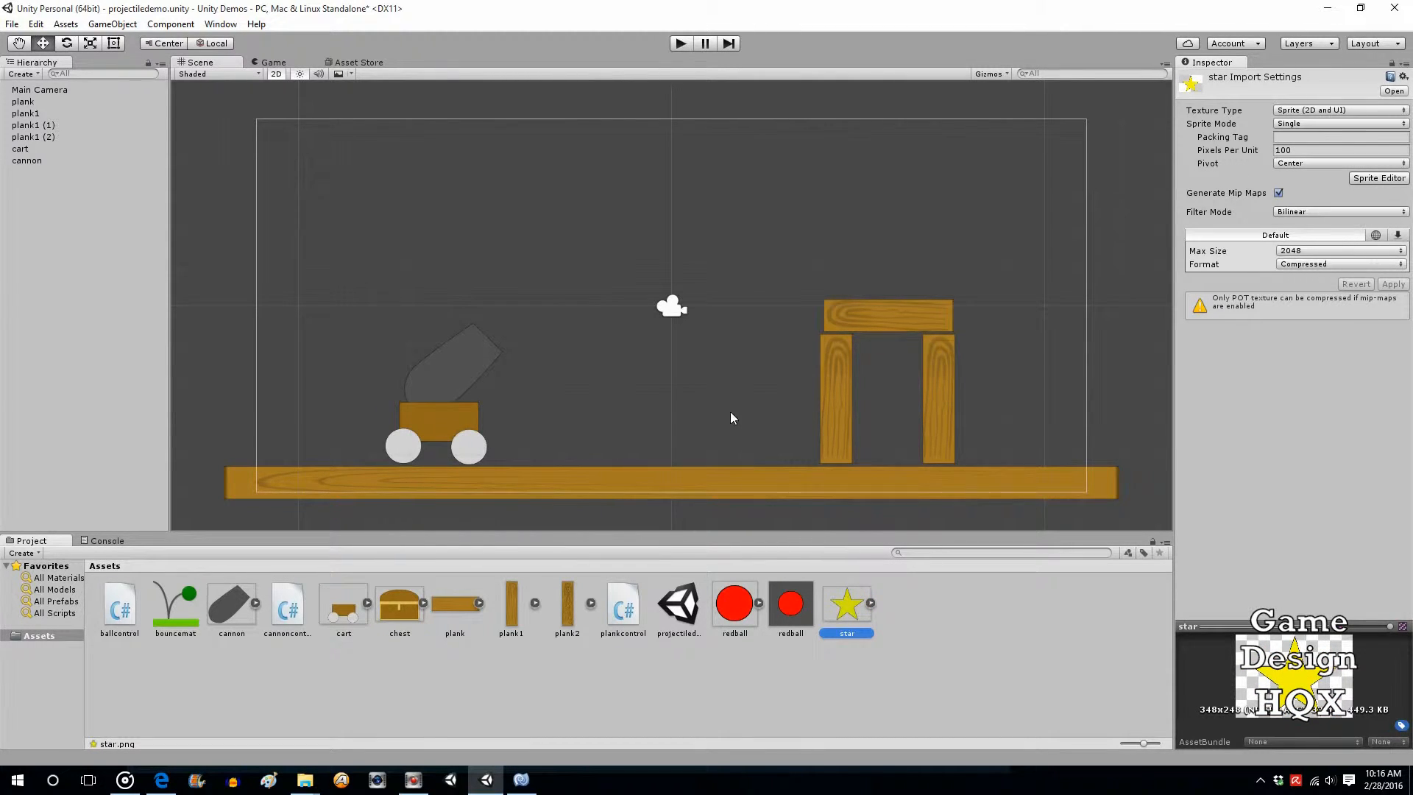
left_click(938, 400)
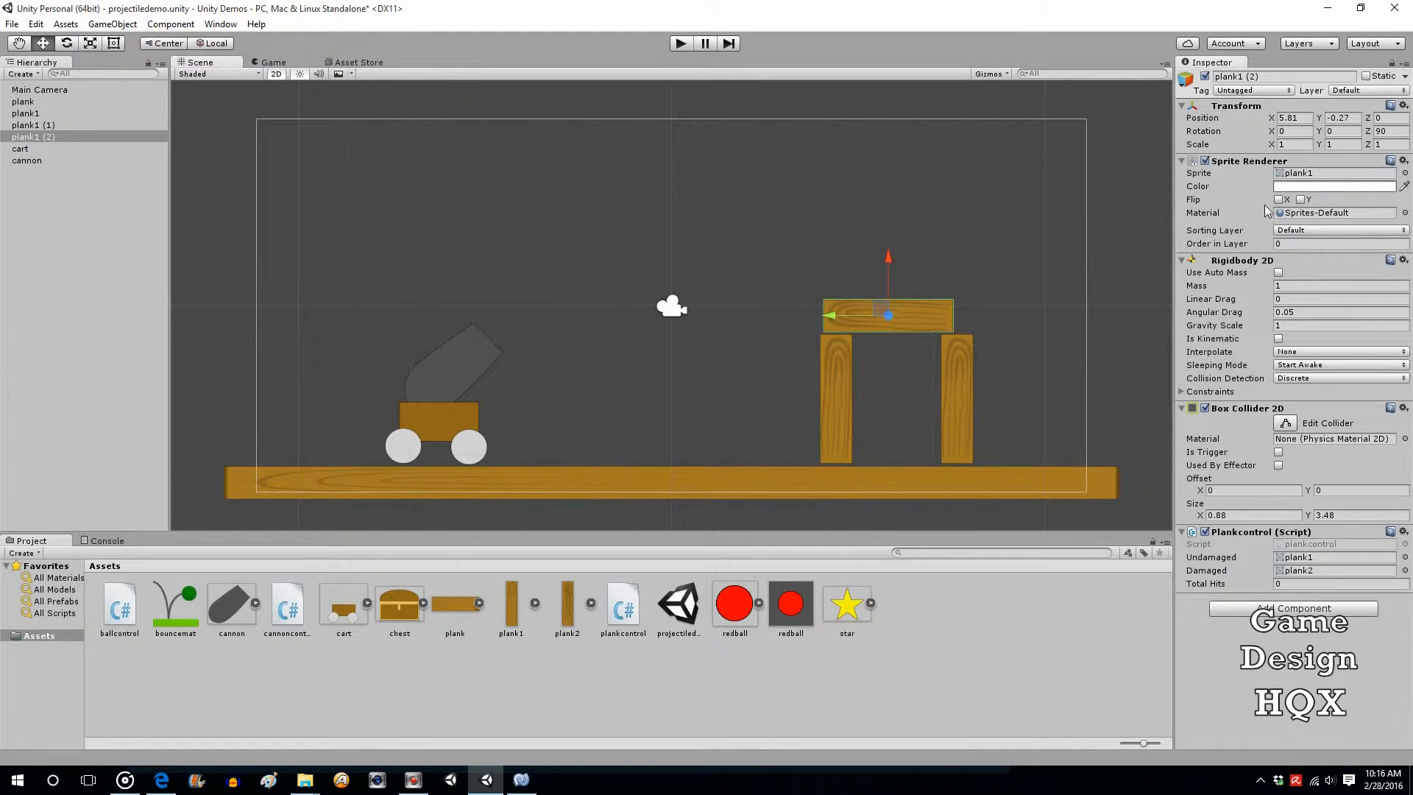
Set the top plank's Transform Scale Y to 1.1 so it spans both uprights.
left_click(1333, 144)
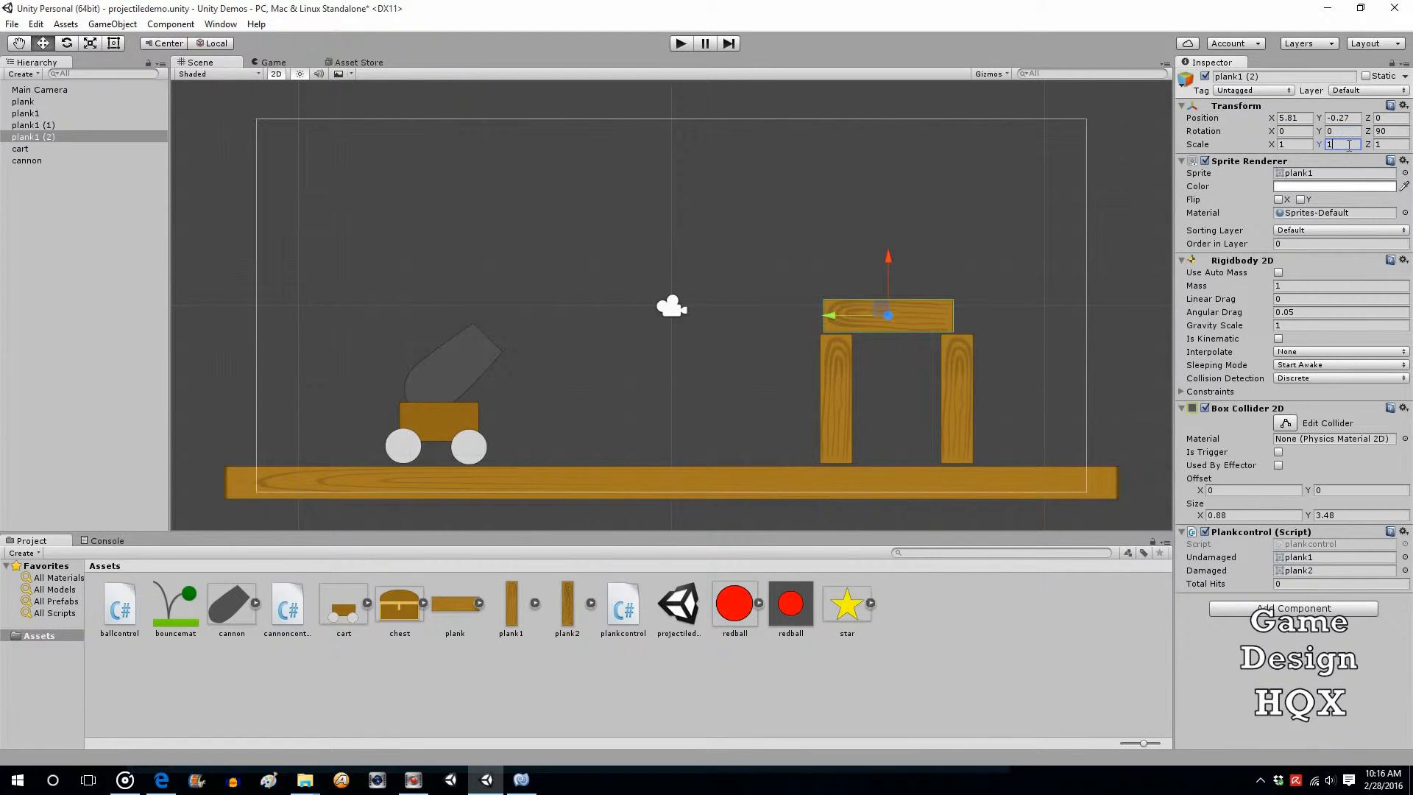
type("1.1")
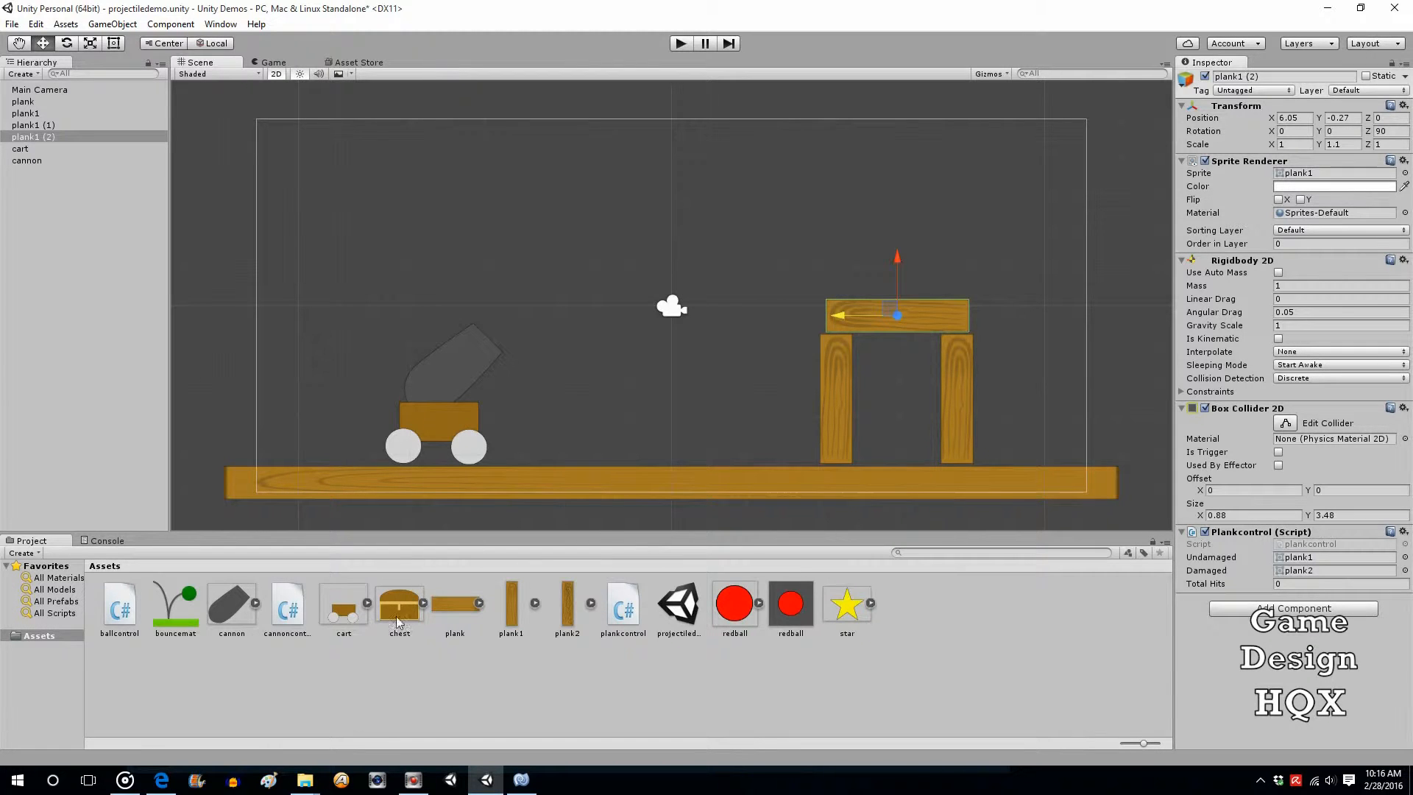
Place the chest sprite on the ground beneath the arch, between the uprights.
left_click(399, 603)
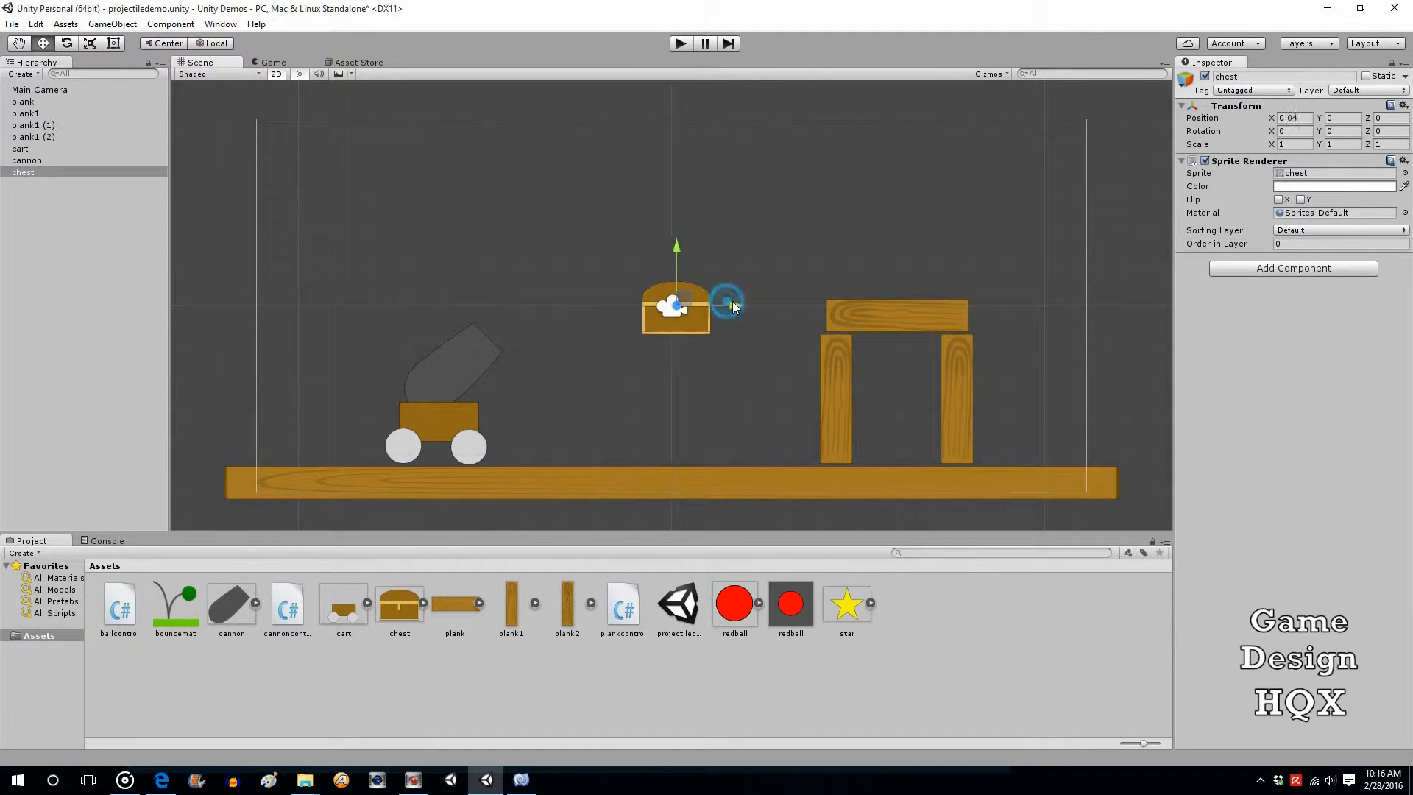
left_click_drag(675, 306, 895, 311)
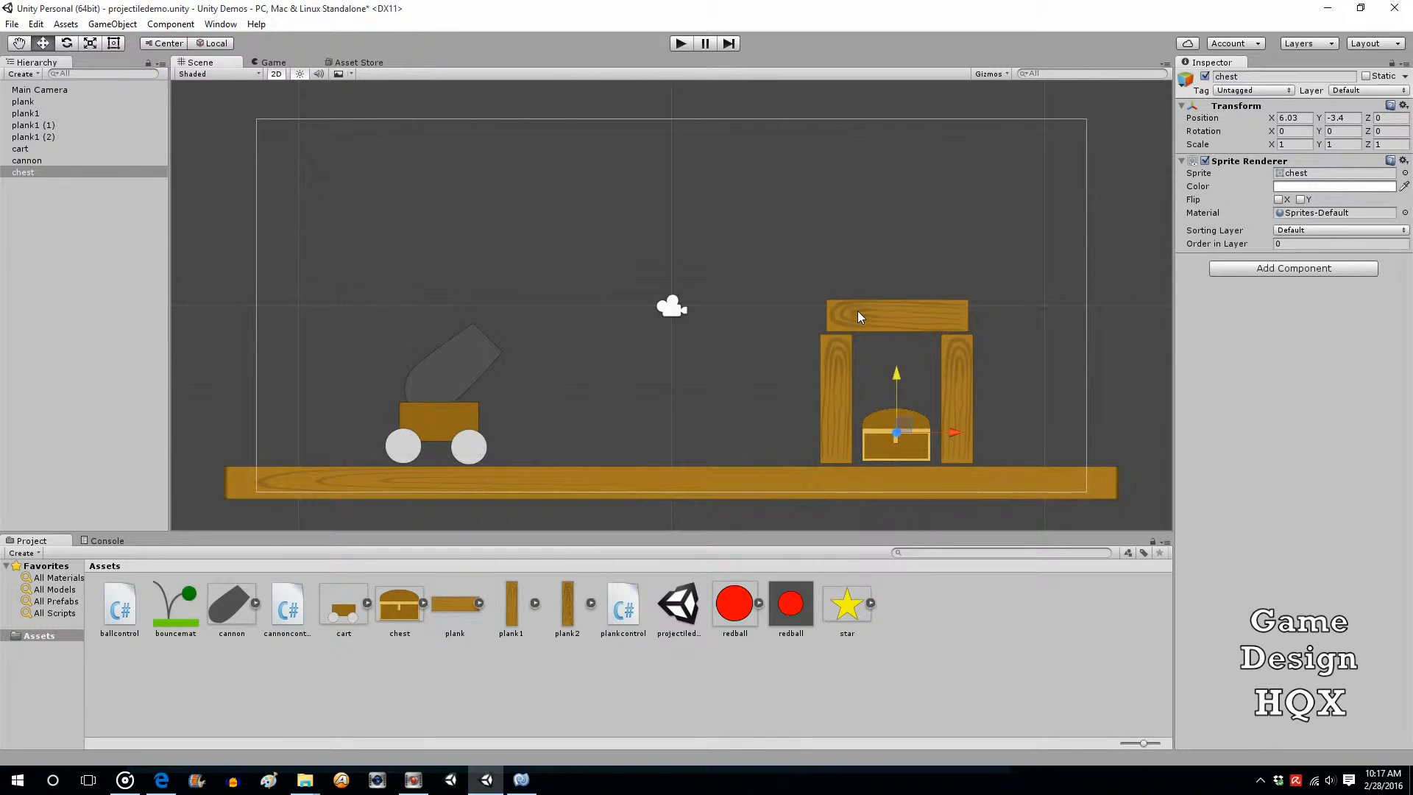
mouse_move(675, 380)
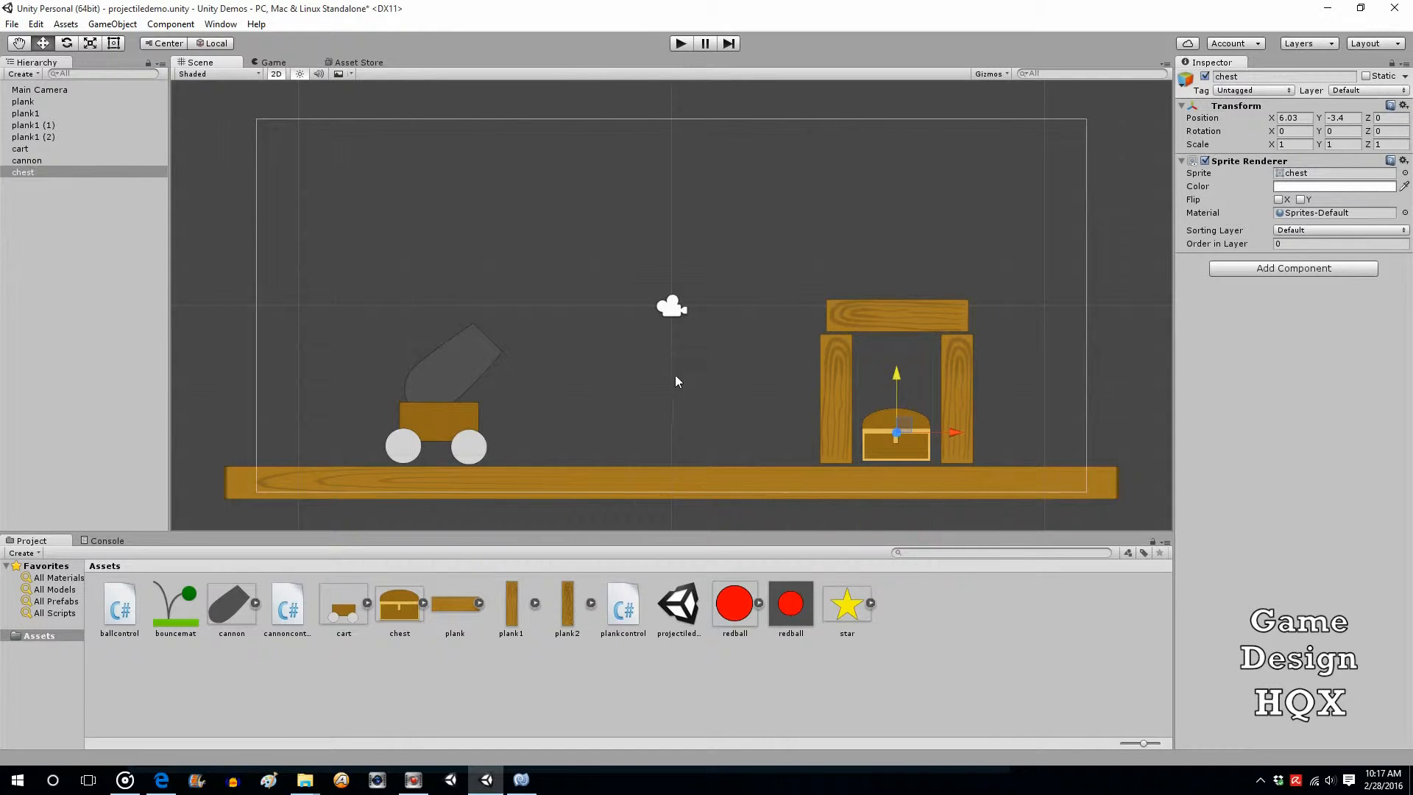
mouse_move(476, 354)
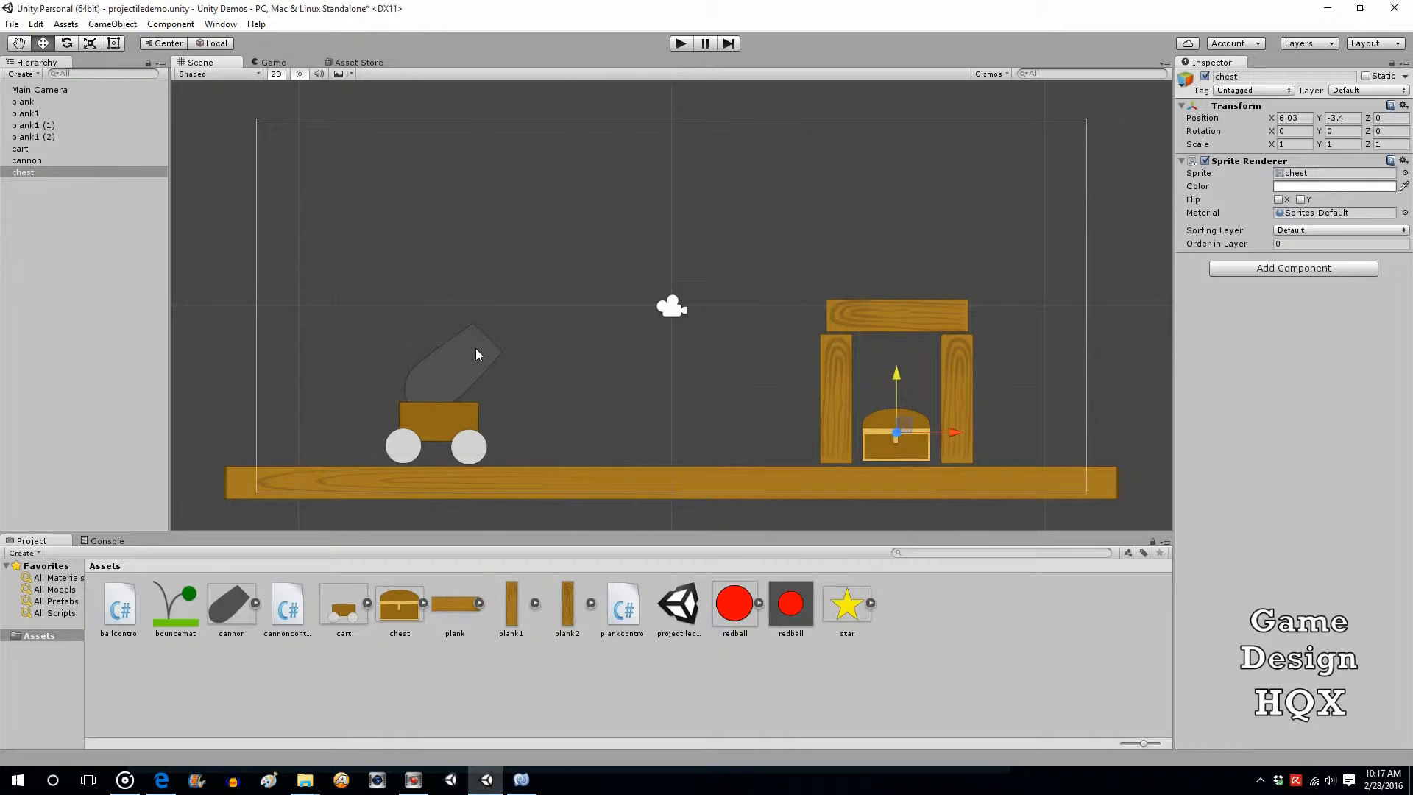
mouse_move(454, 362)
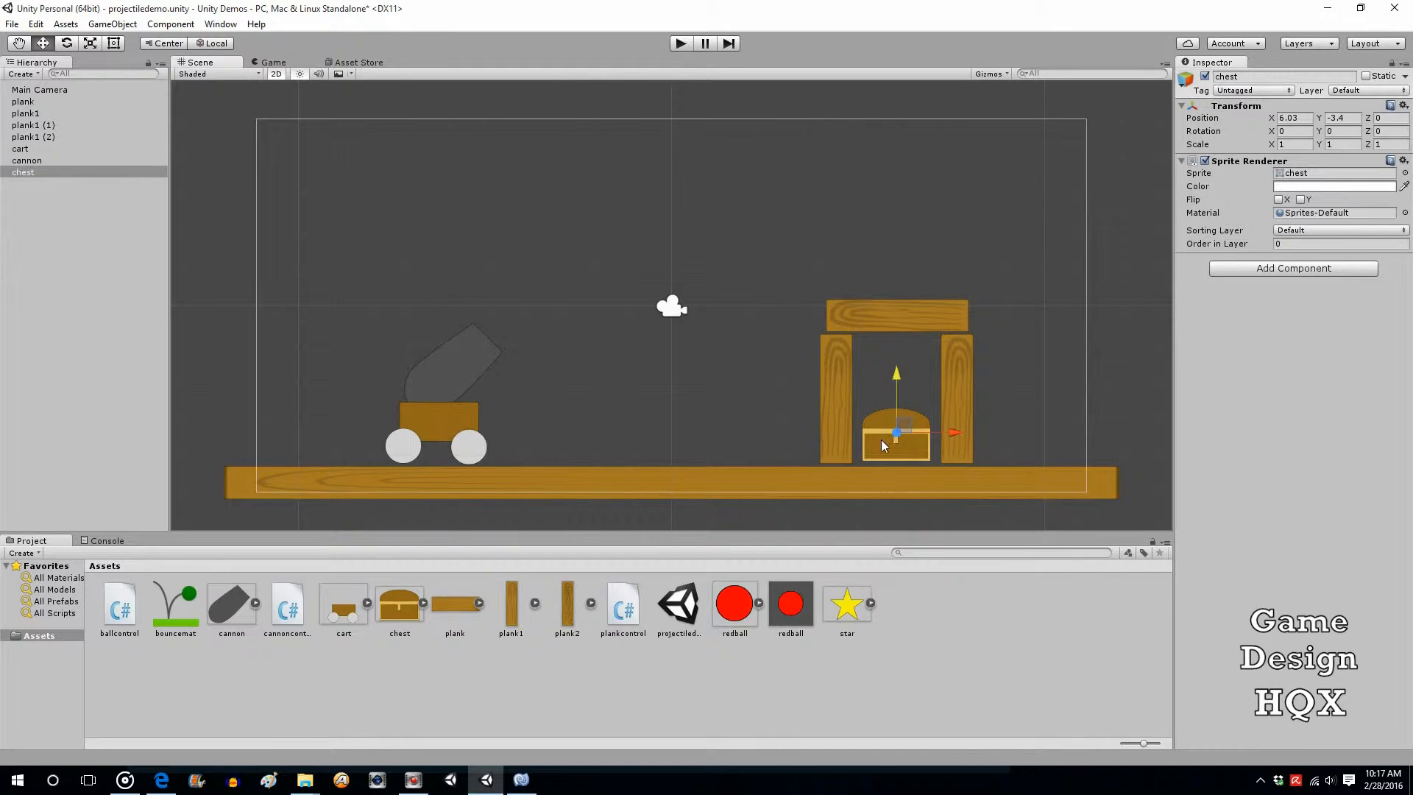
mouse_move(1281, 424)
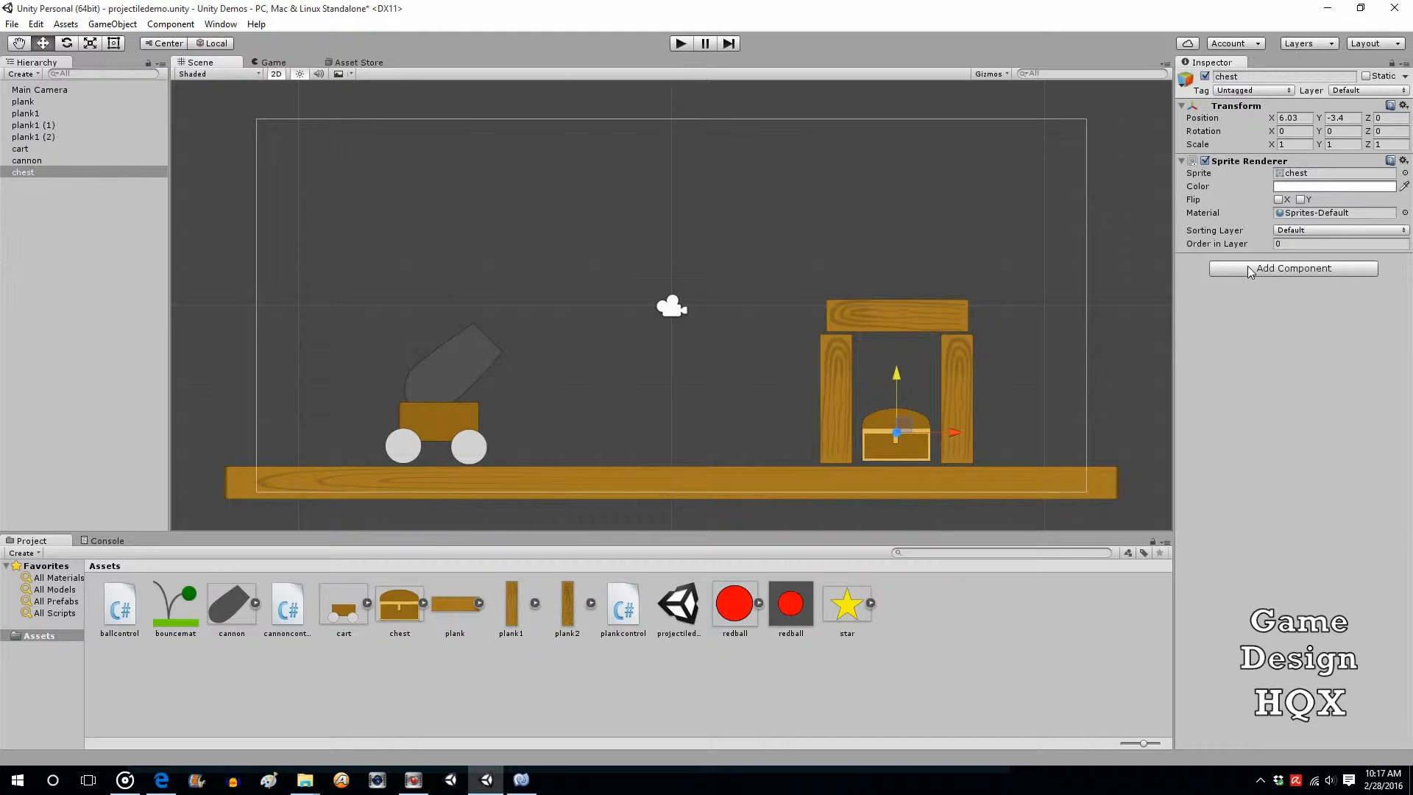
Add a Box Collider 2D from the Physics 2D components to the chest.
left_click(1292, 268)
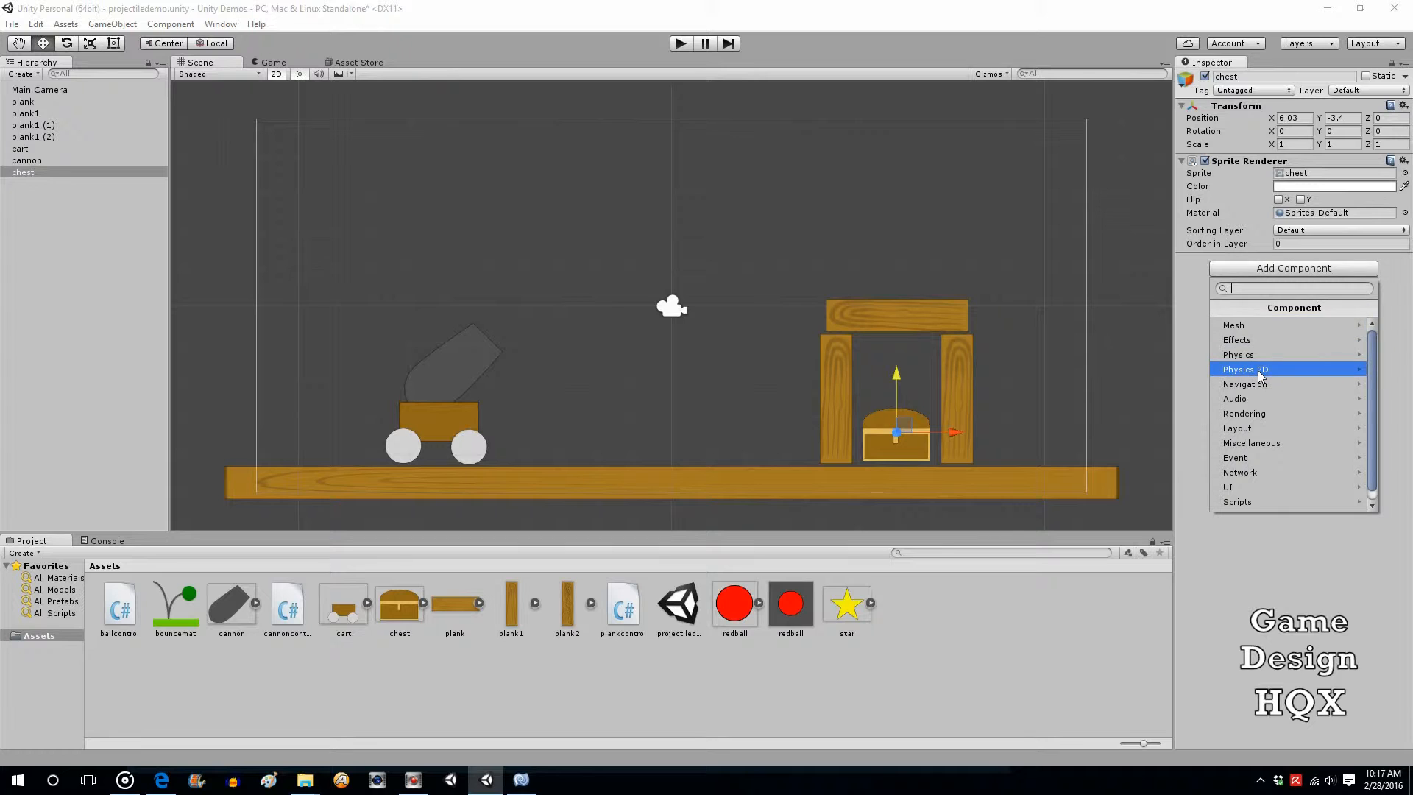
left_click(1245, 368)
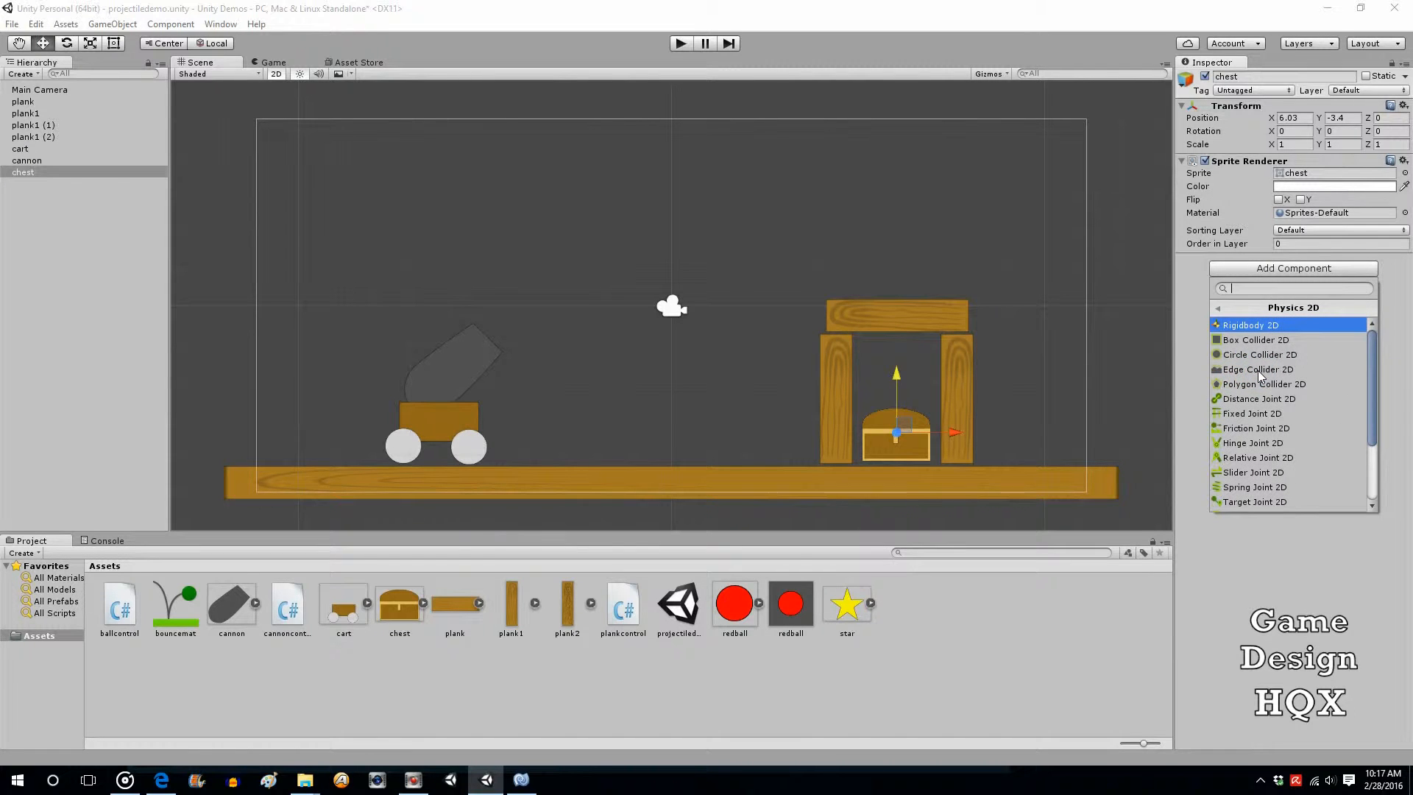
left_click(1254, 340)
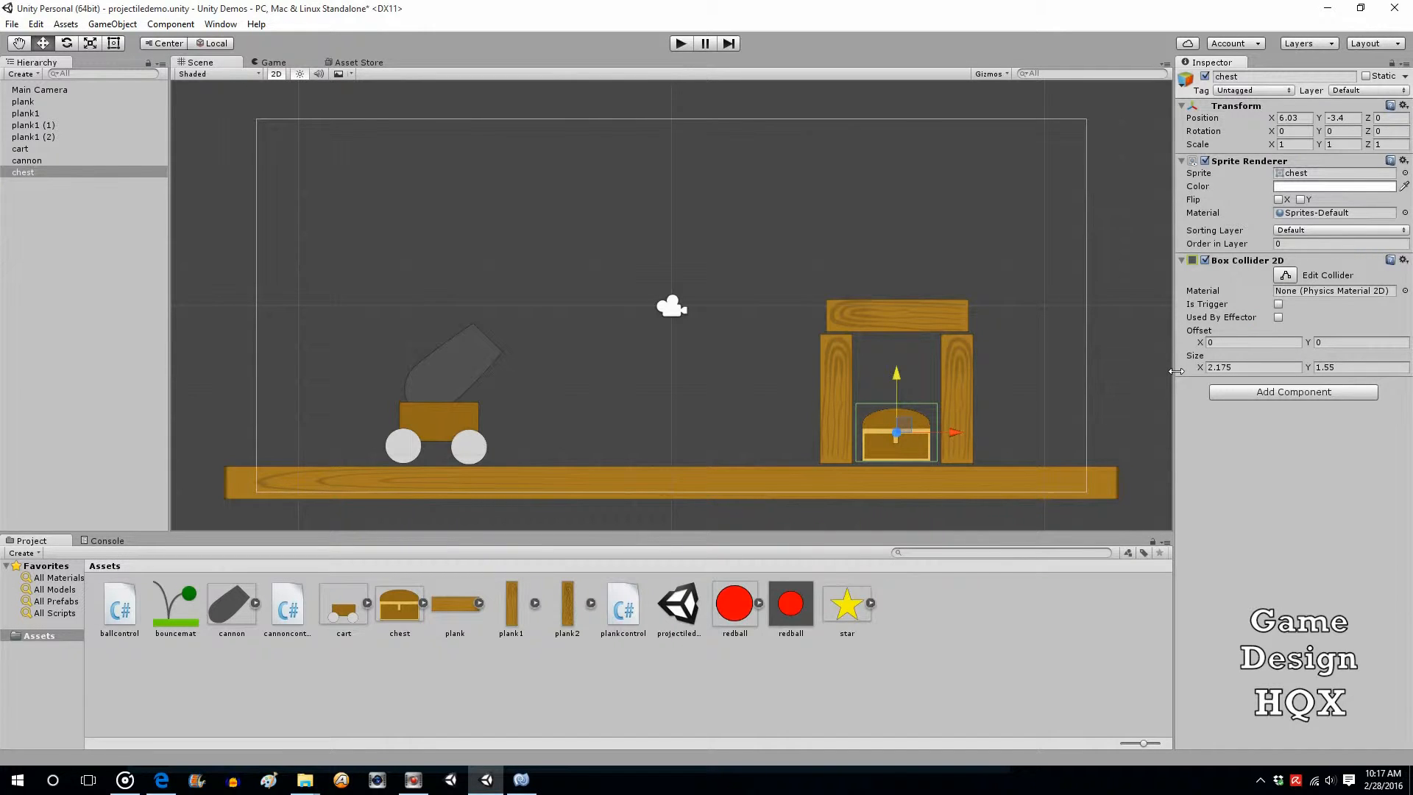
mouse_move(949, 375)
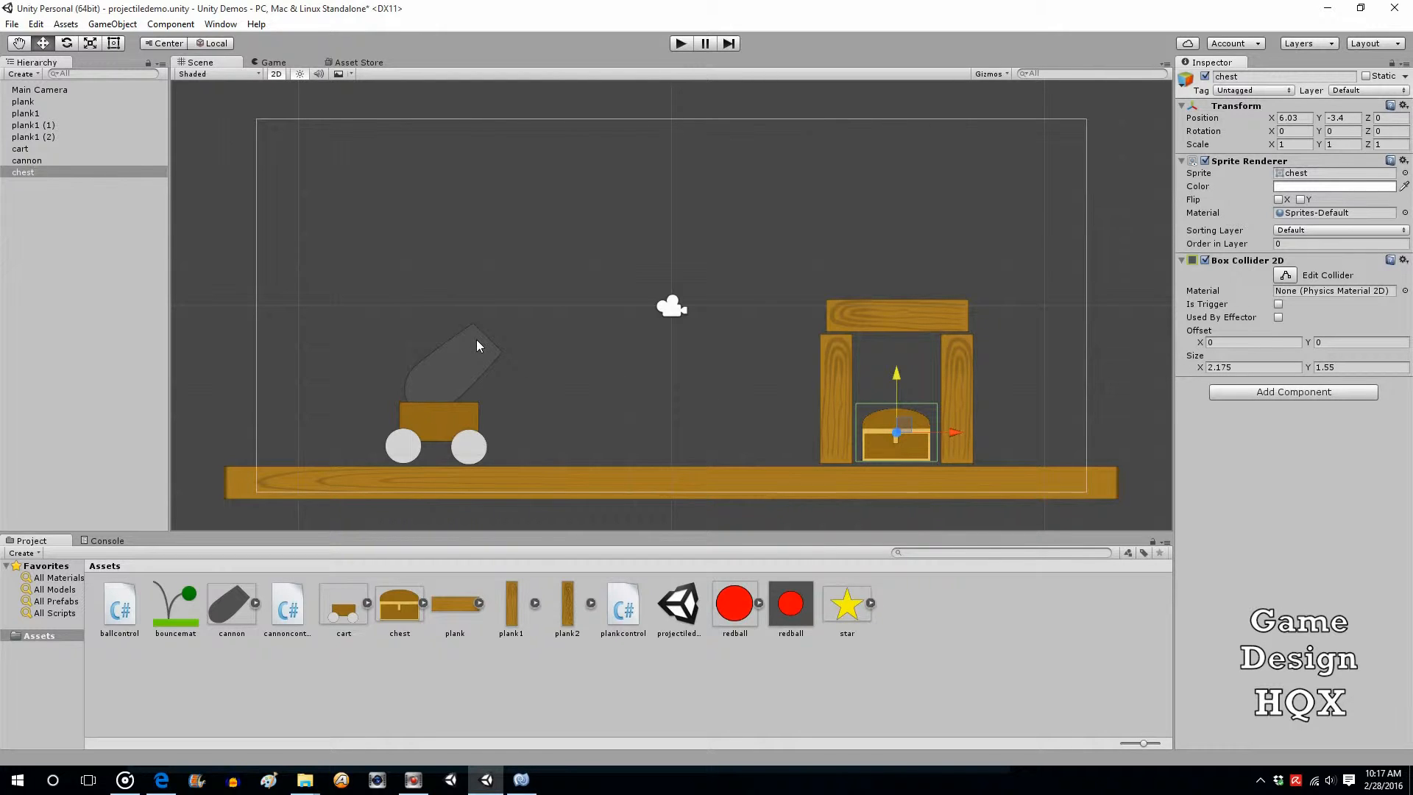
mouse_move(972, 392)
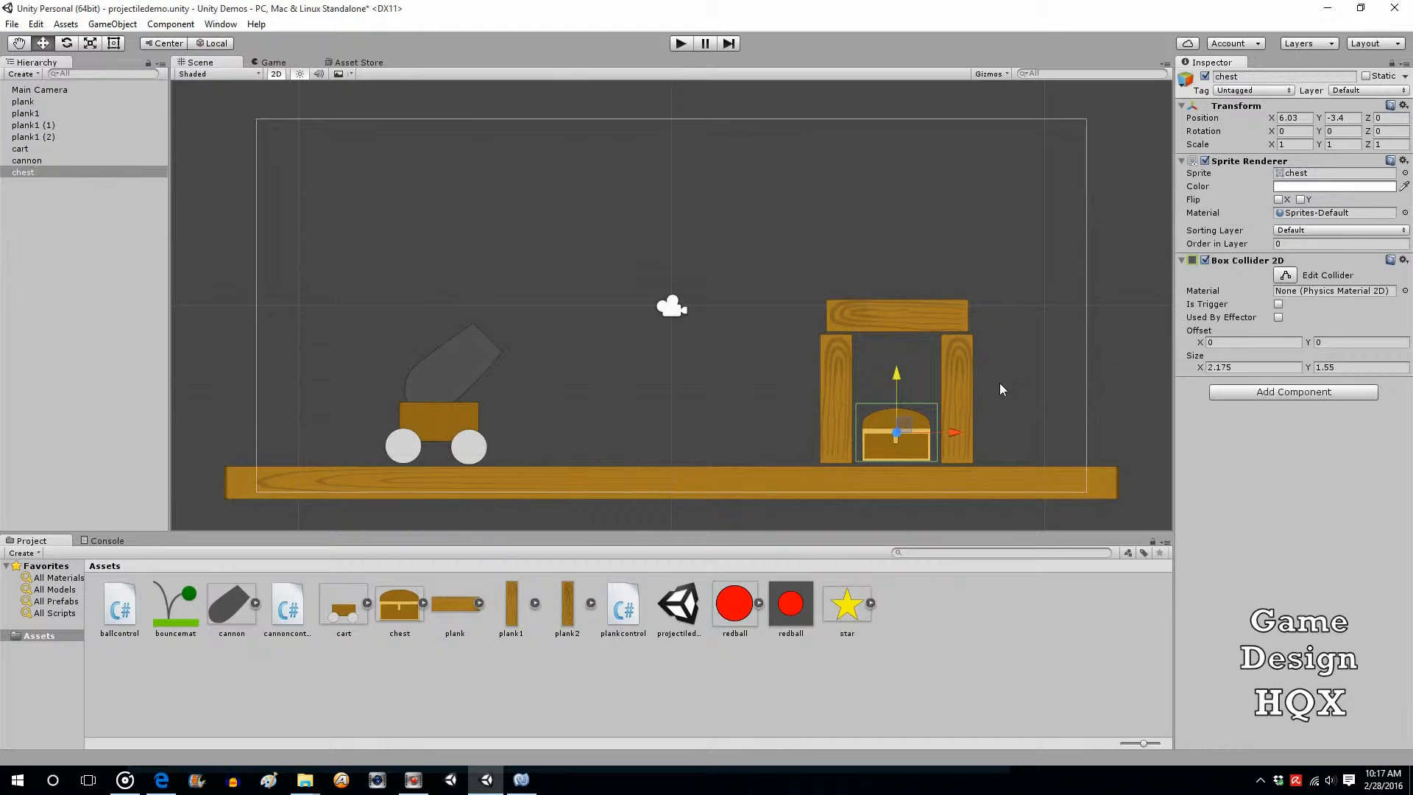
mouse_move(912, 438)
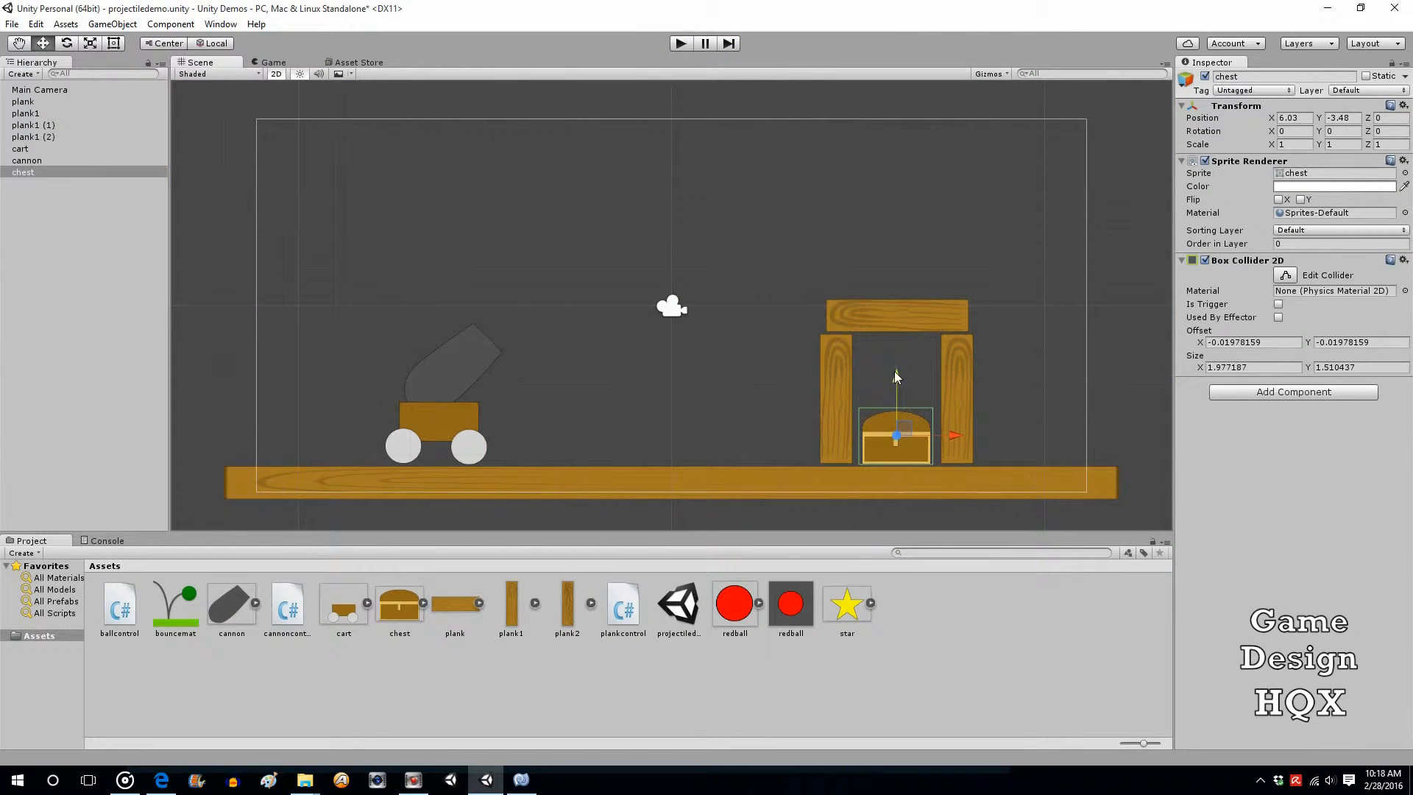
mouse_move(721, 395)
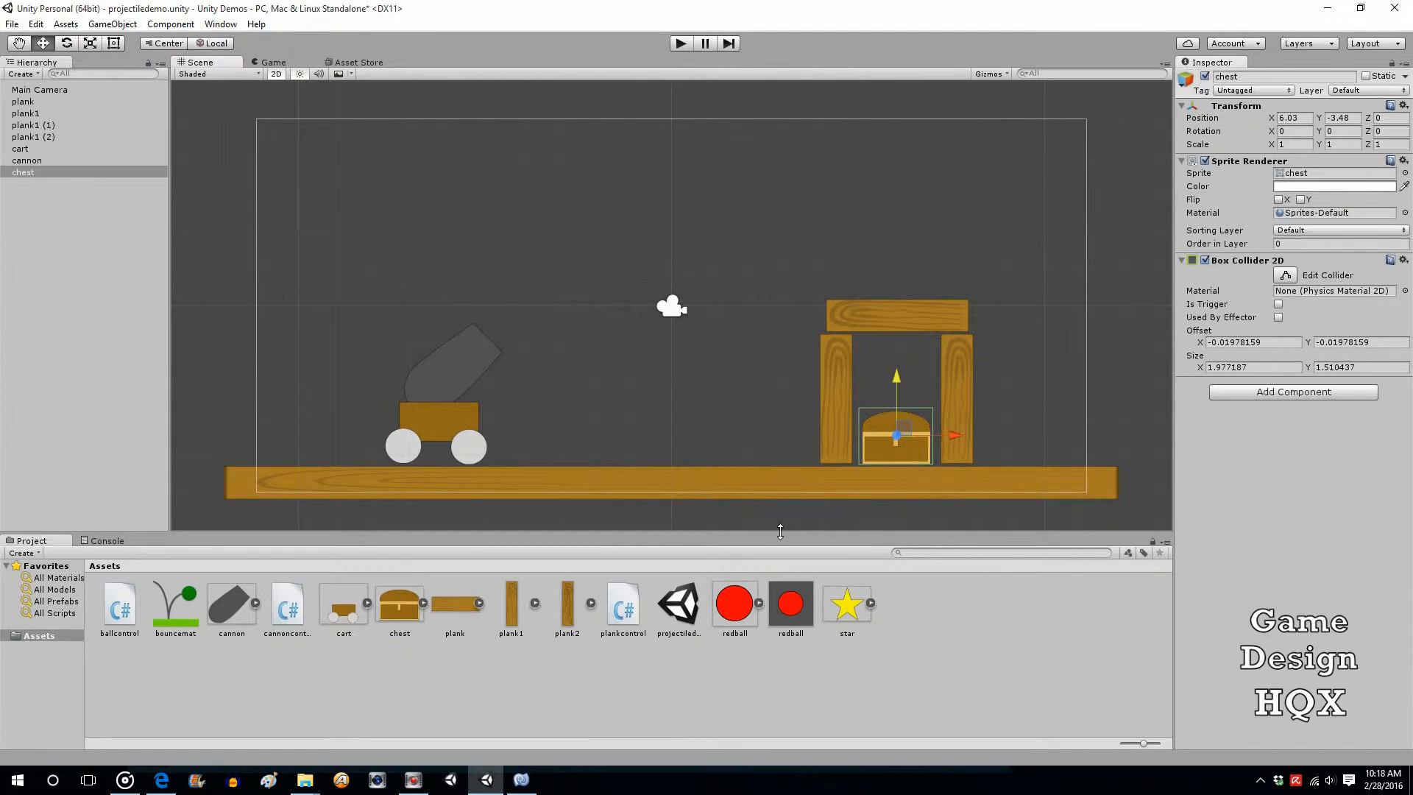
mouse_move(730, 578)
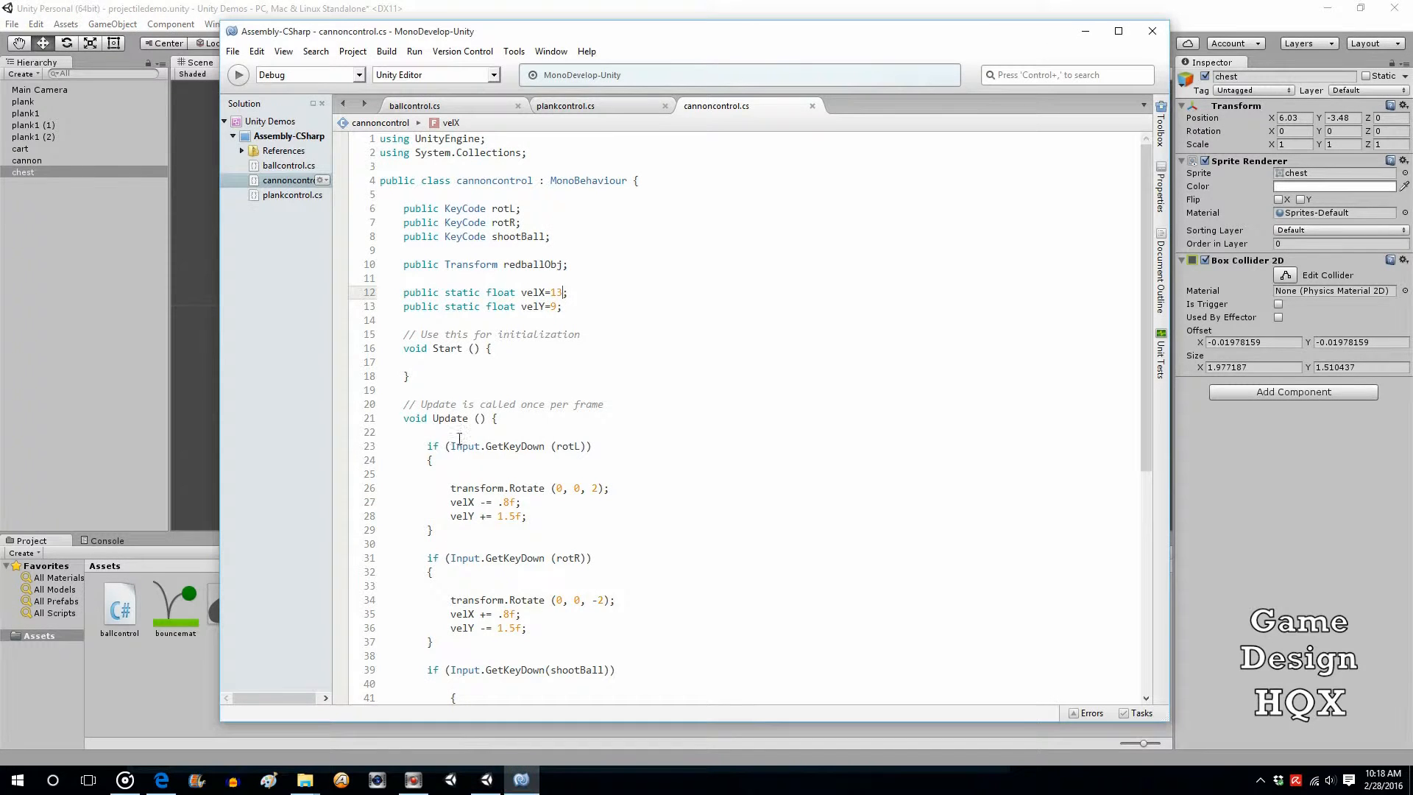
In ballcontrol Update, begin an if testing GetComponent<Rigidbody2D>().velocity.x < .2.
left_click(414, 106)
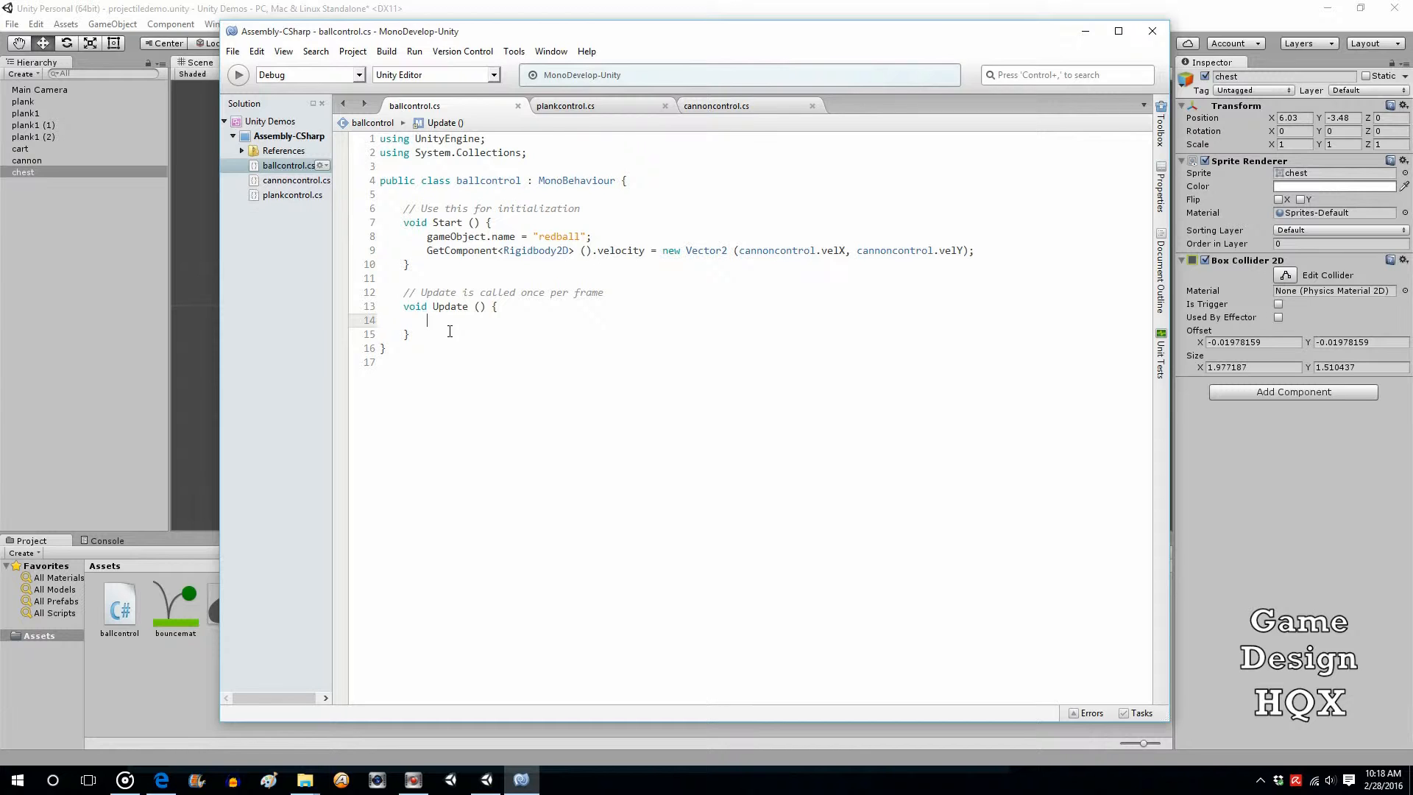
type("if")
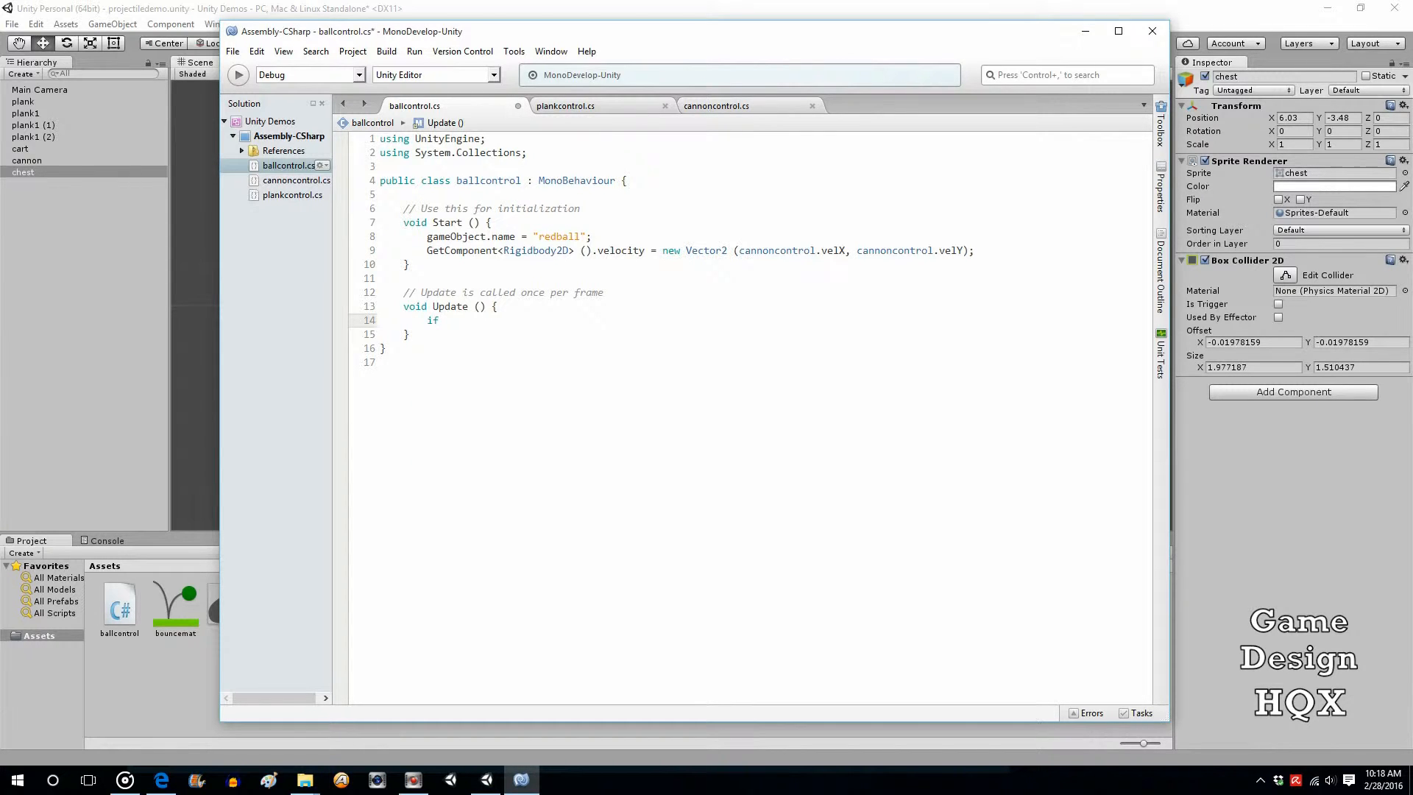
type("(get")
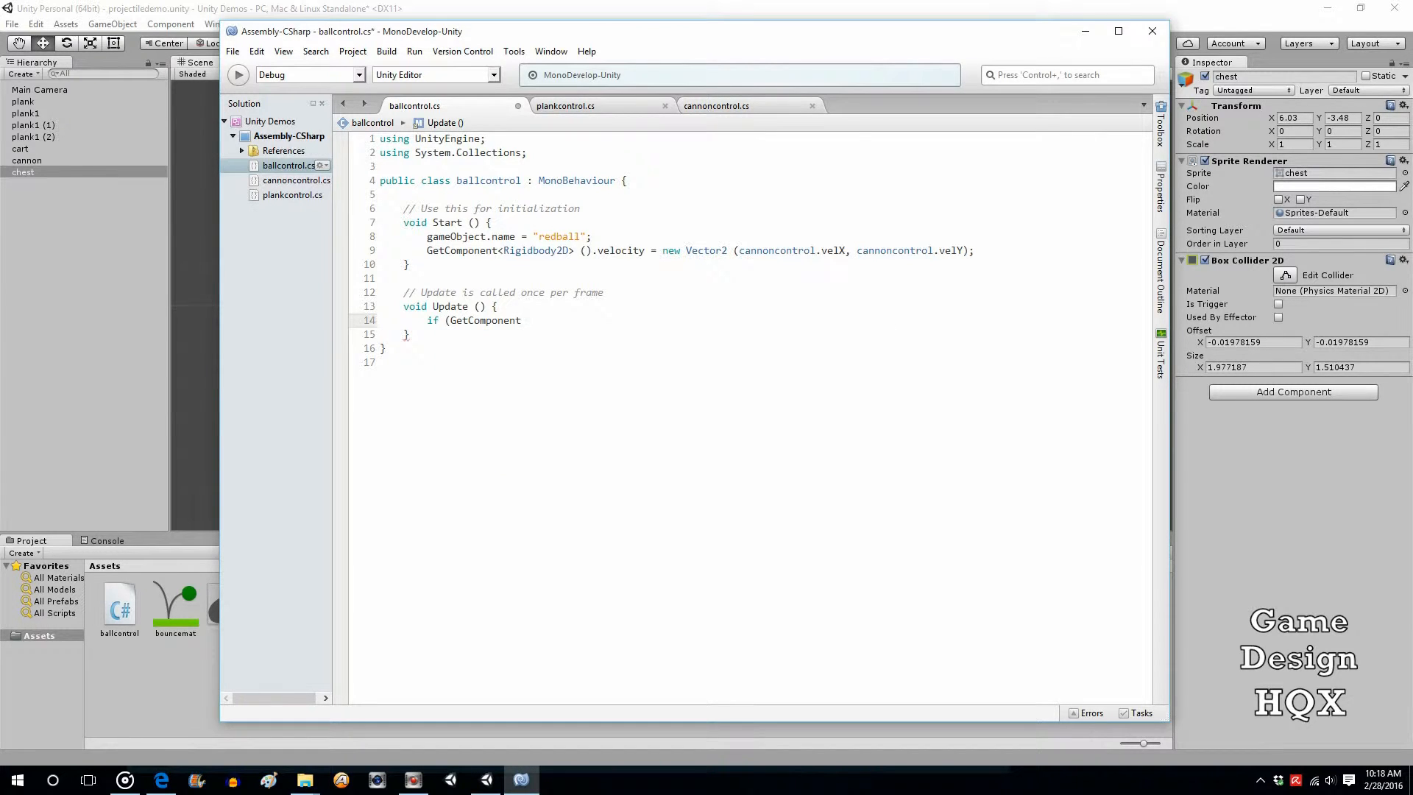
type("<")
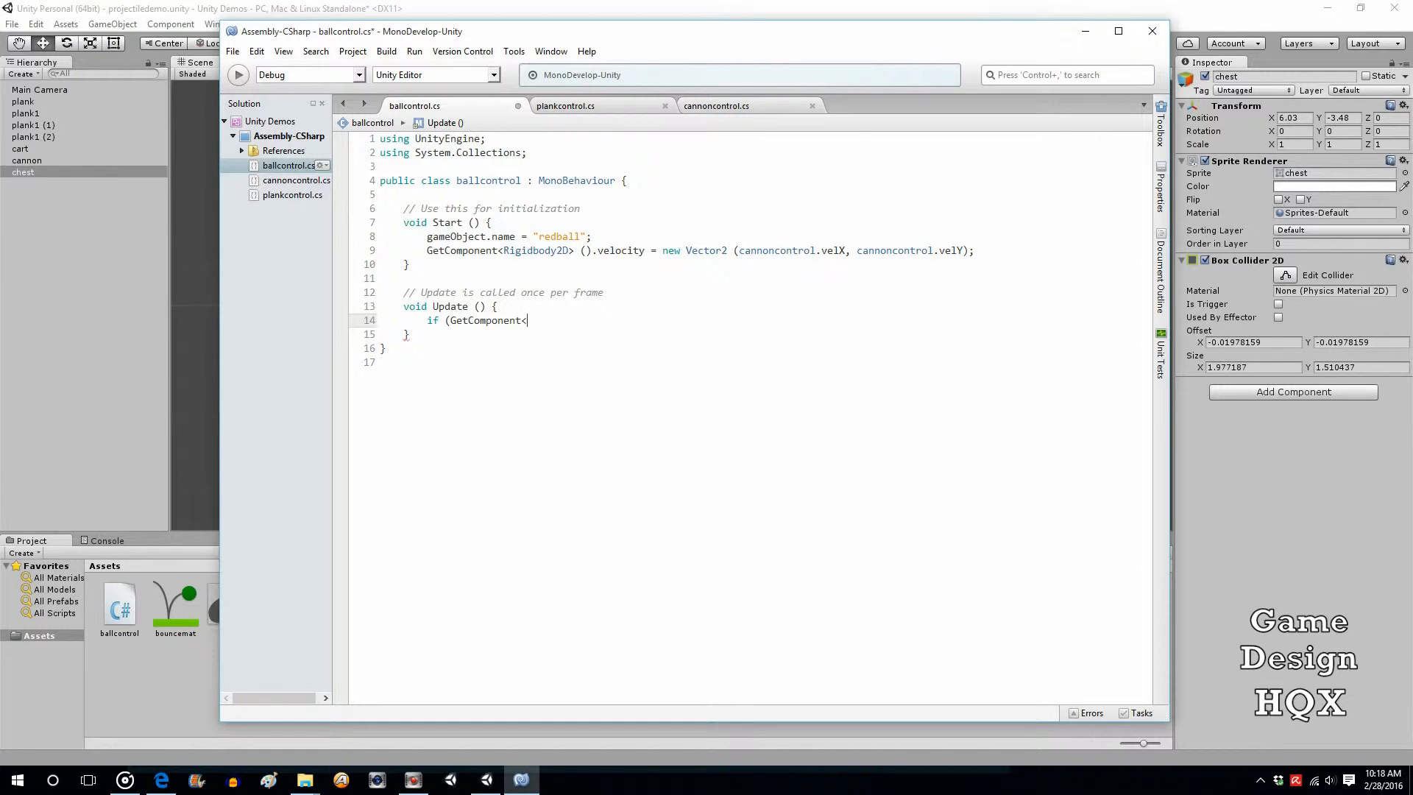
type("rigi")
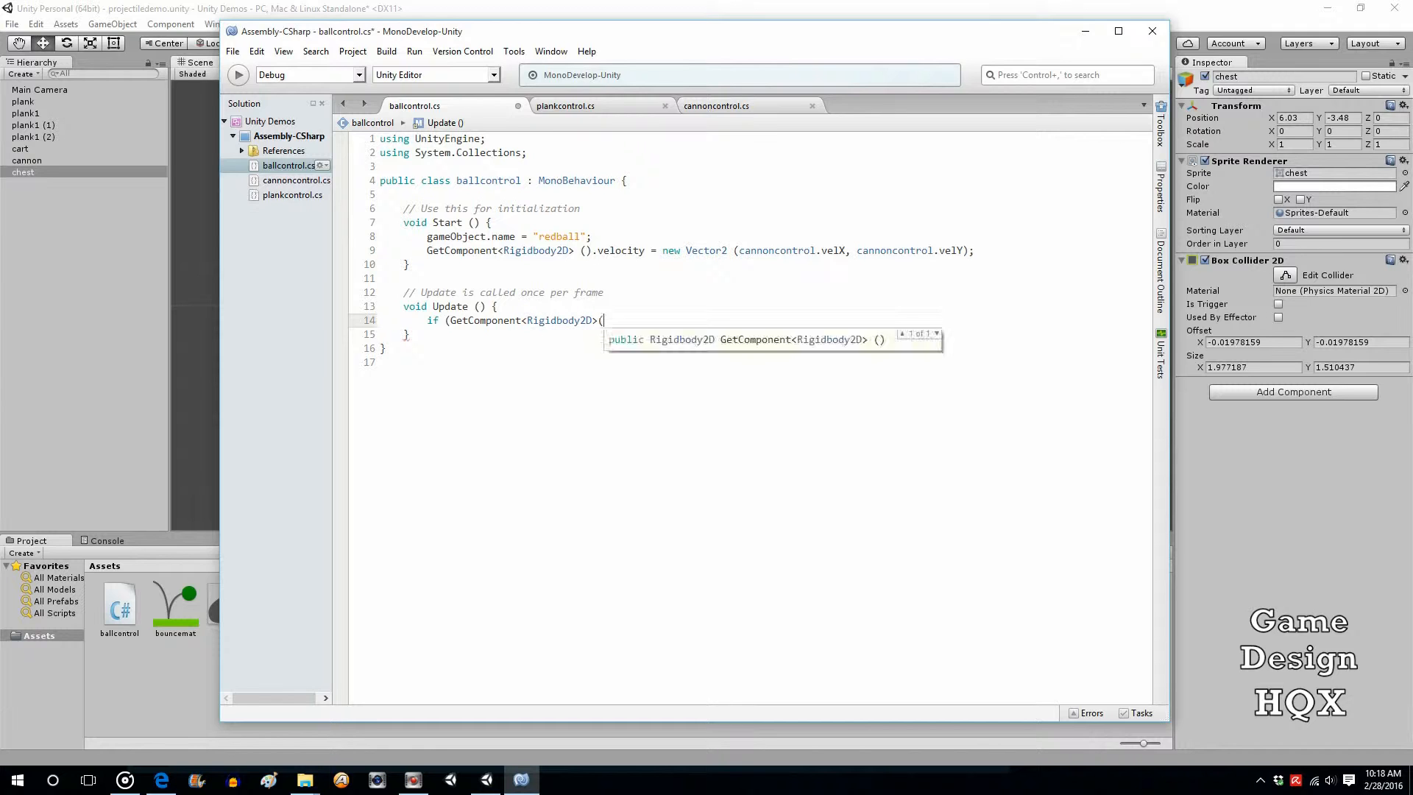
type(")")
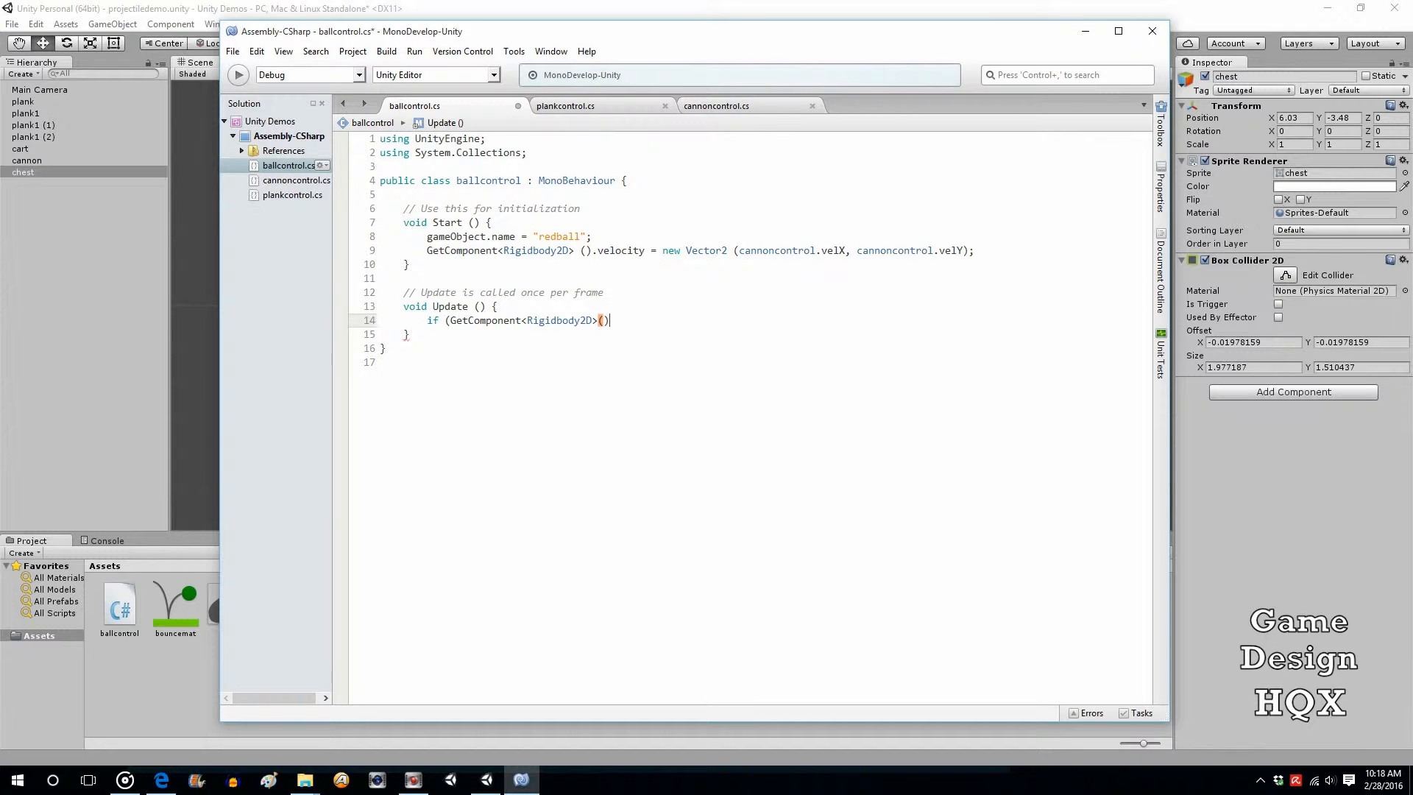
type(".velocity")
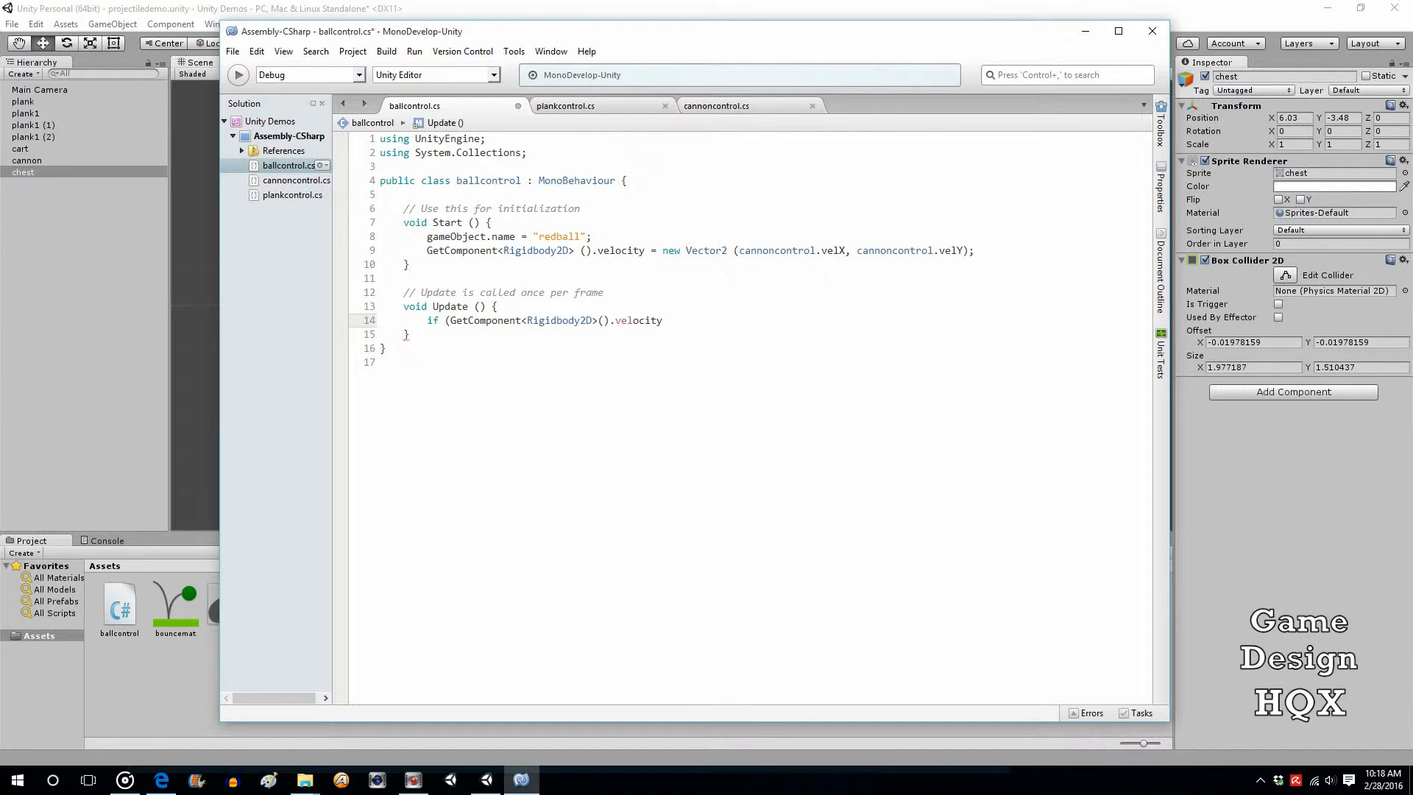
type(".")
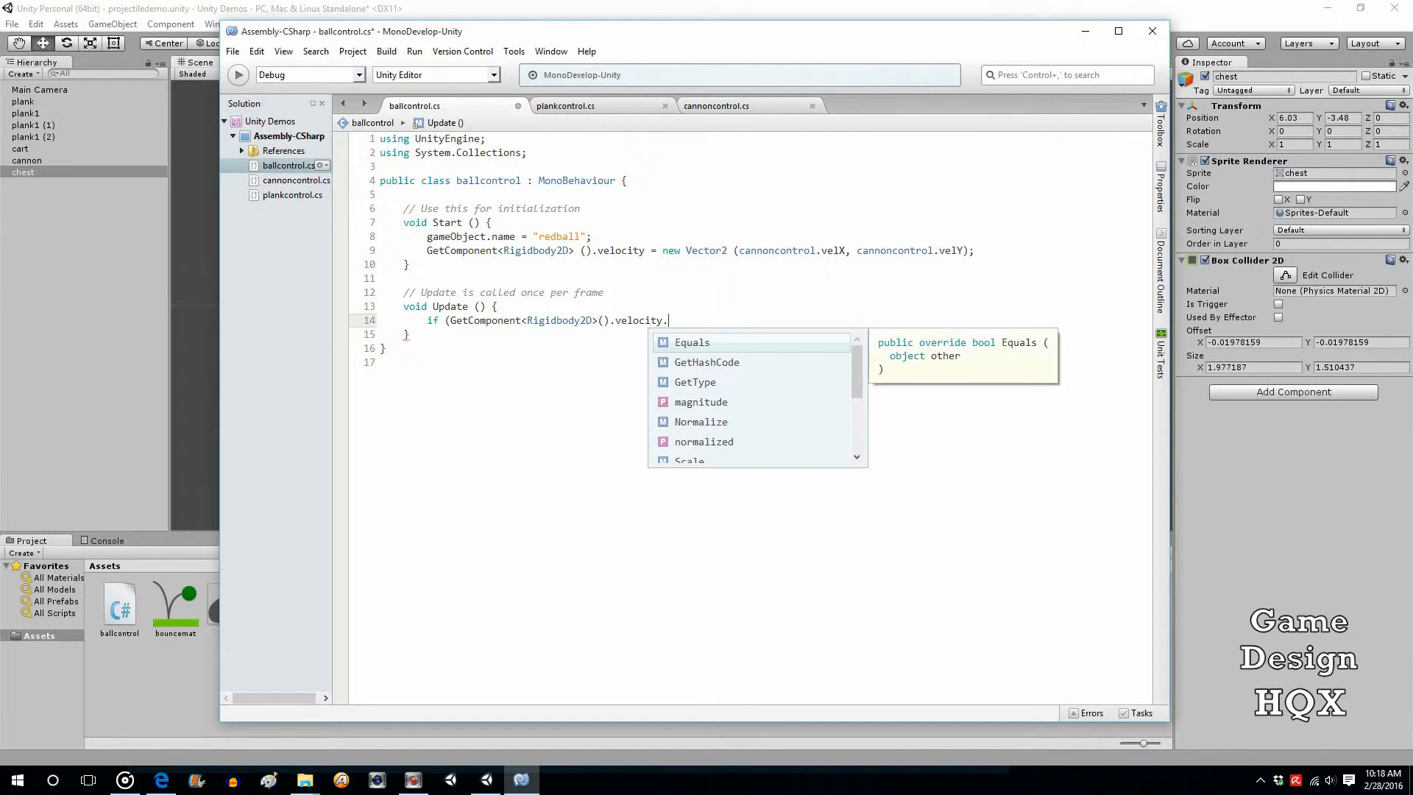
type("x")
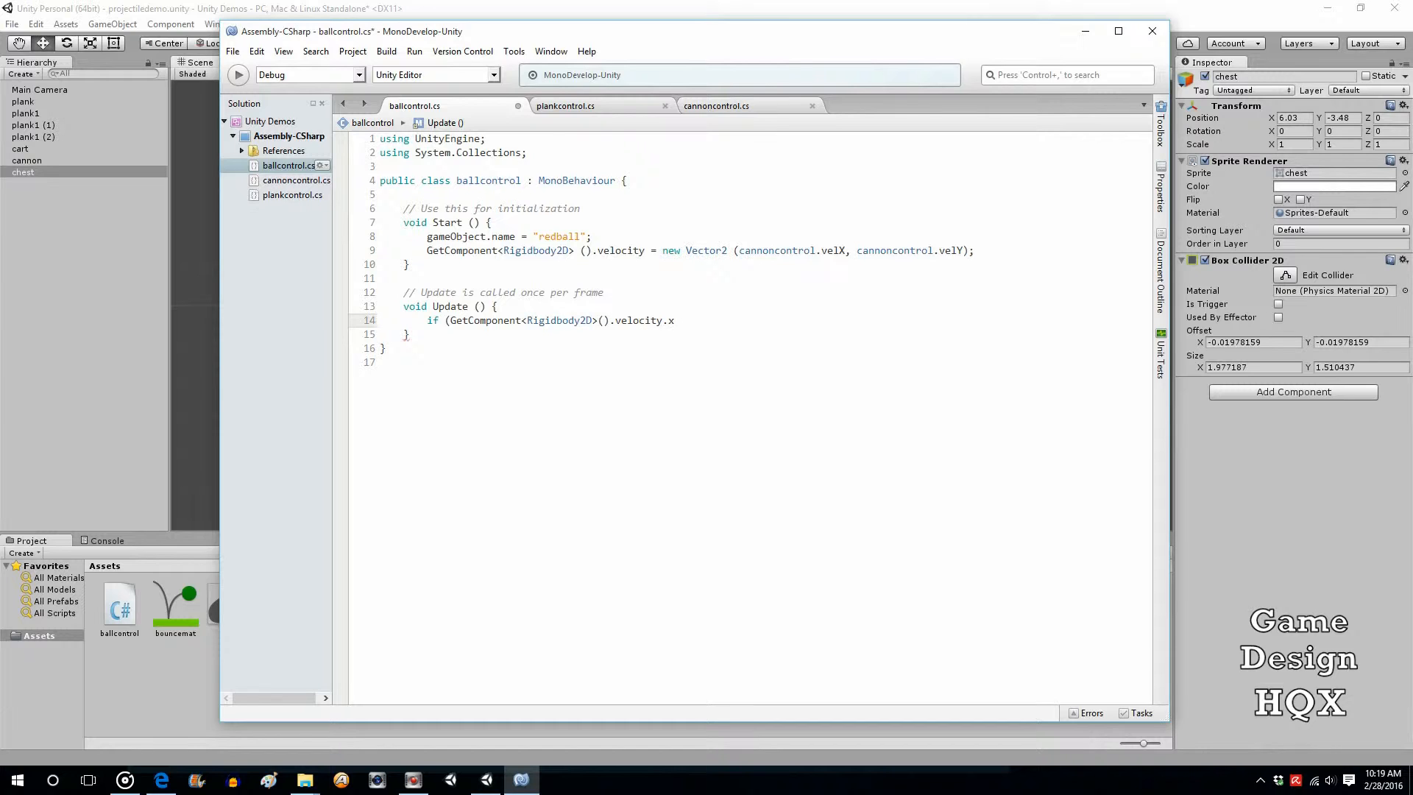
type("<")
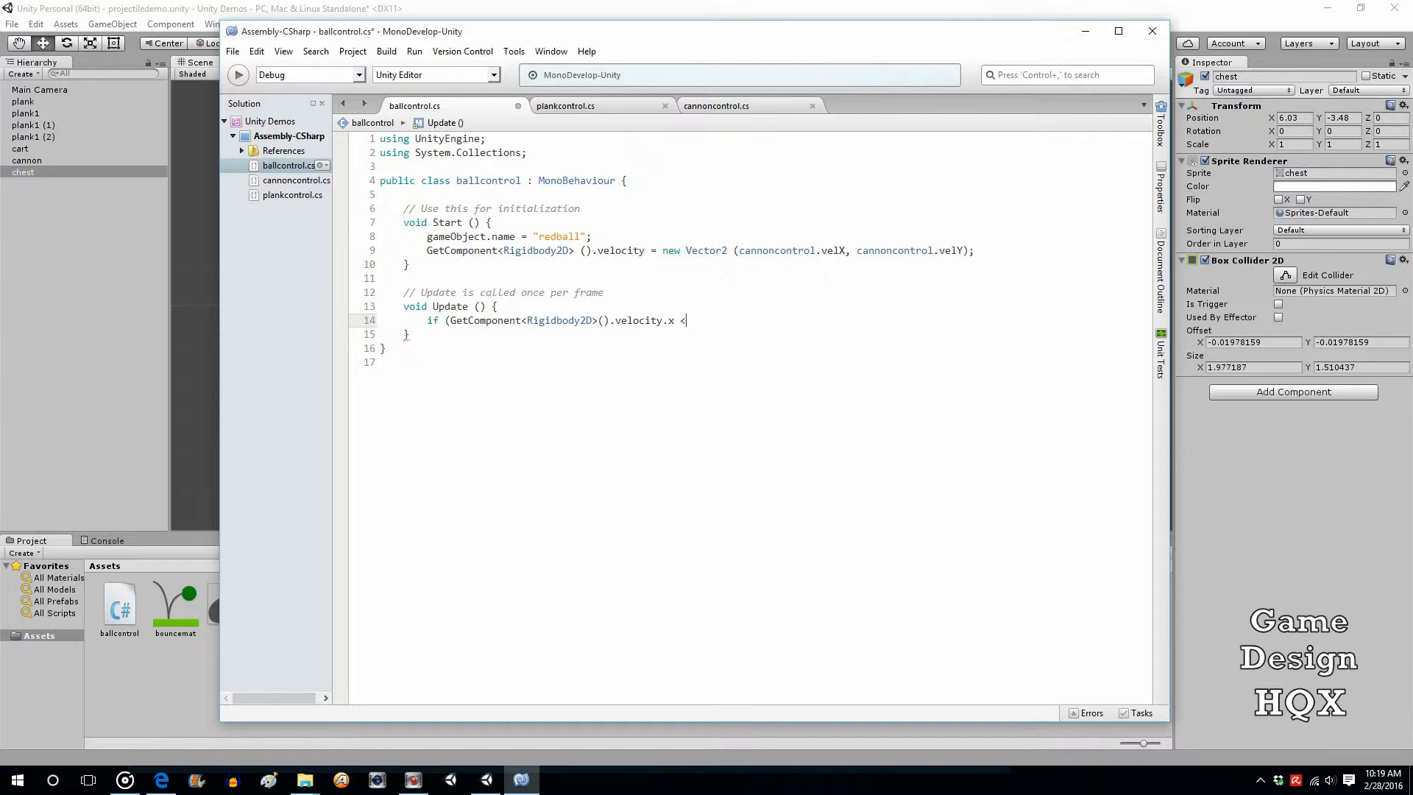
type(".")
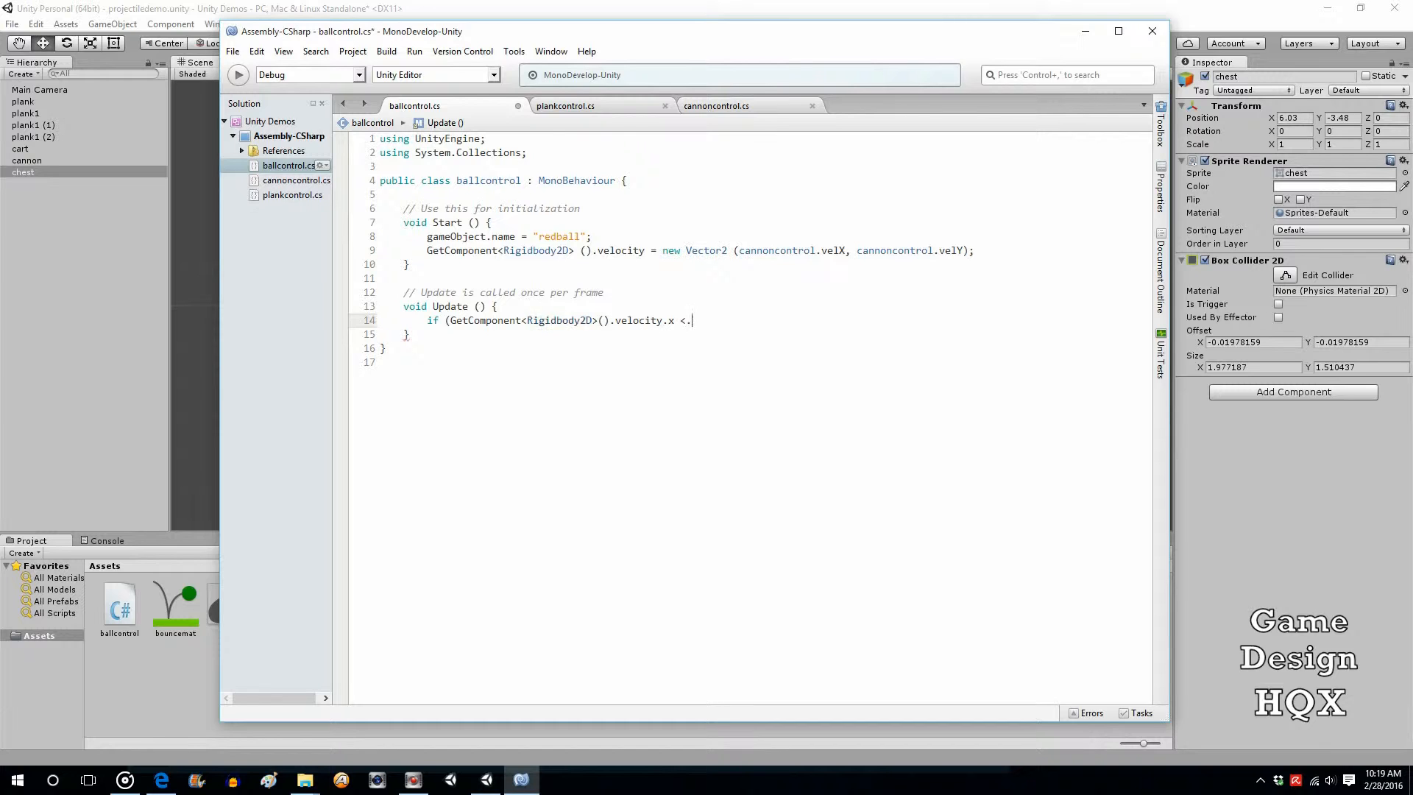
type("2)")
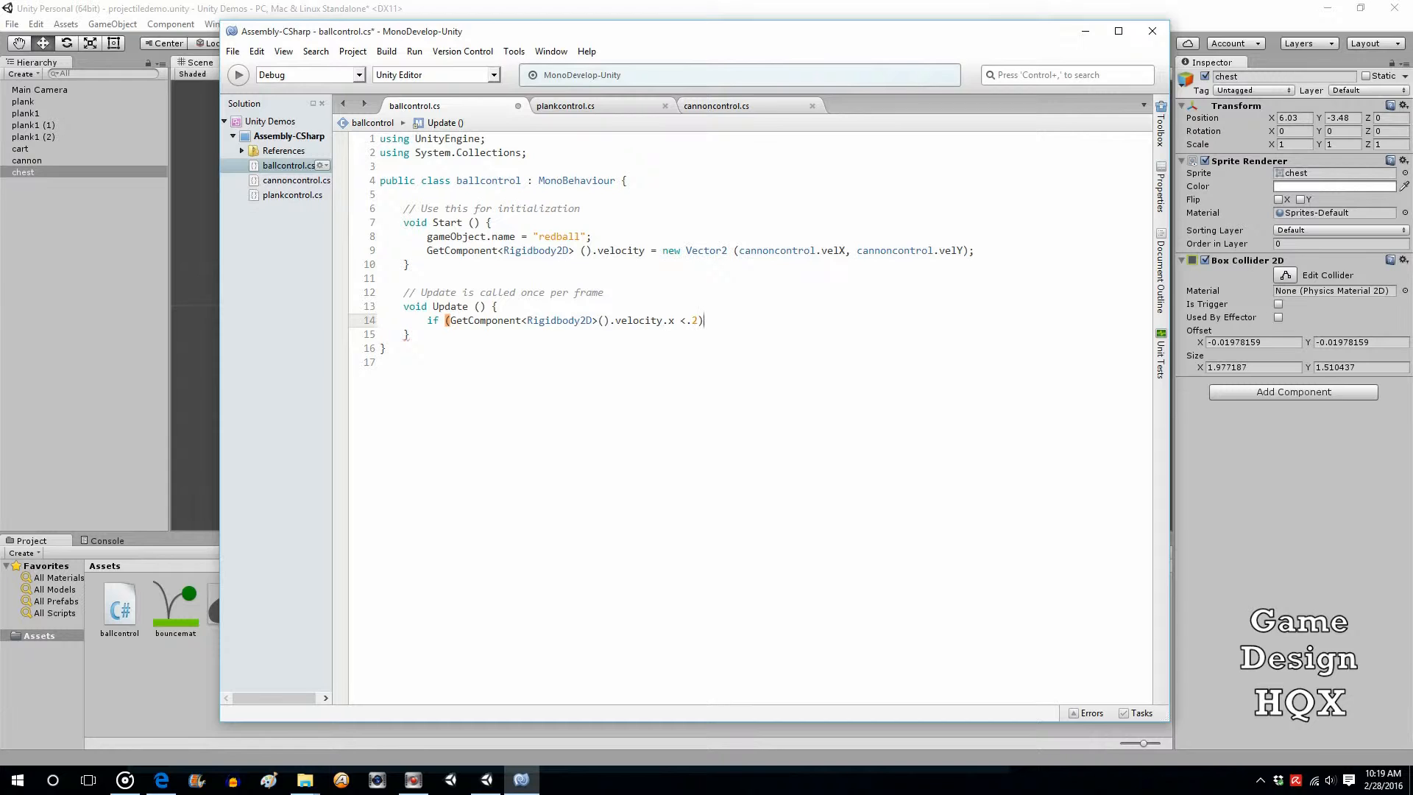
Extend the condition with && GetComponent<Rigidbody2D>().velocity.y < .2 and balance the parentheses.
type("&& (")
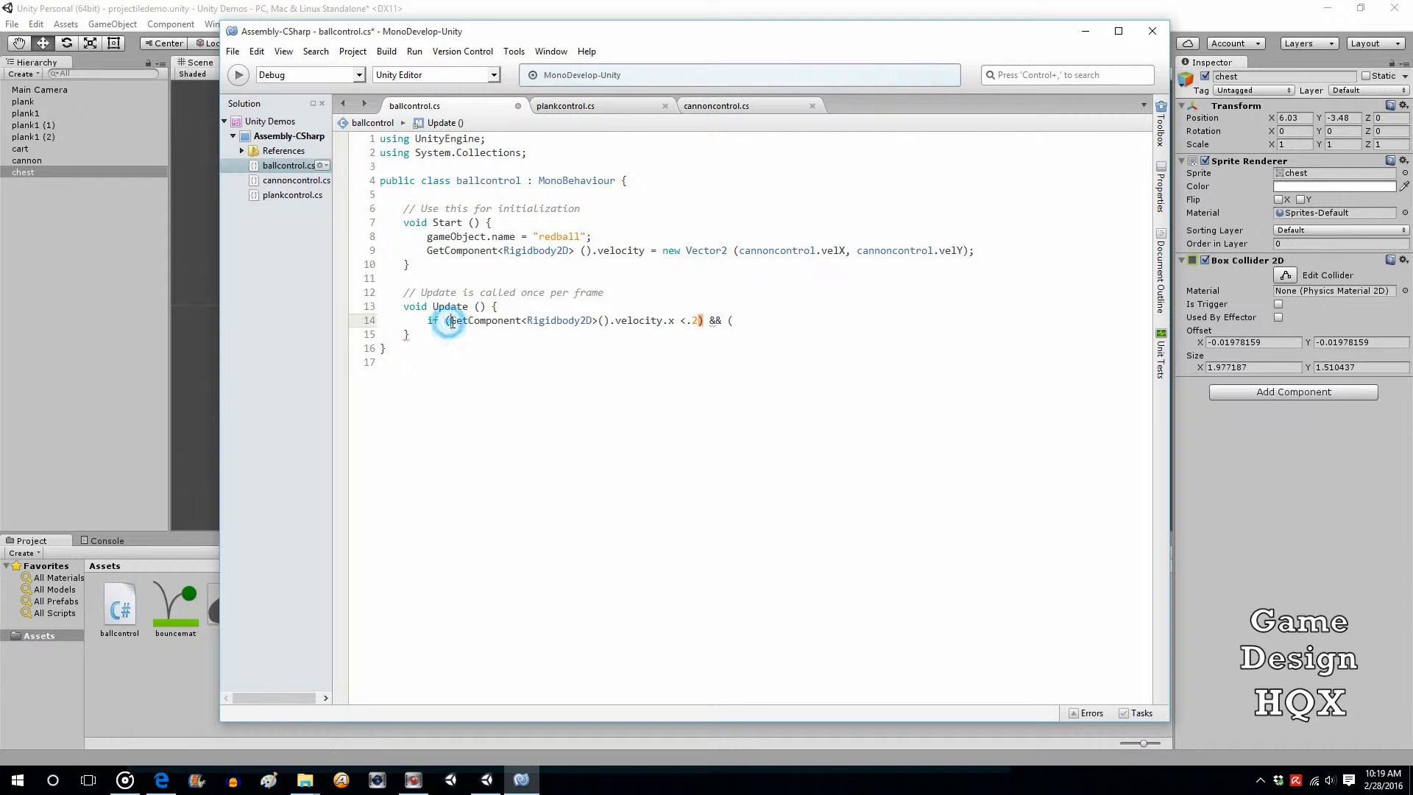
right_click(665, 319)
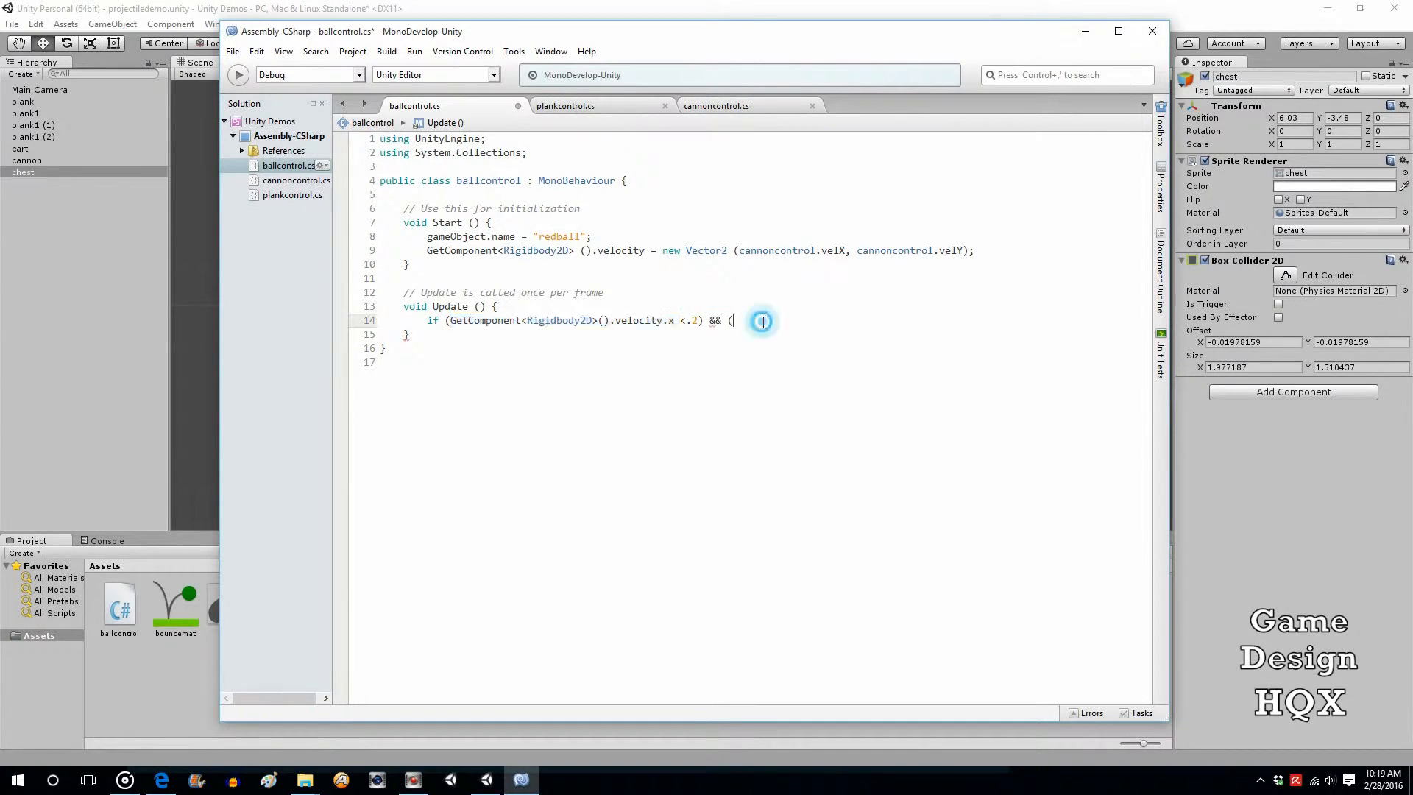
type("GetComponent<Rigidbody2D>().velocity.y")
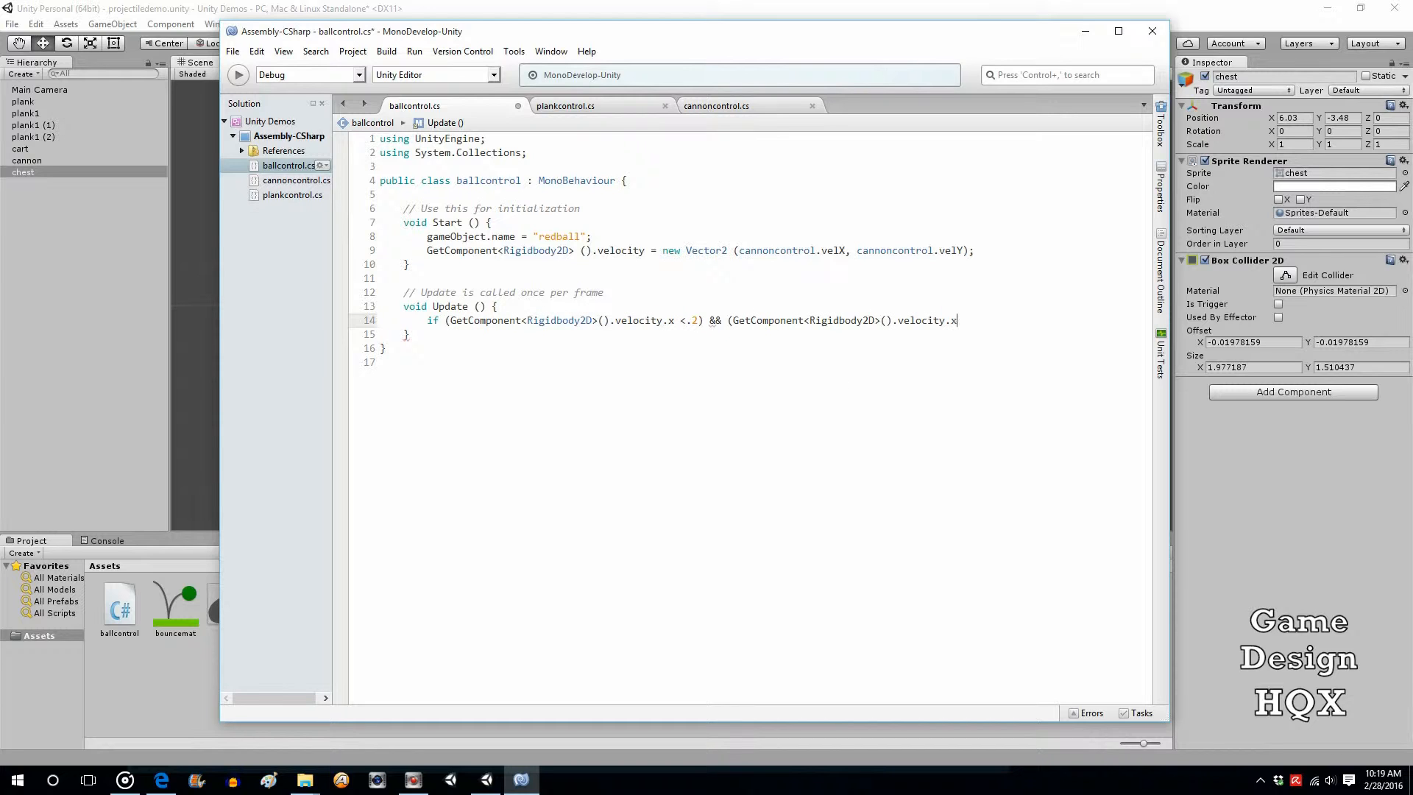
type("y")
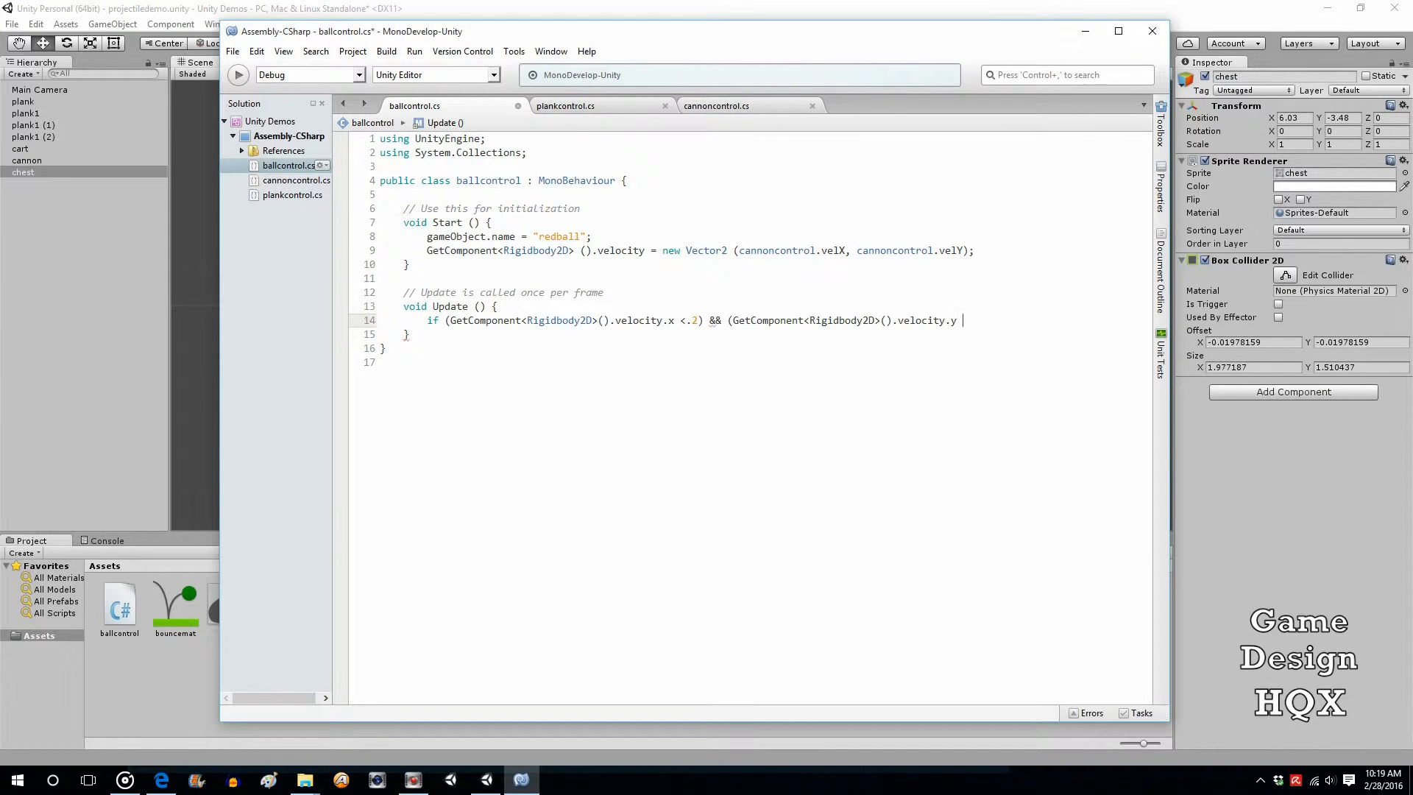
type("<.2")
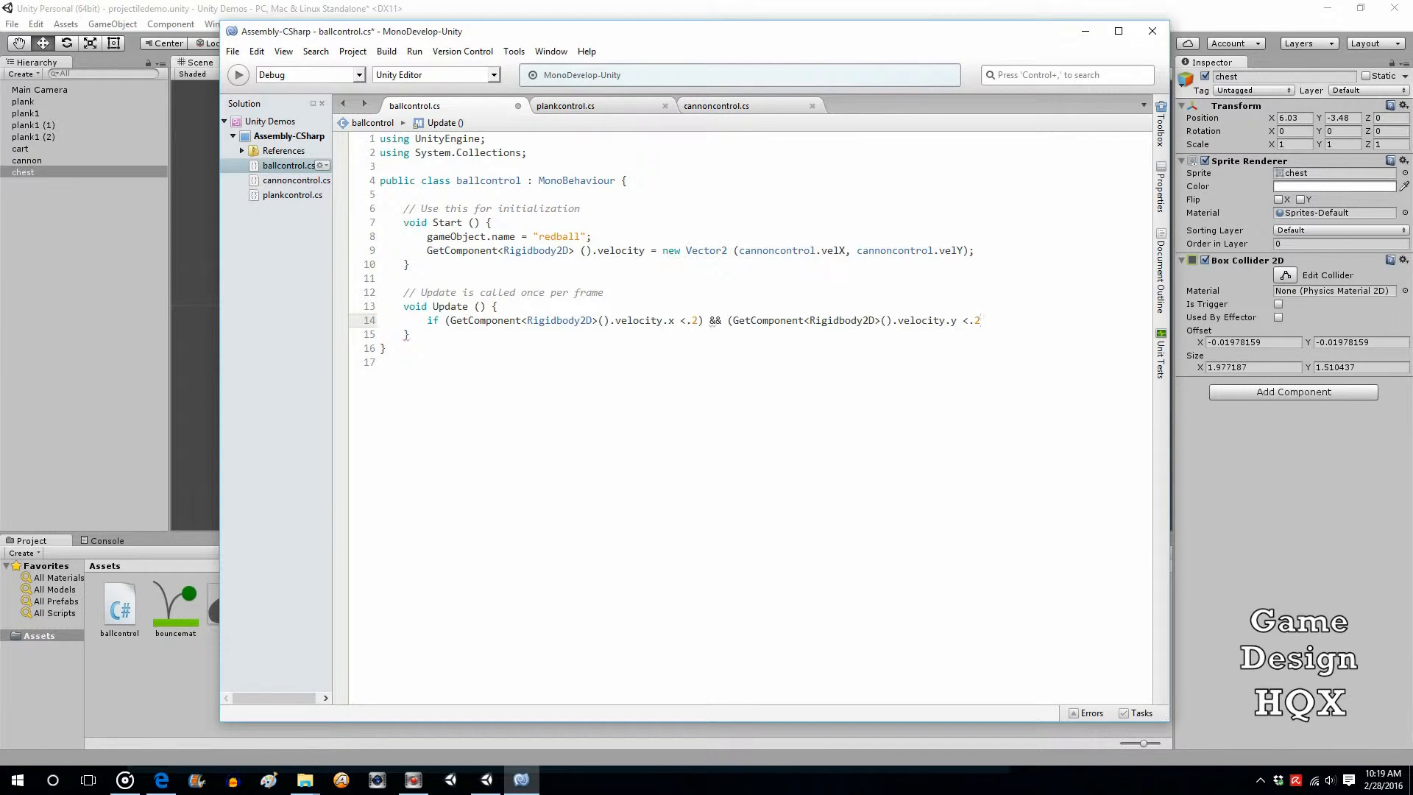
type("))")
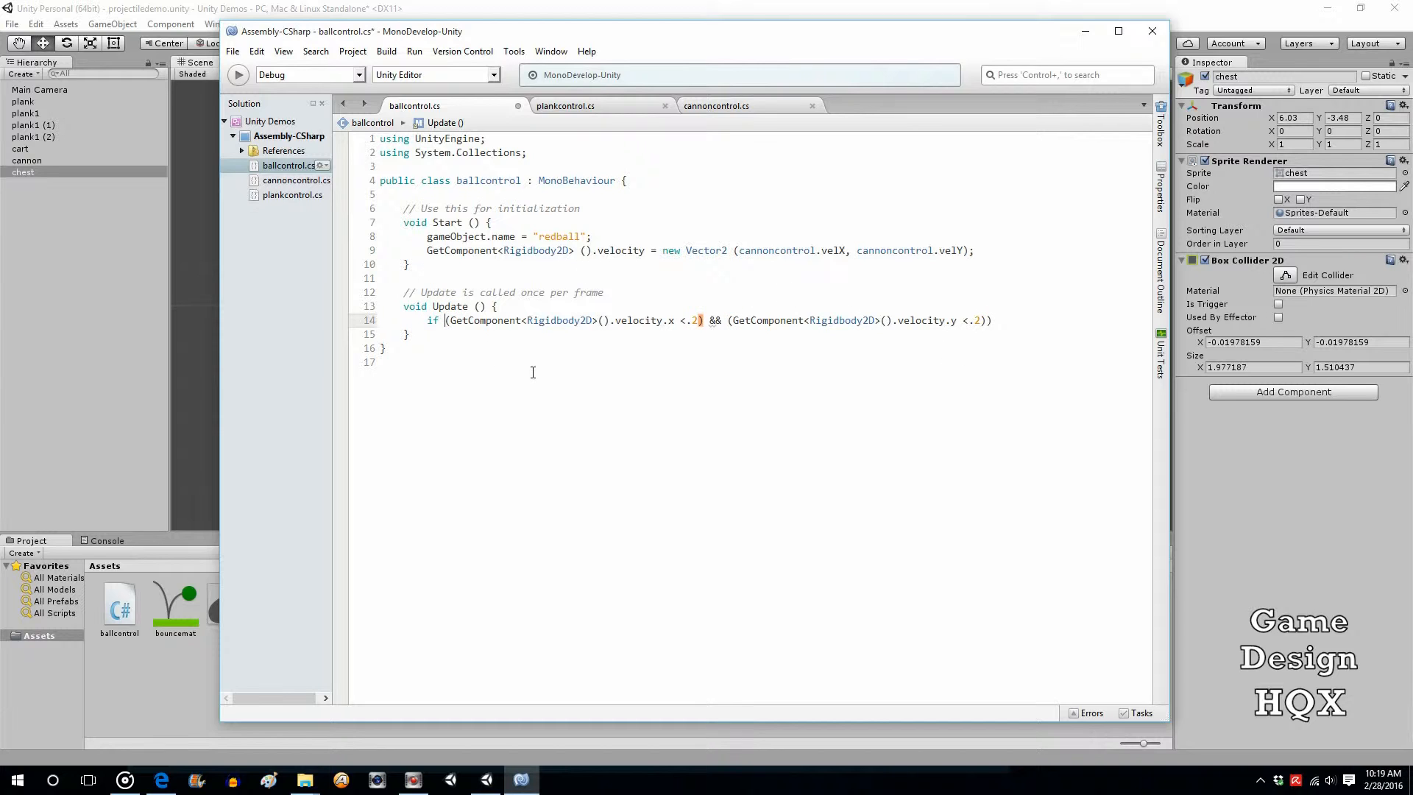
type("(")
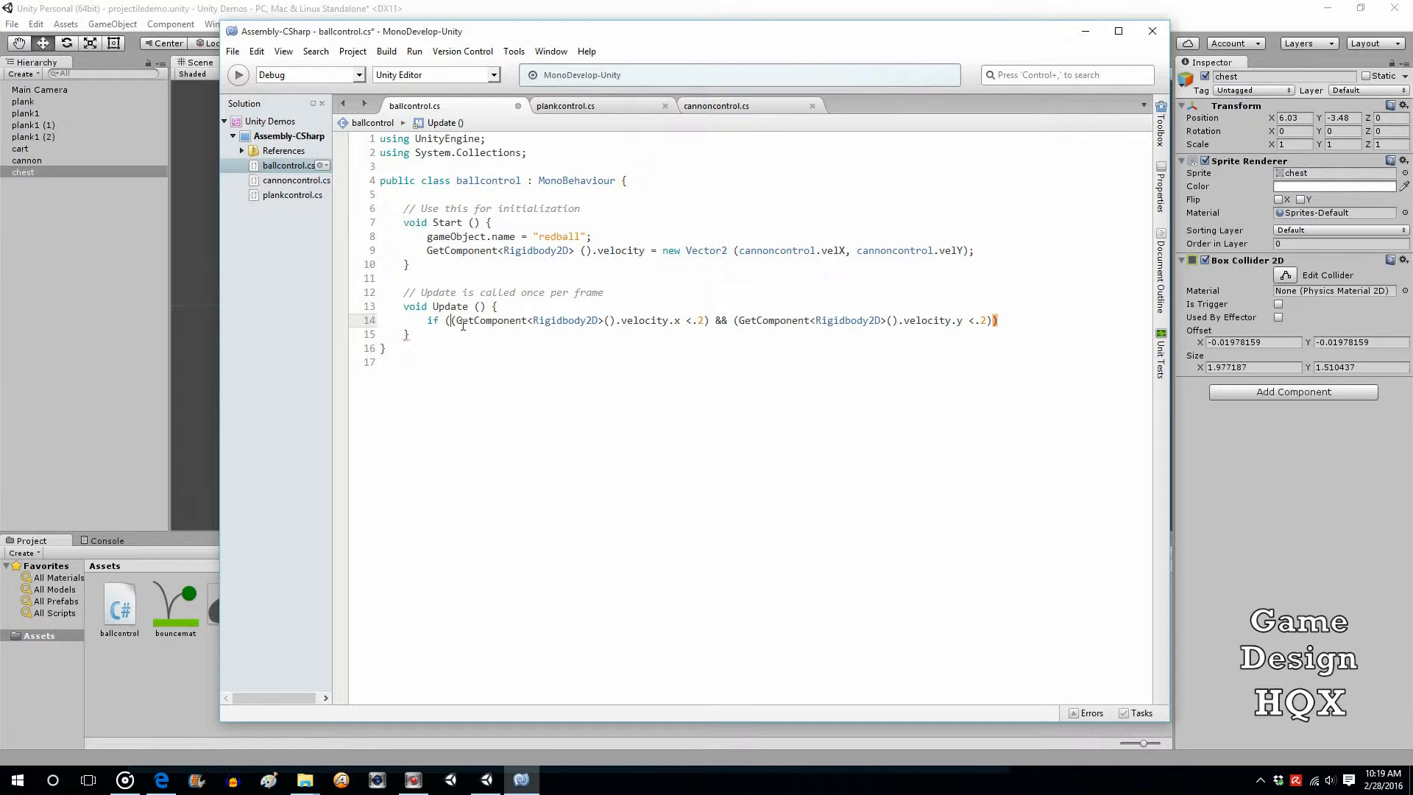
double_click(487, 319)
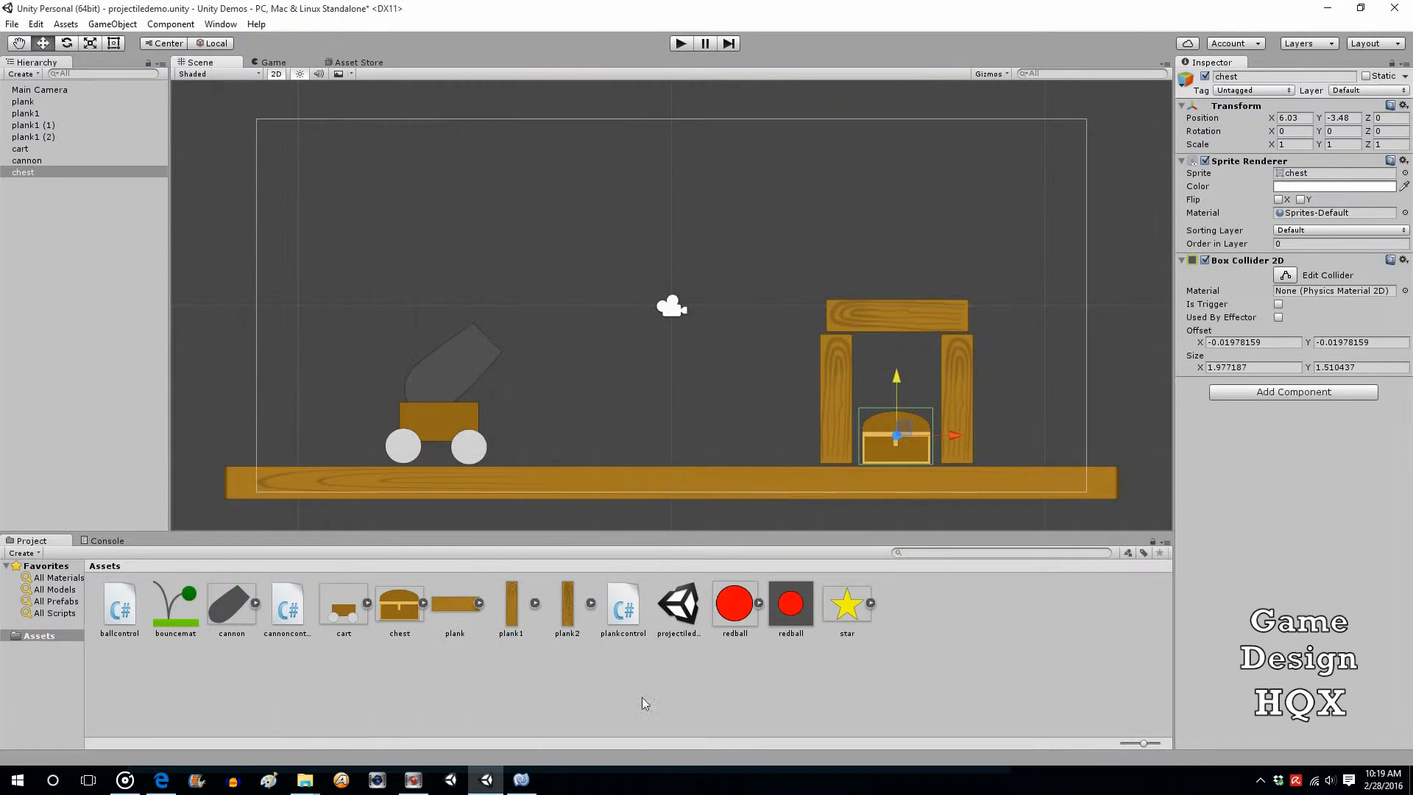
Inside the if, call Destroy(gameObject, 2) so the resting ball removes itself after two seconds.
left_click(790, 604)
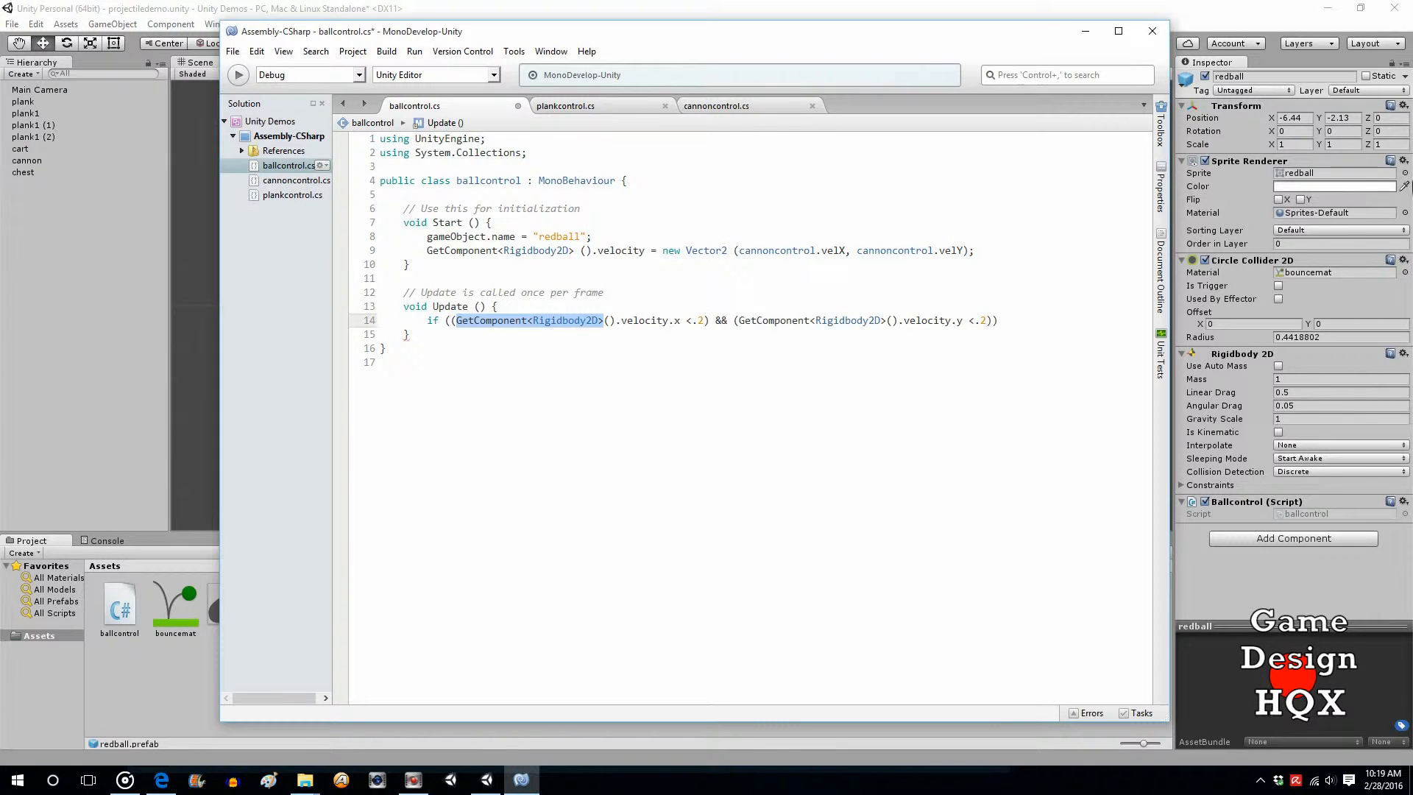
mouse_move(1264, 372)
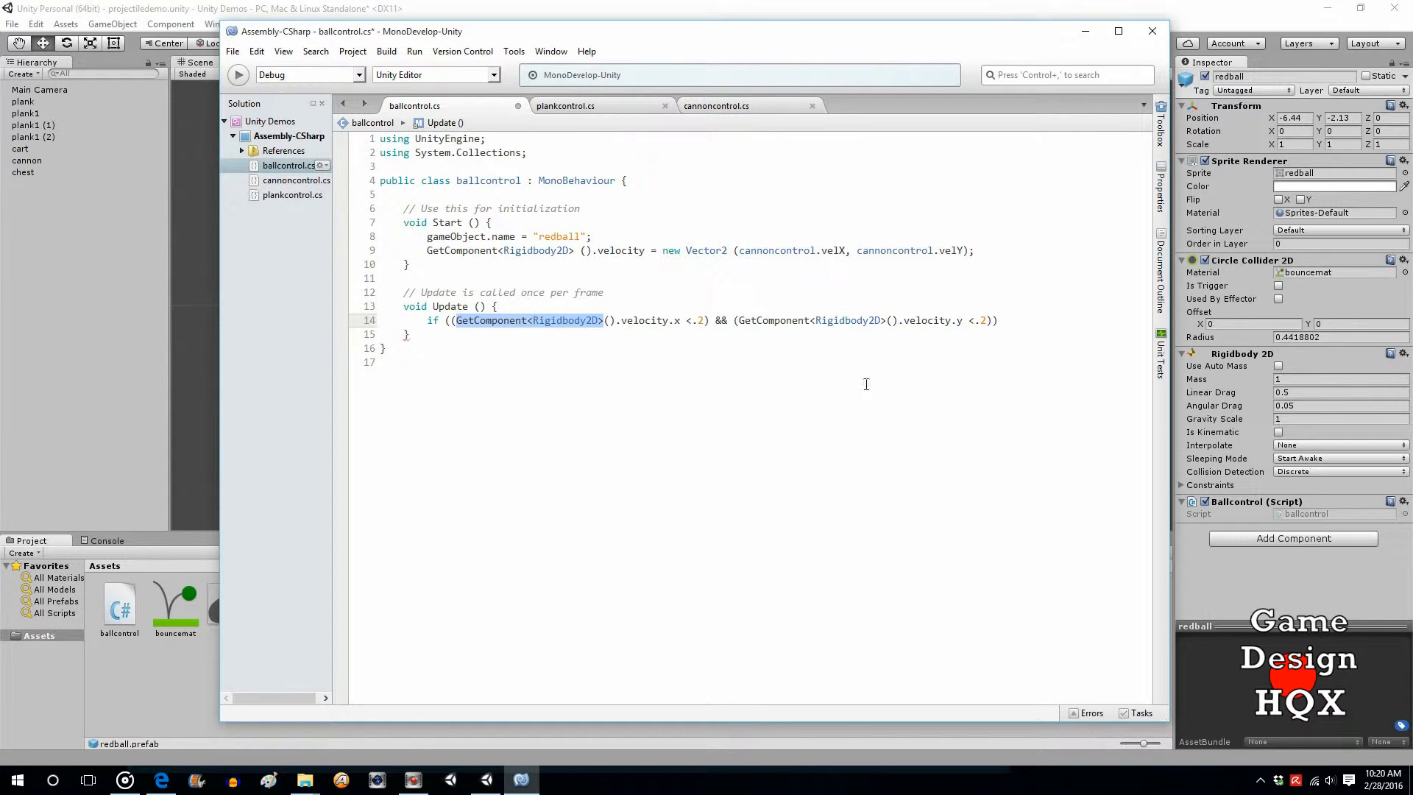
mouse_move(833, 169)
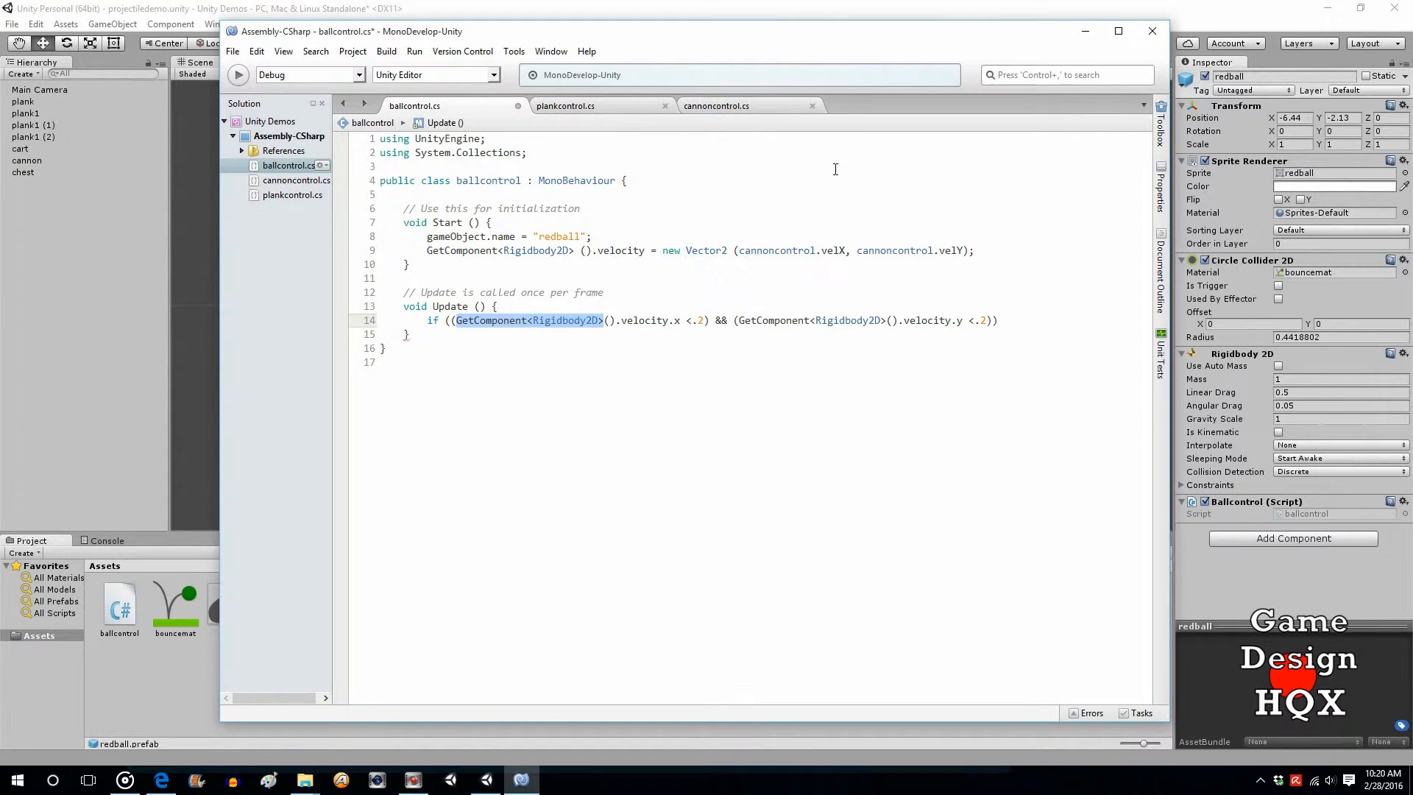
mouse_move(833, 284)
type("{")
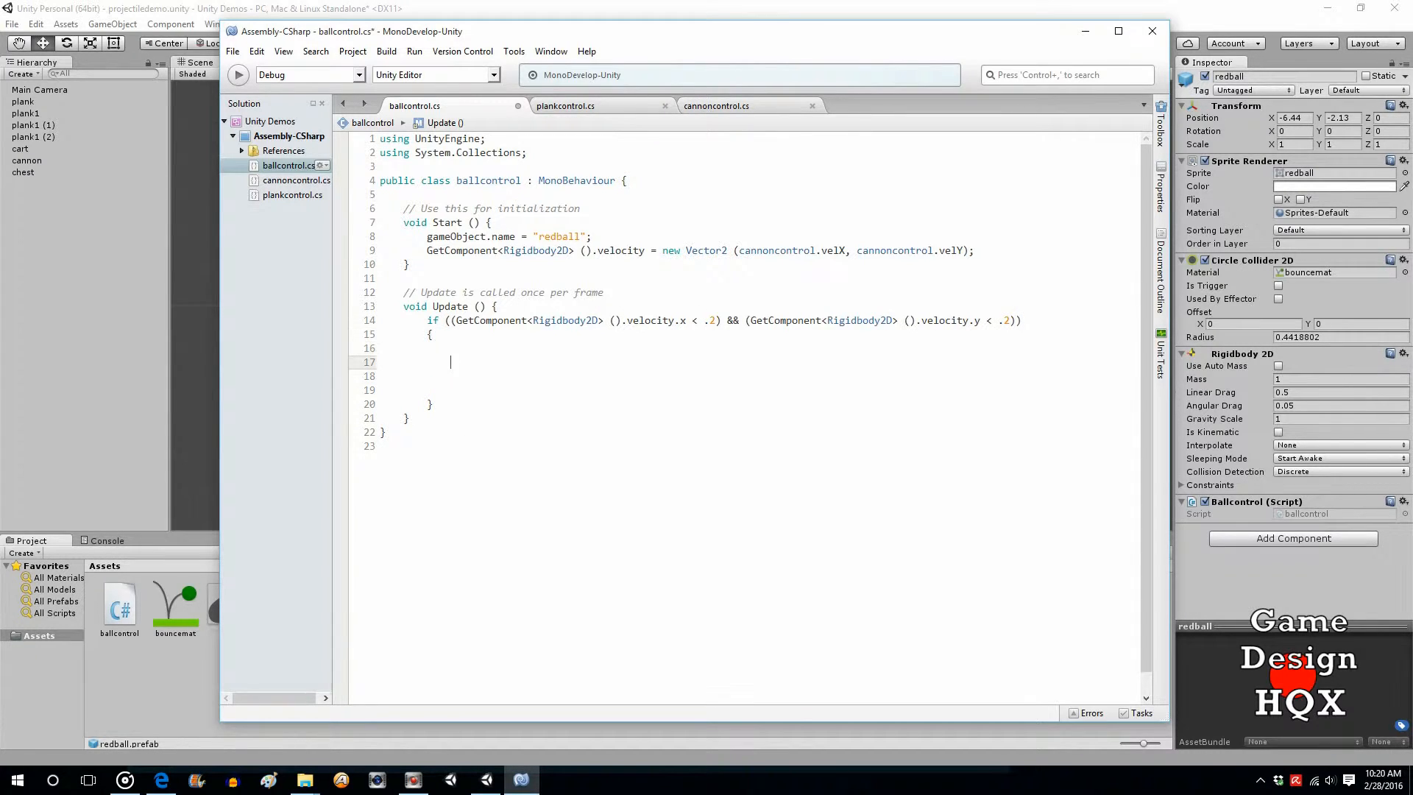
type("destroy(gam")
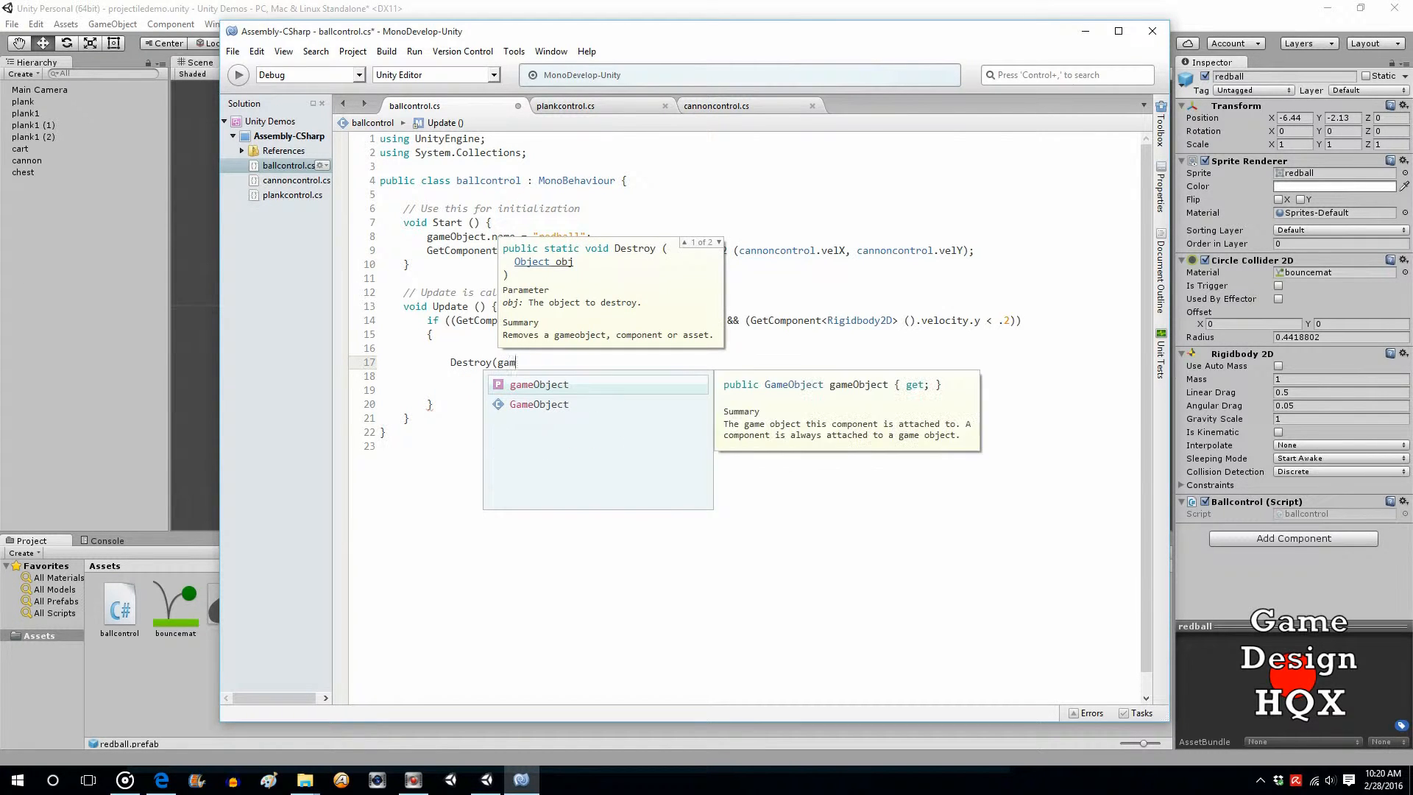
key("Tab")
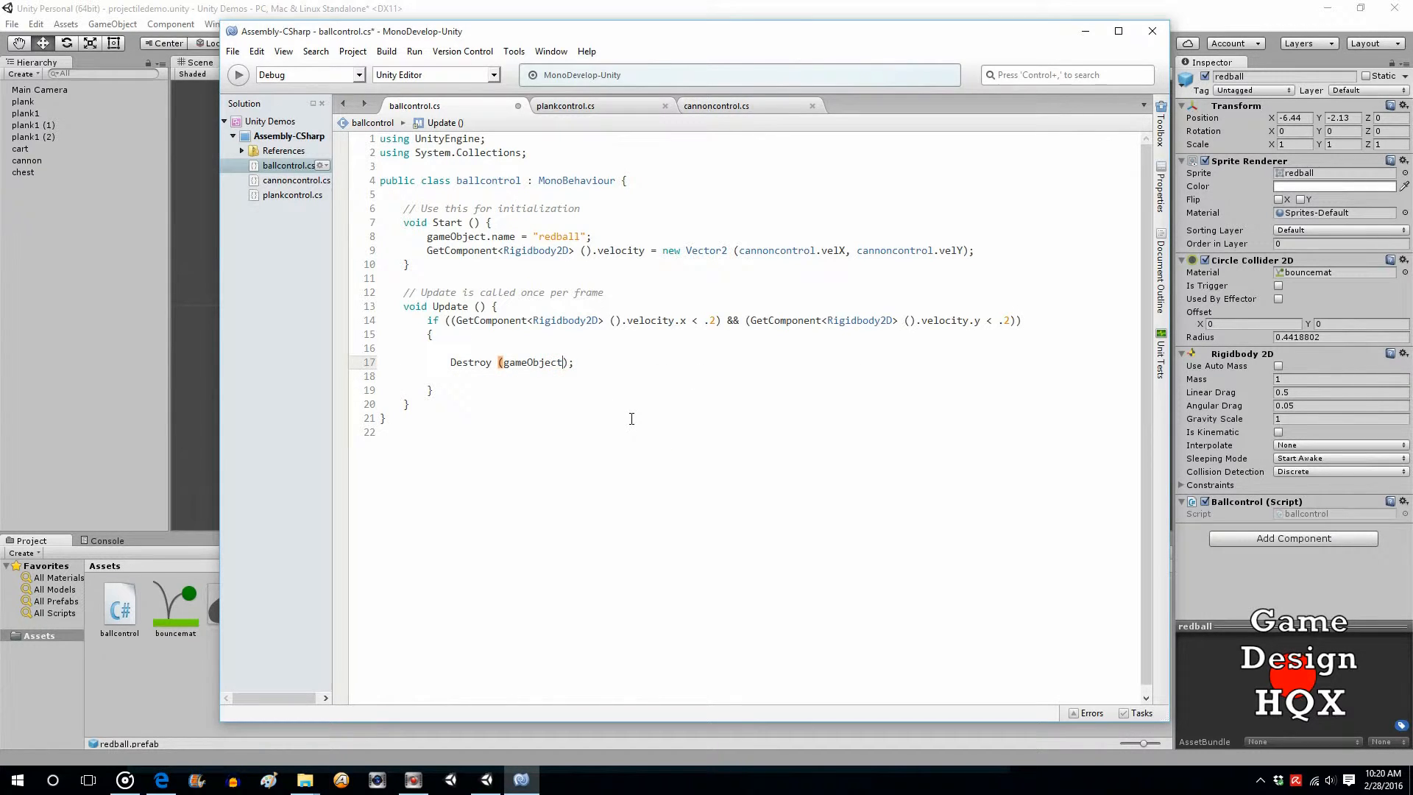
type(",")
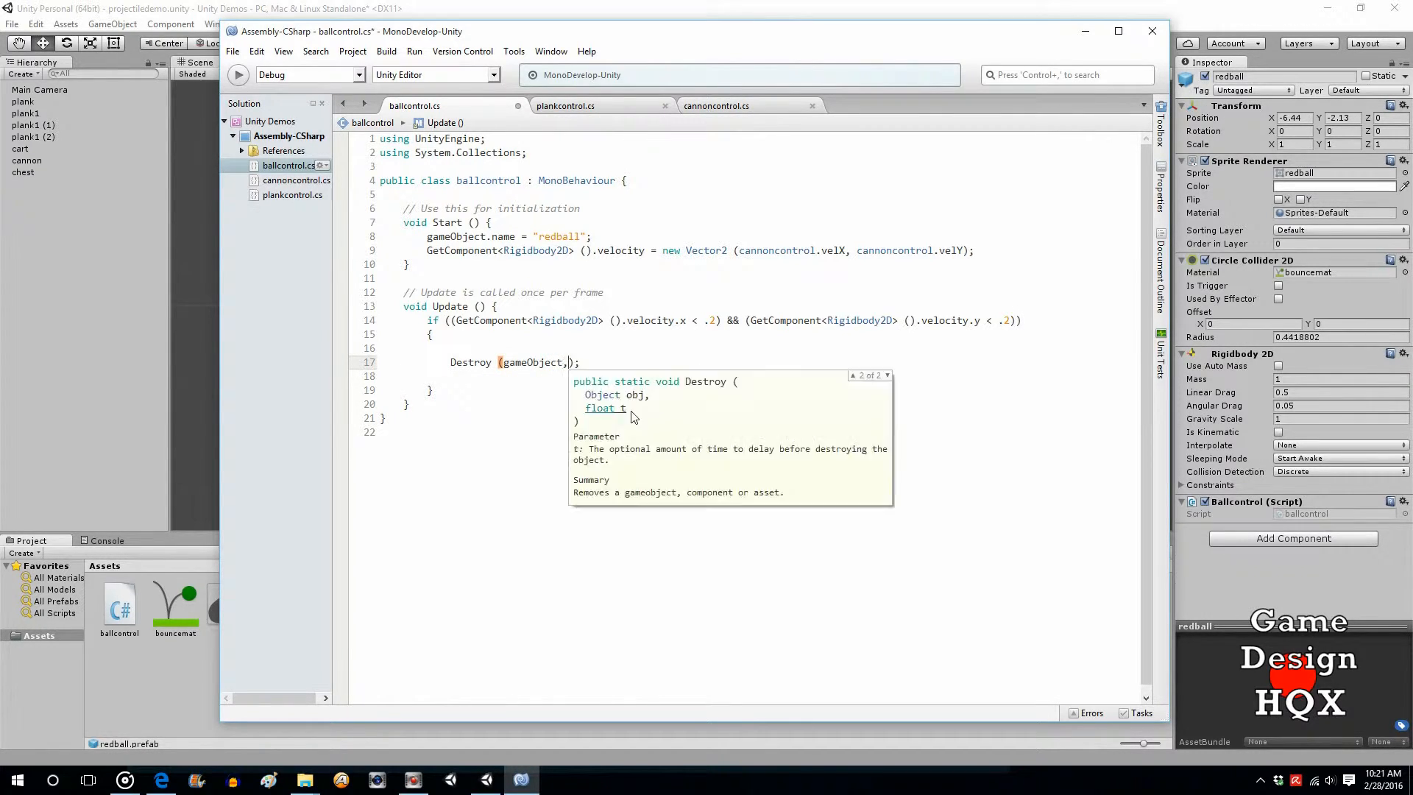
type("1")
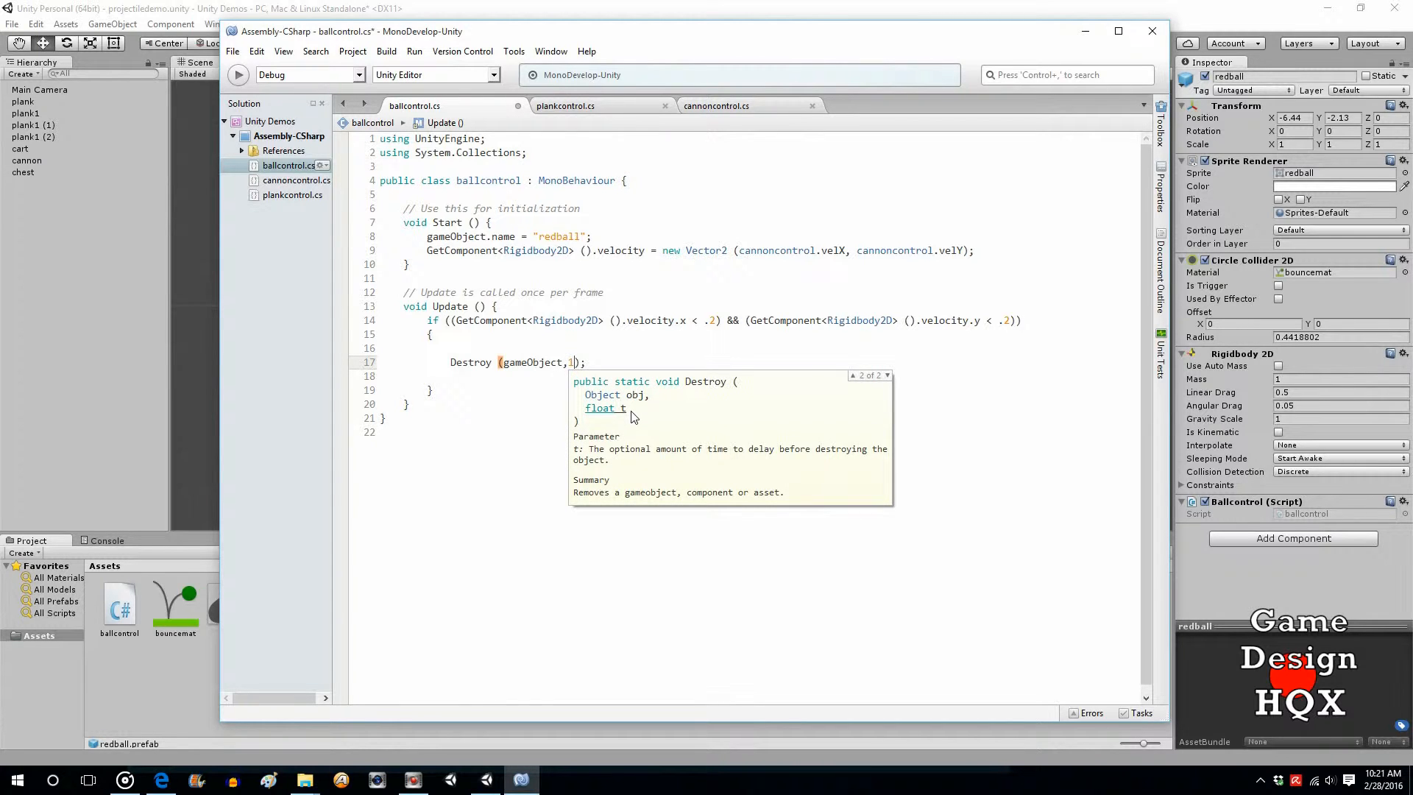
mouse_move(711, 311)
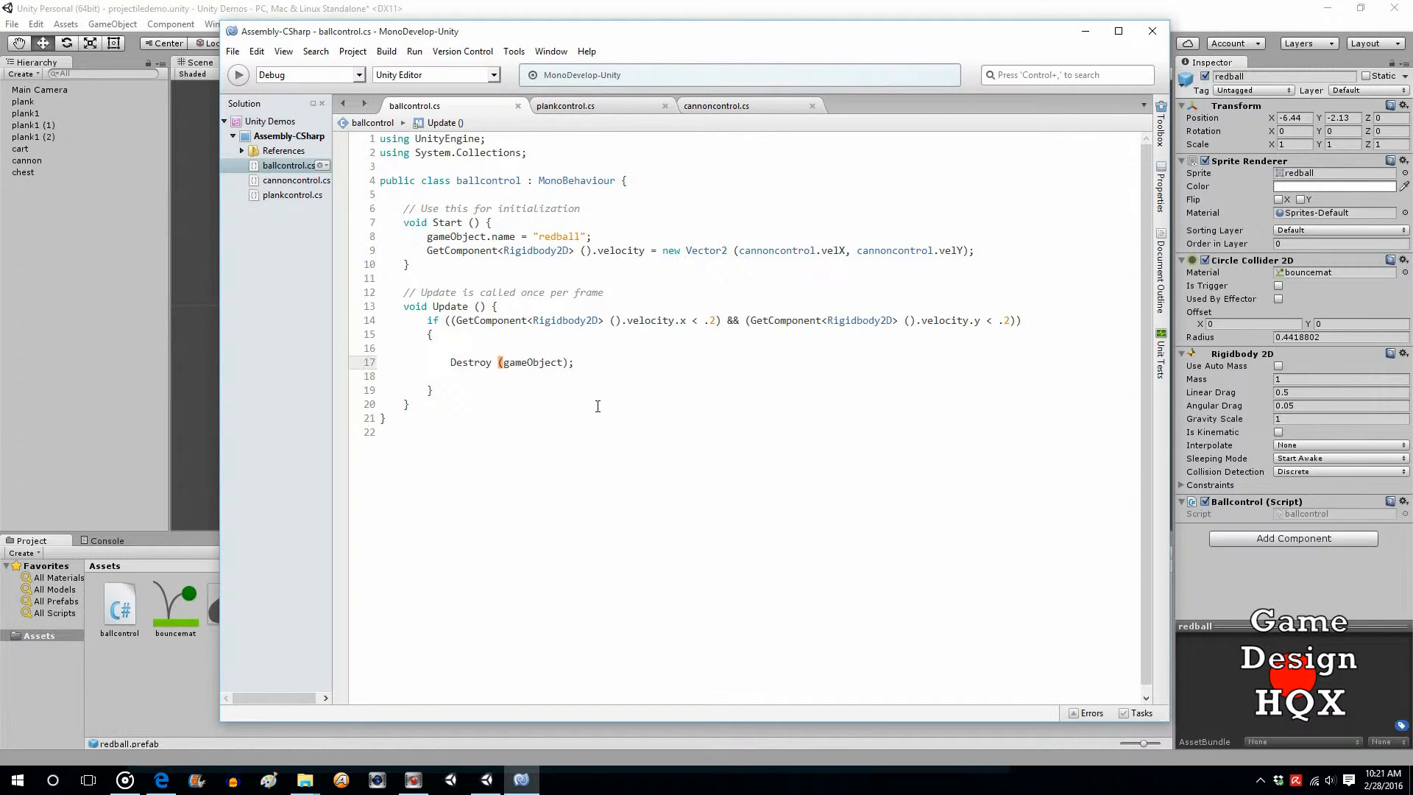
type(",2")
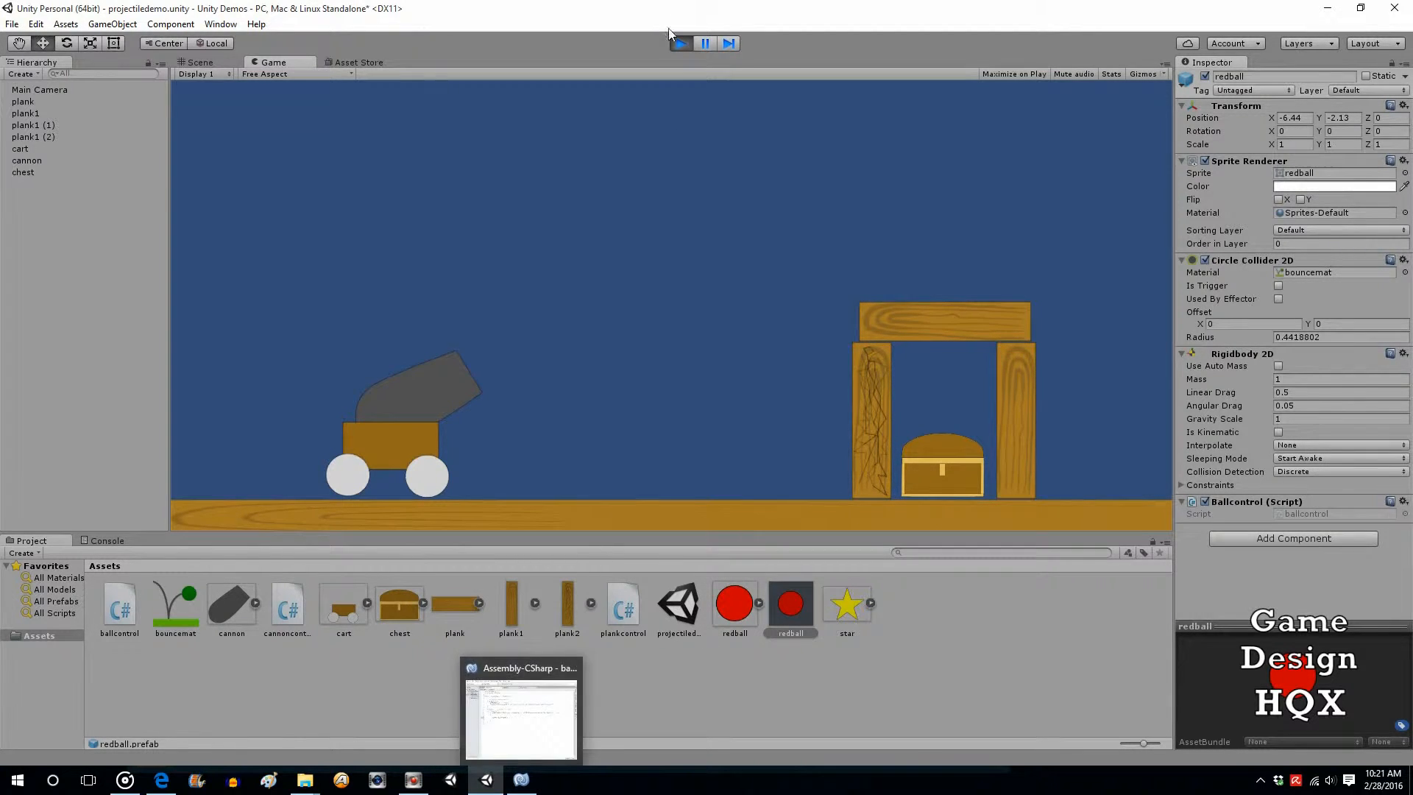
Change the Destroy delay to 3 seconds, save ballcontrol, and play-test the scene in Unity.
left_click(519, 778)
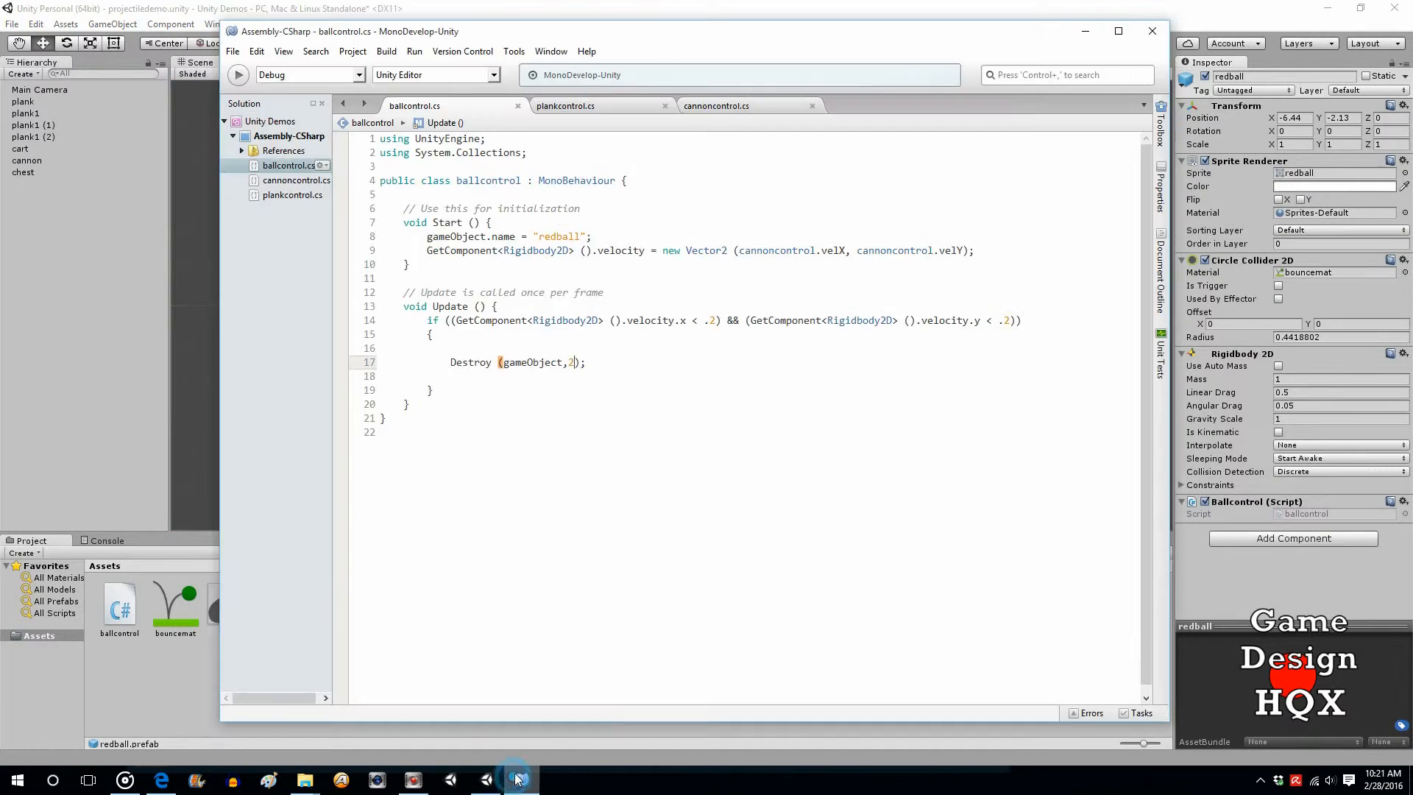
type("3")
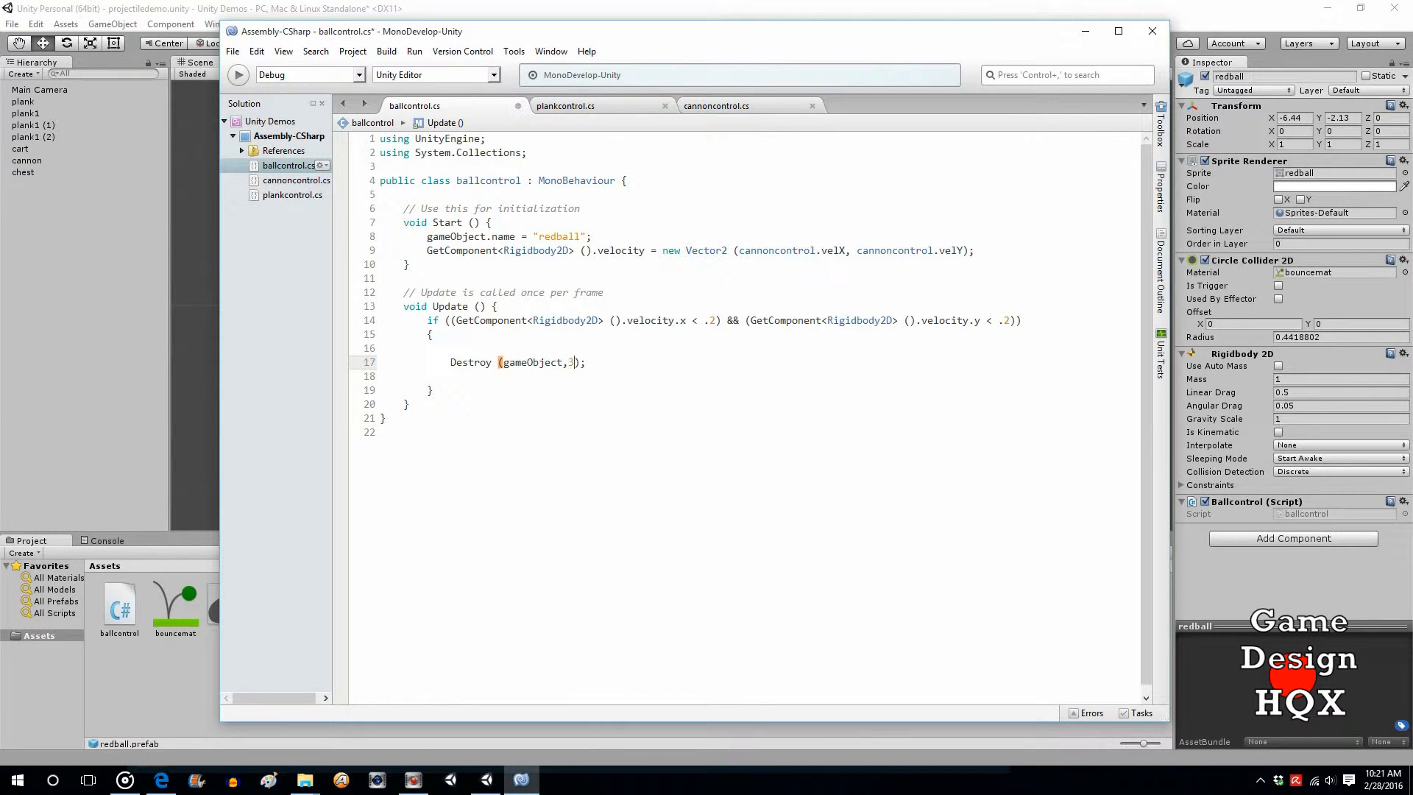
left_click(233, 50)
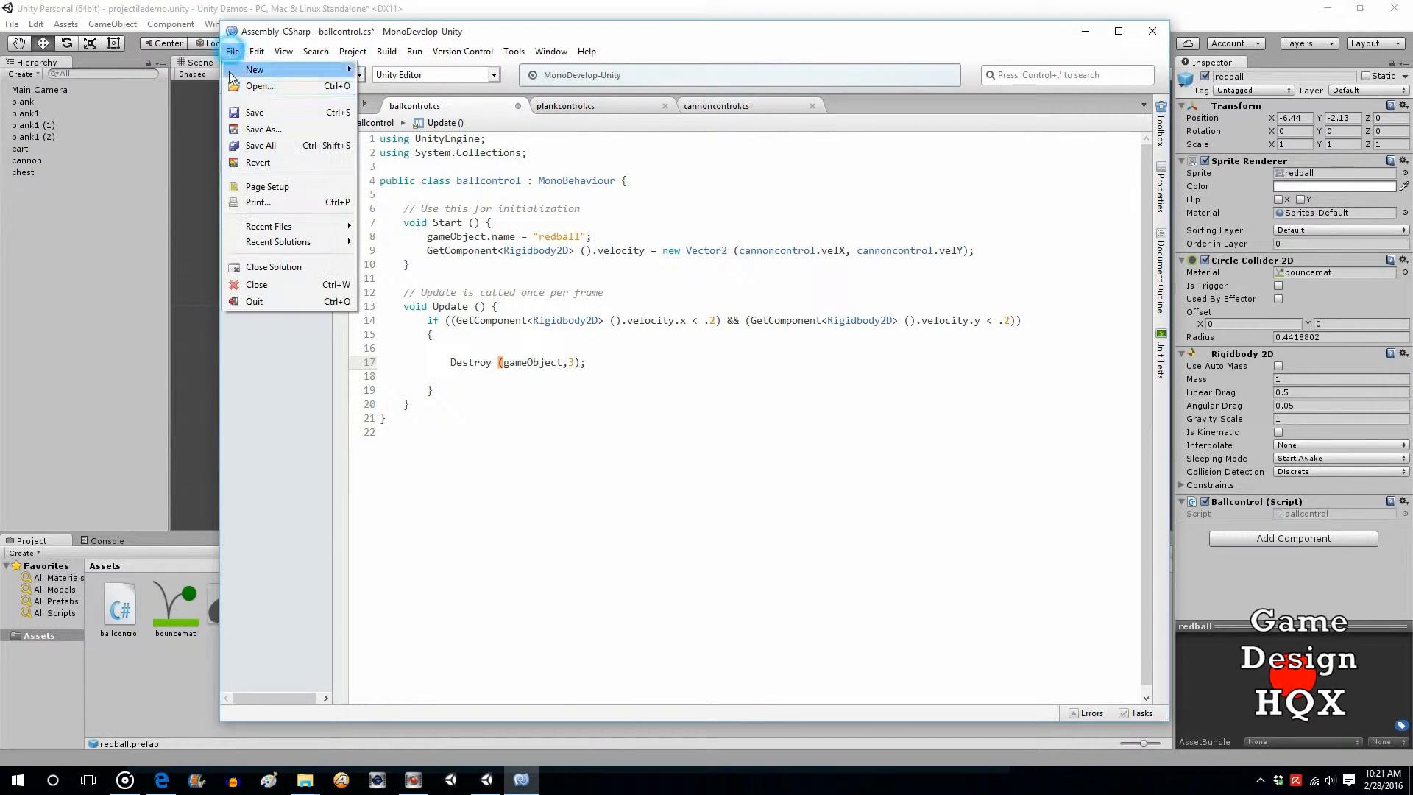
left_click(484, 780)
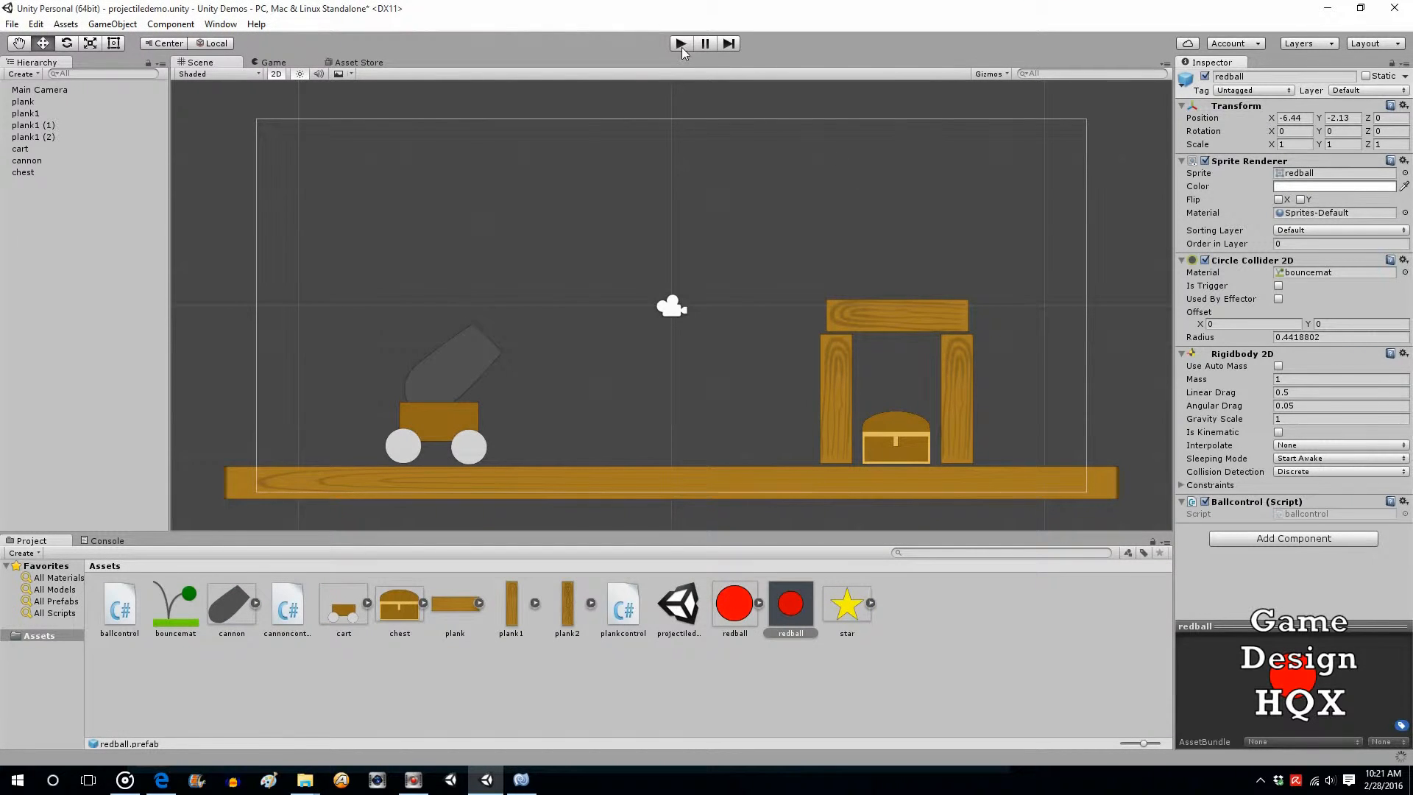
left_click(680, 43)
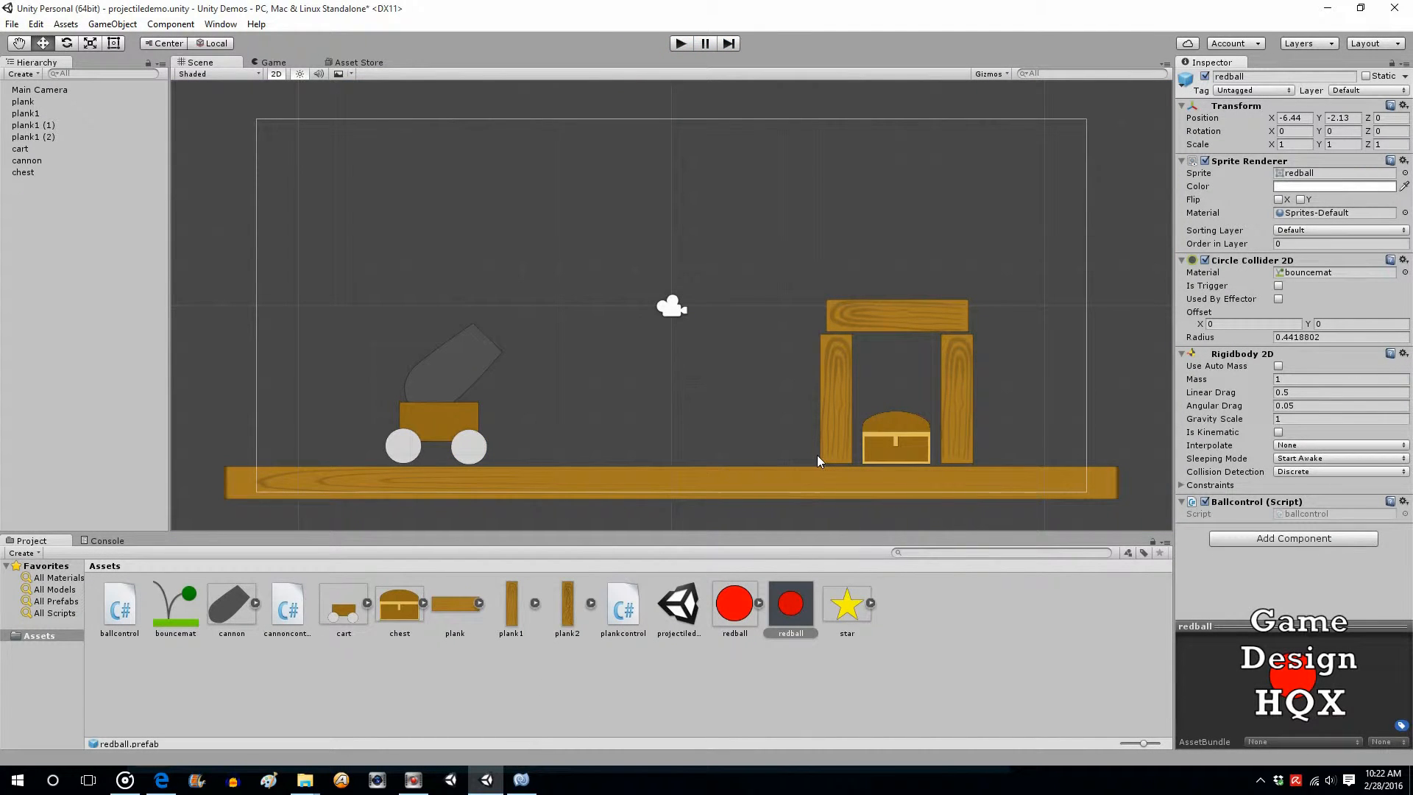
mouse_move(827, 416)
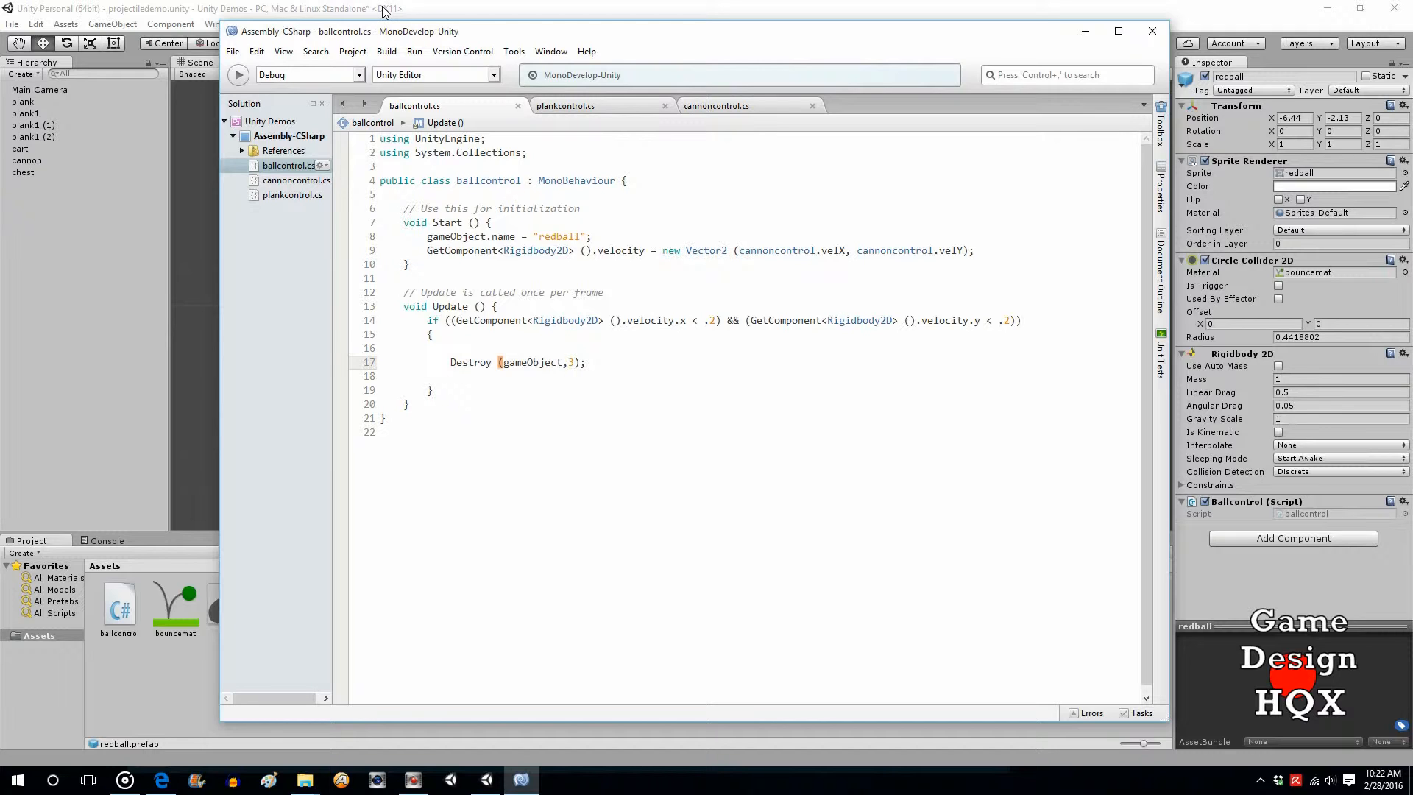
Back in Unity, create a new C# script asset named chestcontrol.
left_click(574, 362)
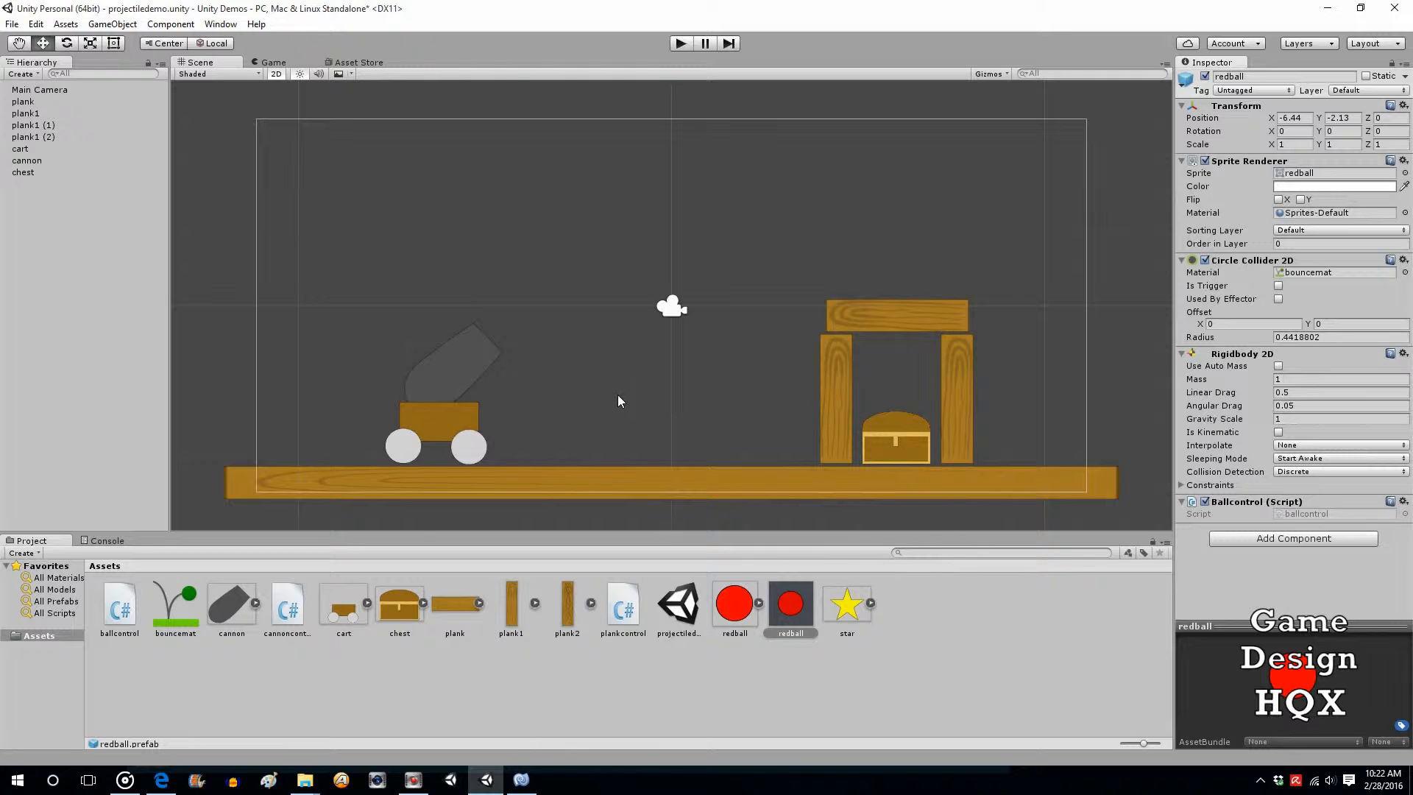
left_click(521, 780)
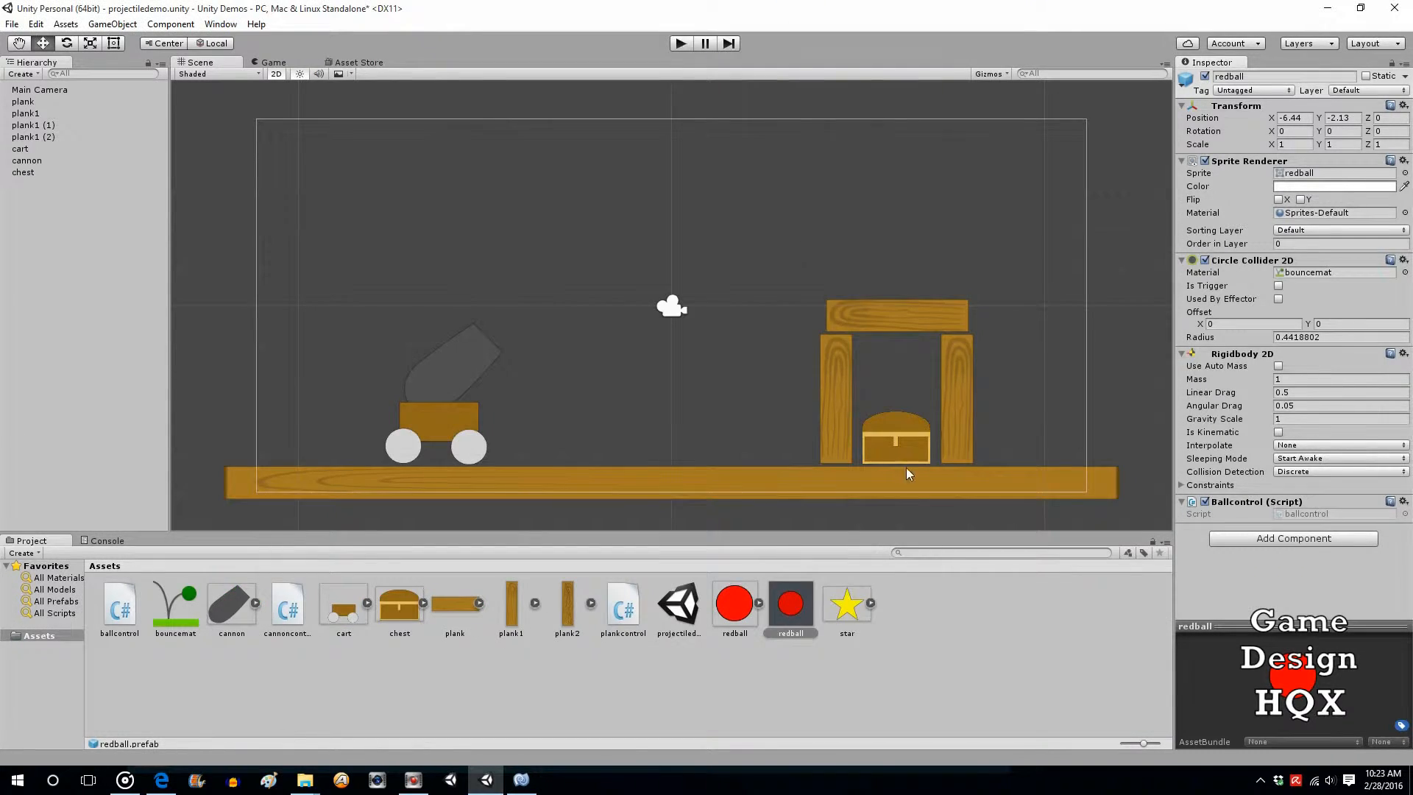
left_click(894, 441)
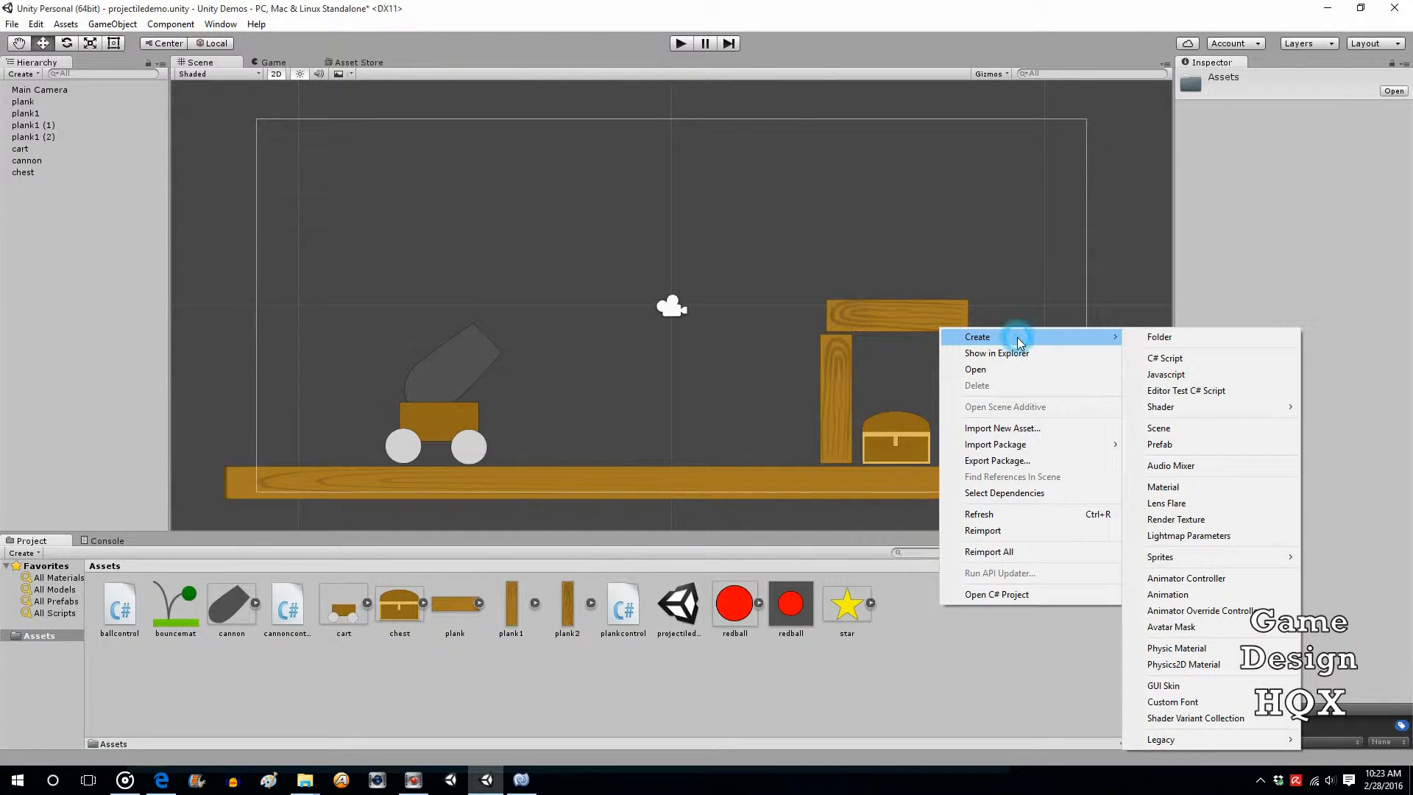
left_click(1163, 357)
type("chestcontrol")
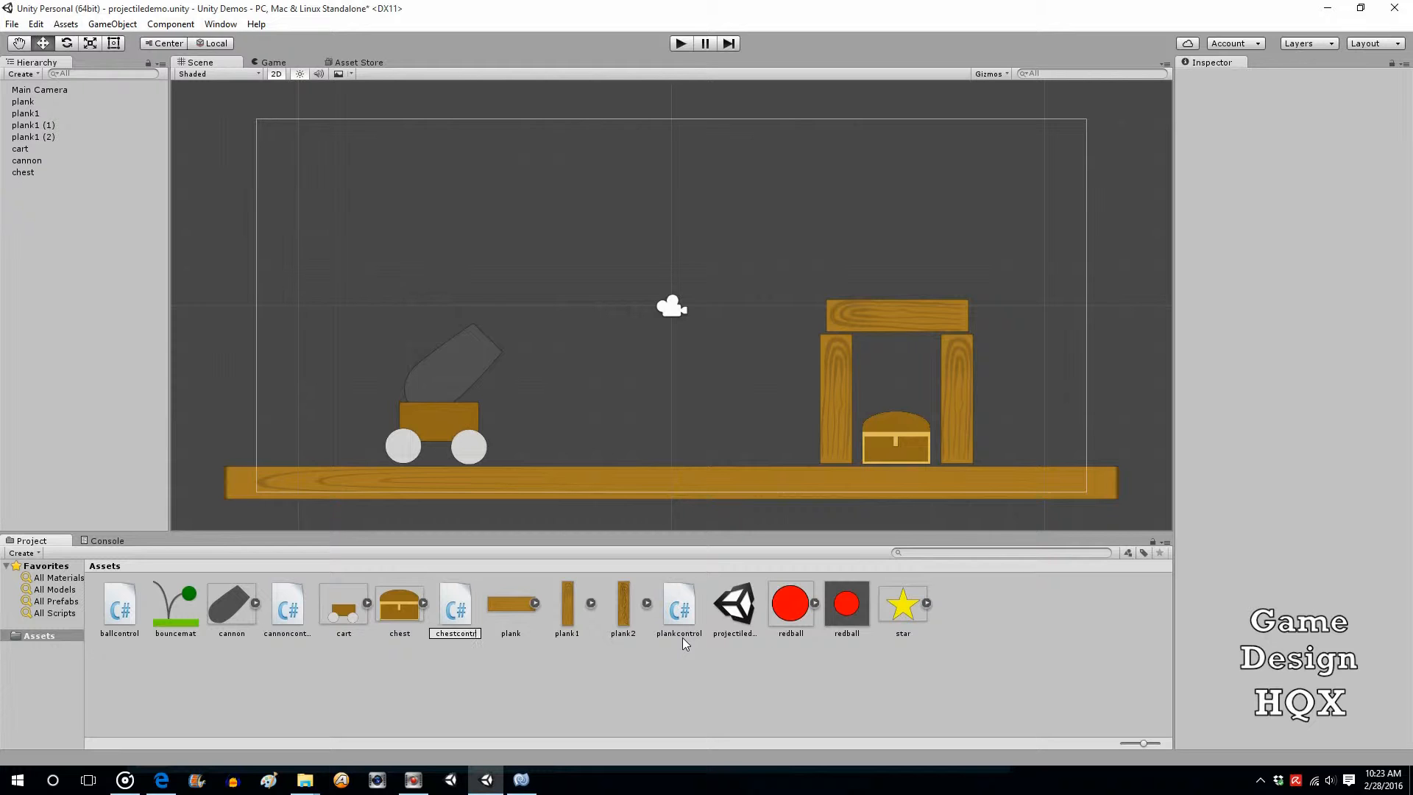
left_click(455, 603)
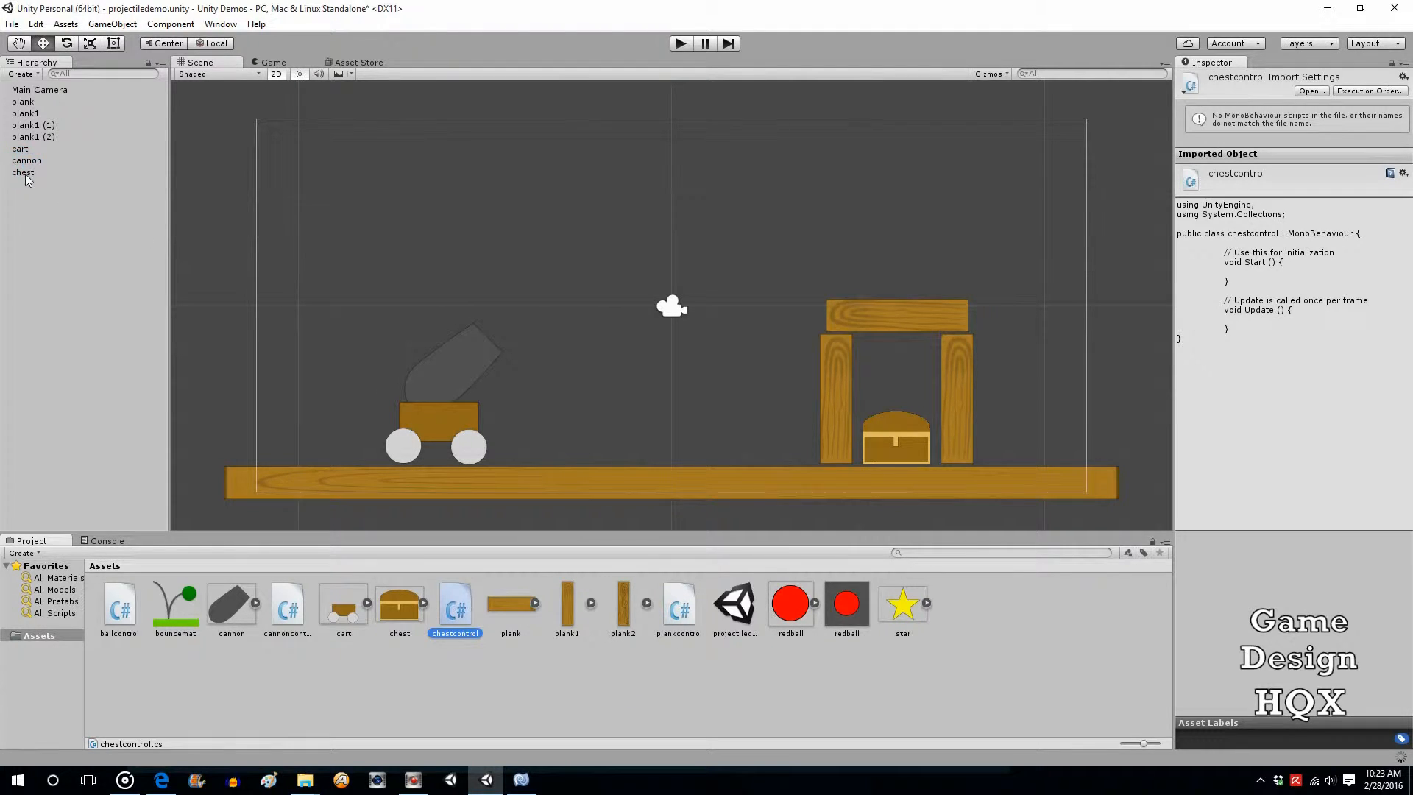
Attach chestcontrol to the chest object and open it in MonoDevelop.
left_click(22, 172)
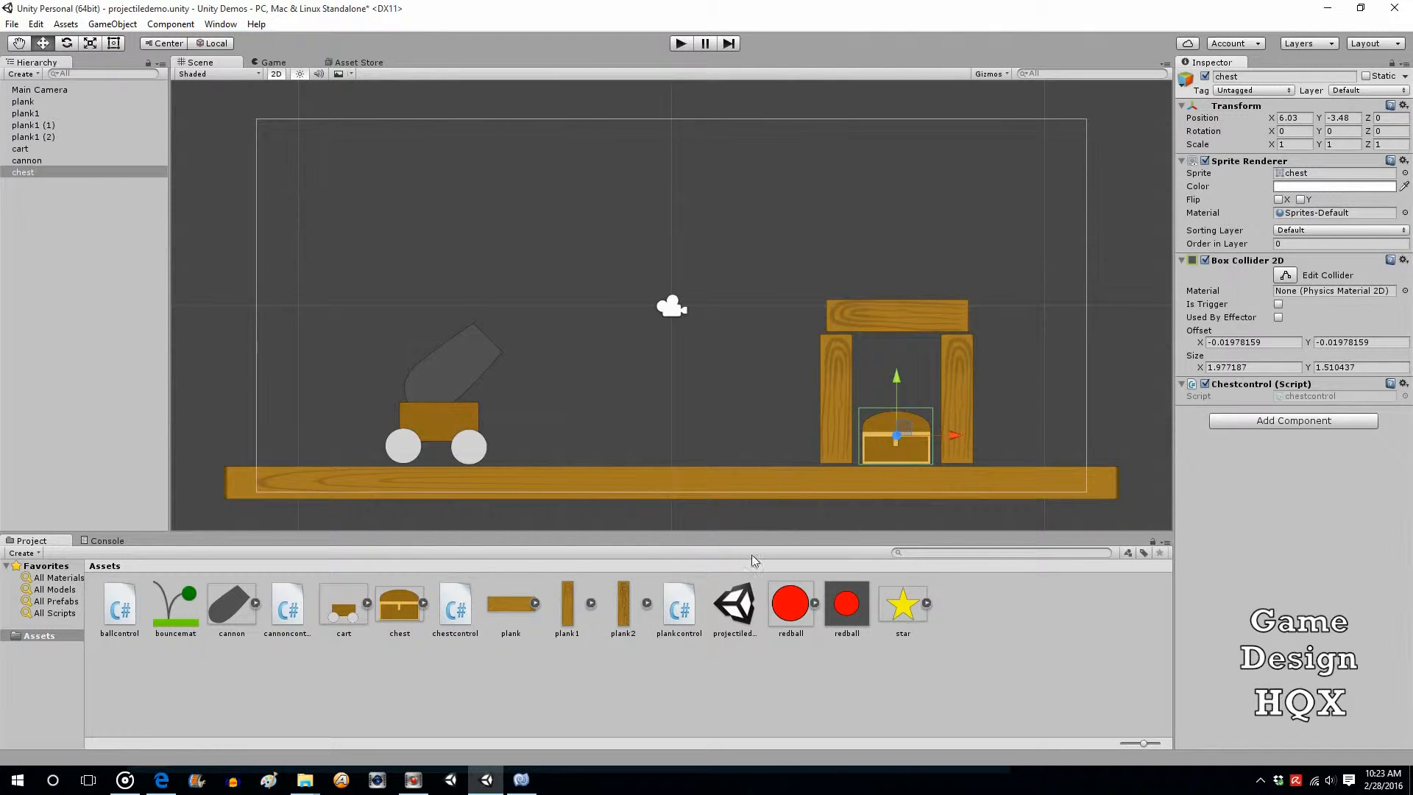
left_click(455, 604)
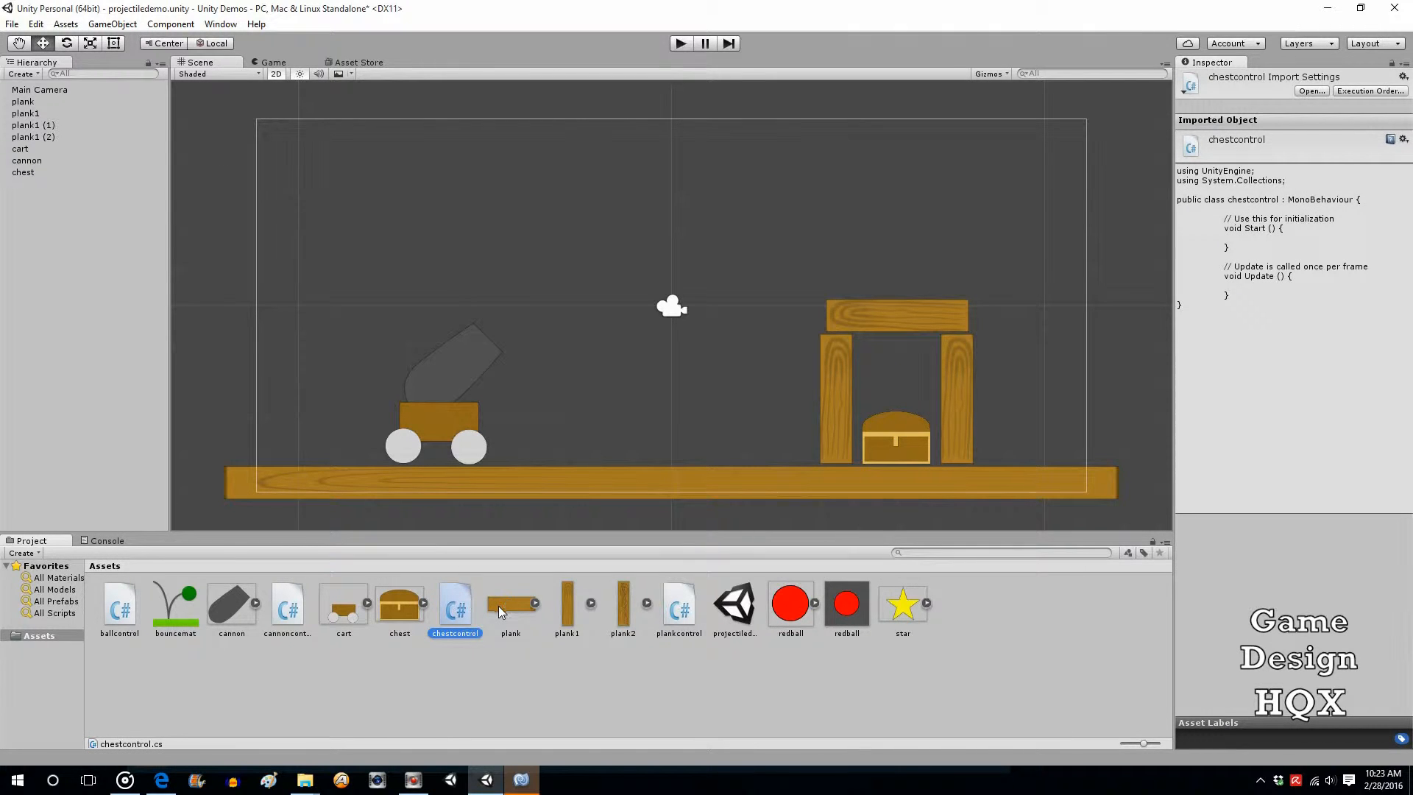
double_click(454, 603)
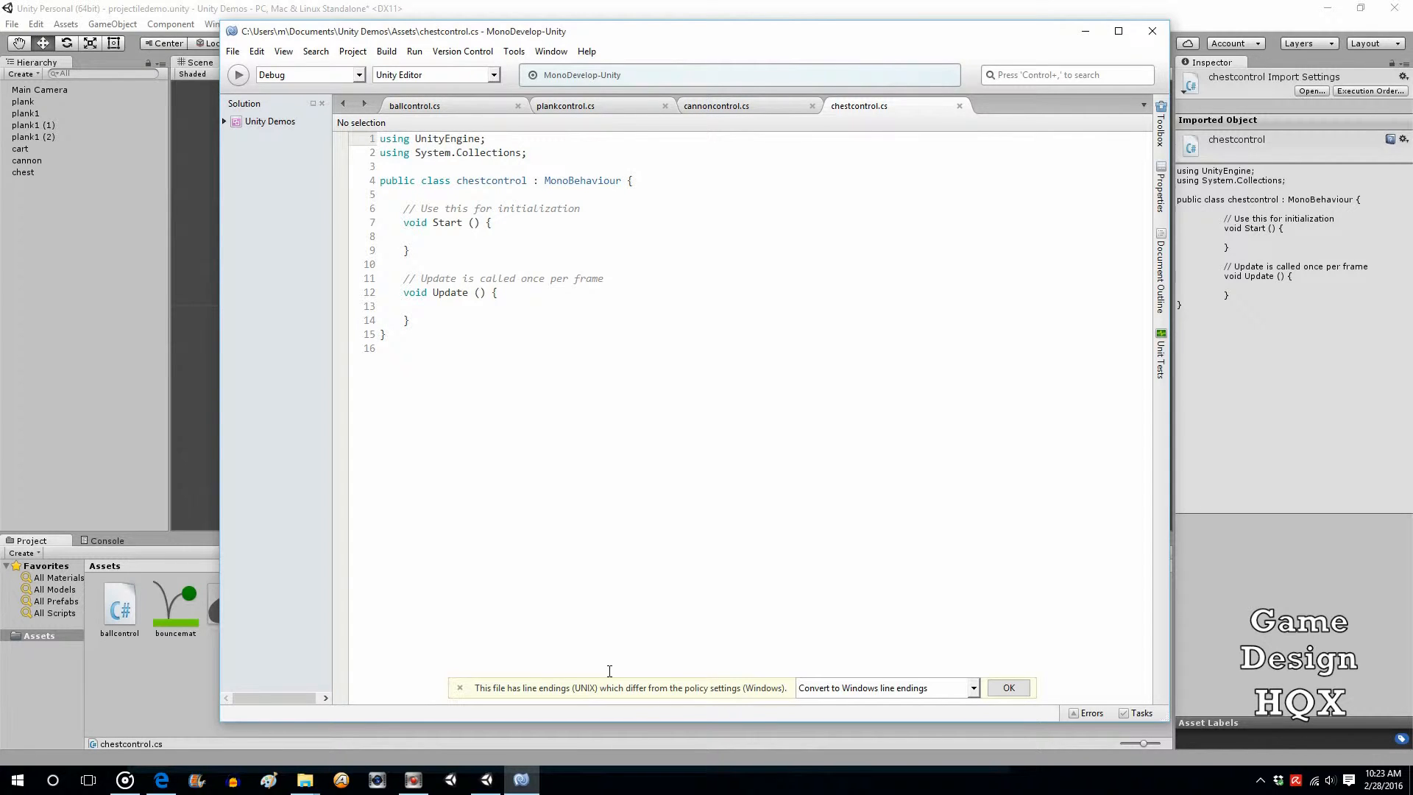
Add a void OnCollisionEnter2D method to chestcontrol, referencing plankcontrol for the signature.
left_click(1007, 687)
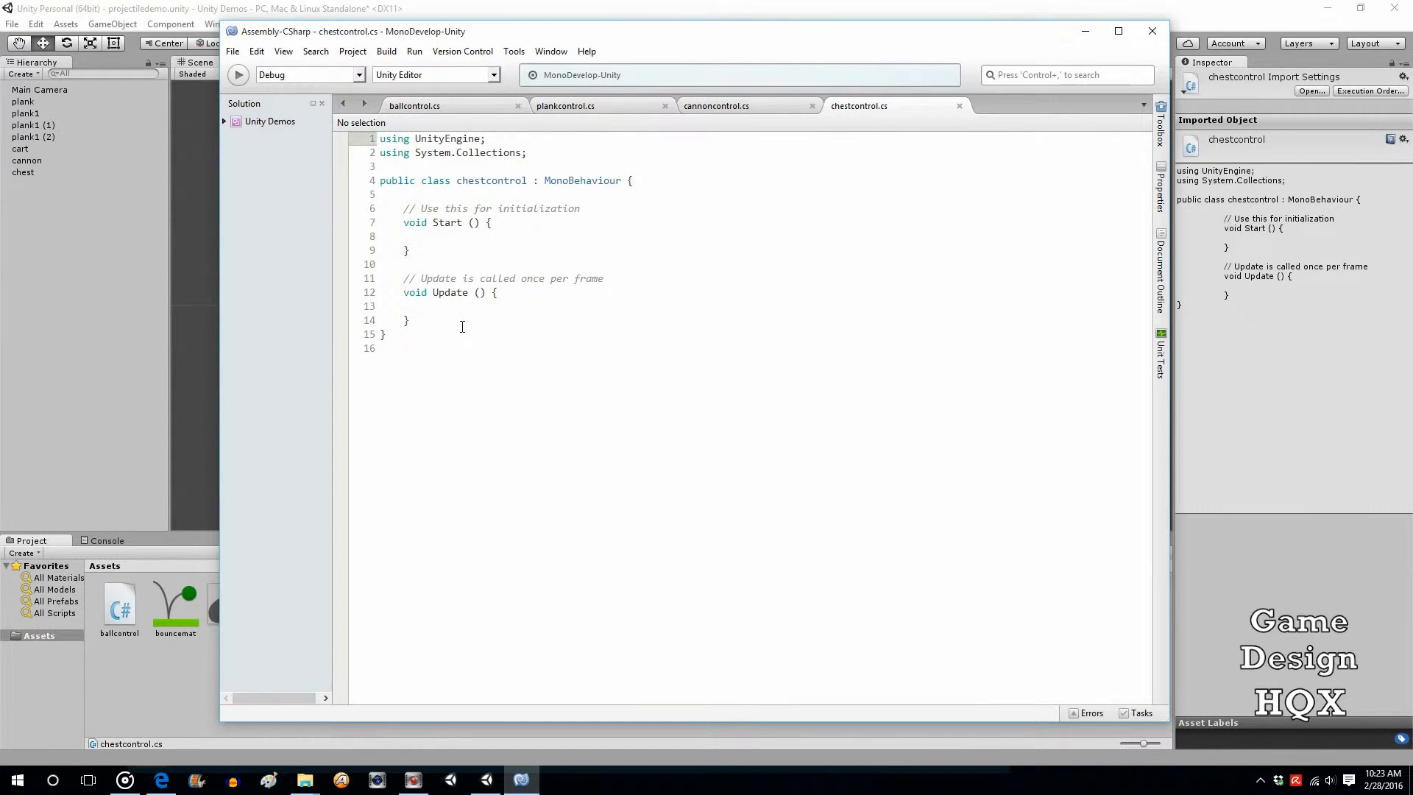
left_click(407, 319)
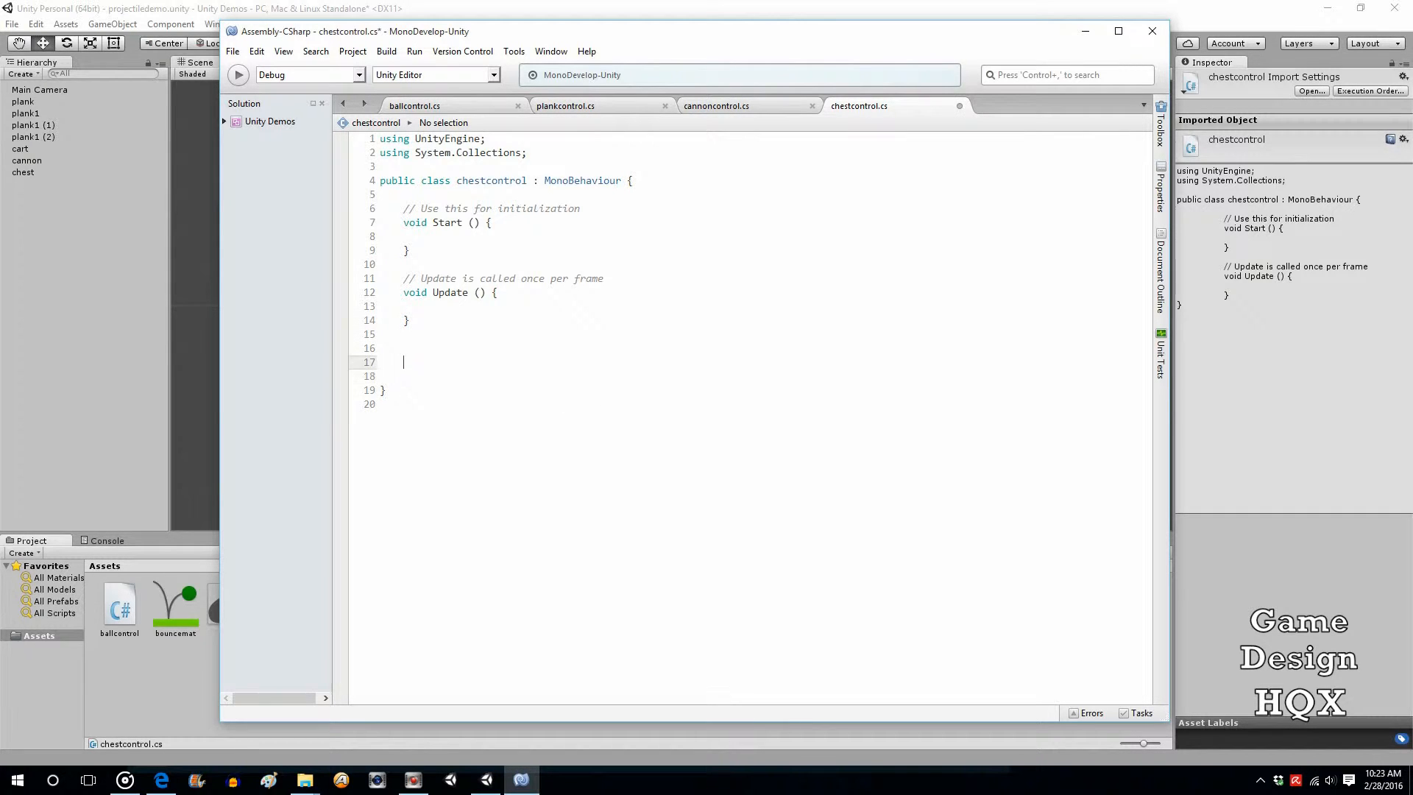
type("void")
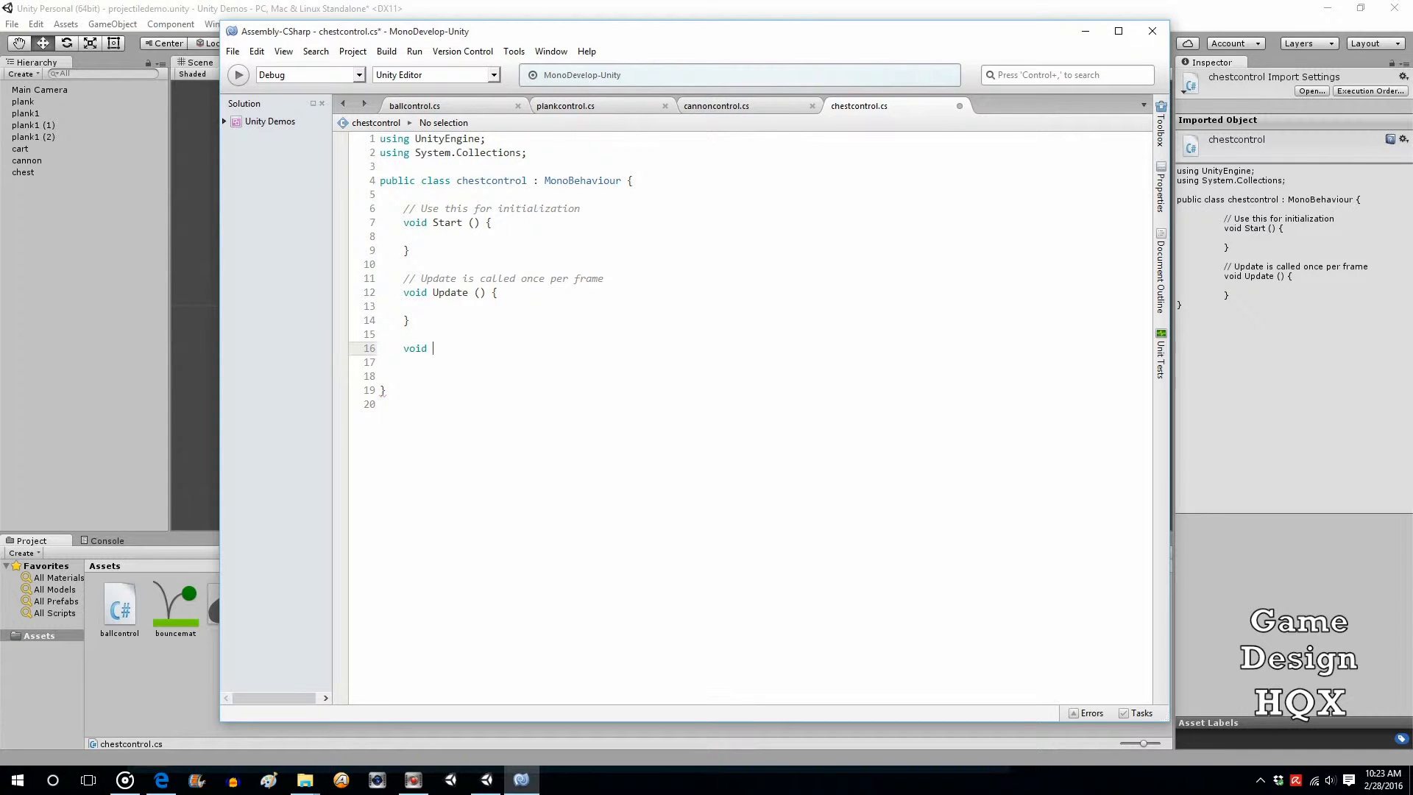
type("(")
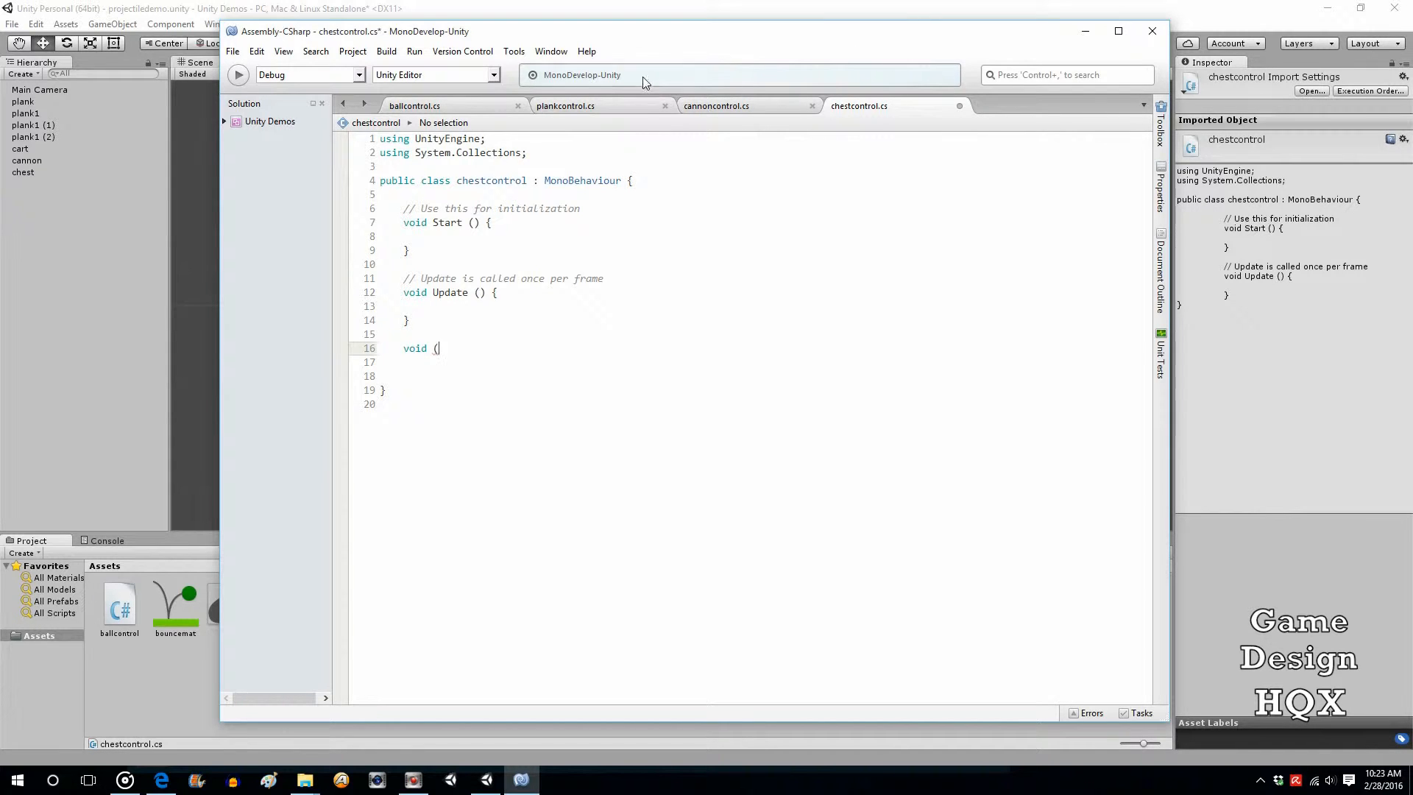
left_click(565, 106)
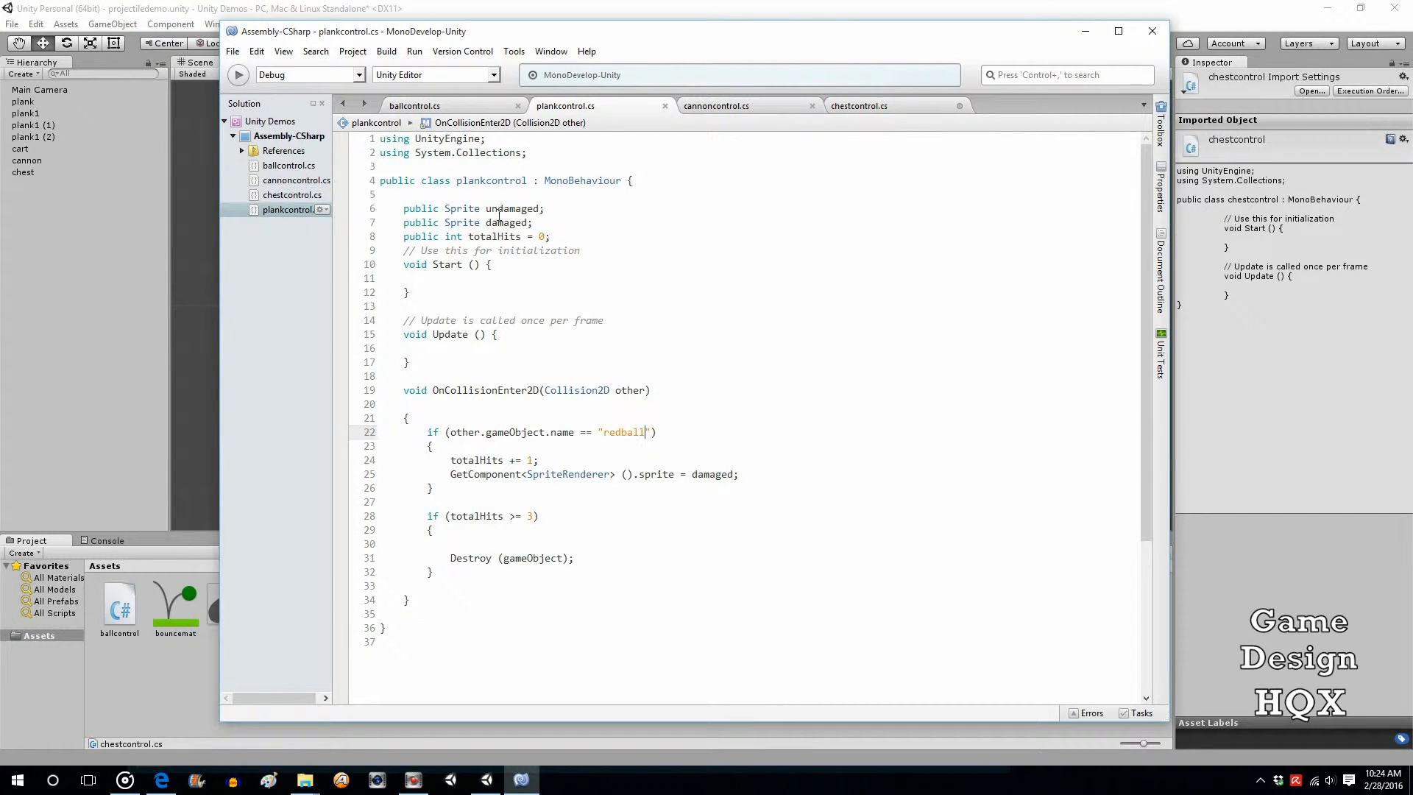
mouse_move(605, 413)
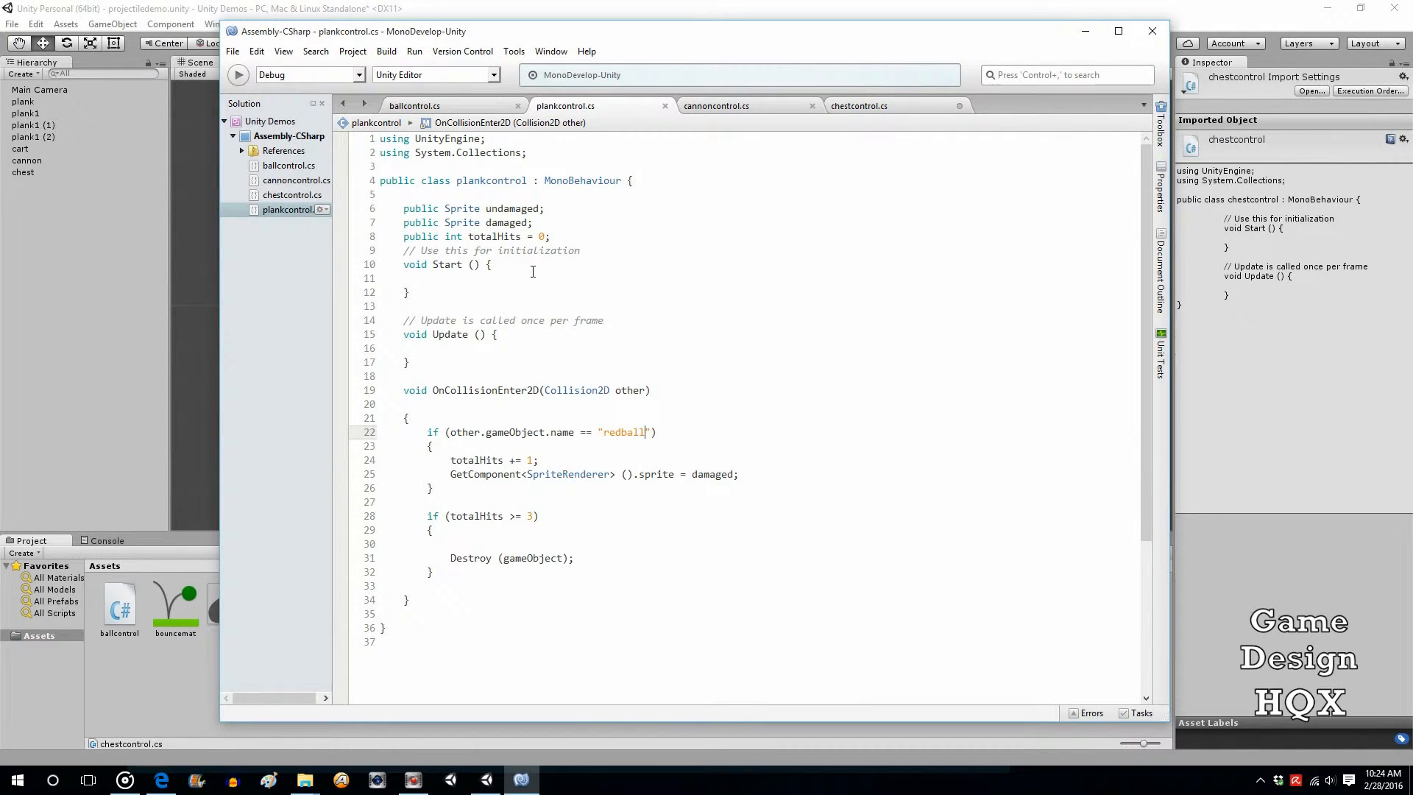
left_click(858, 106)
type("void")
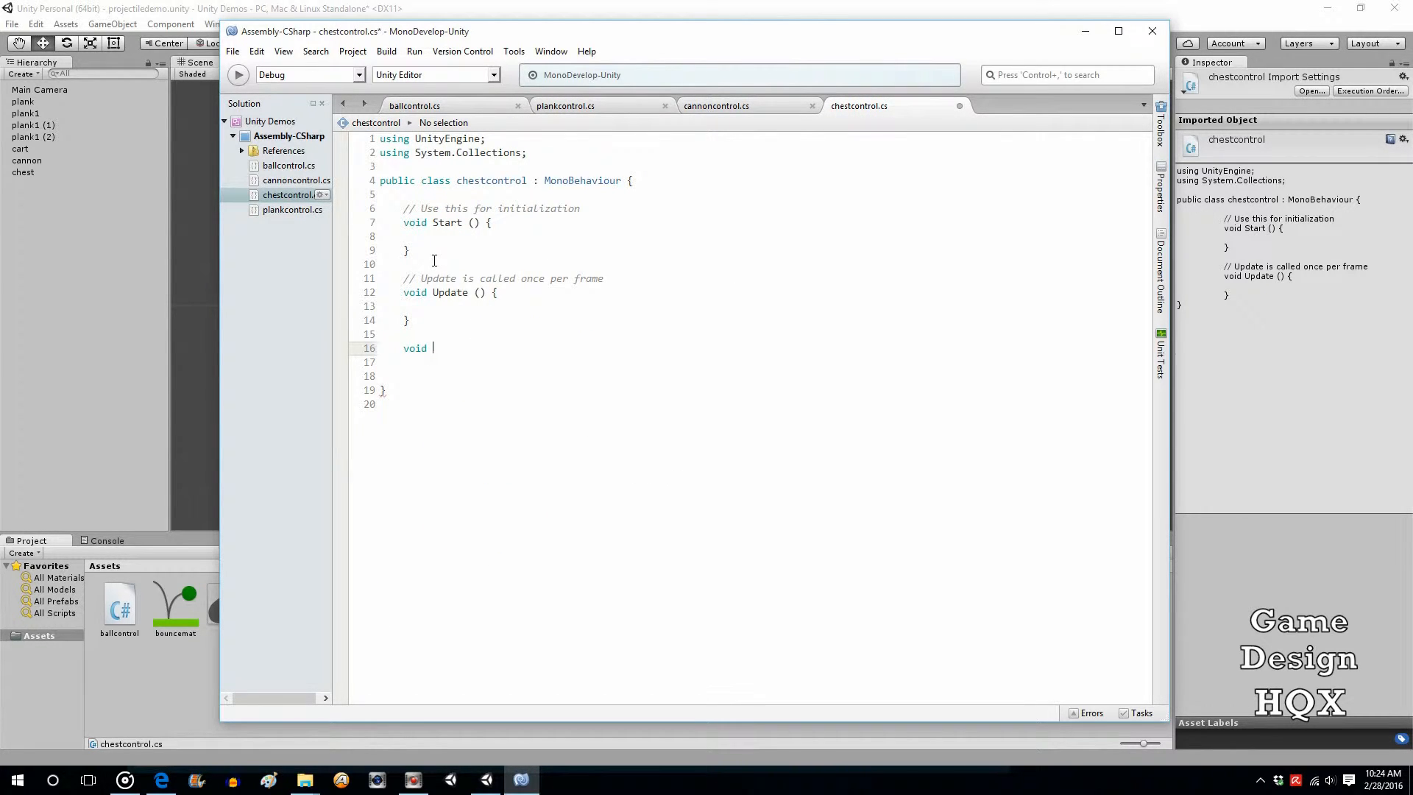
key("BackSpace")
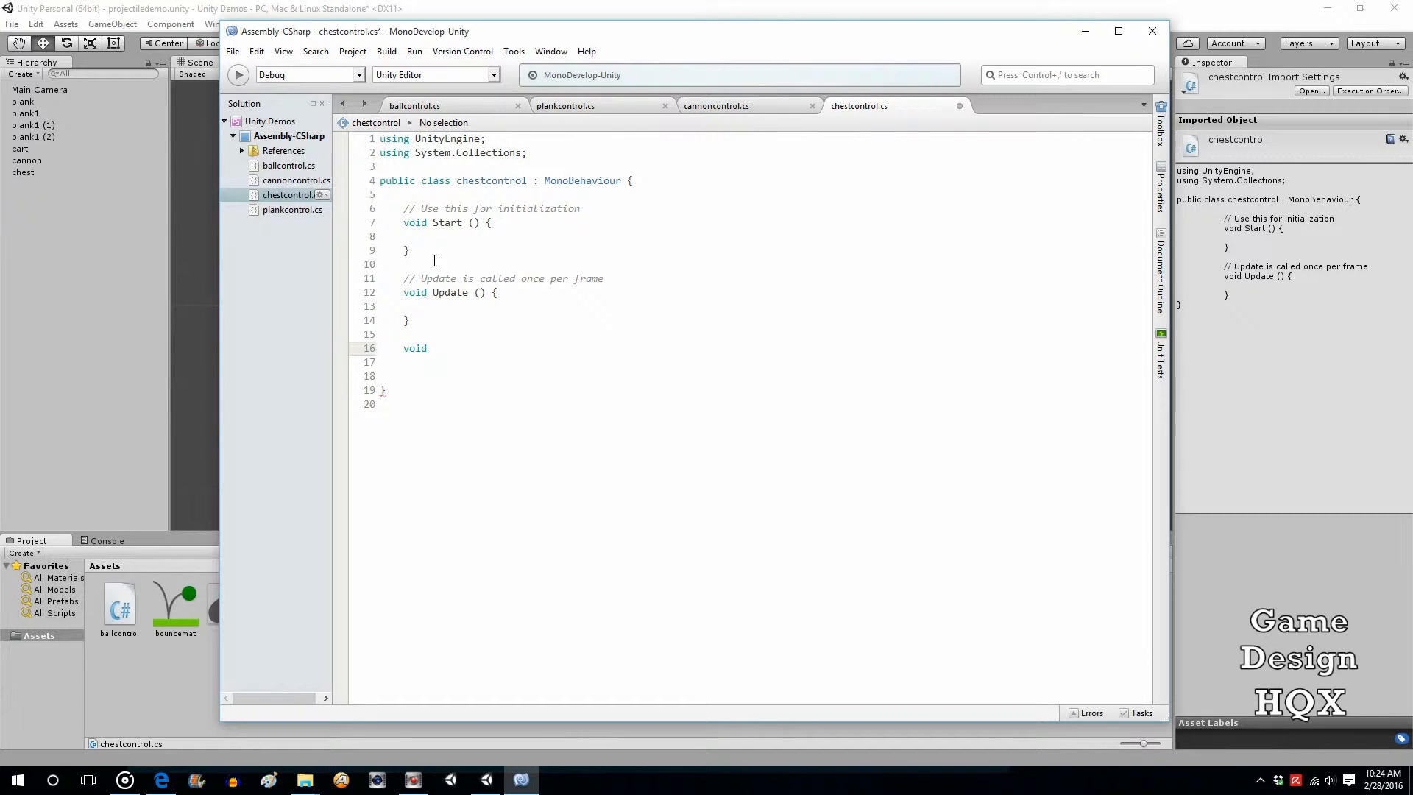
type("OnCollision")
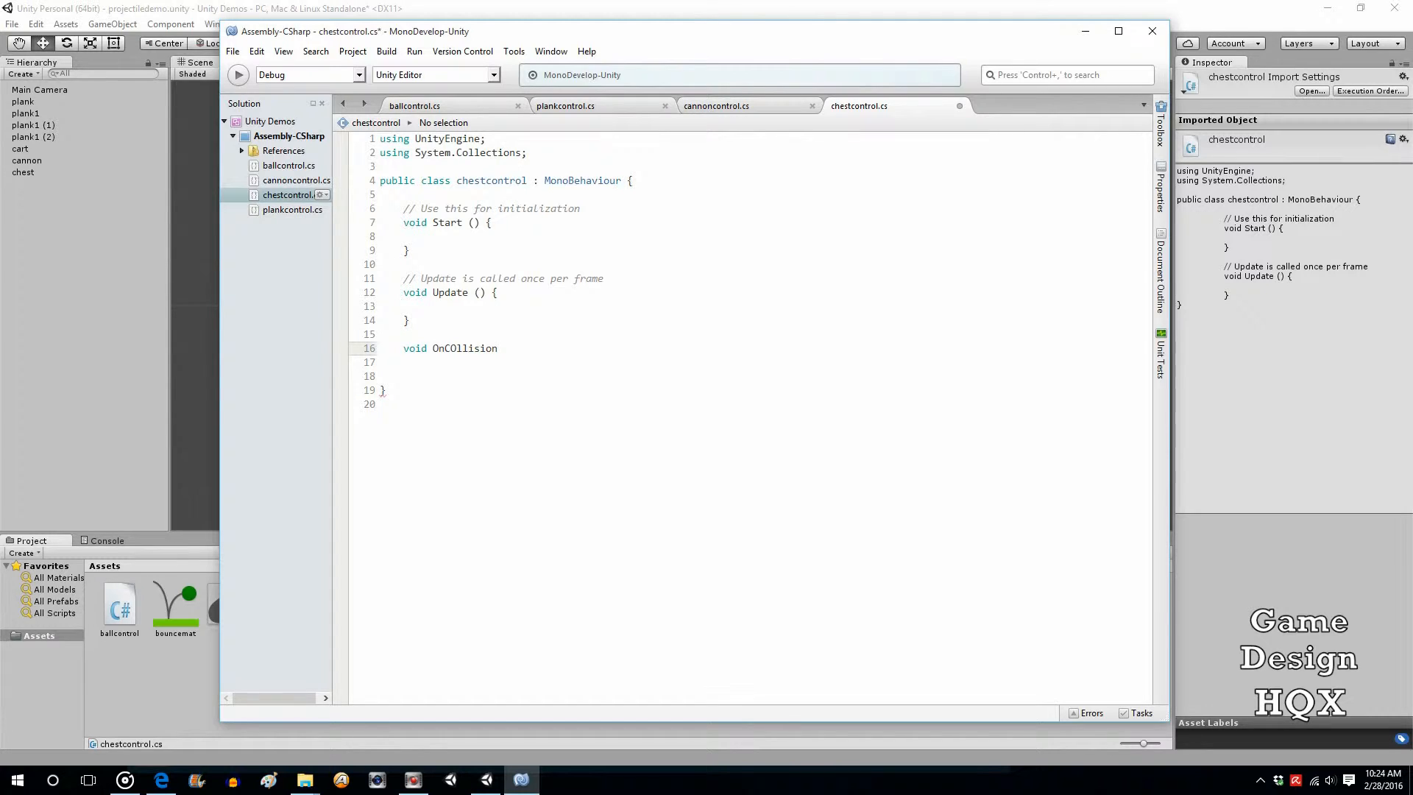
type("2D")
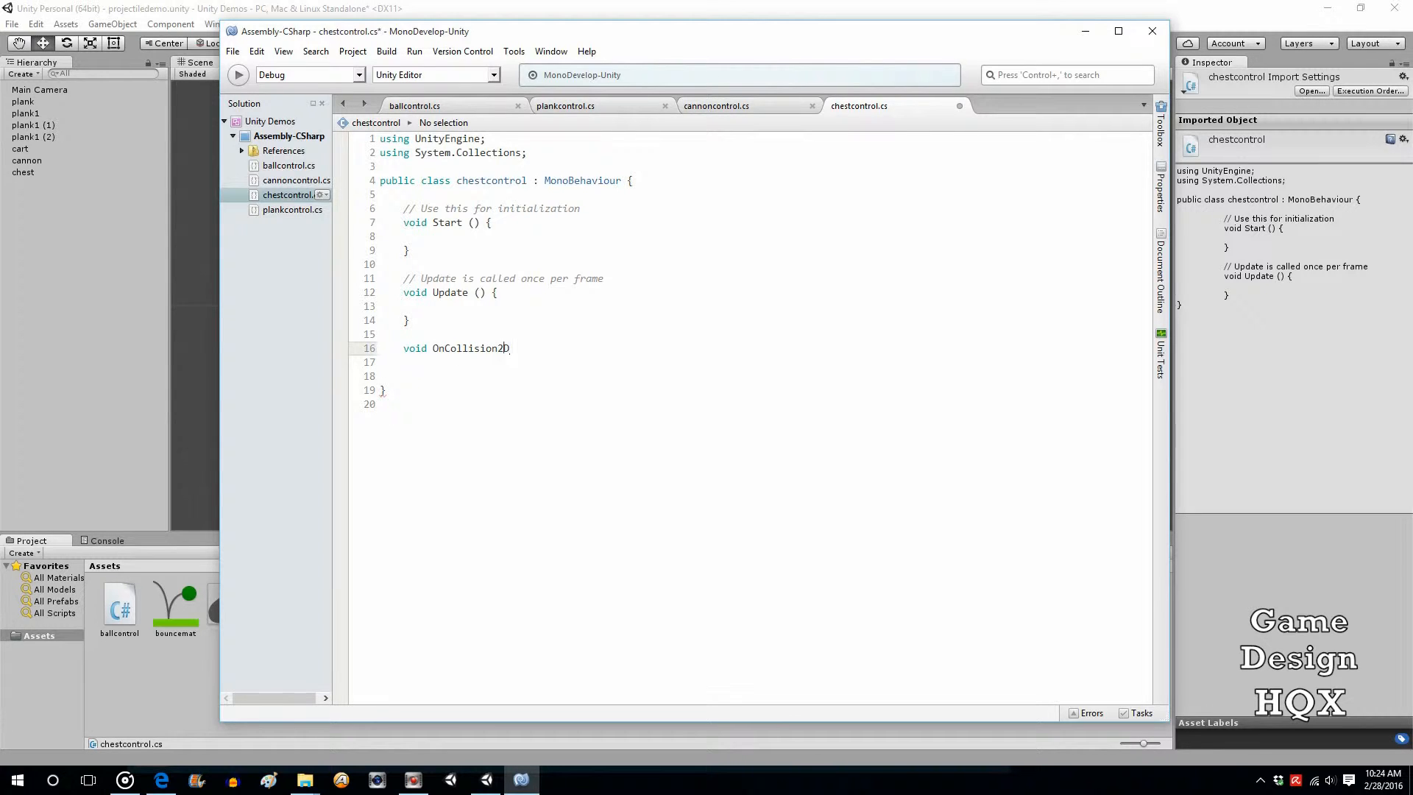
type("Enter")
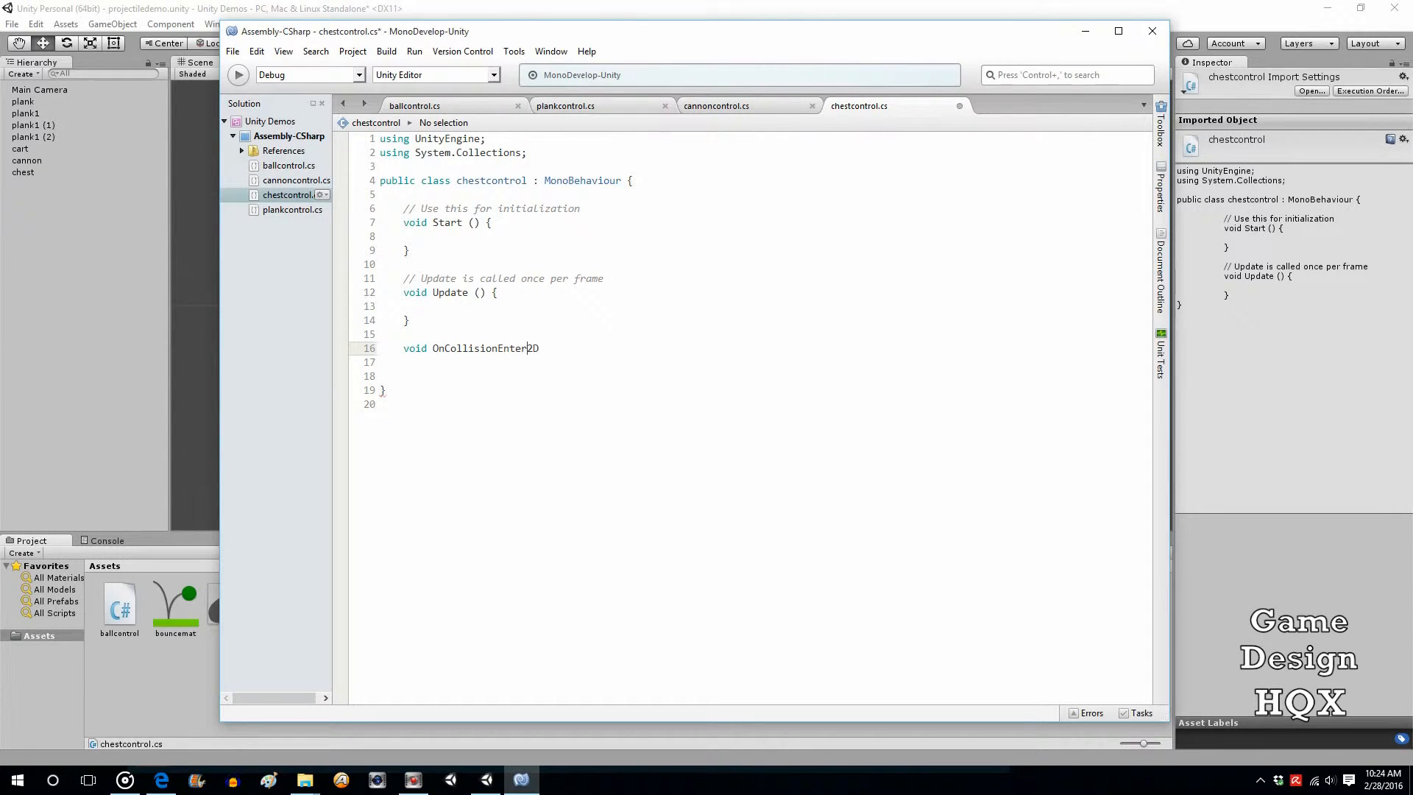
type("()")
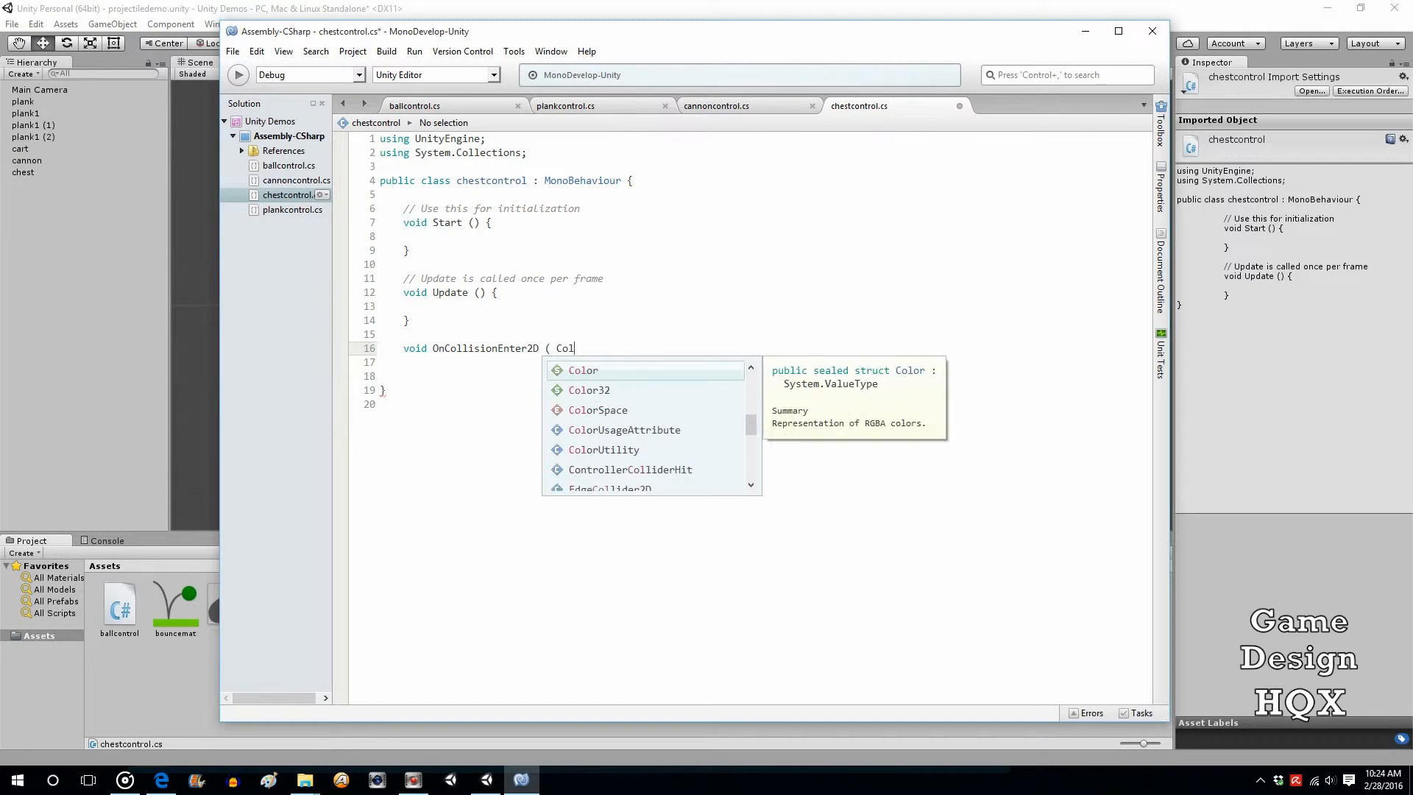
type("lision2D other)")
left_click(755, 362)
type("{")
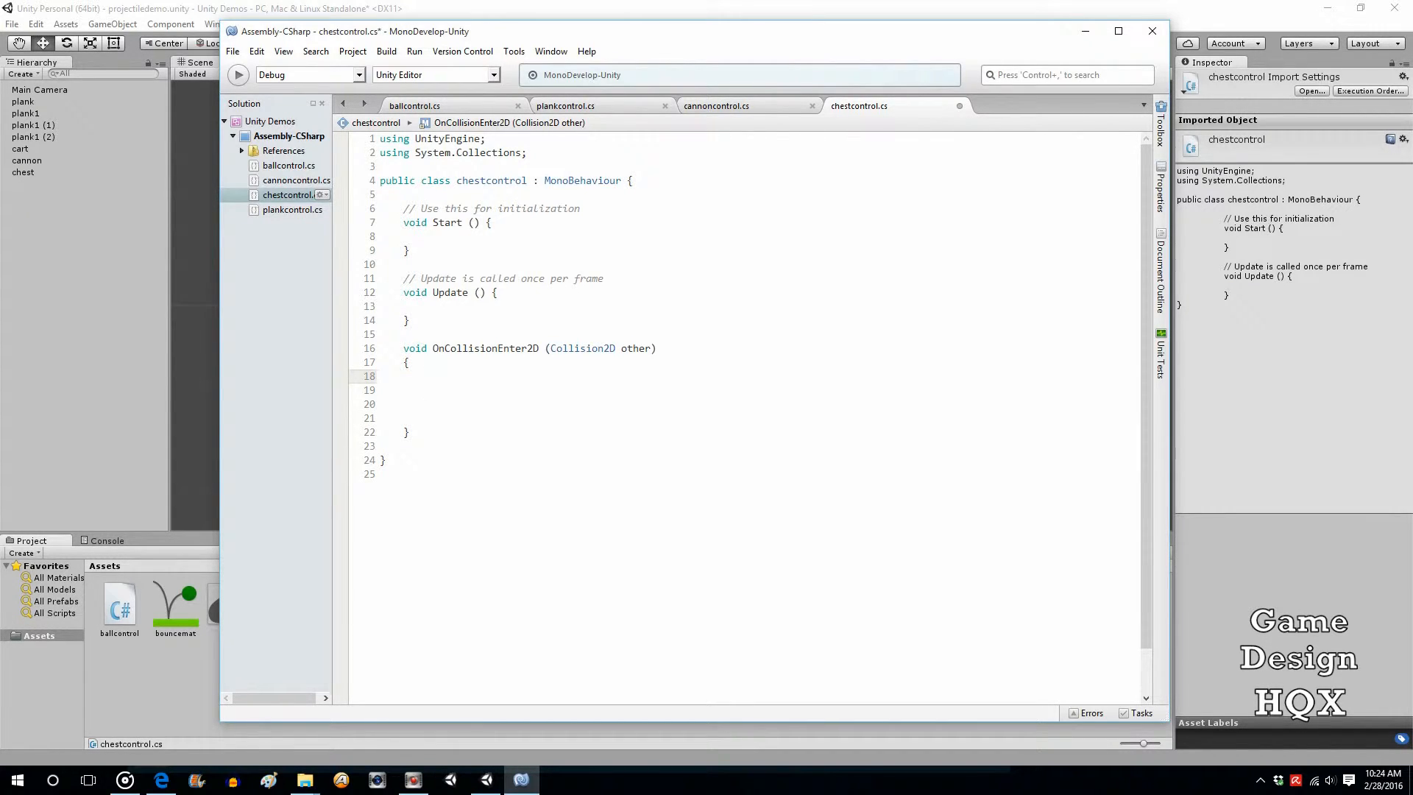
Write the condition if (other.gameObject.name == "redball"), confirming the ball's name in ballcontrol.
type("if")
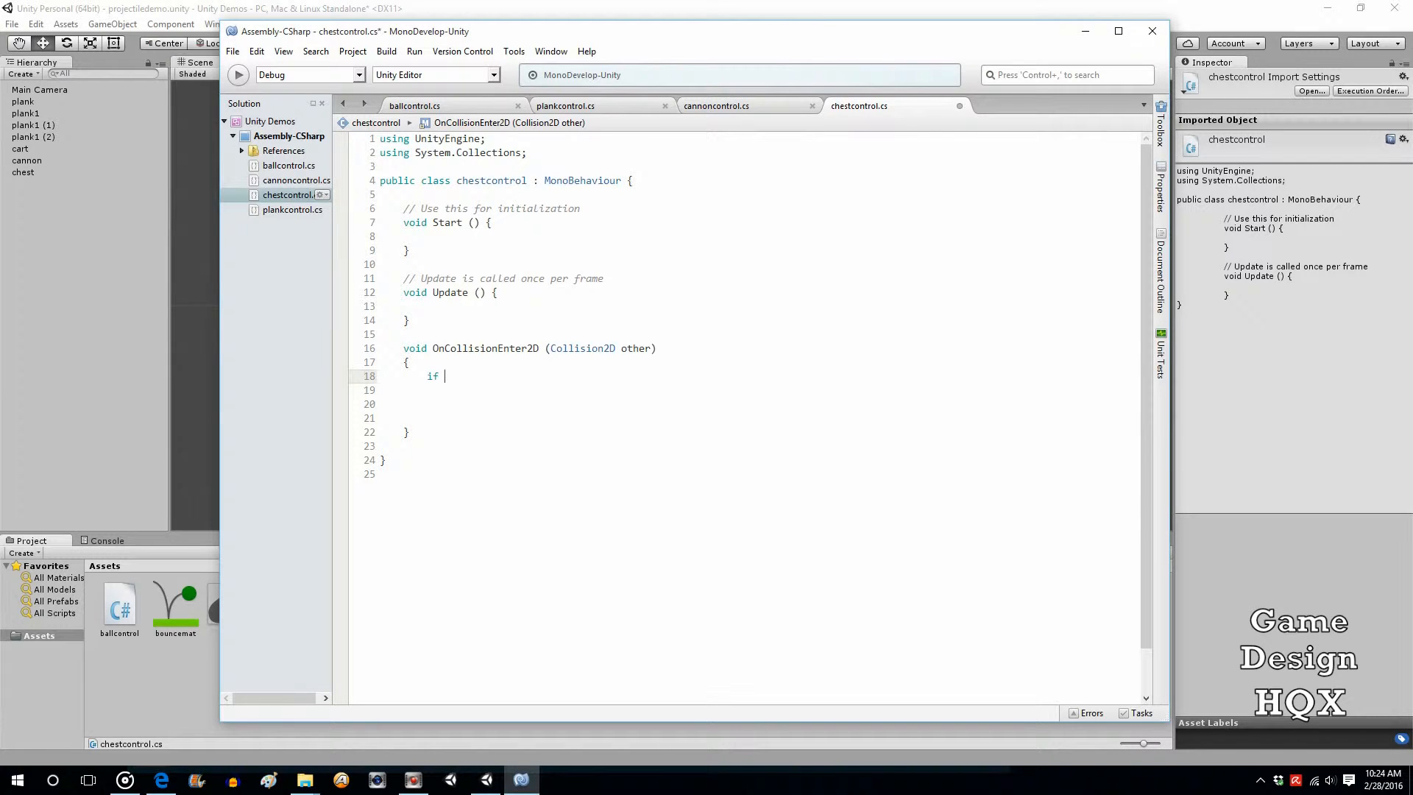
type("(o")
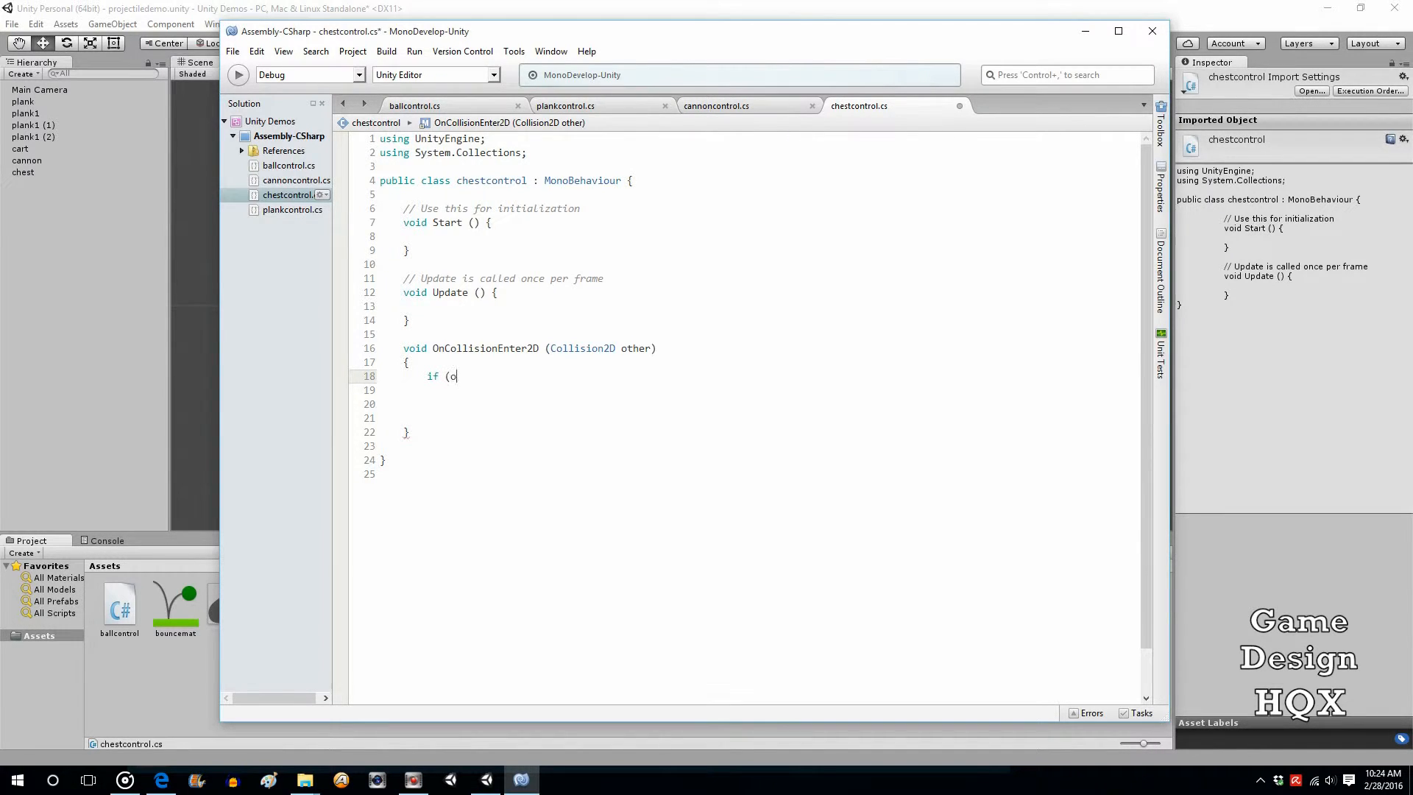
type("ther.h")
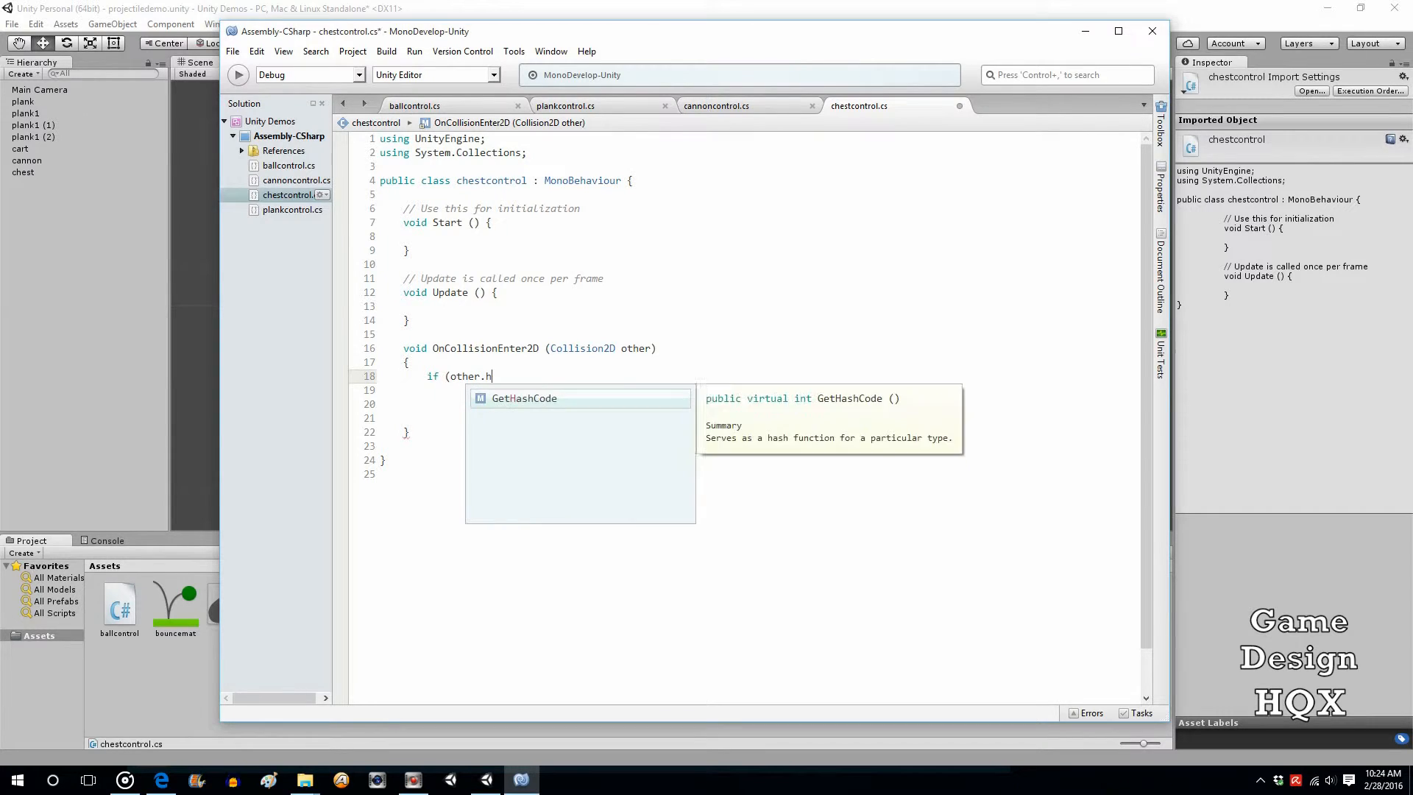
type("gameObject")
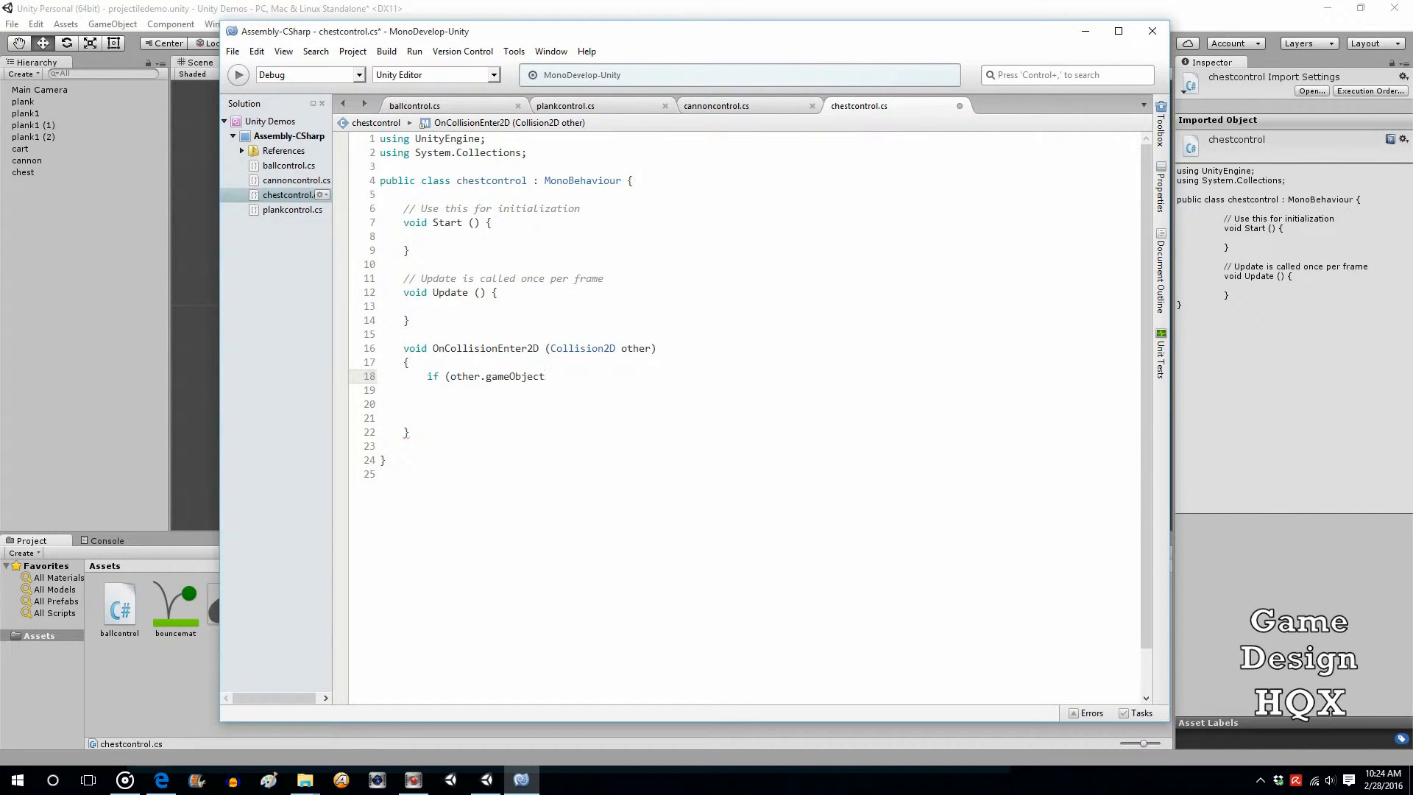
type(".name")
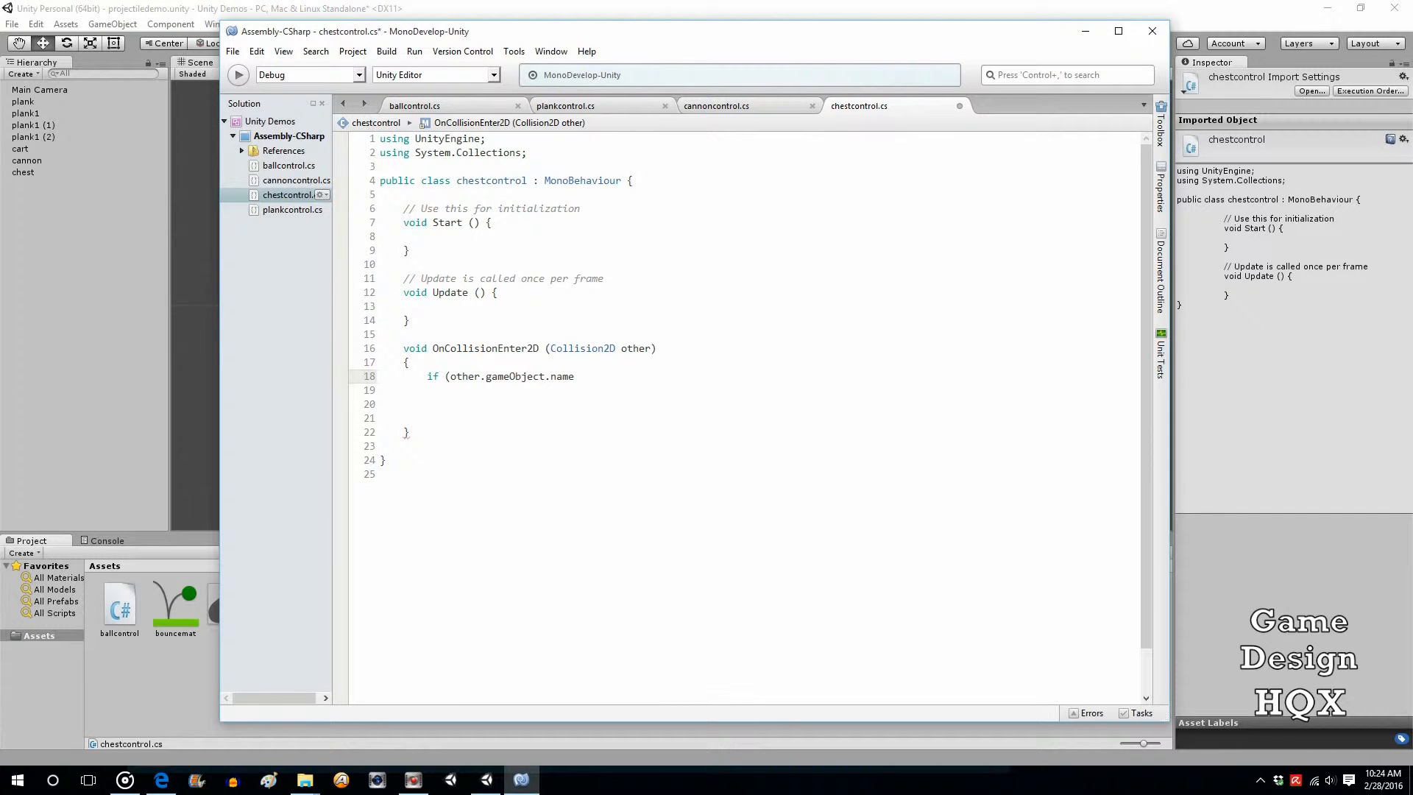
type("==")
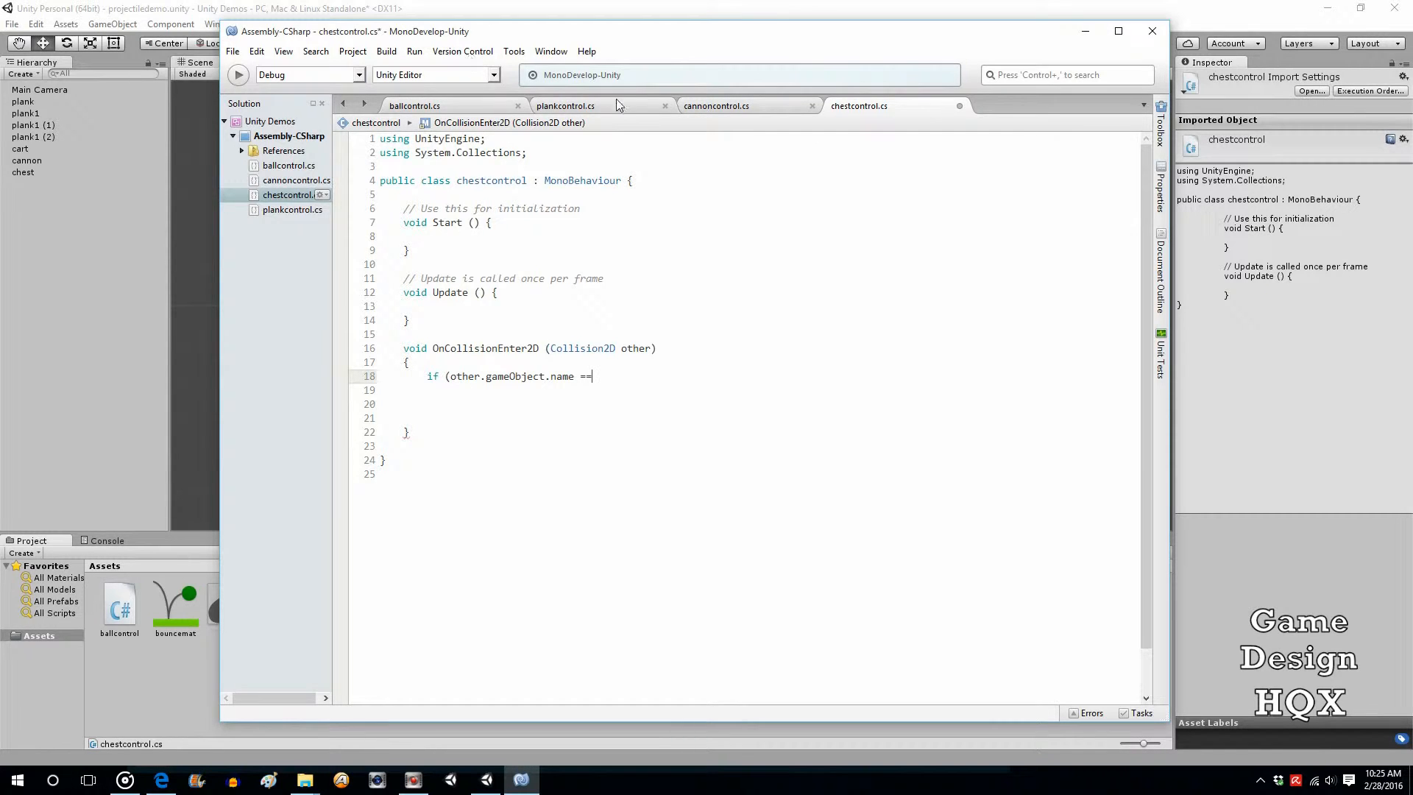
left_click(565, 106)
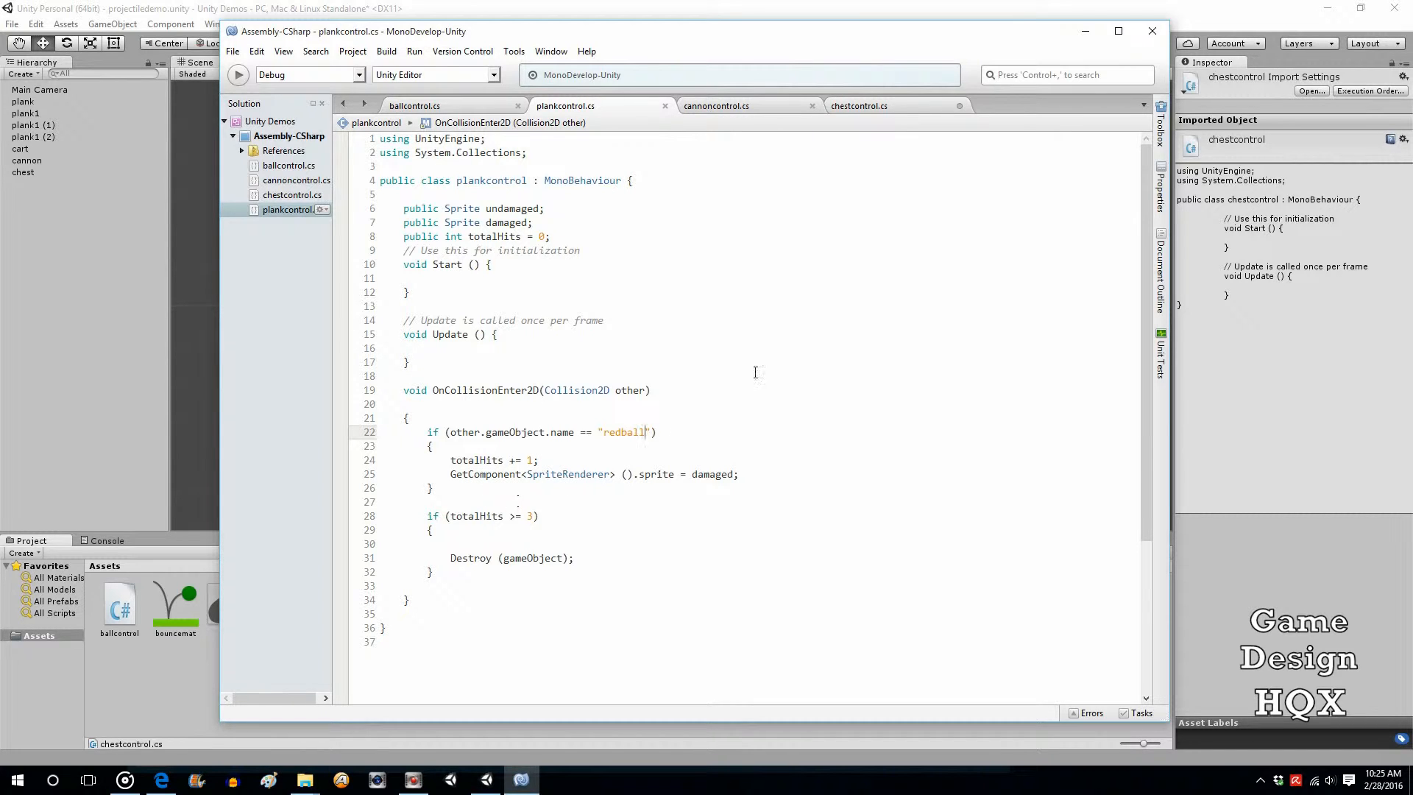
left_click(858, 106)
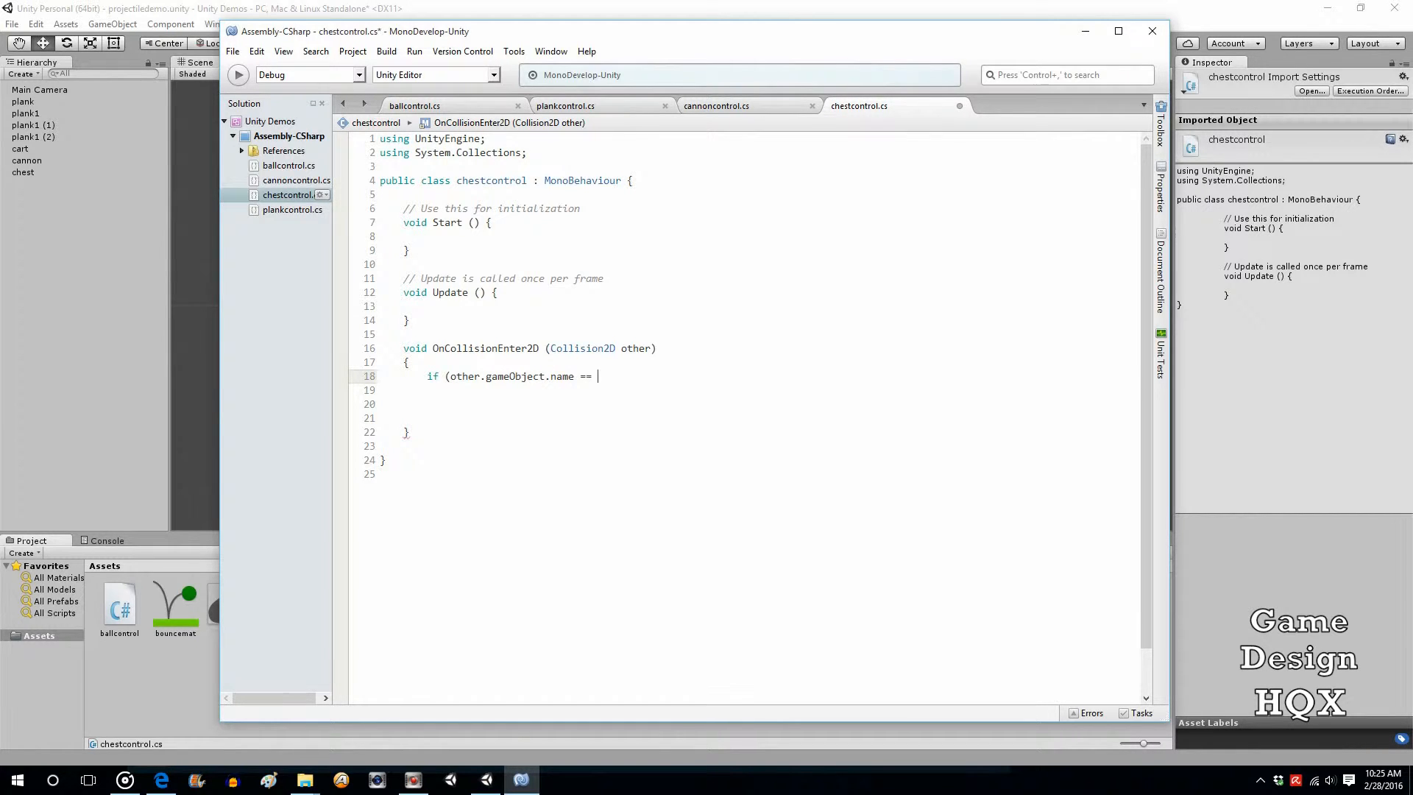
type("\"")
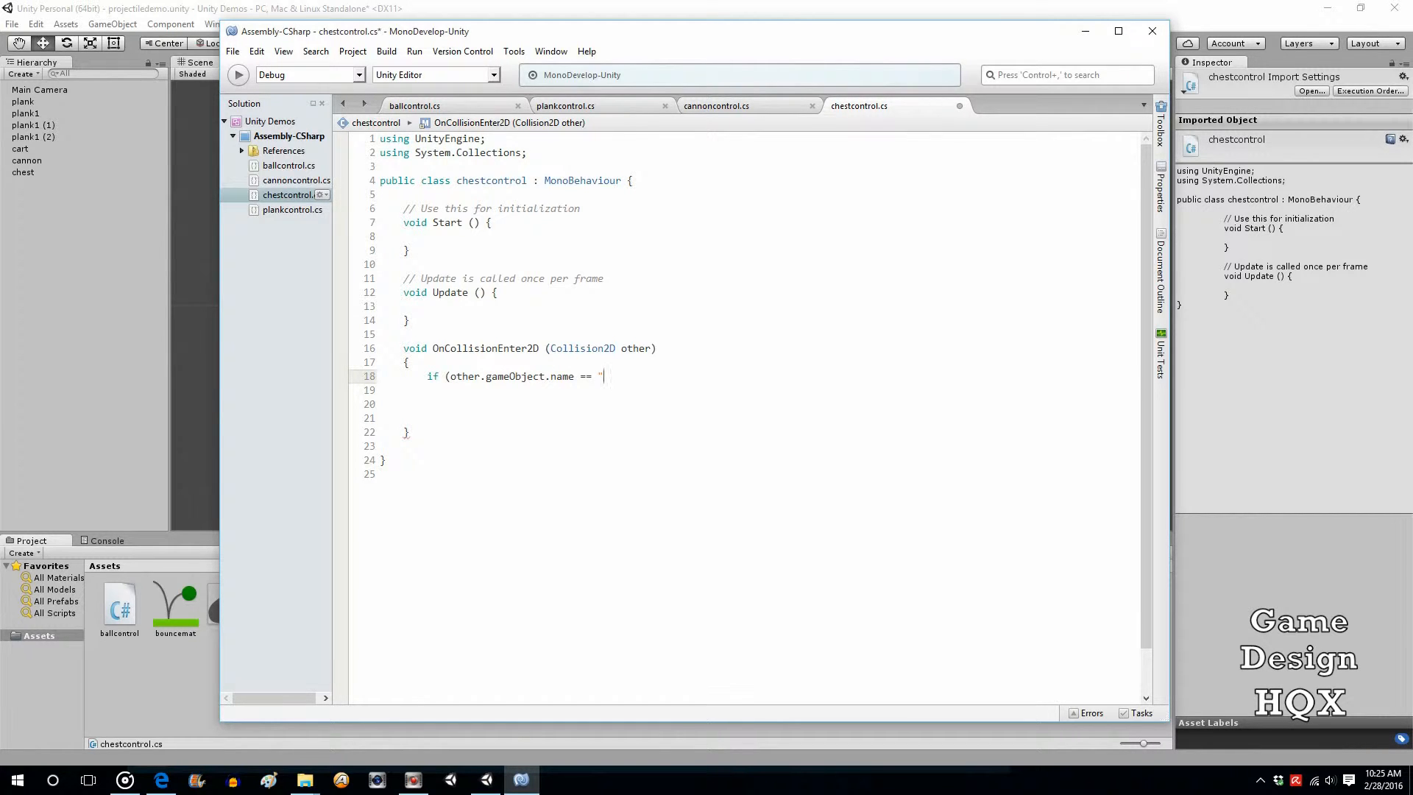
type("redball")
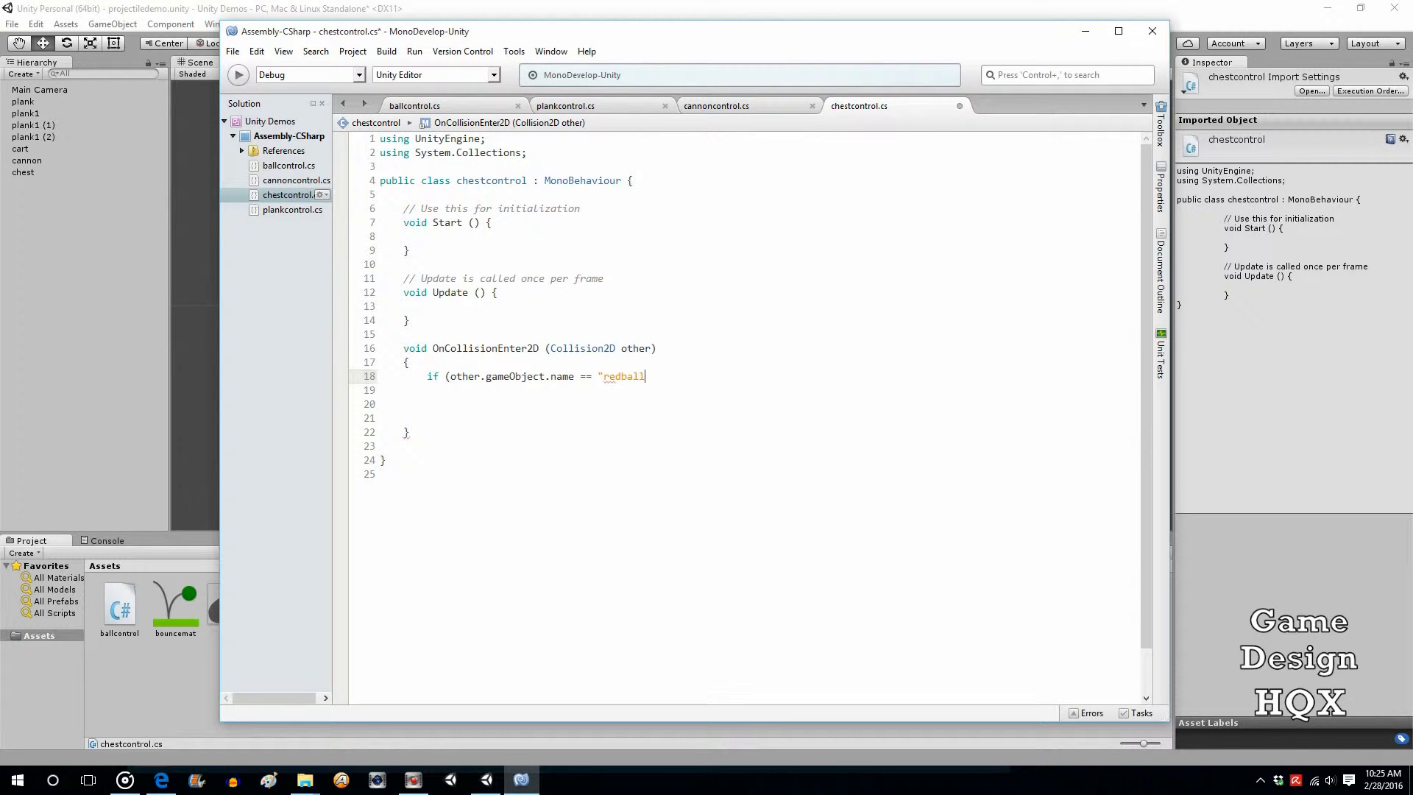
type("\")")
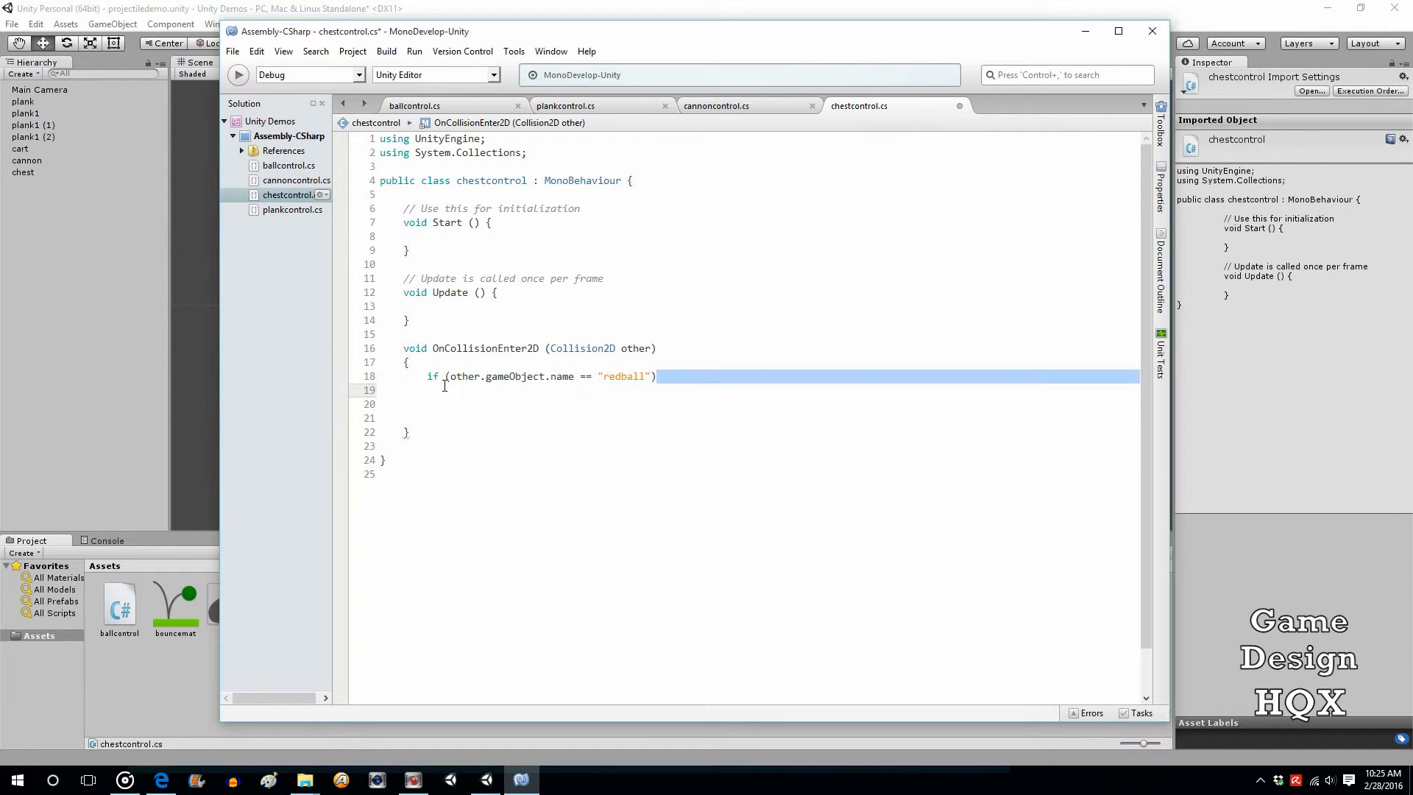
double_click(619, 375)
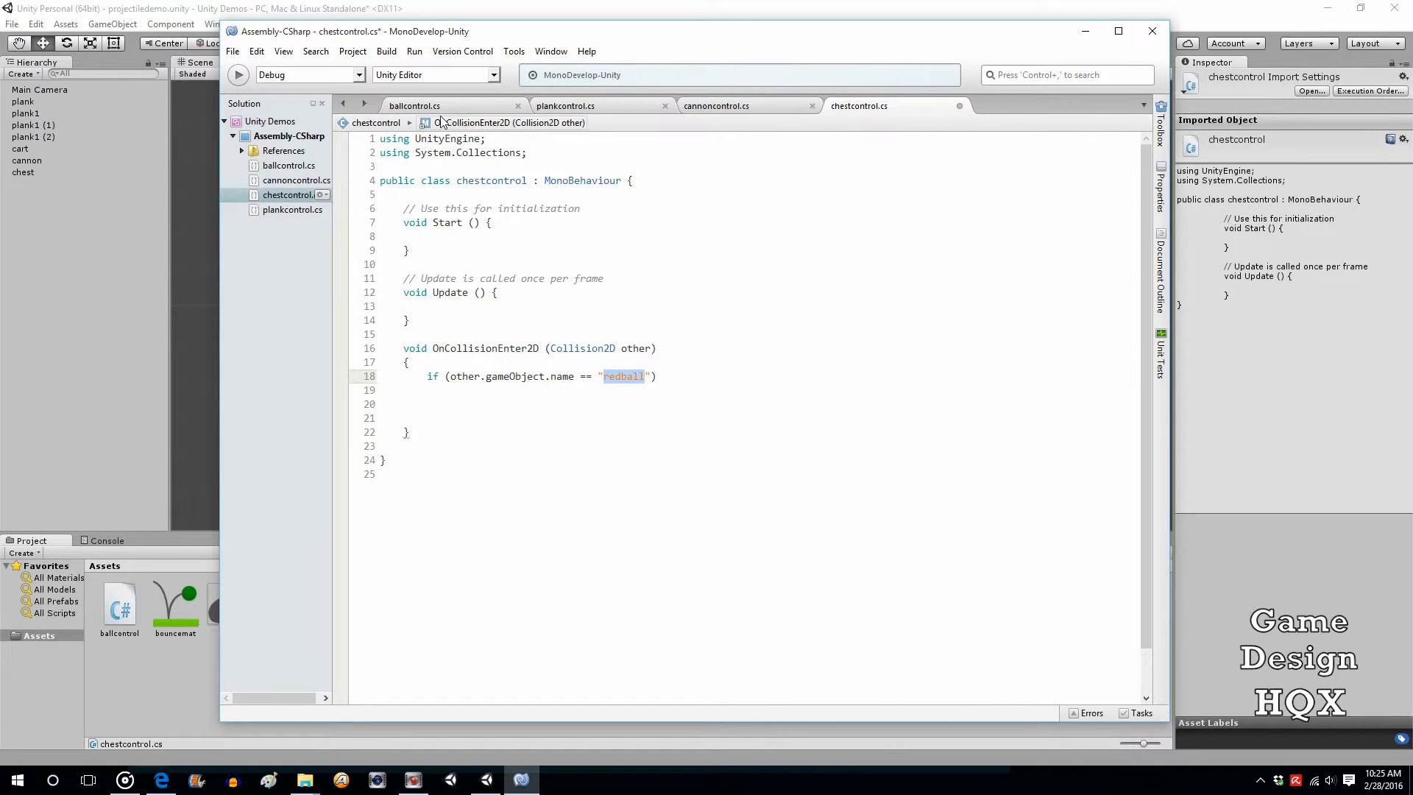
left_click(414, 106)
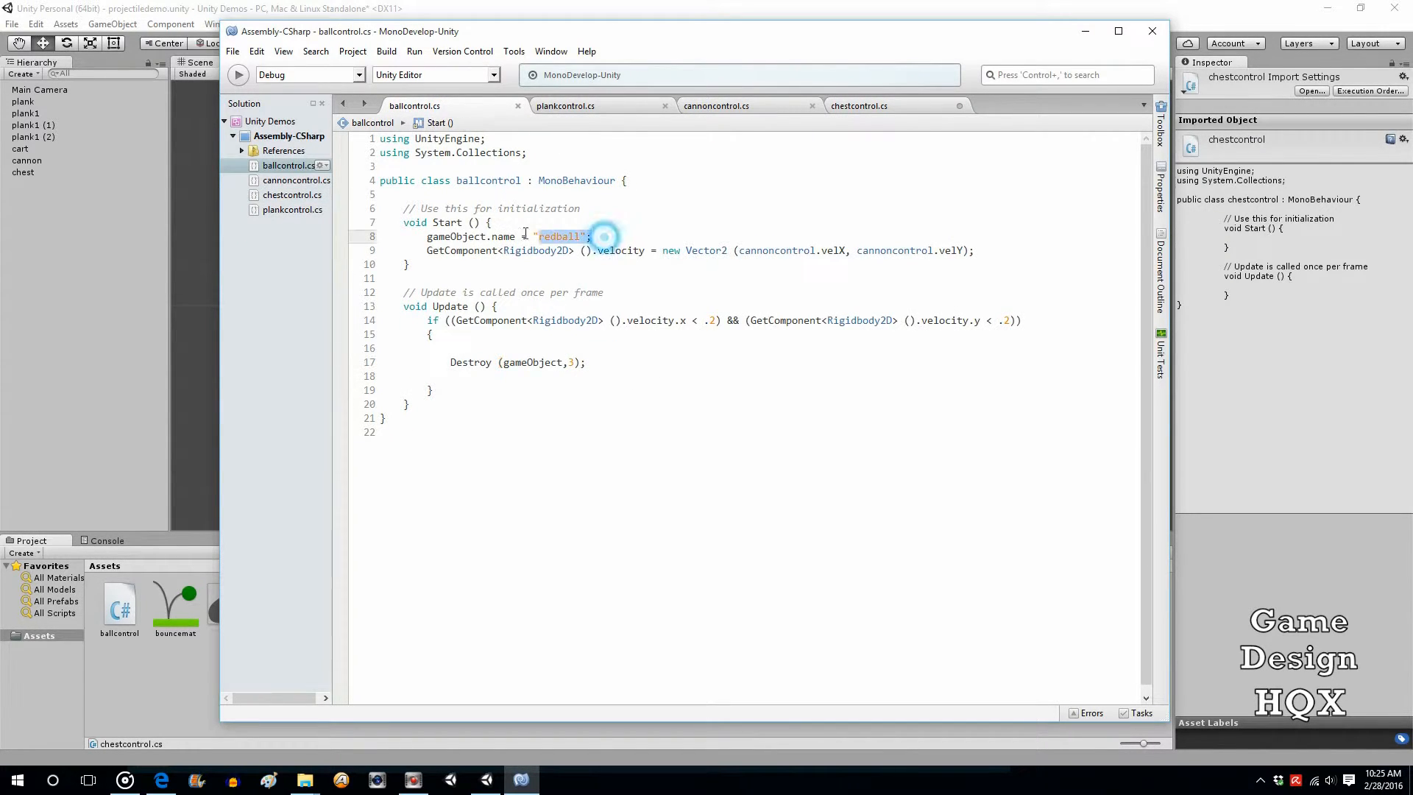
left_click(858, 106)
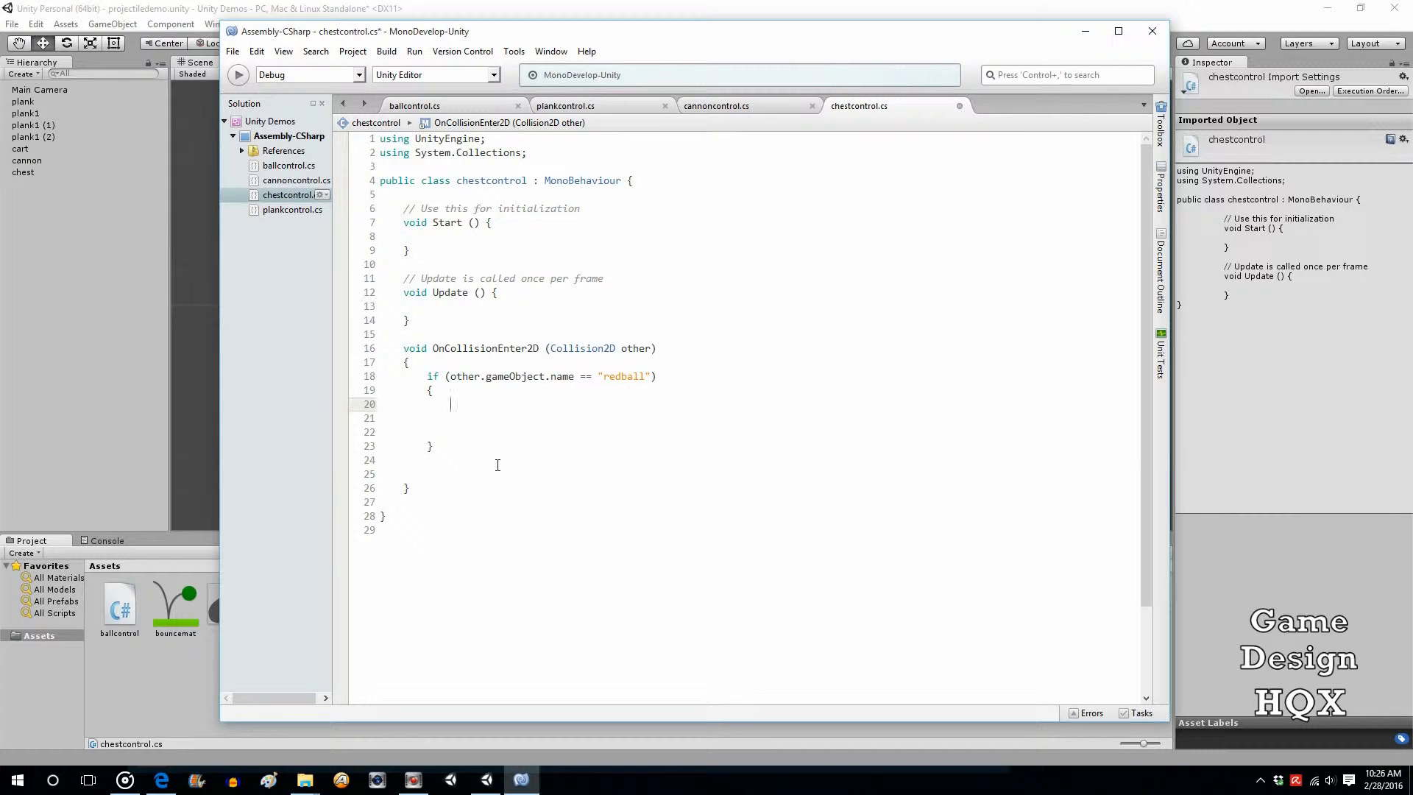
Call Destroy(gameObject) inside the condition and save the chestcontrol script.
type("des")
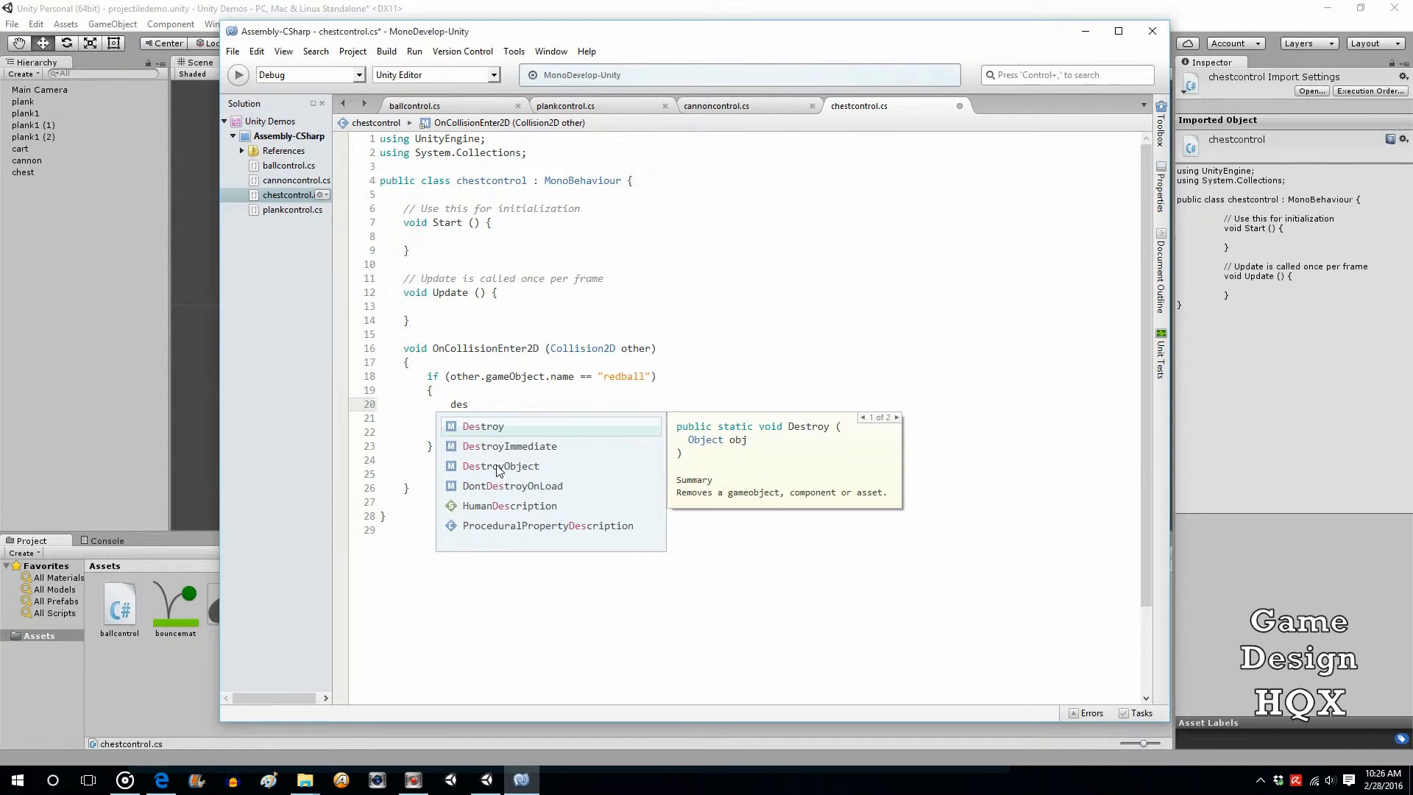
type("troy(gameObject);")
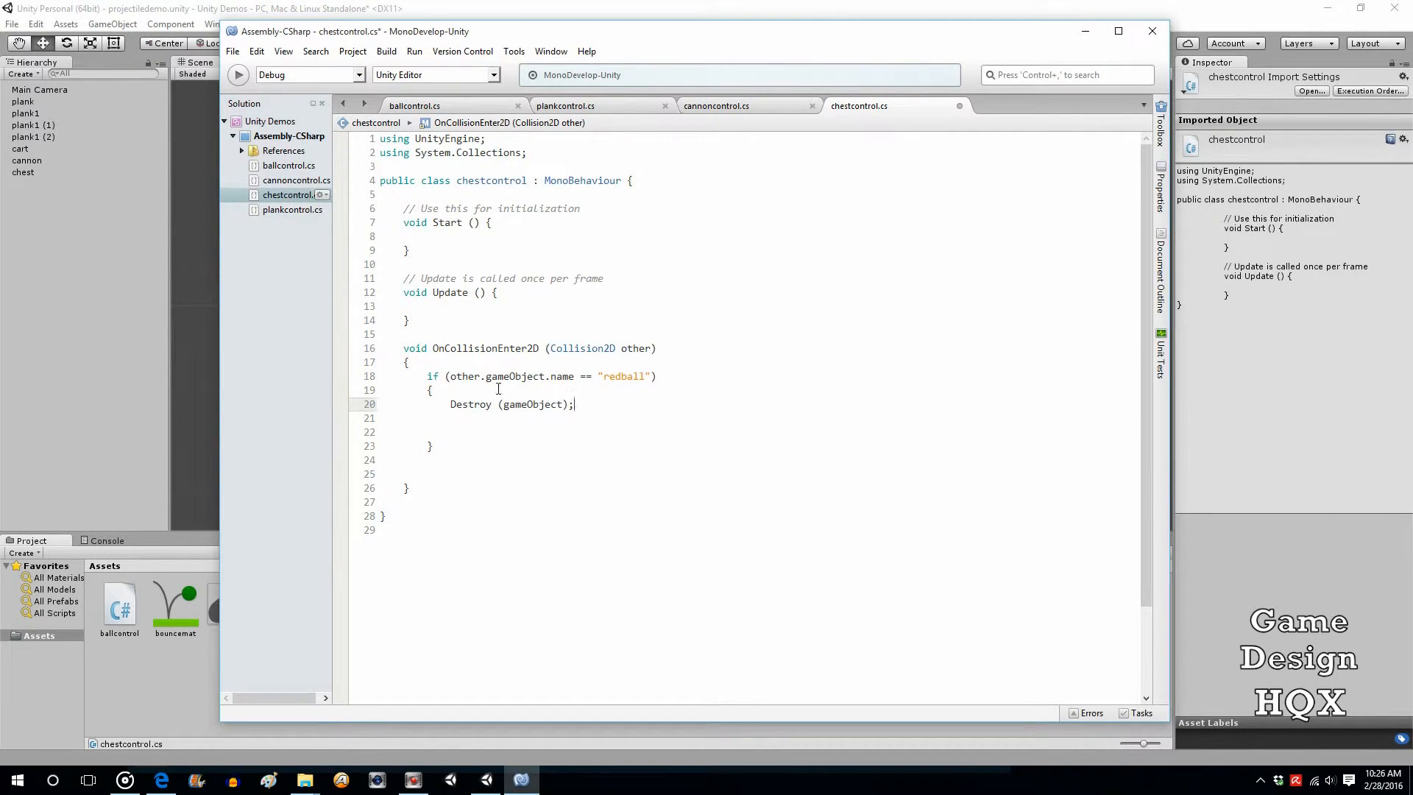
left_click(232, 50)
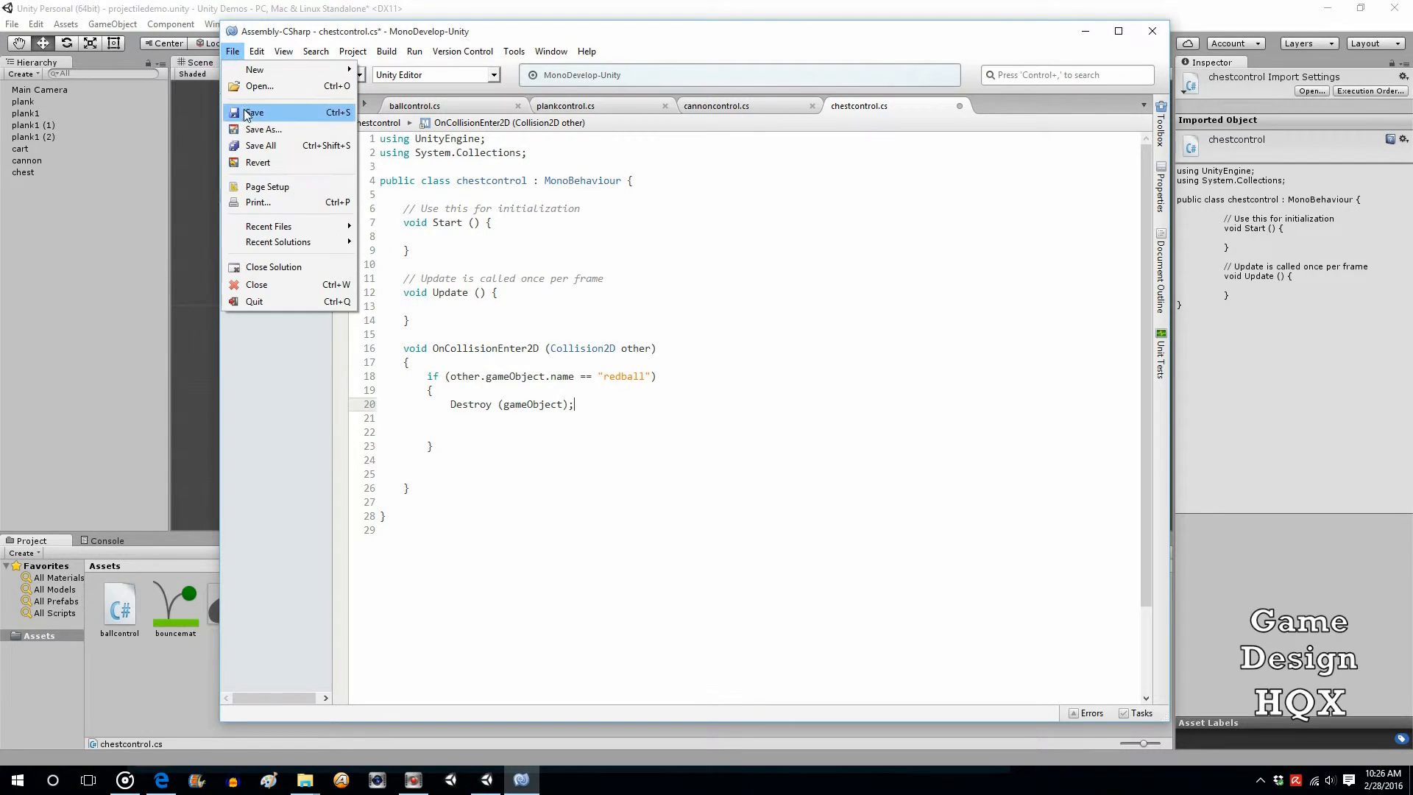
left_click(255, 112)
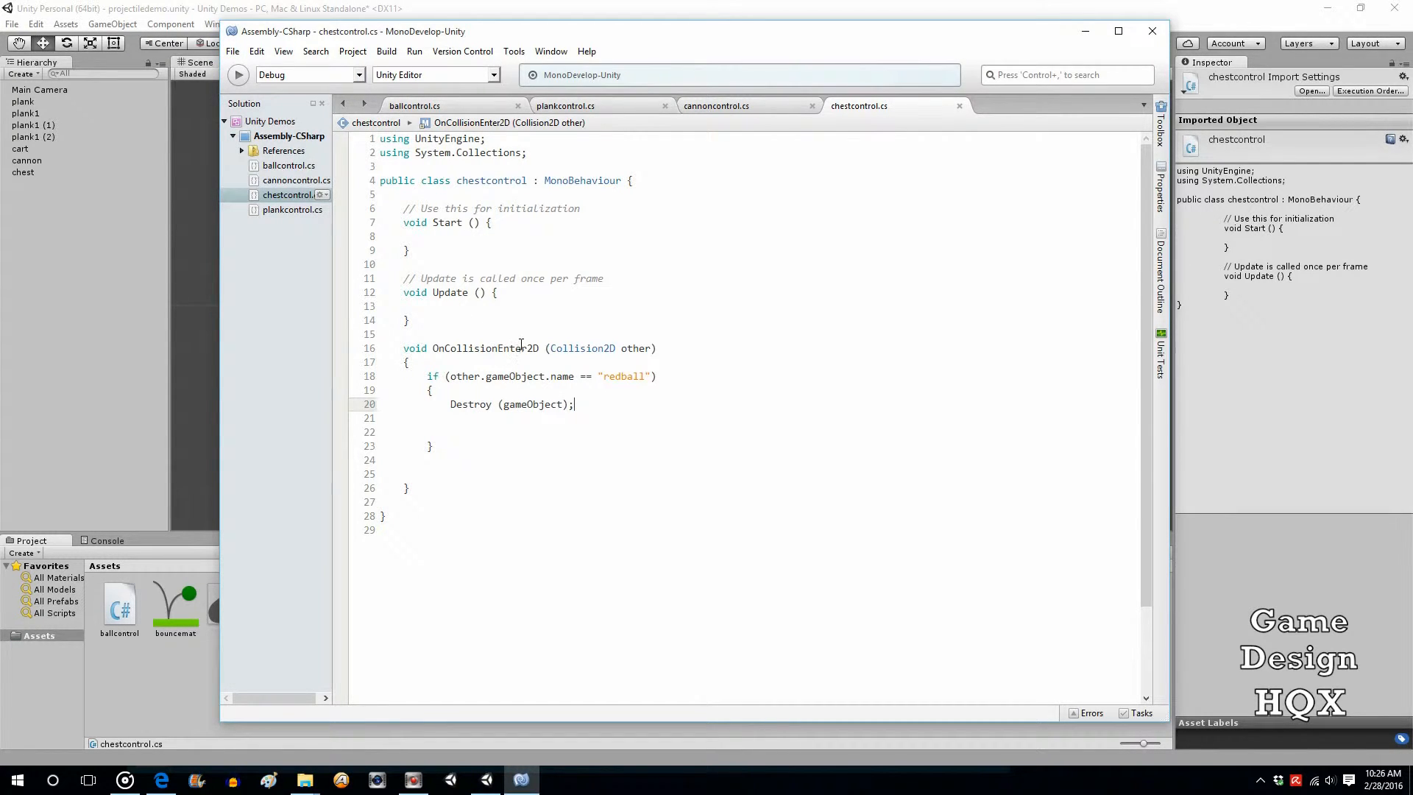
mouse_move(246, 63)
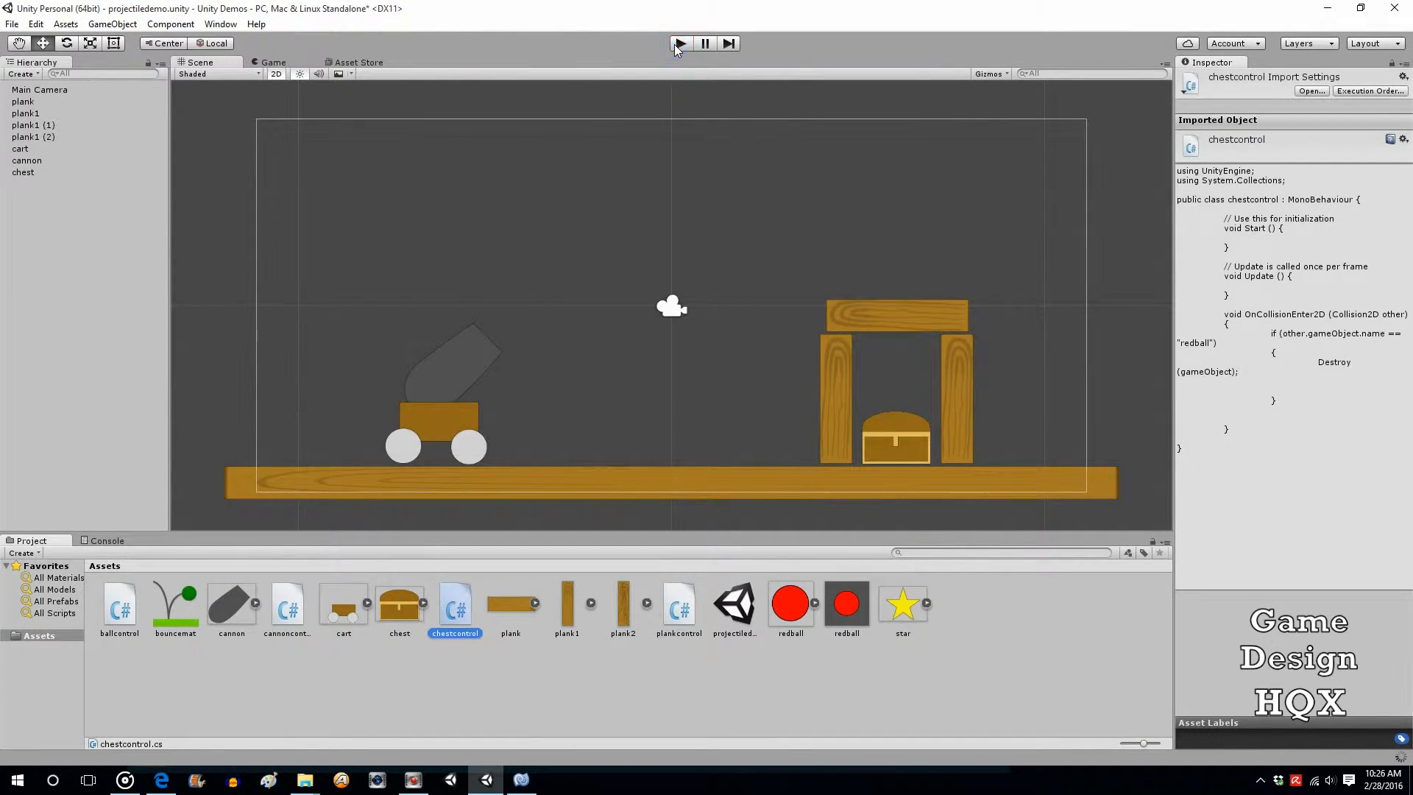
Switch back toward the ballcontrol script showing redball's delayed destroy.
left_click(680, 43)
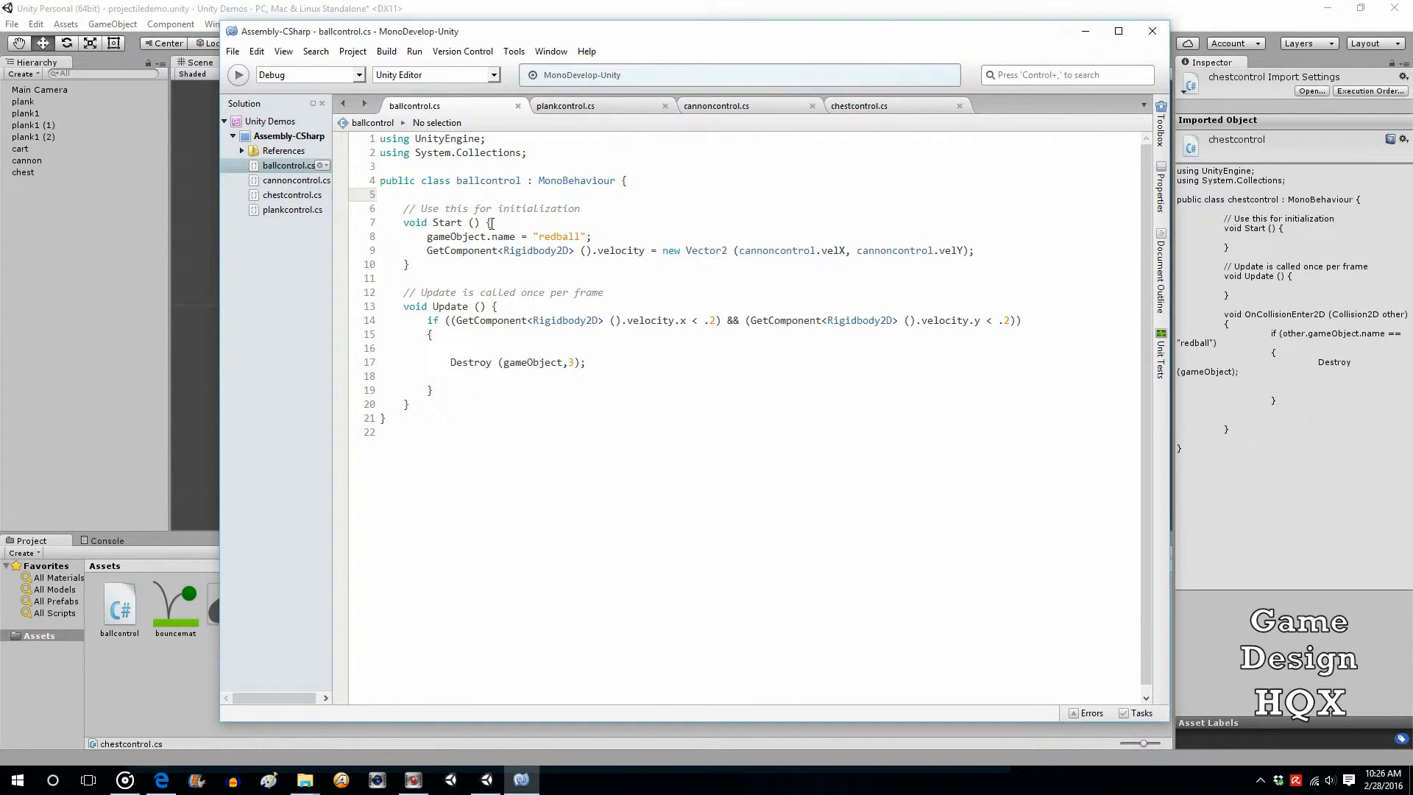
Declare 'public static int totalBalls = 3;' above Start in ballcontrol.cs and select the variable name.
key("enter")
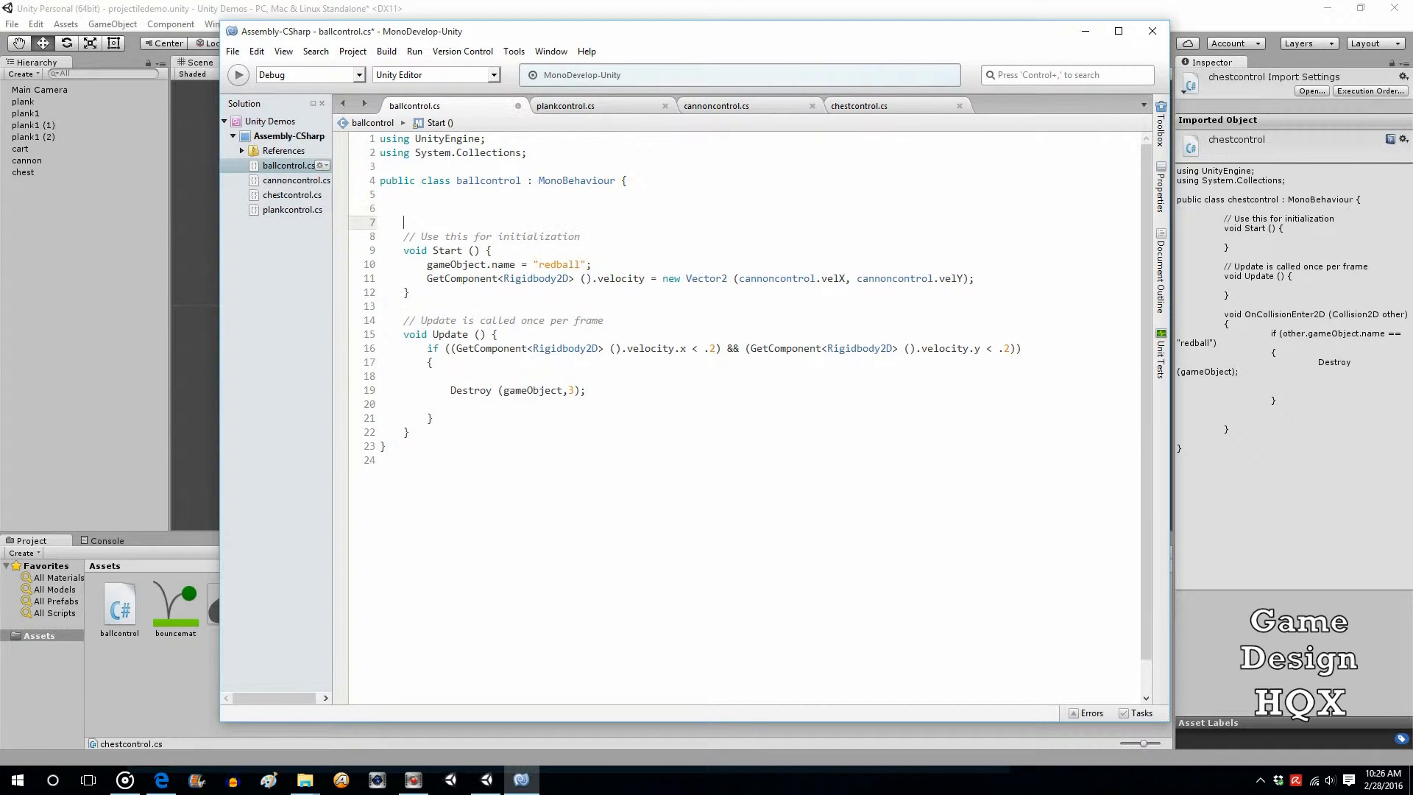
type("public static")
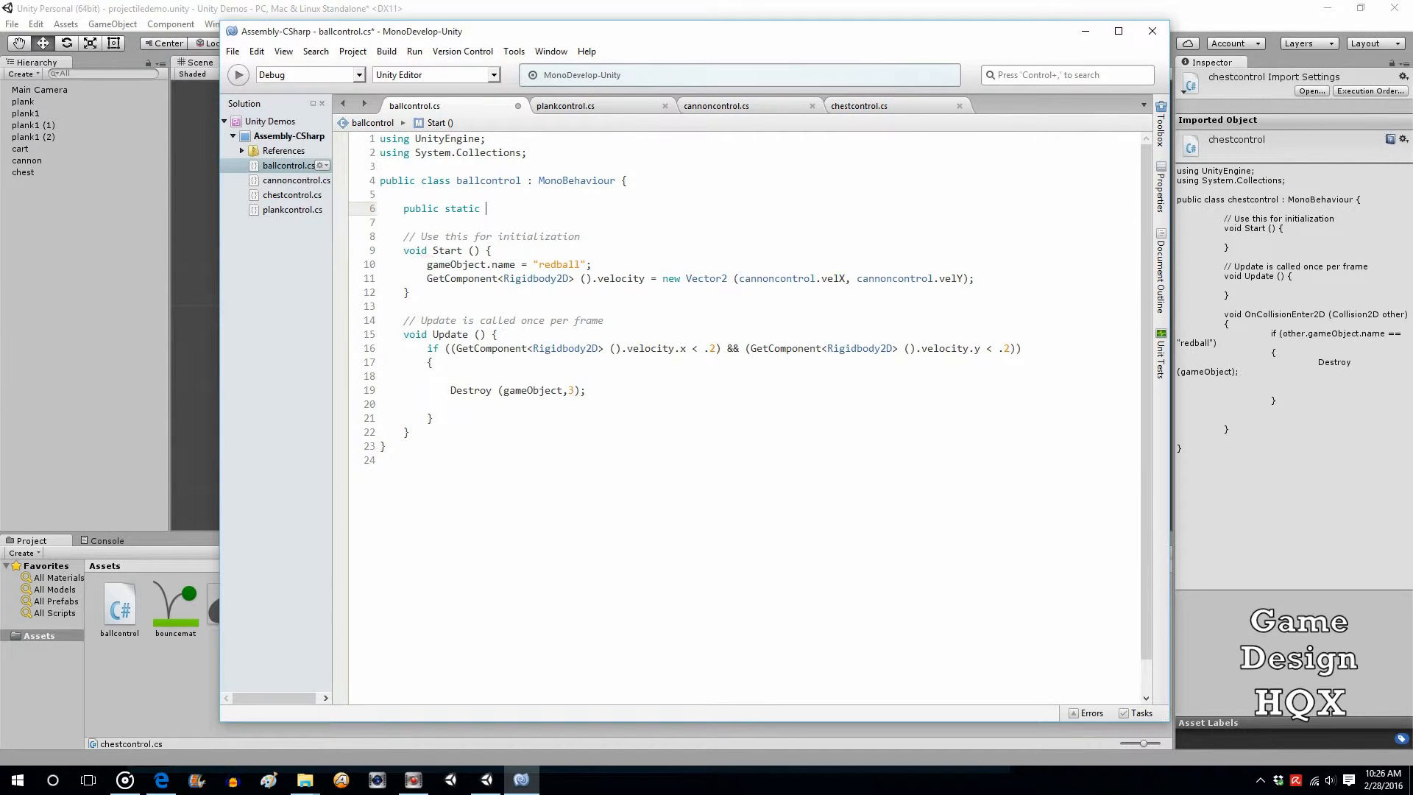
type("int")
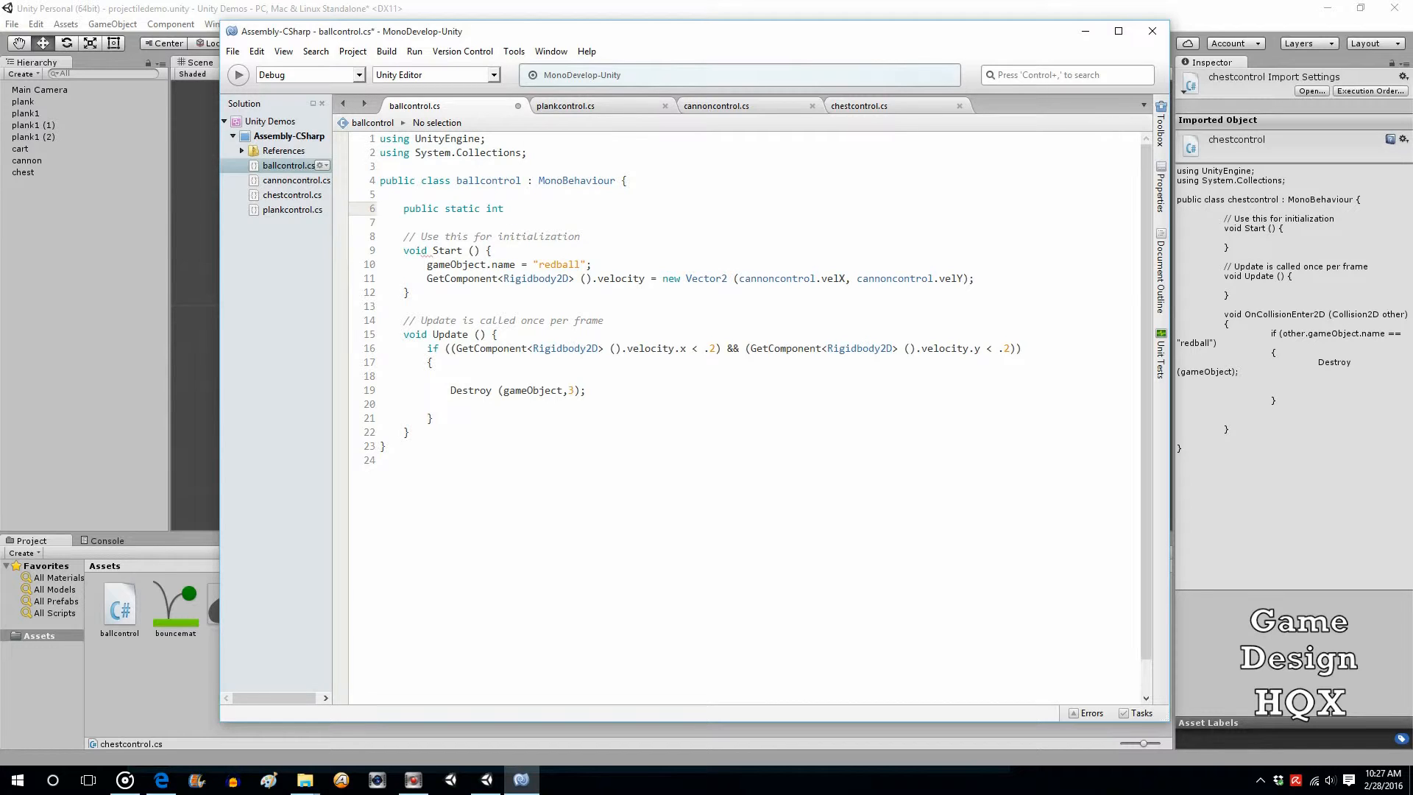
type("total")
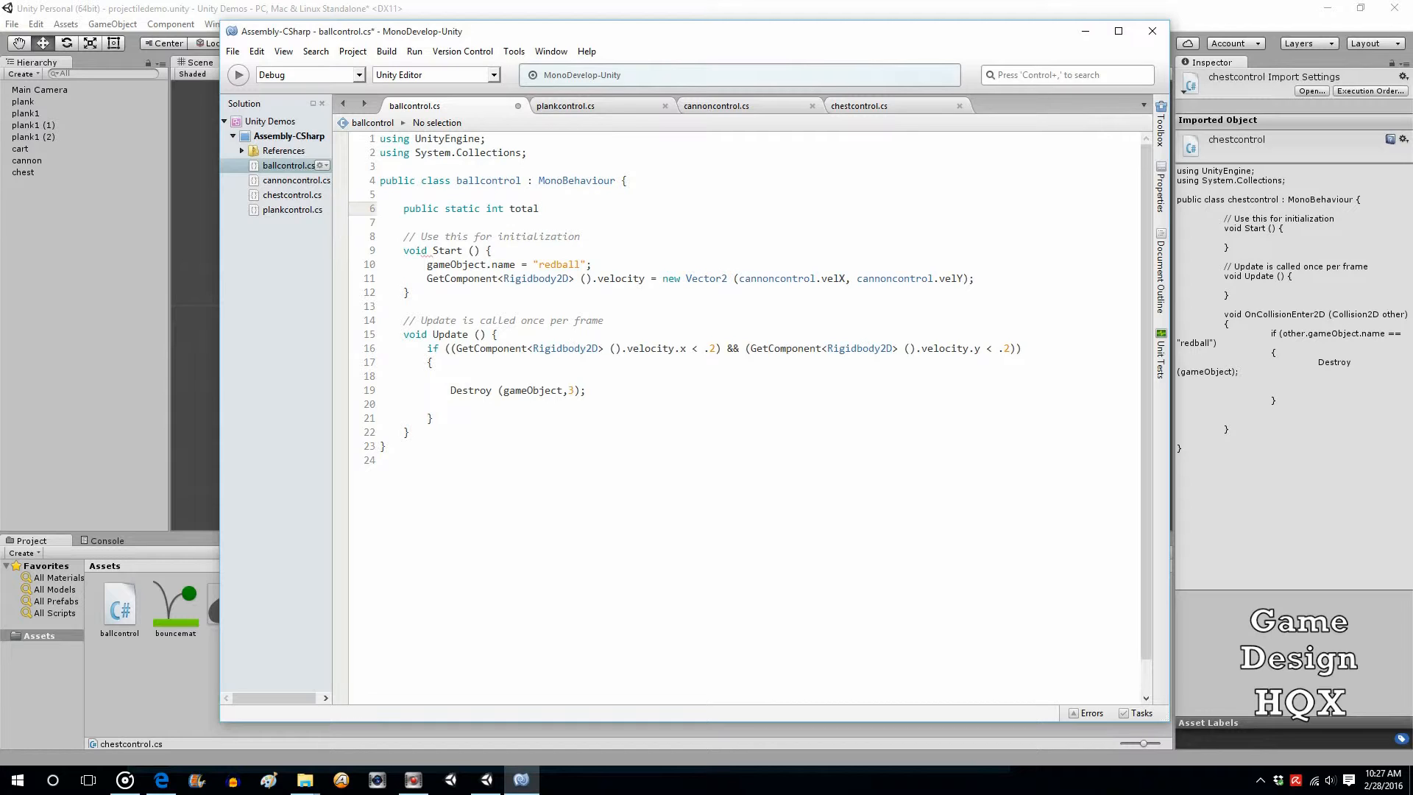
type("B")
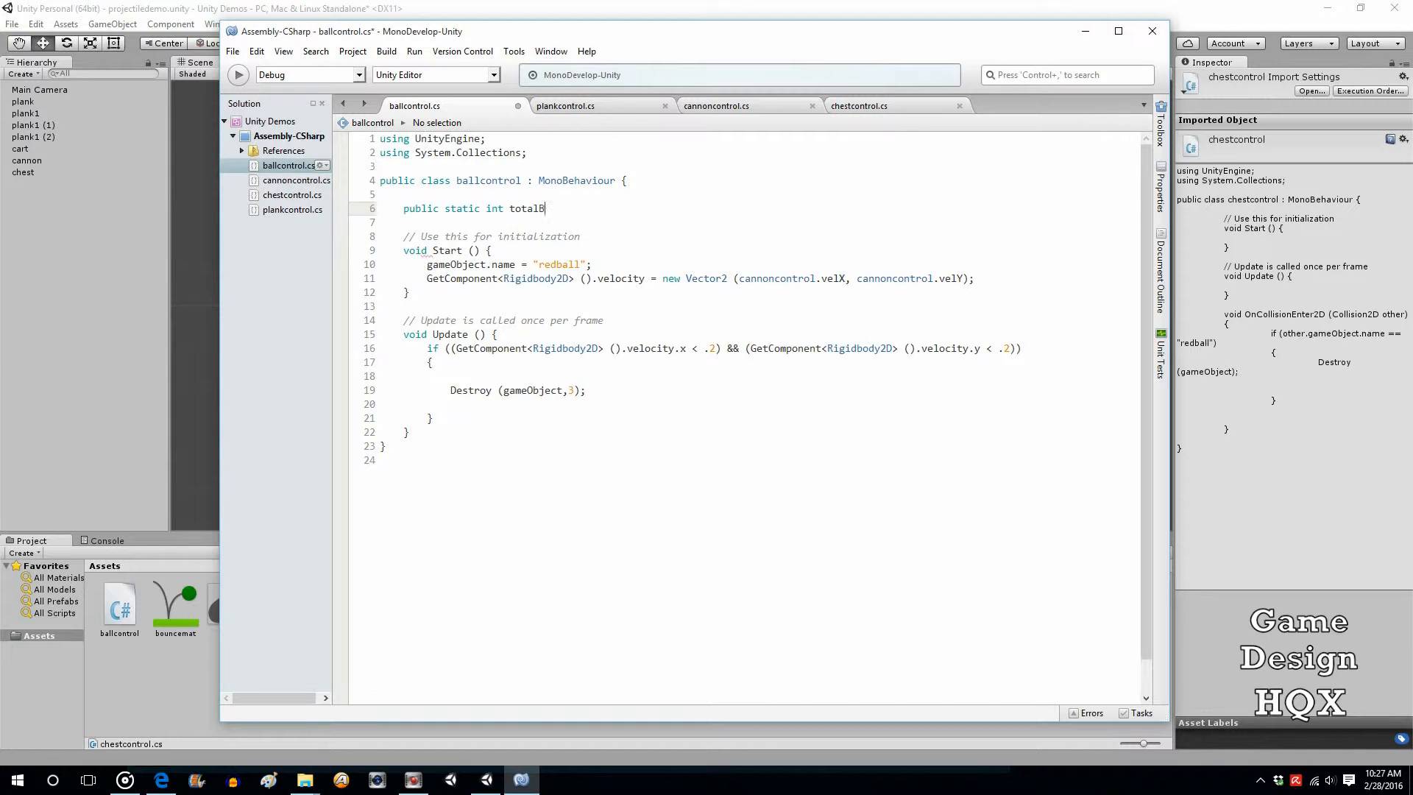
type("alls")
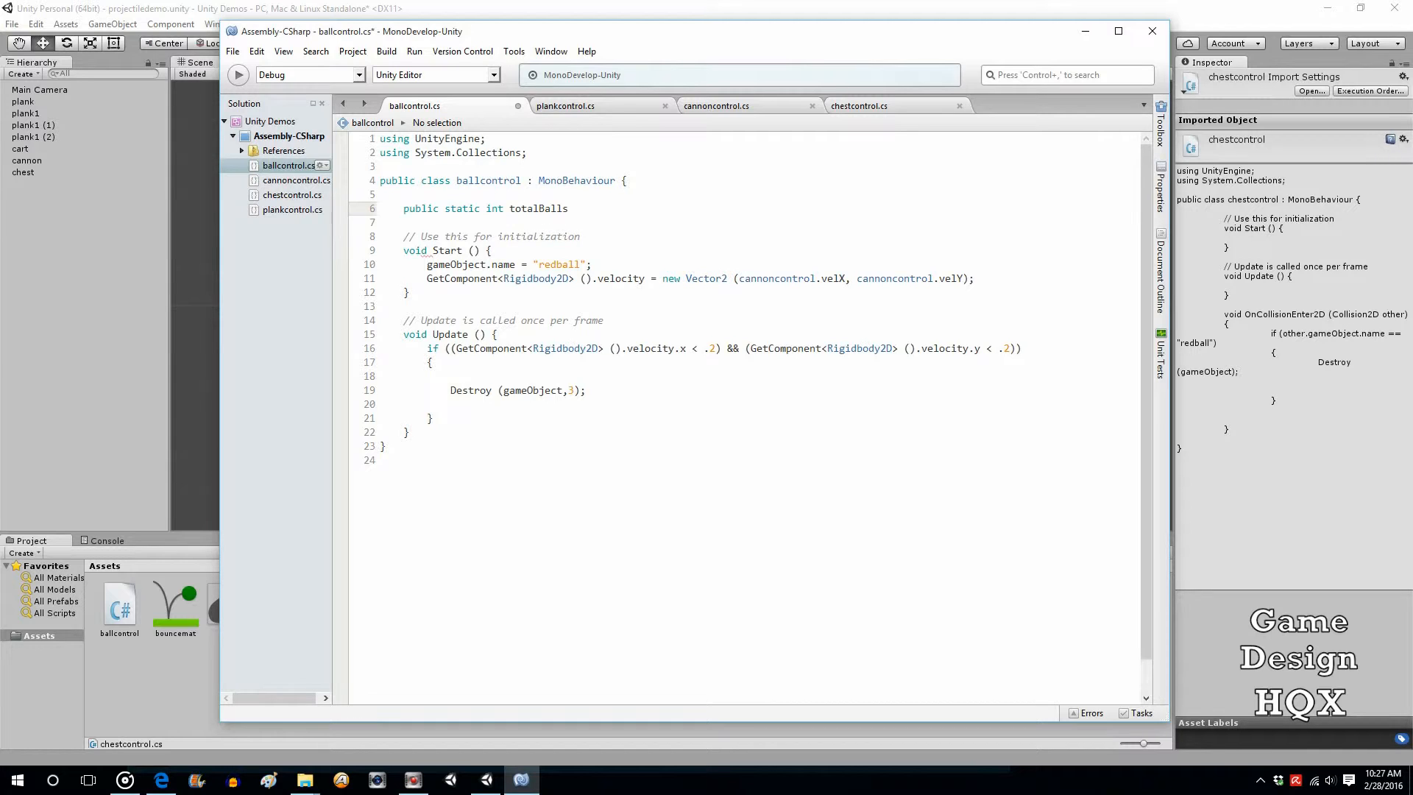
type("=")
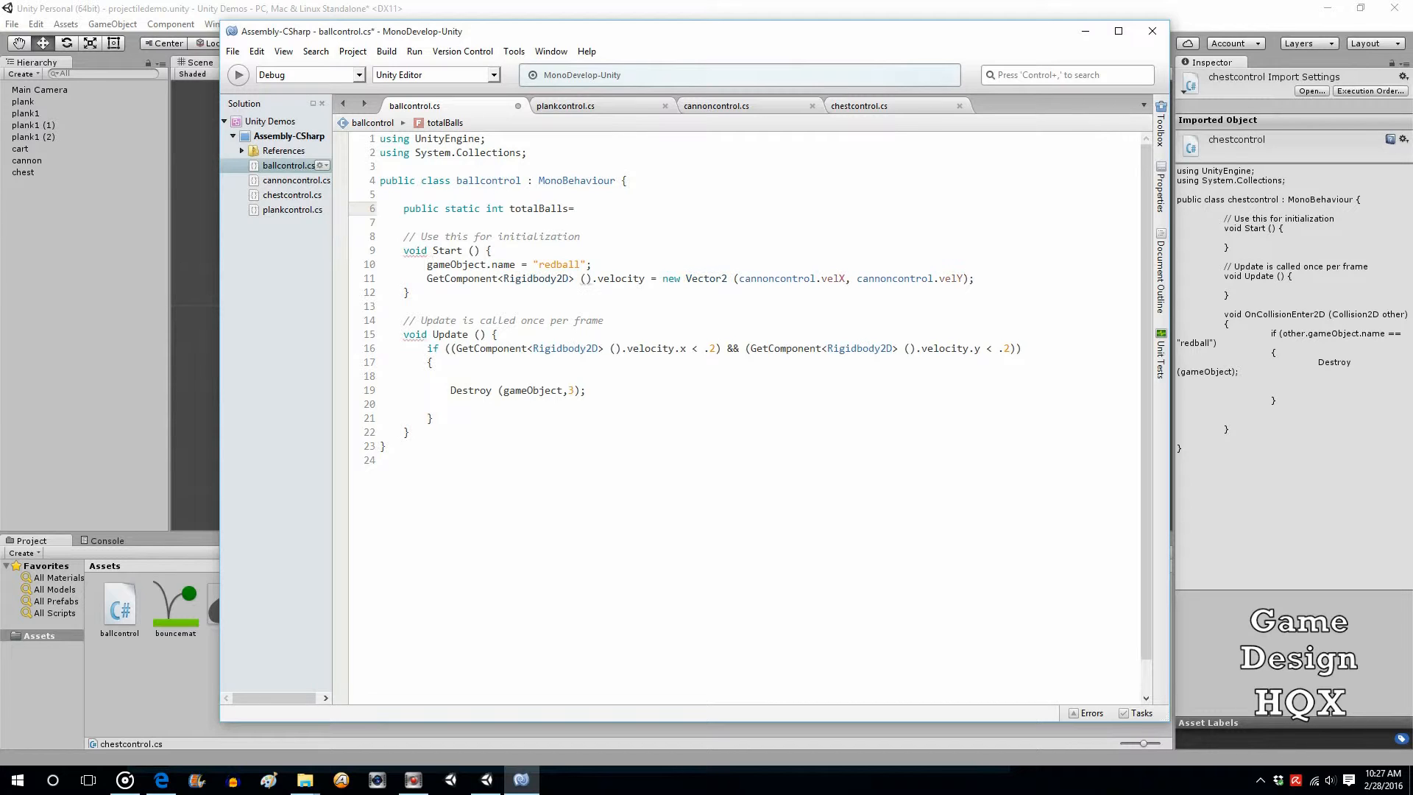
type("3;")
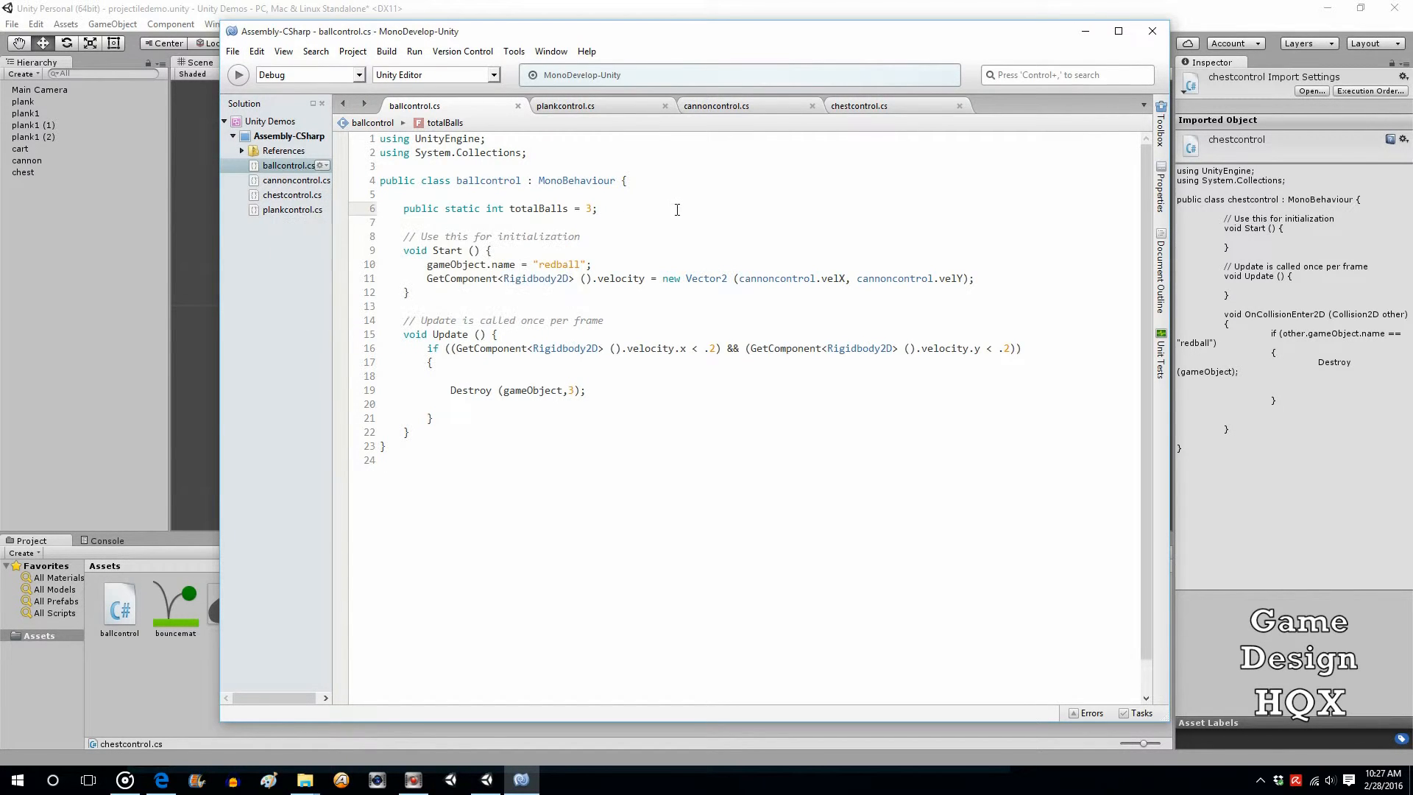
left_click(597, 208)
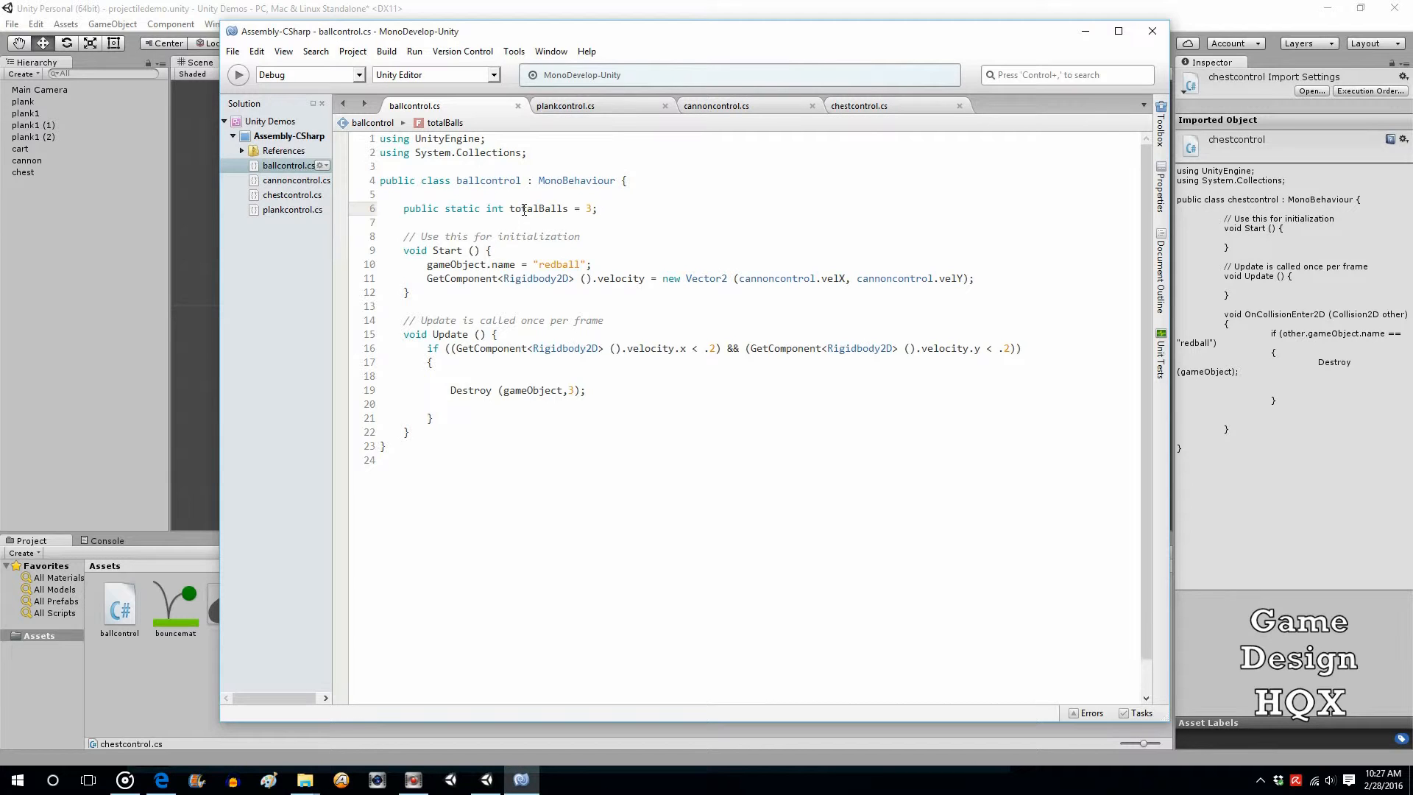
double_click(465, 207)
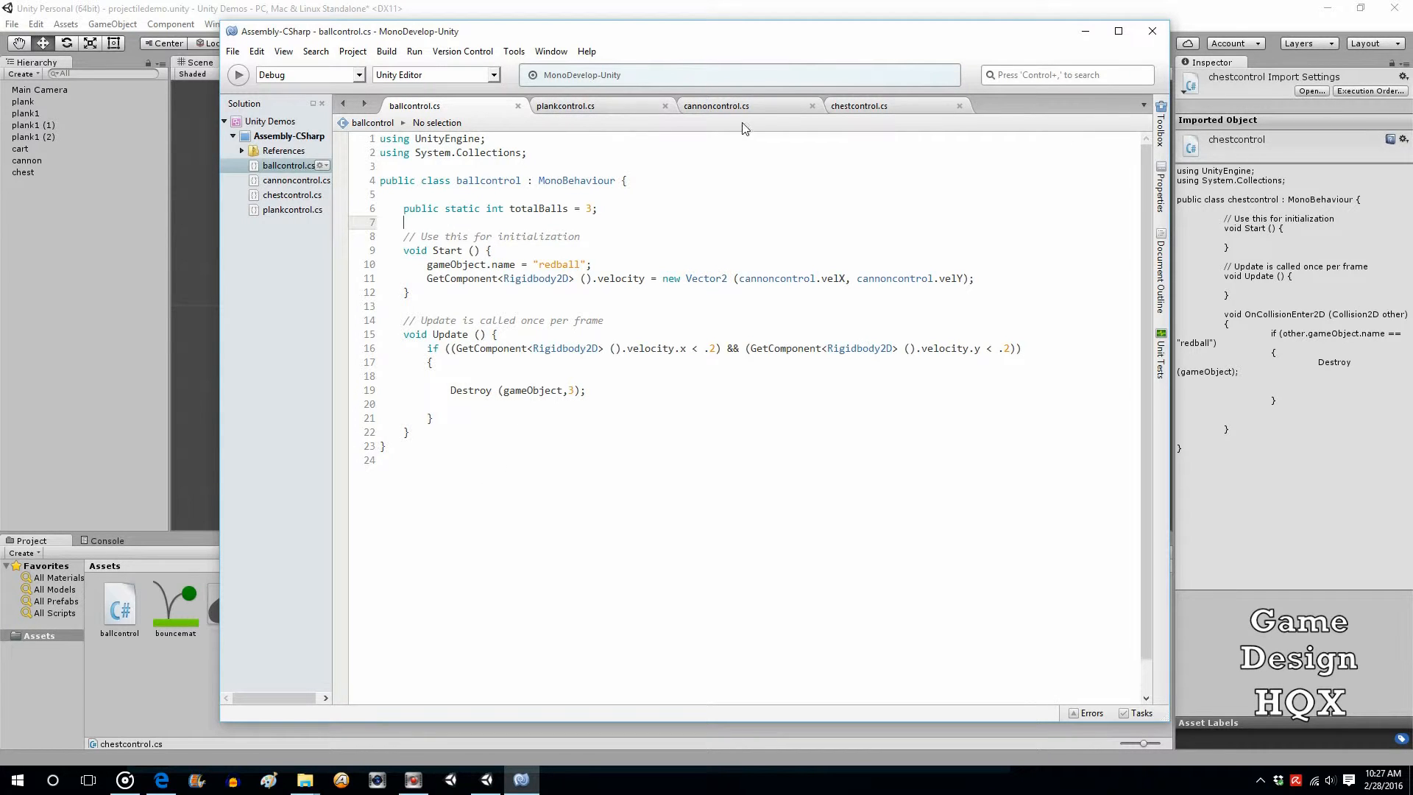
In cannoncontrol.cs add 'ballcontrol.totalBalls -= 1;' inside the shootBall block (an autofilled var sneaks in).
left_click(717, 106)
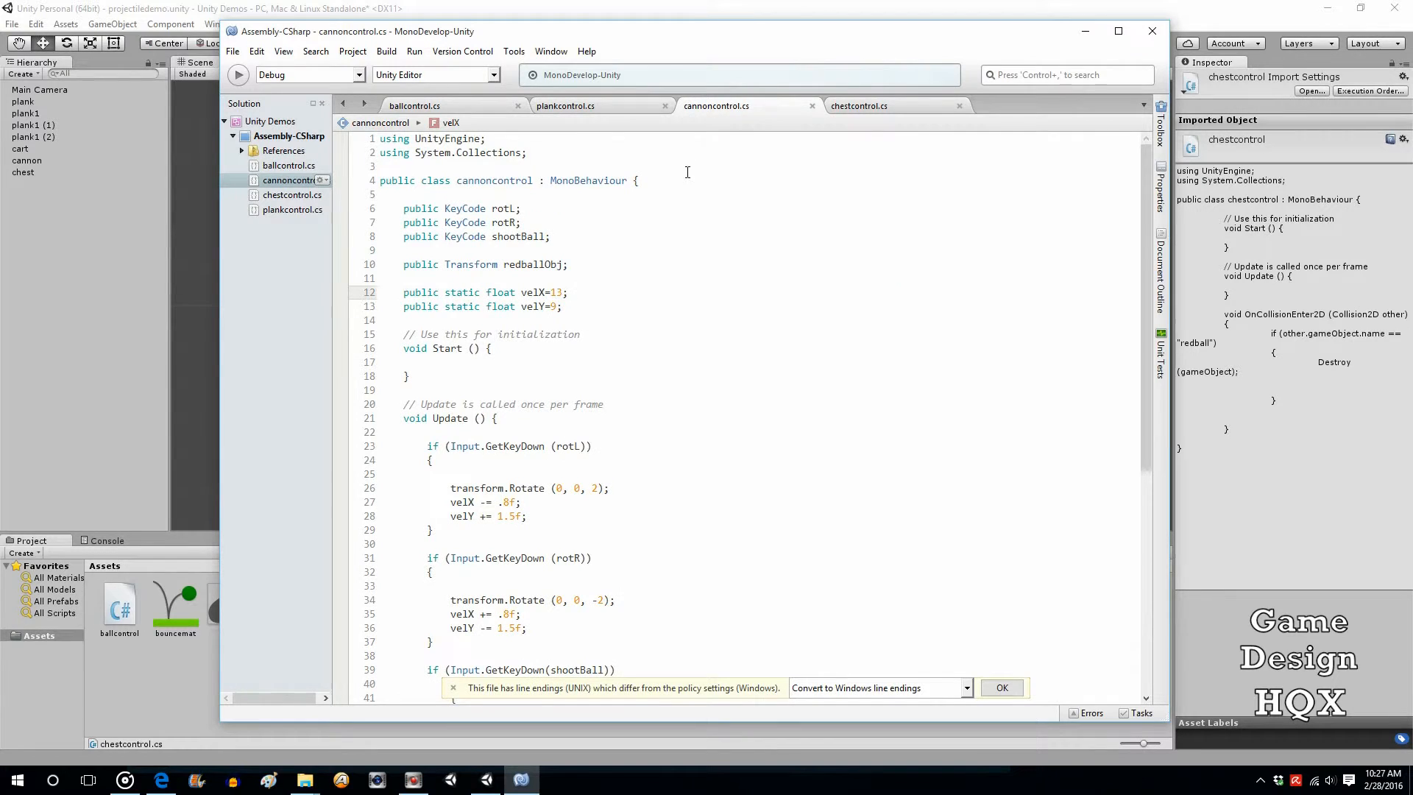
scroll("down", 3)
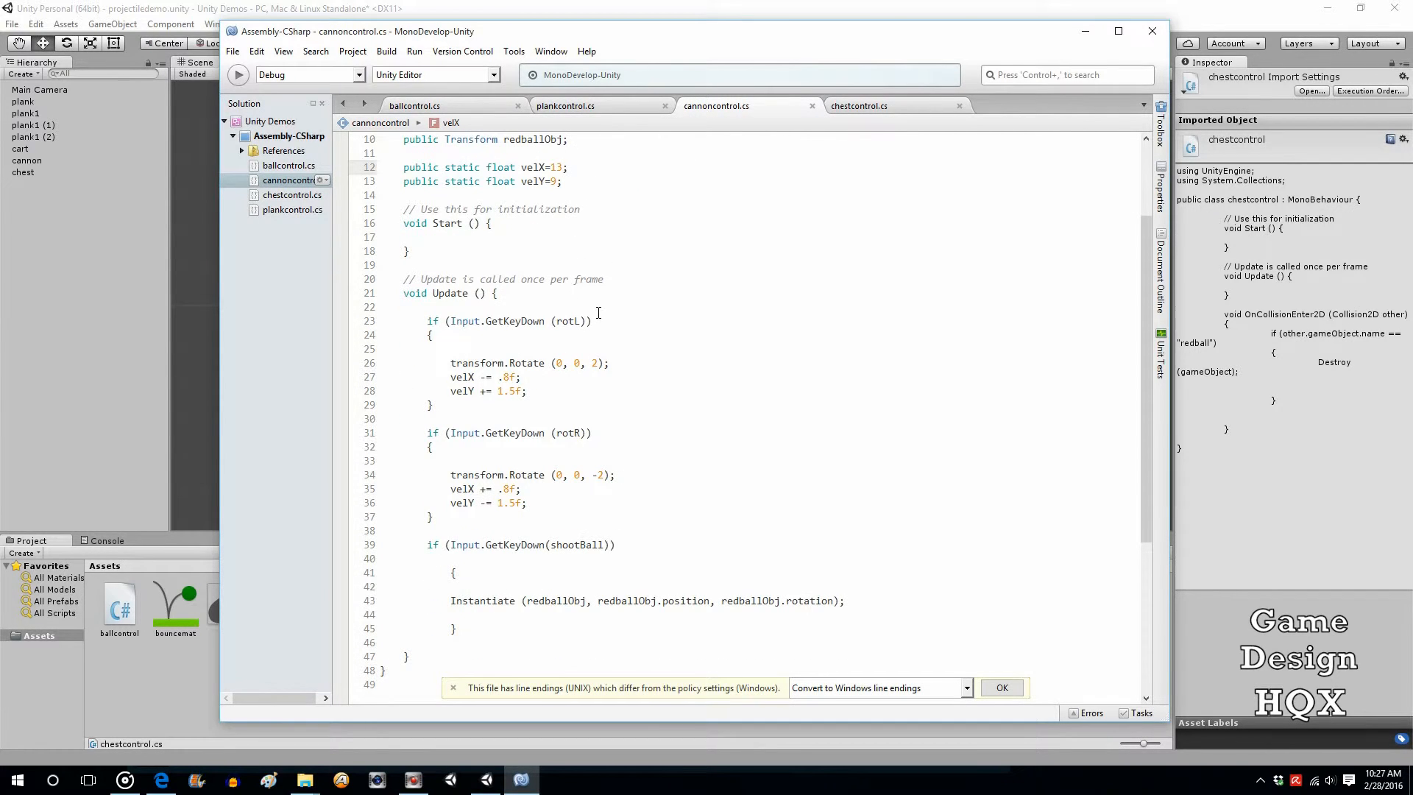
scroll("down", 3)
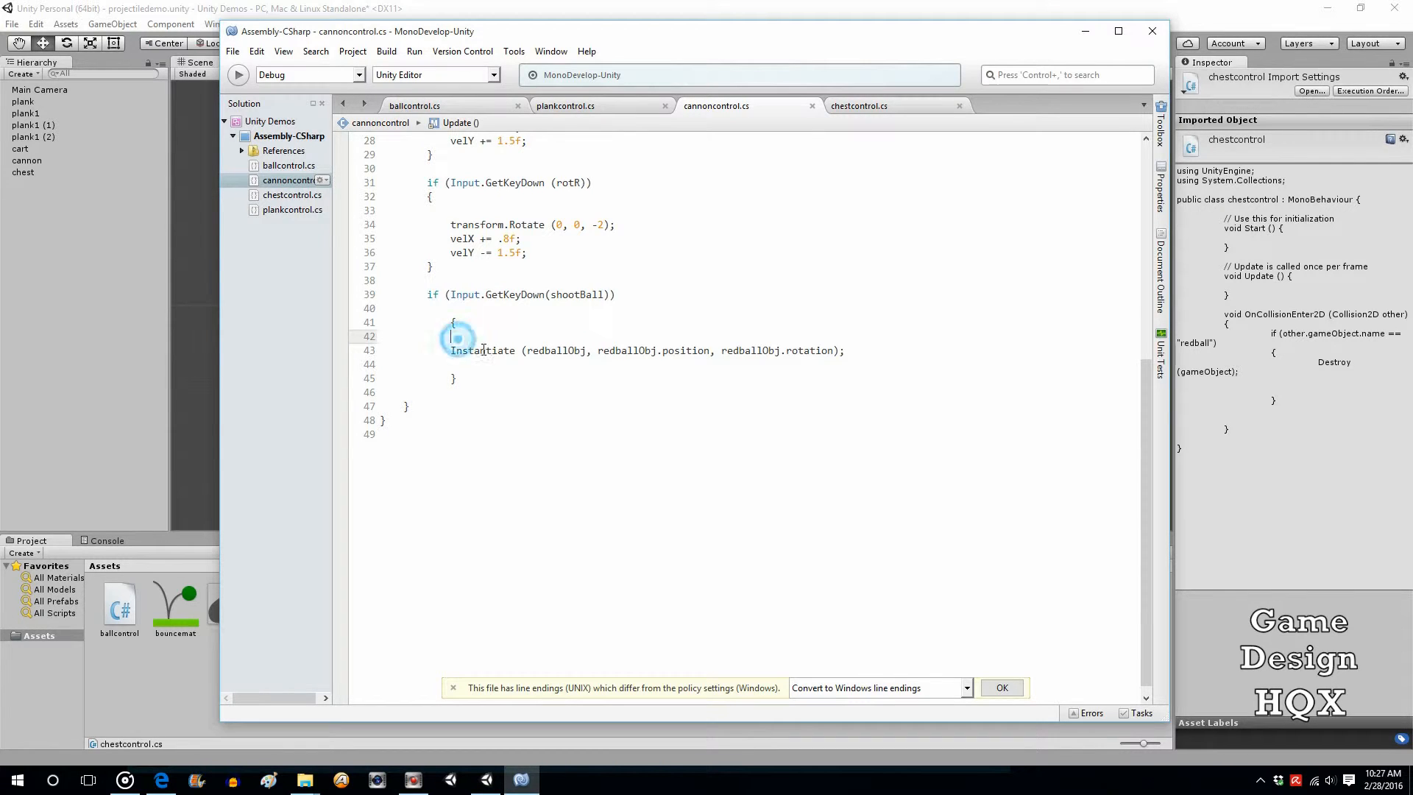
type("vba")
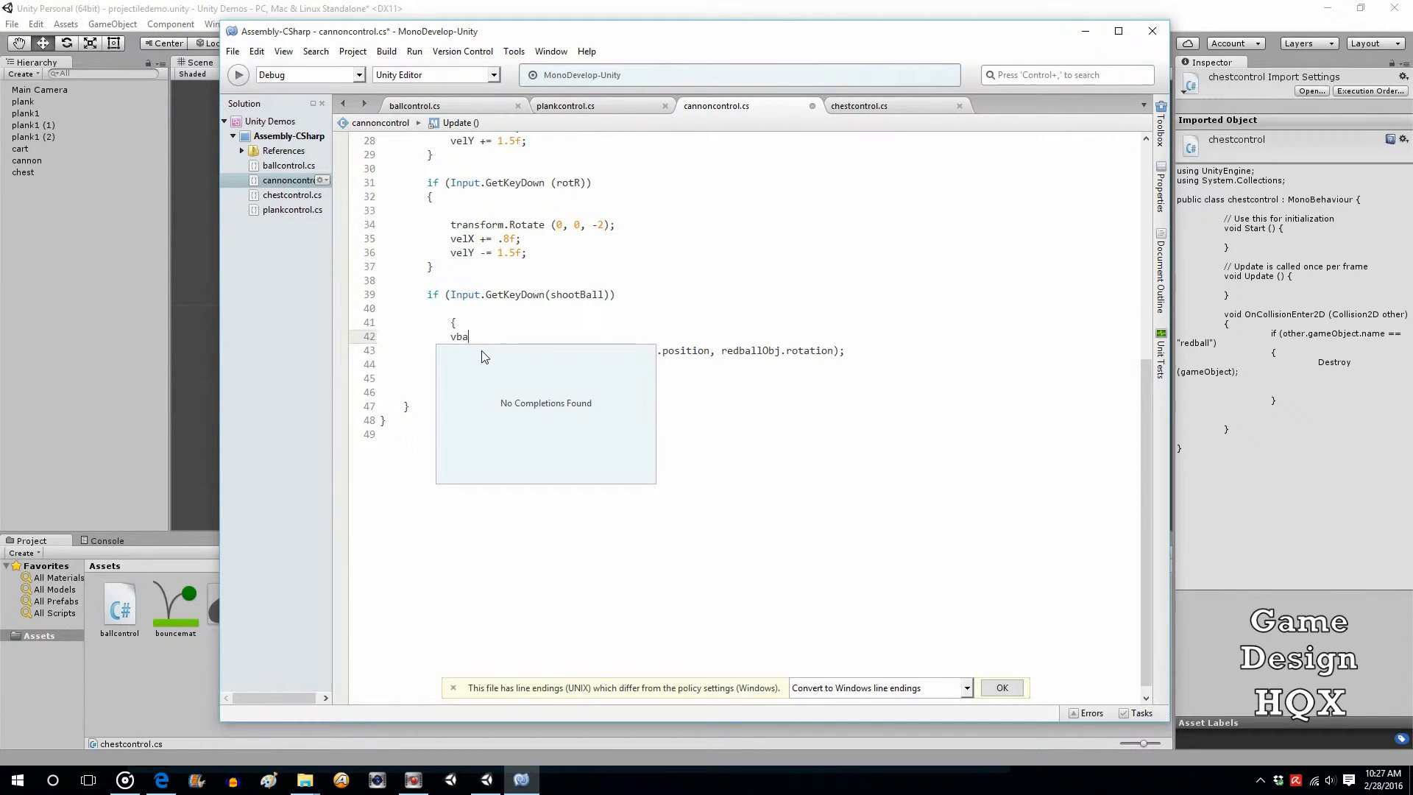
type("var=")
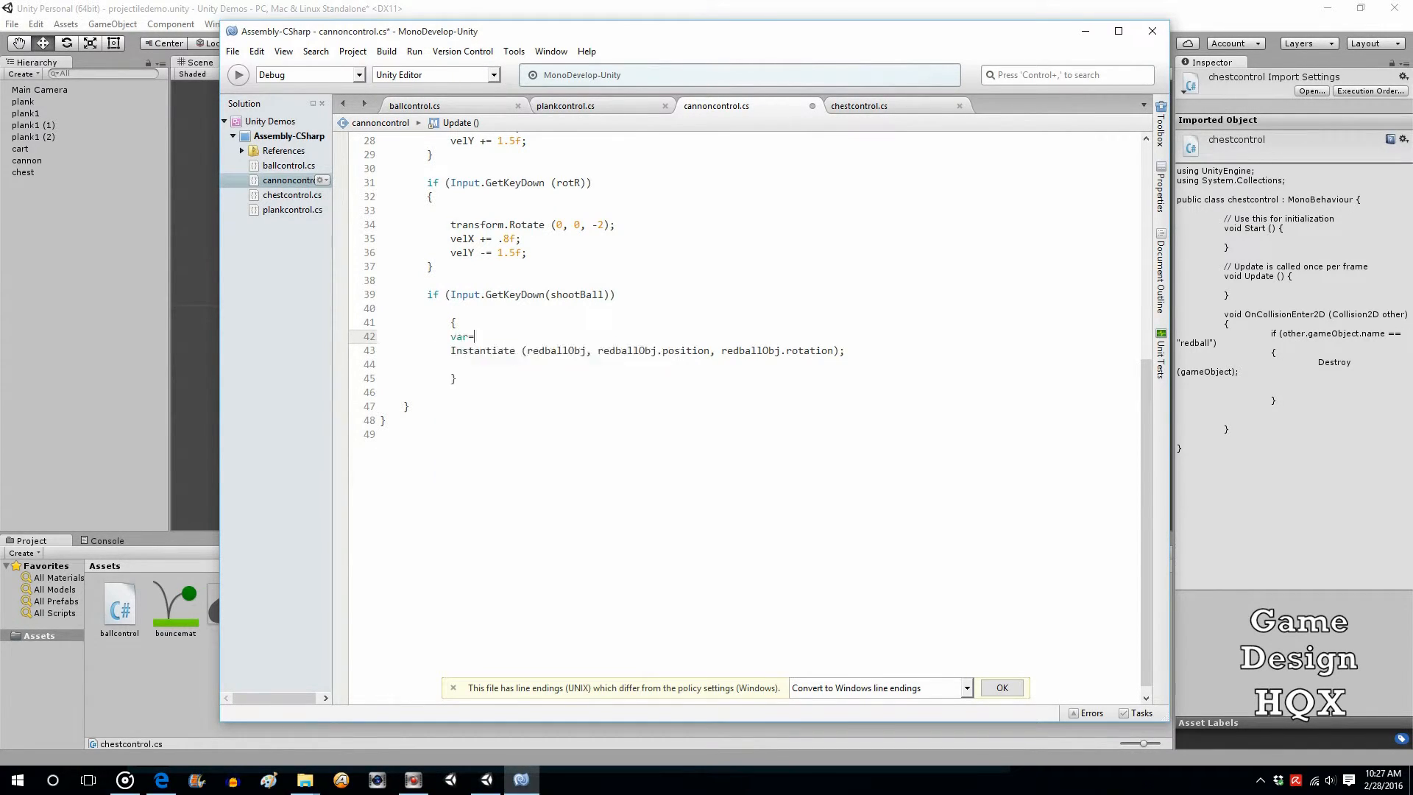
type("ballcontrol")
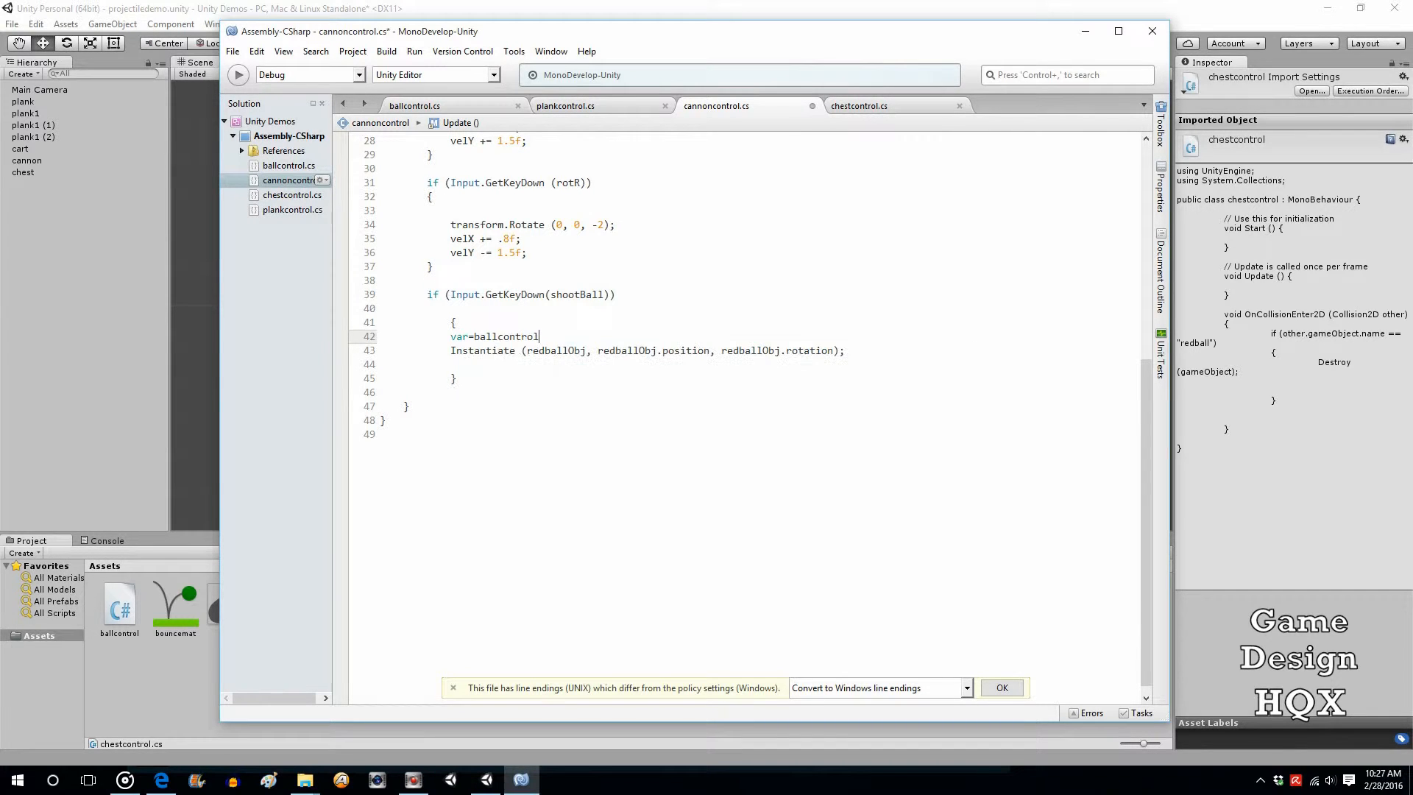
type(".totalBalls")
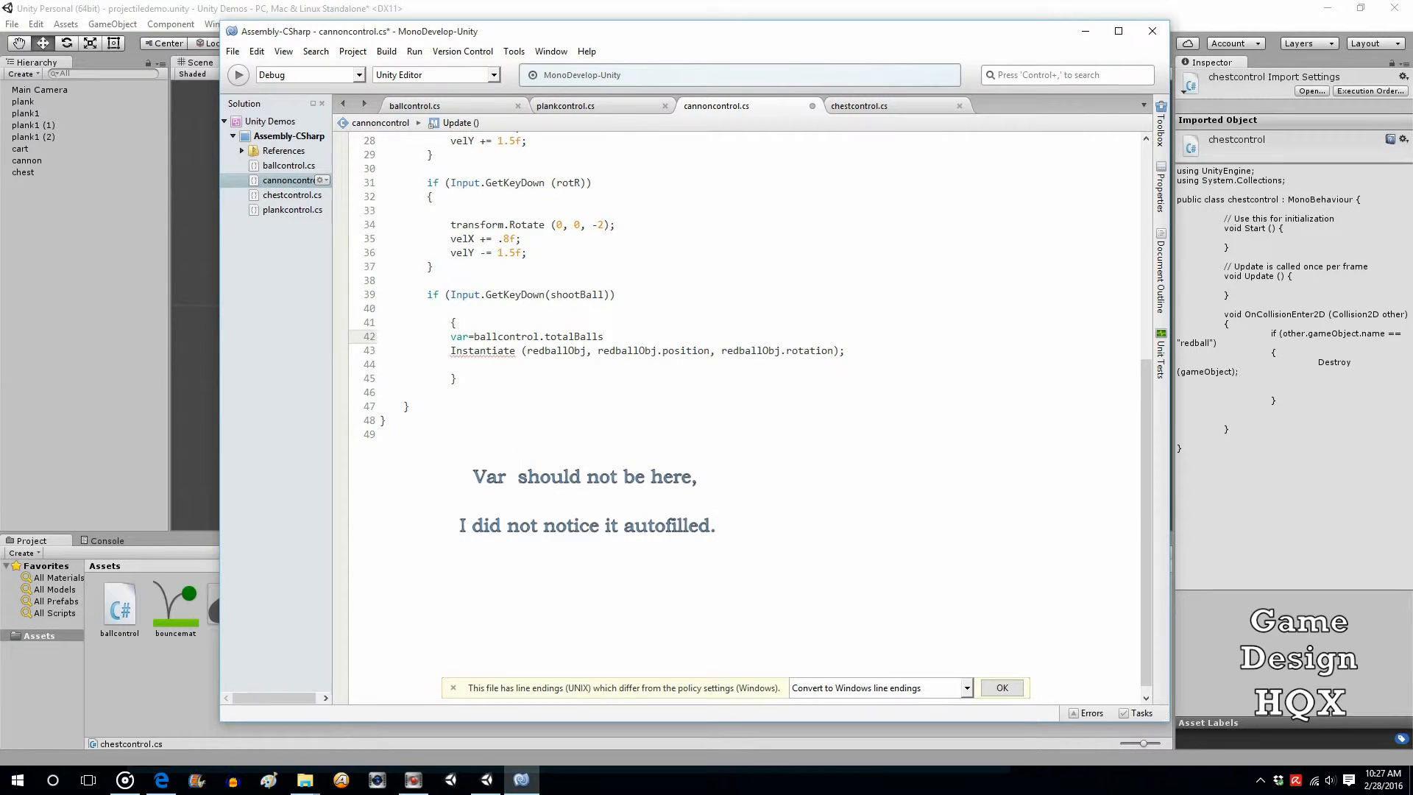
type("-=")
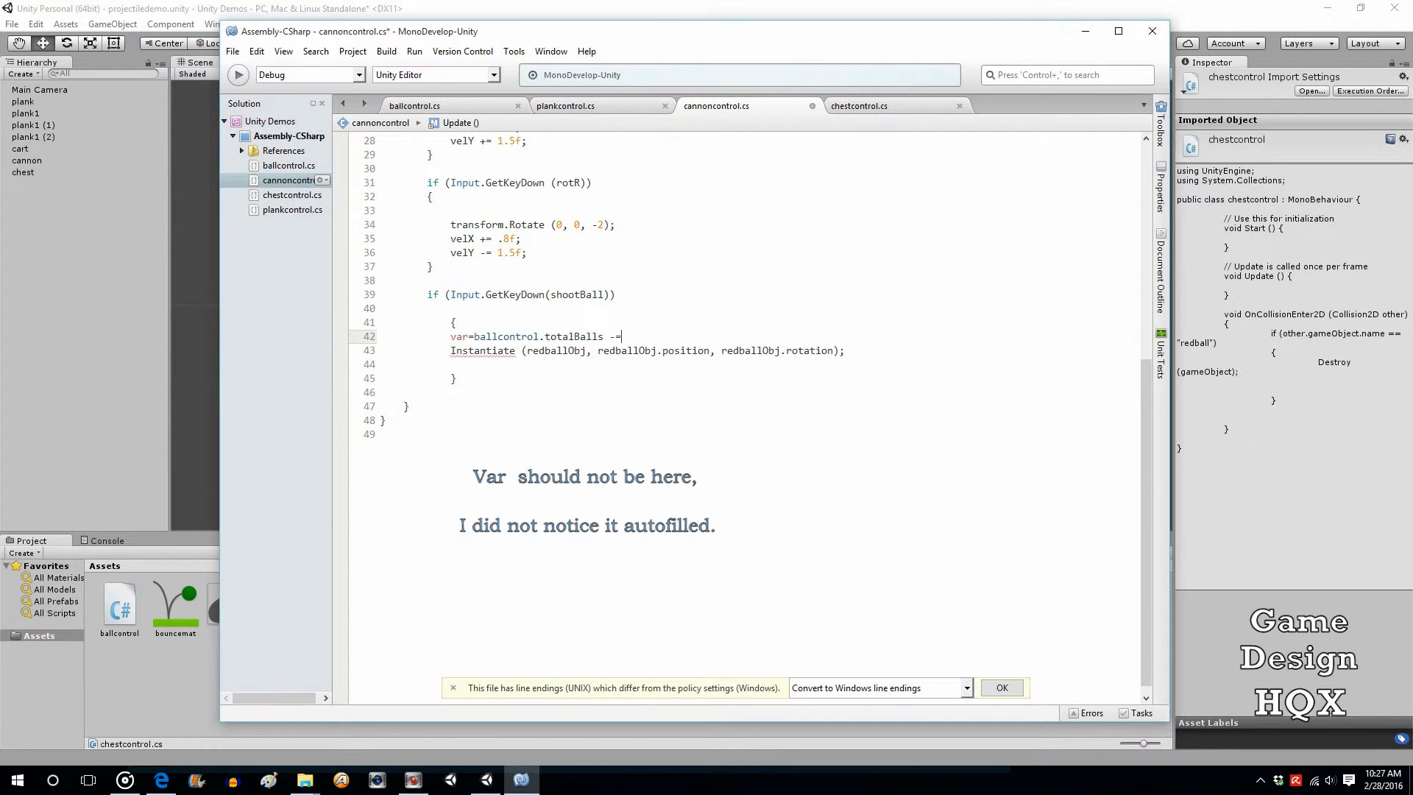
type("1;")
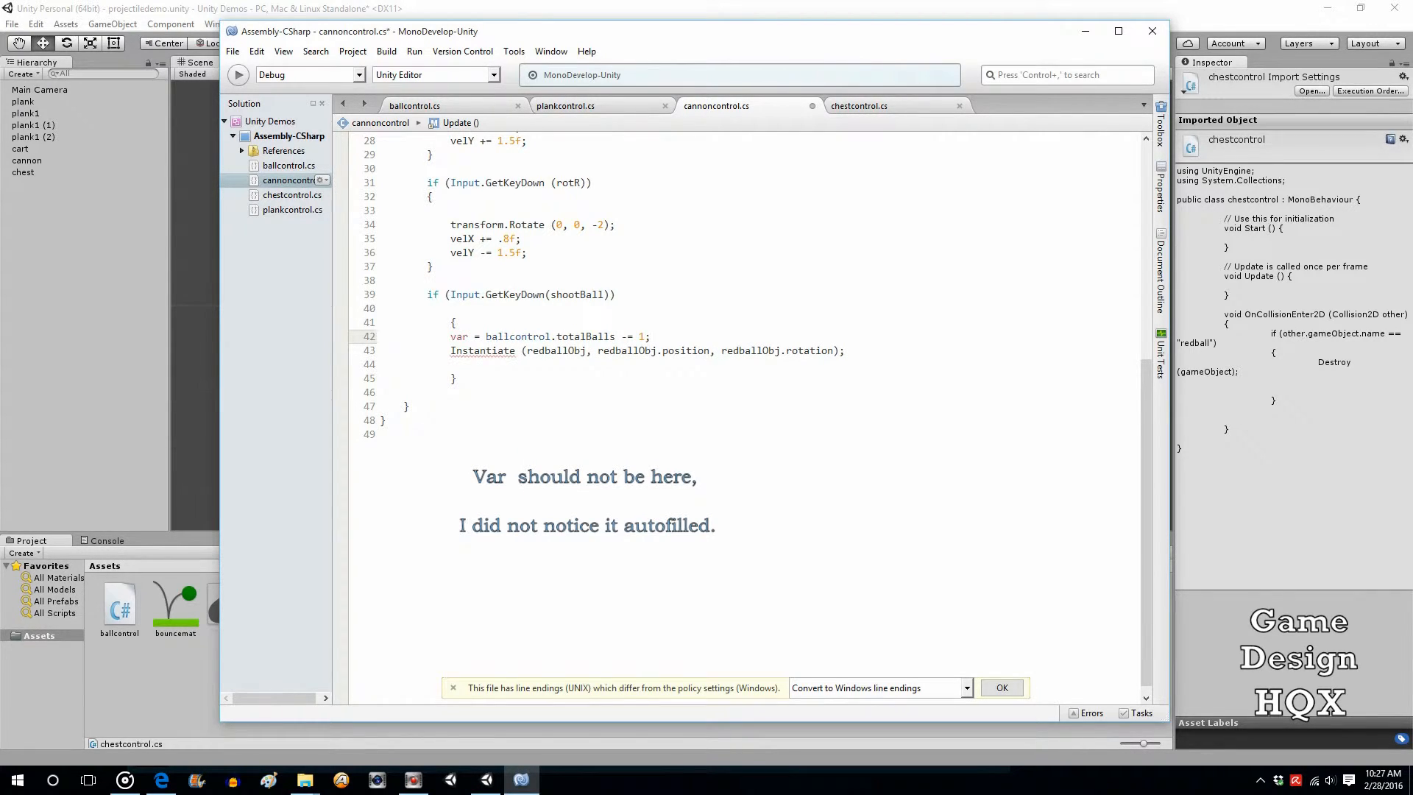
Save the cannon control script via File > Save.
left_click(232, 50)
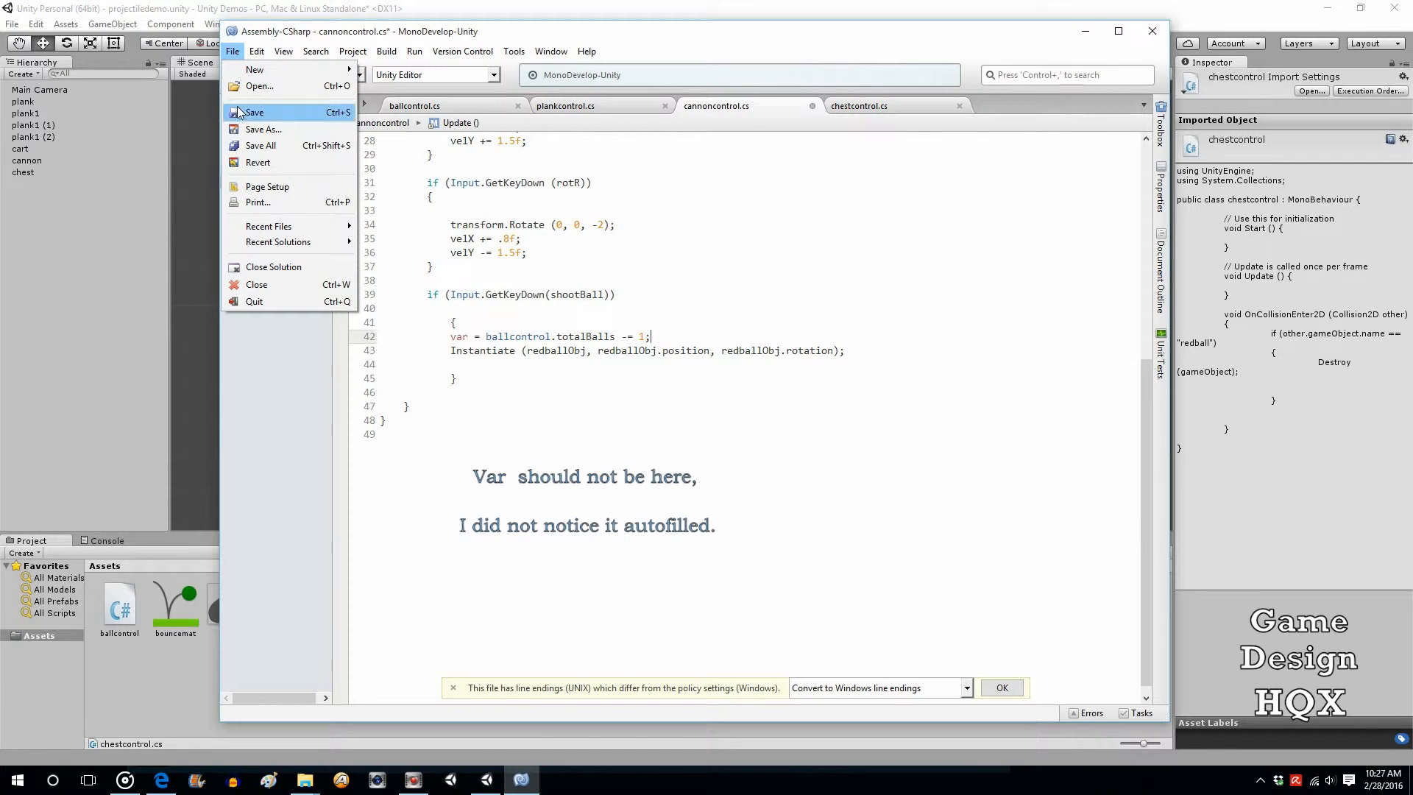
left_click(253, 112)
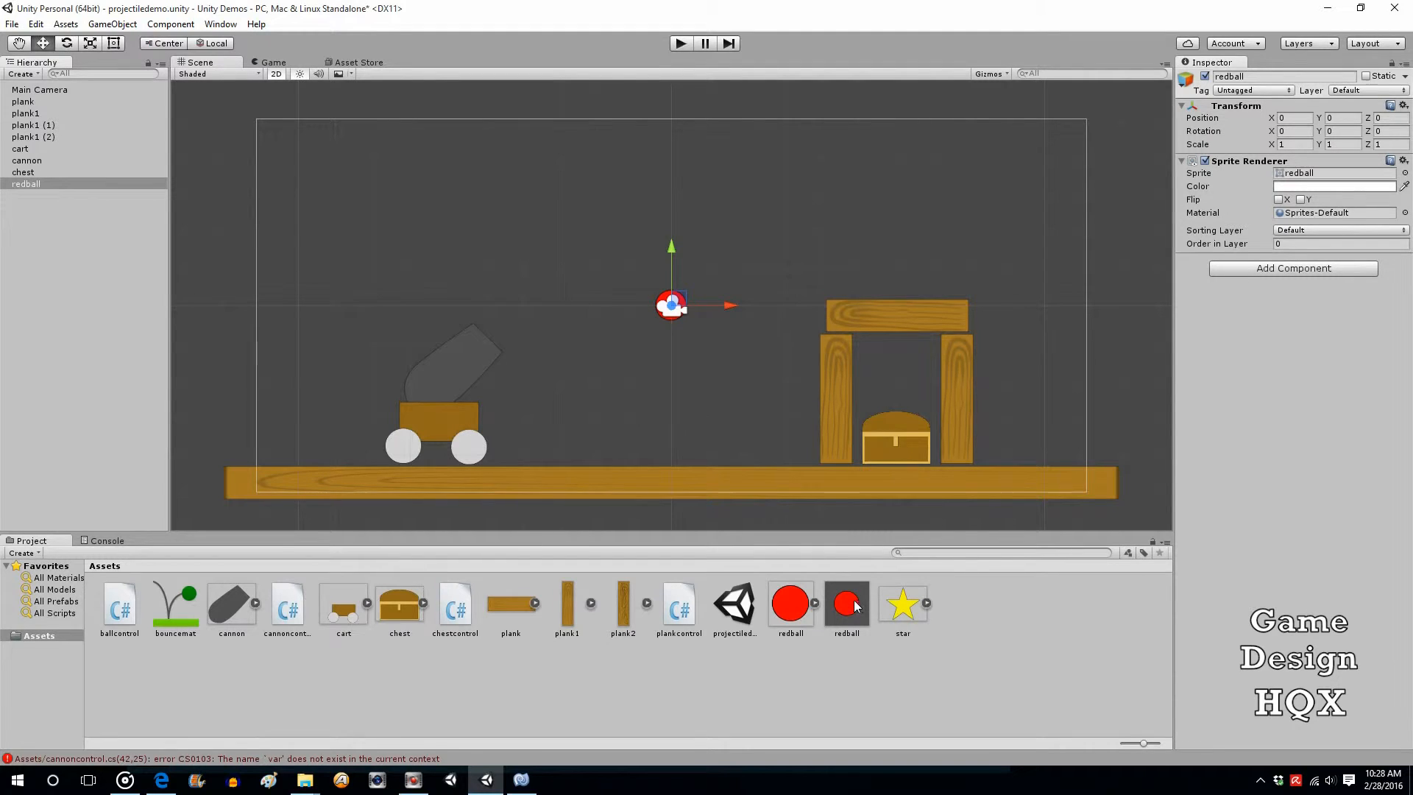
Move the red ball to the upper left of the scene.
left_click_drag(671, 305, 671, 153)
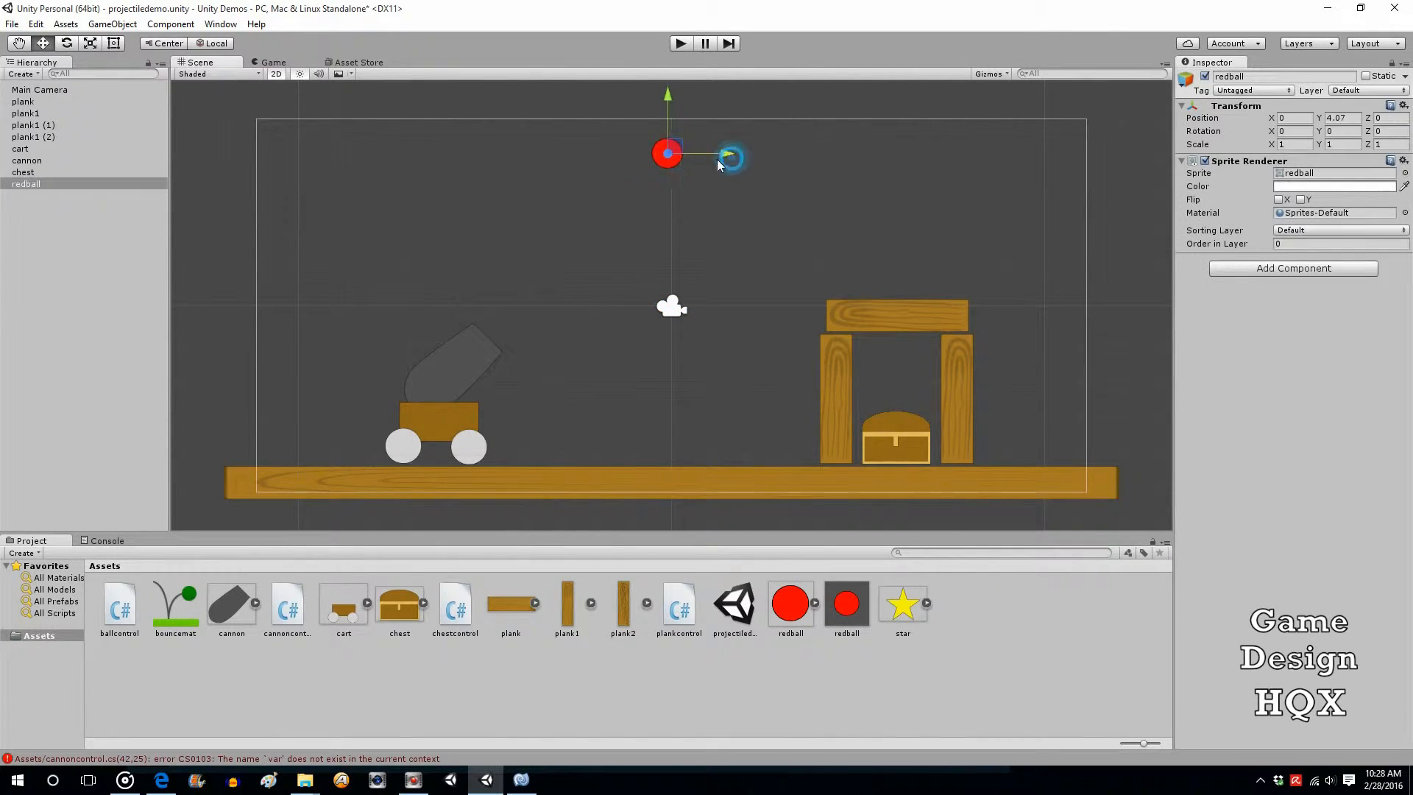
left_click_drag(667, 153, 334, 153)
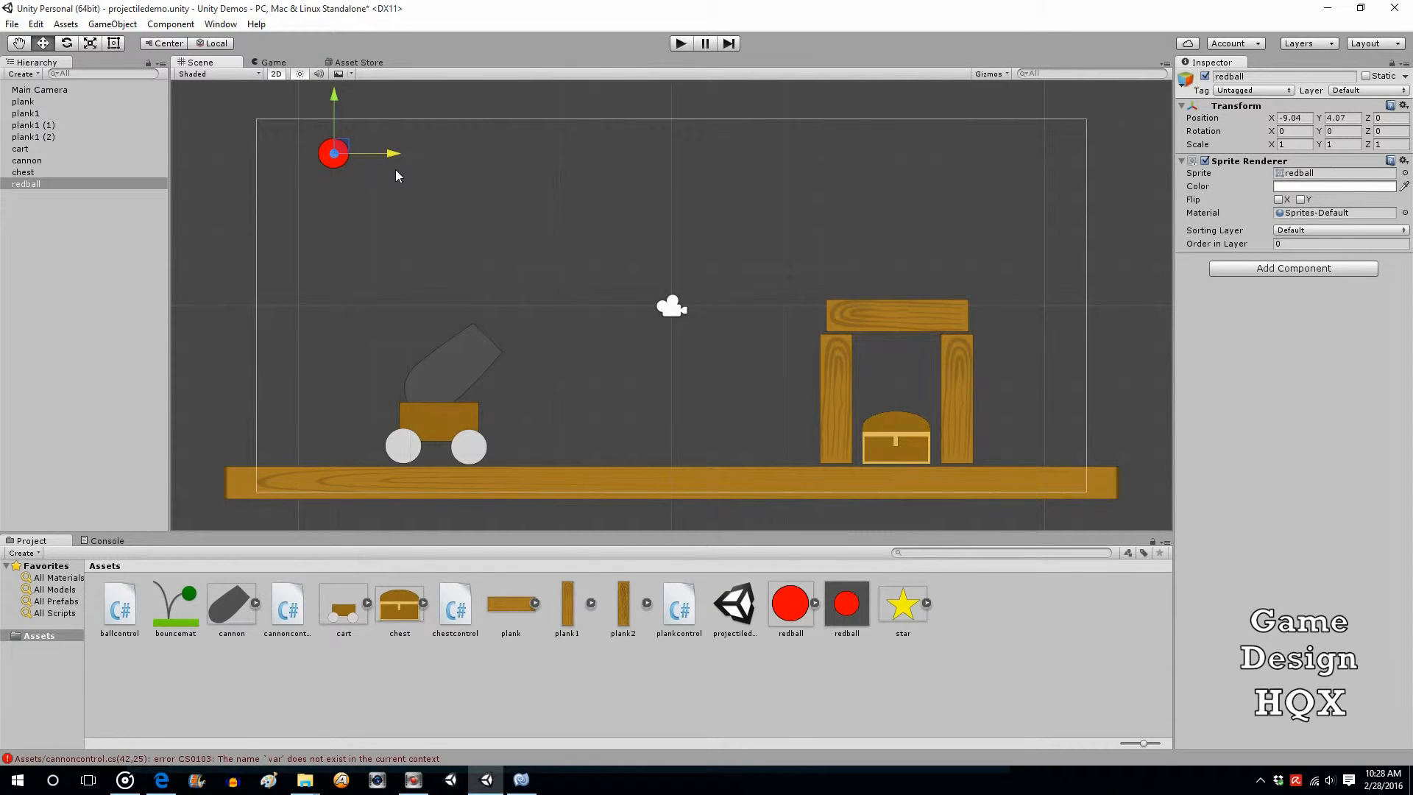
left_click_drag(334, 153, 322, 149)
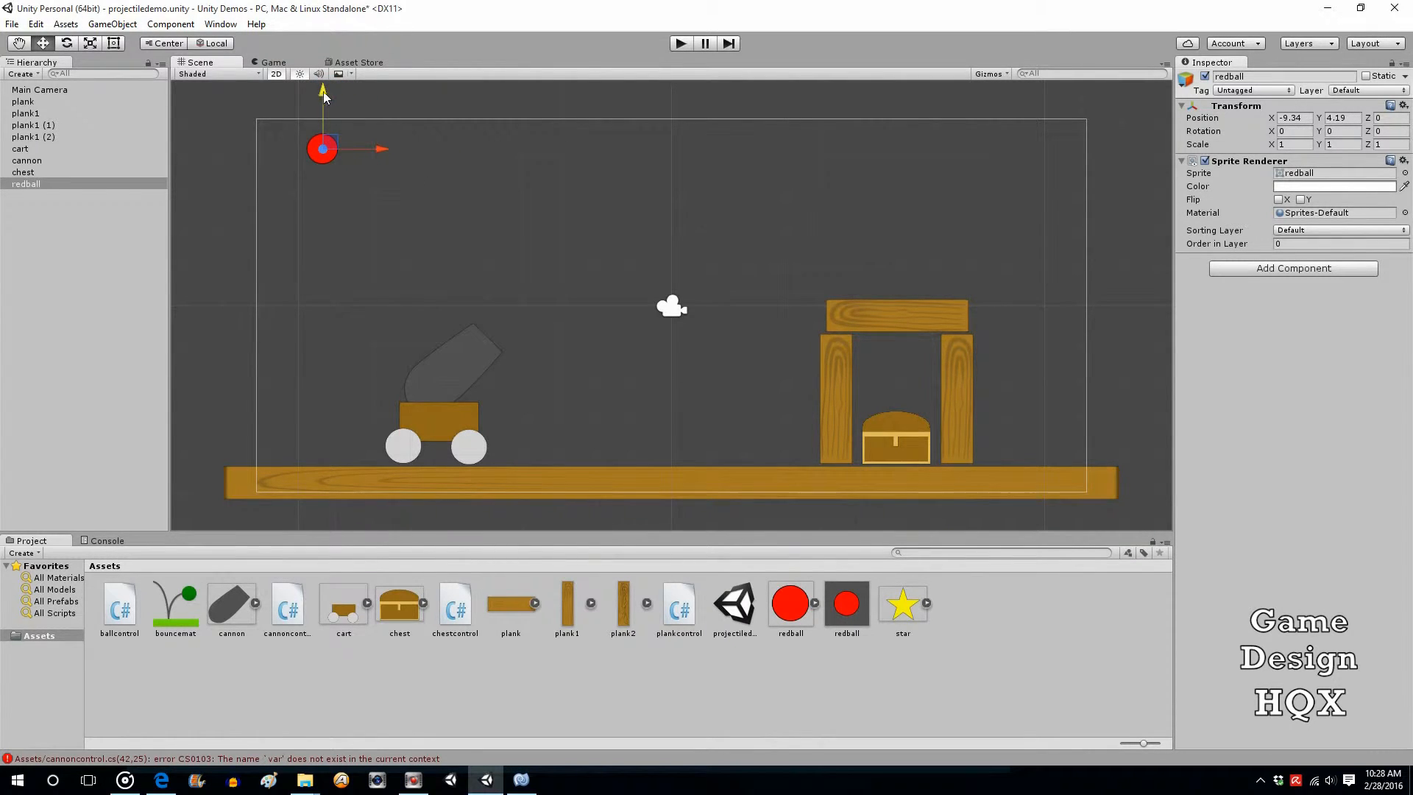
mouse_move(798, 224)
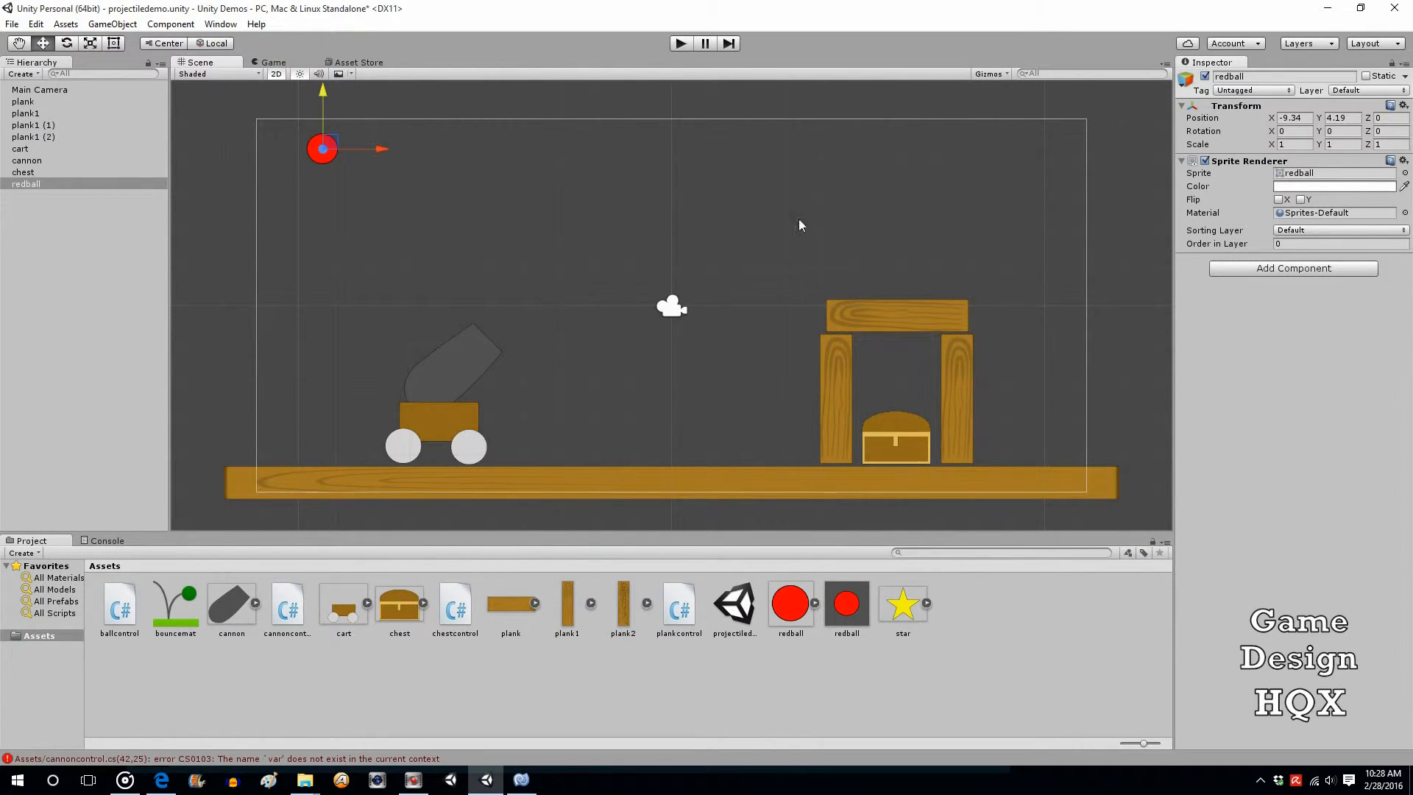
mouse_move(1306, 136)
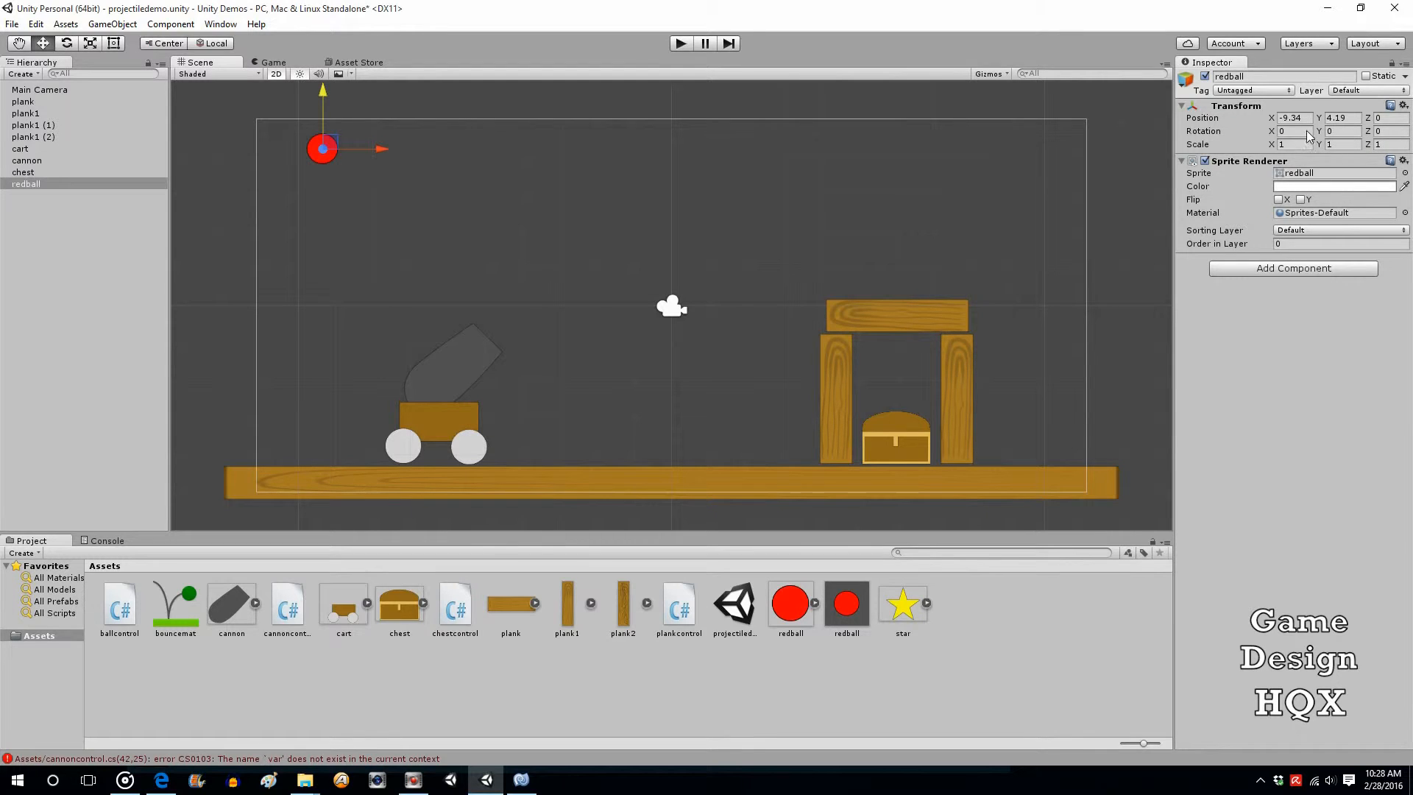
mouse_move(743, 511)
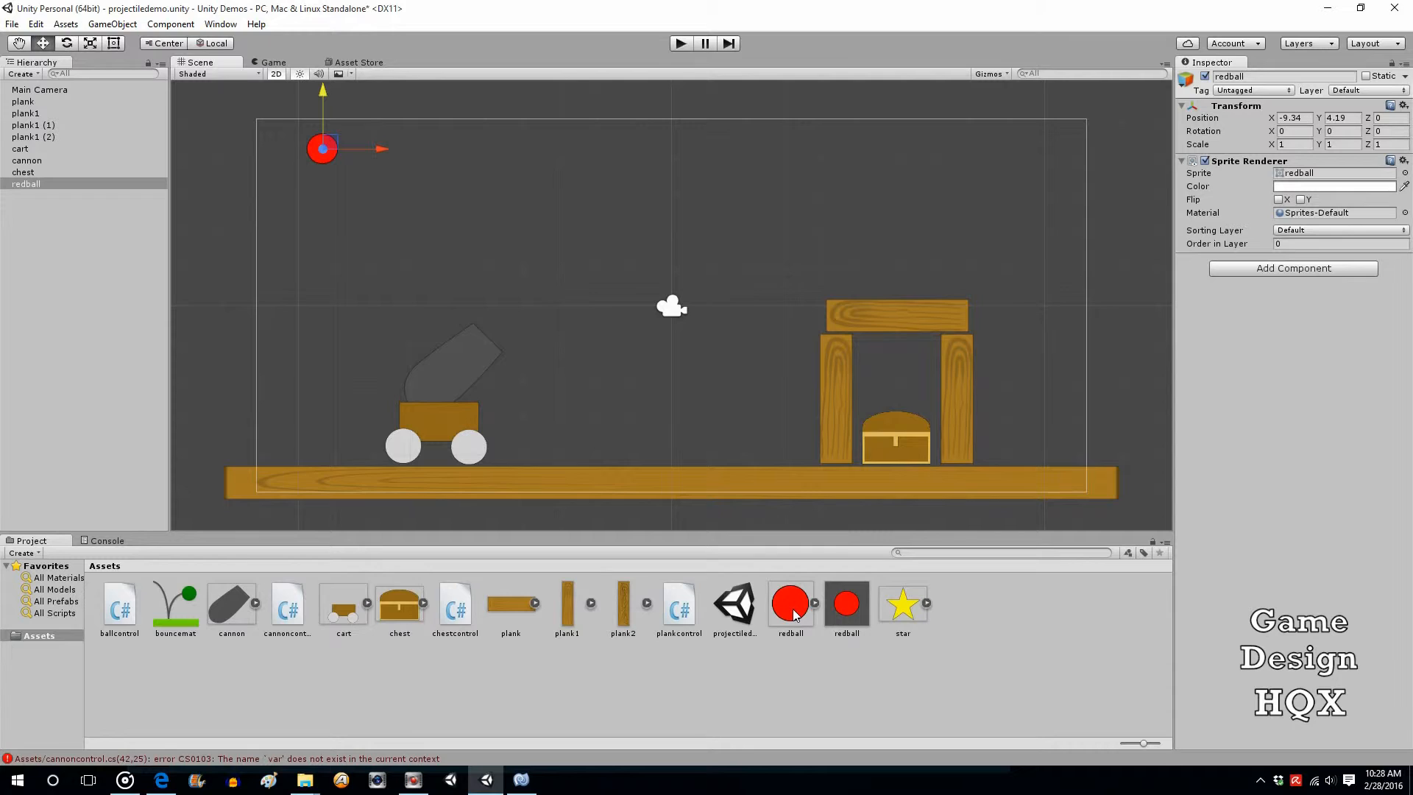
mouse_move(845, 617)
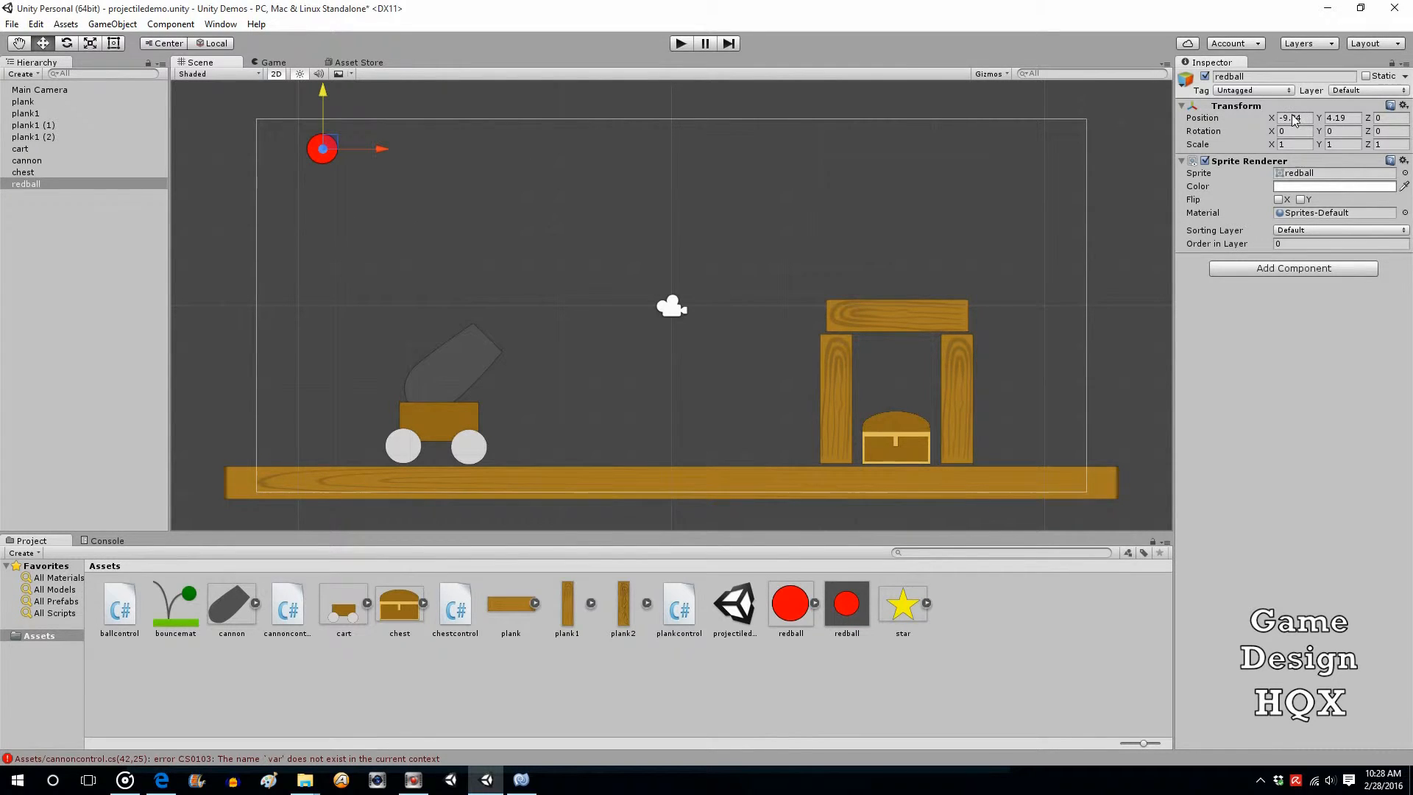
Set the red ball's Transform Scale X and Y to 0.7.
left_click(1291, 144)
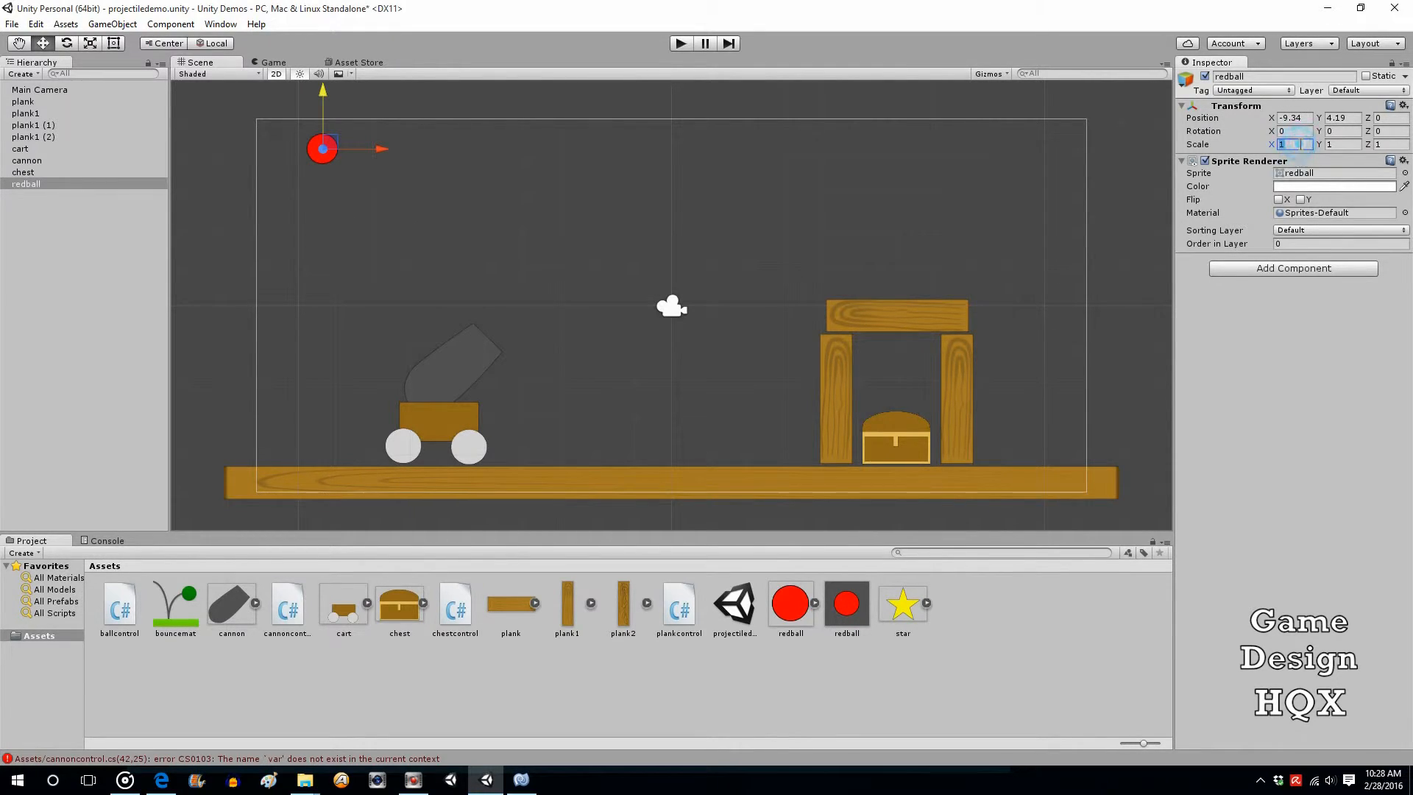
type(".7")
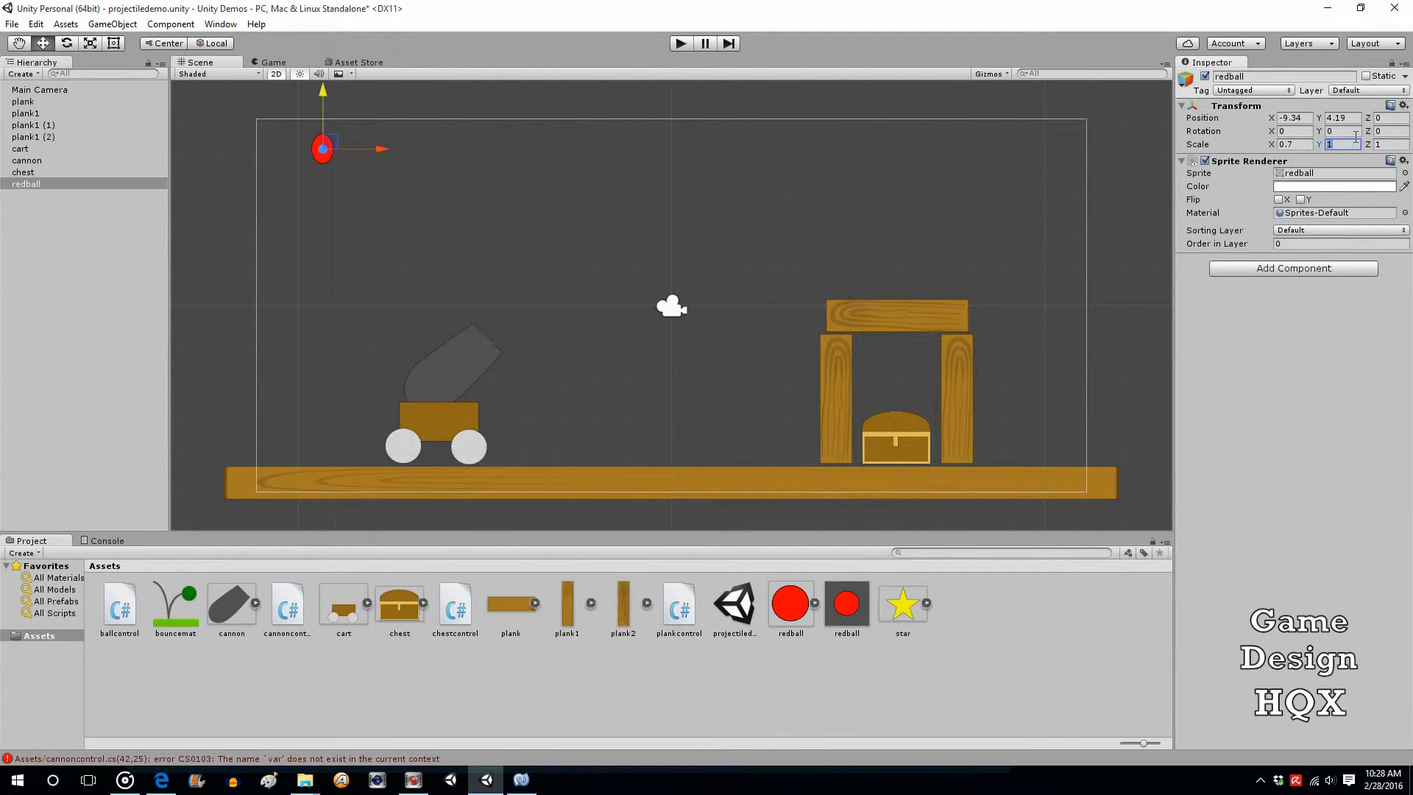
type(".7")
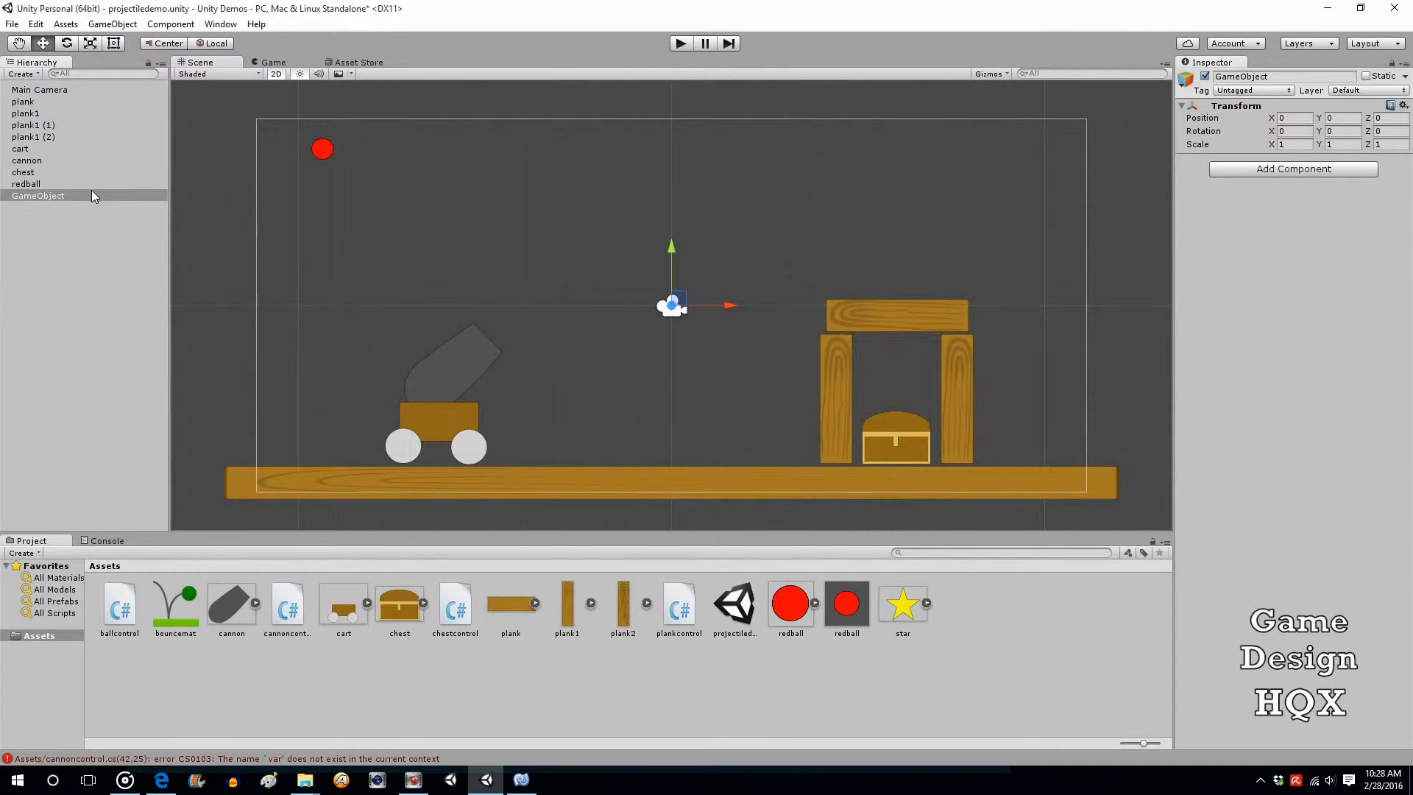
Rename the empty object to ballcounter and add a Text Mesh component to it.
double_click(38, 195)
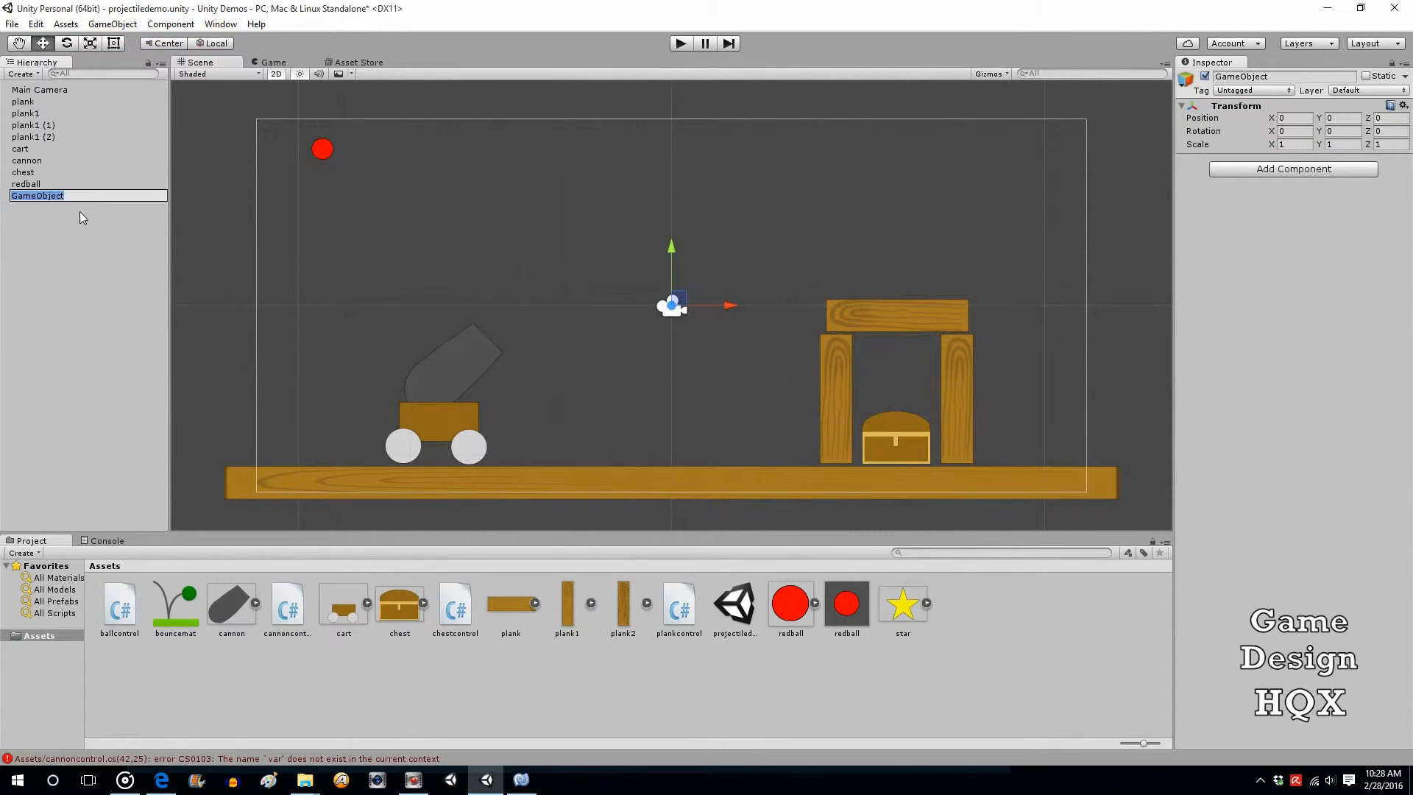
type("ball")
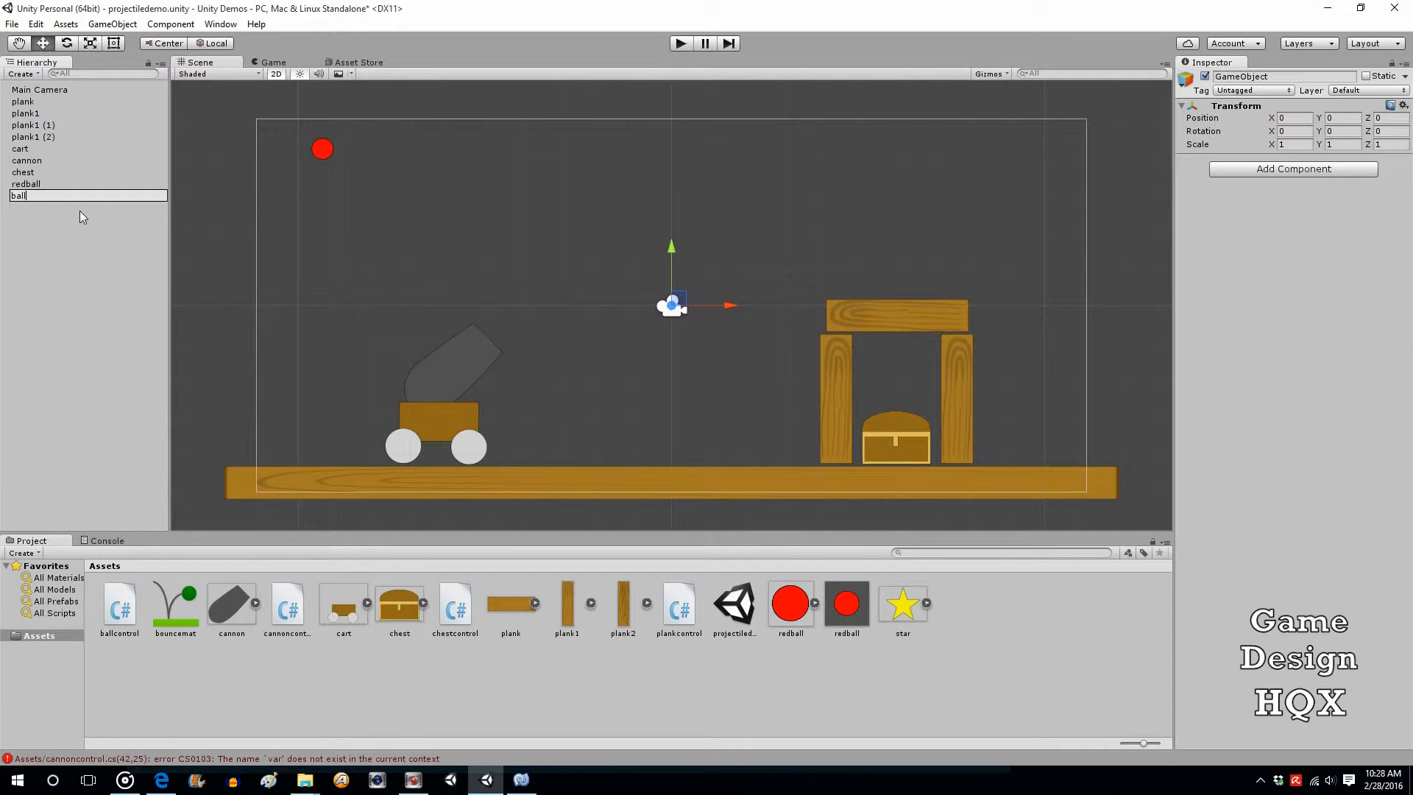
type("counter")
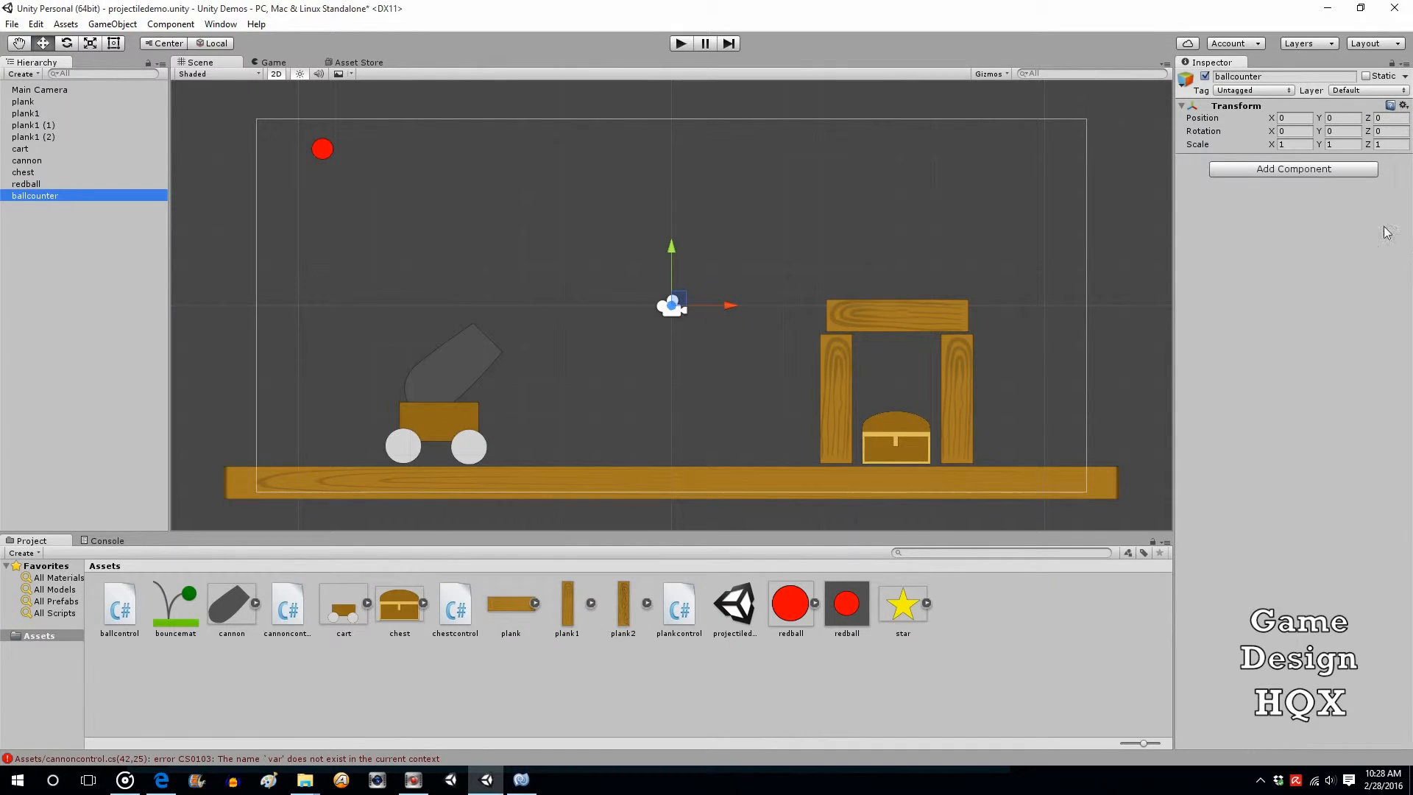
left_click(1292, 168)
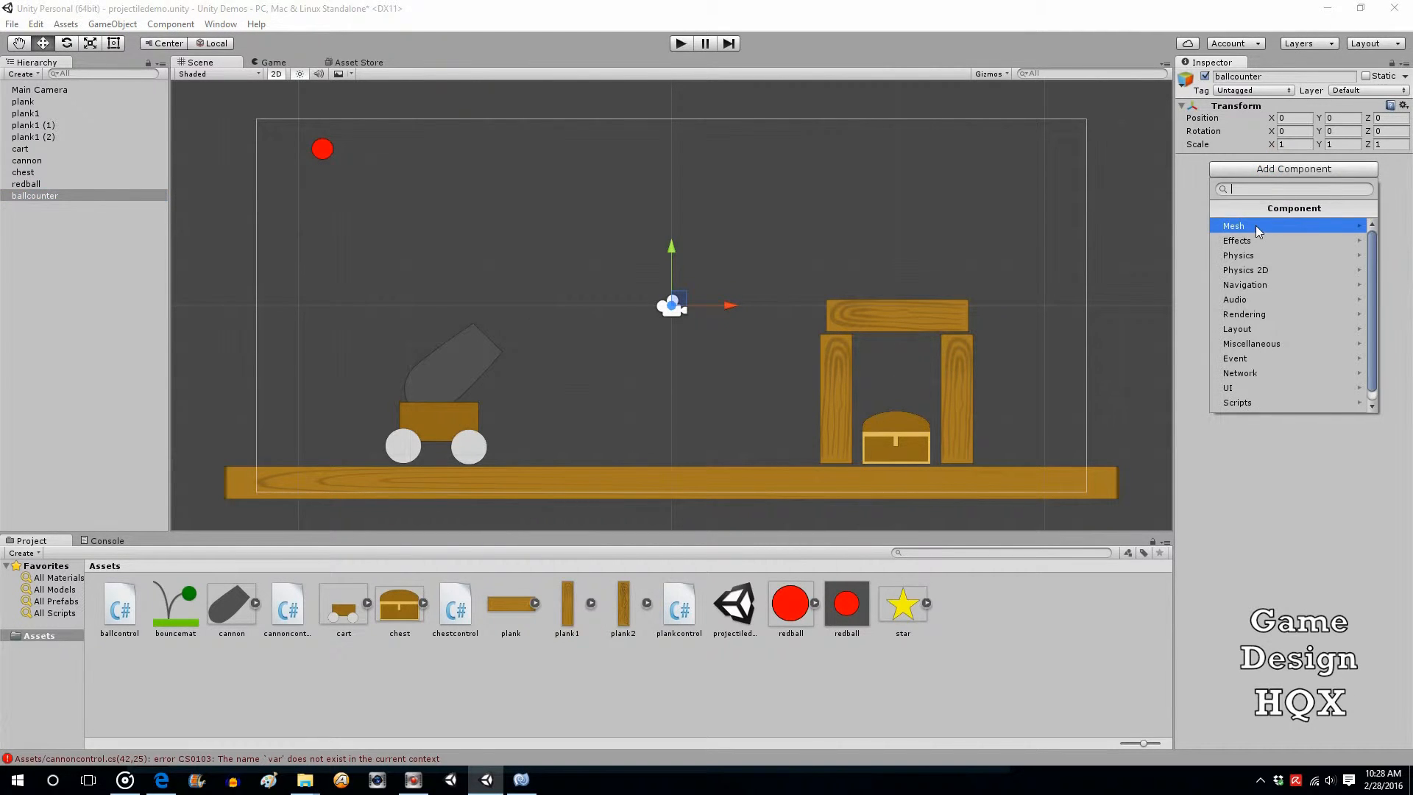
left_click(1235, 225)
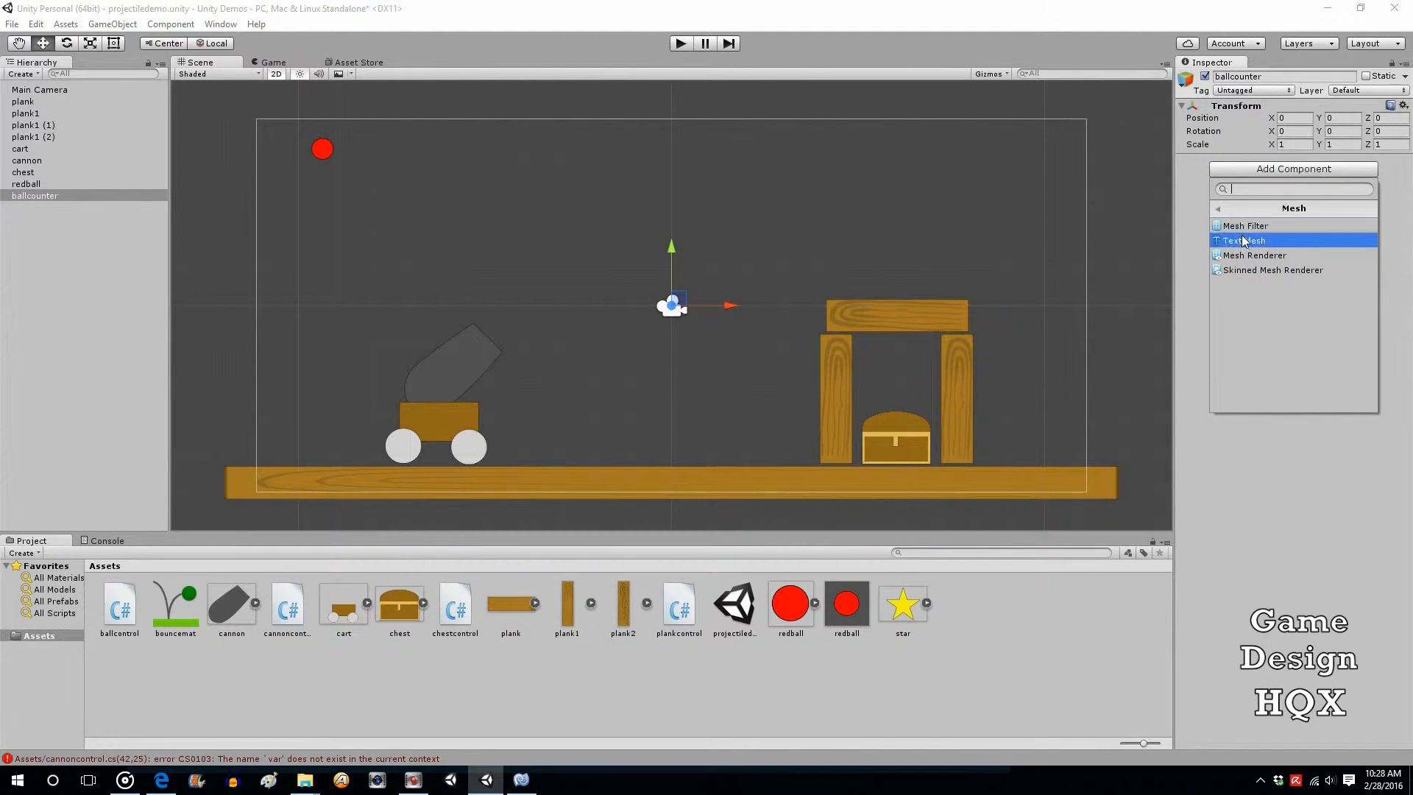
left_click(1244, 240)
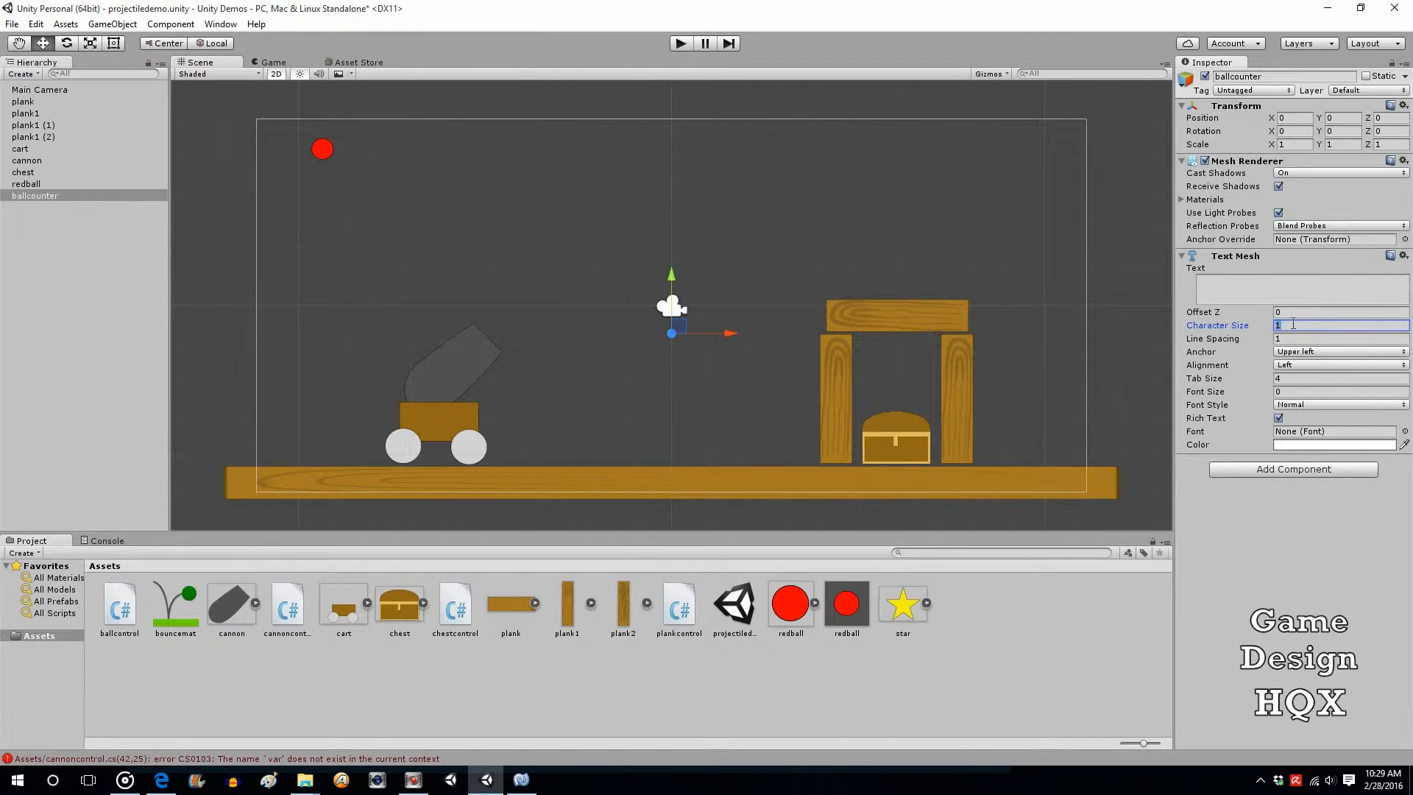
Give the Text Mesh character size 0.15, font size 20 and the Arial font.
type(".15")
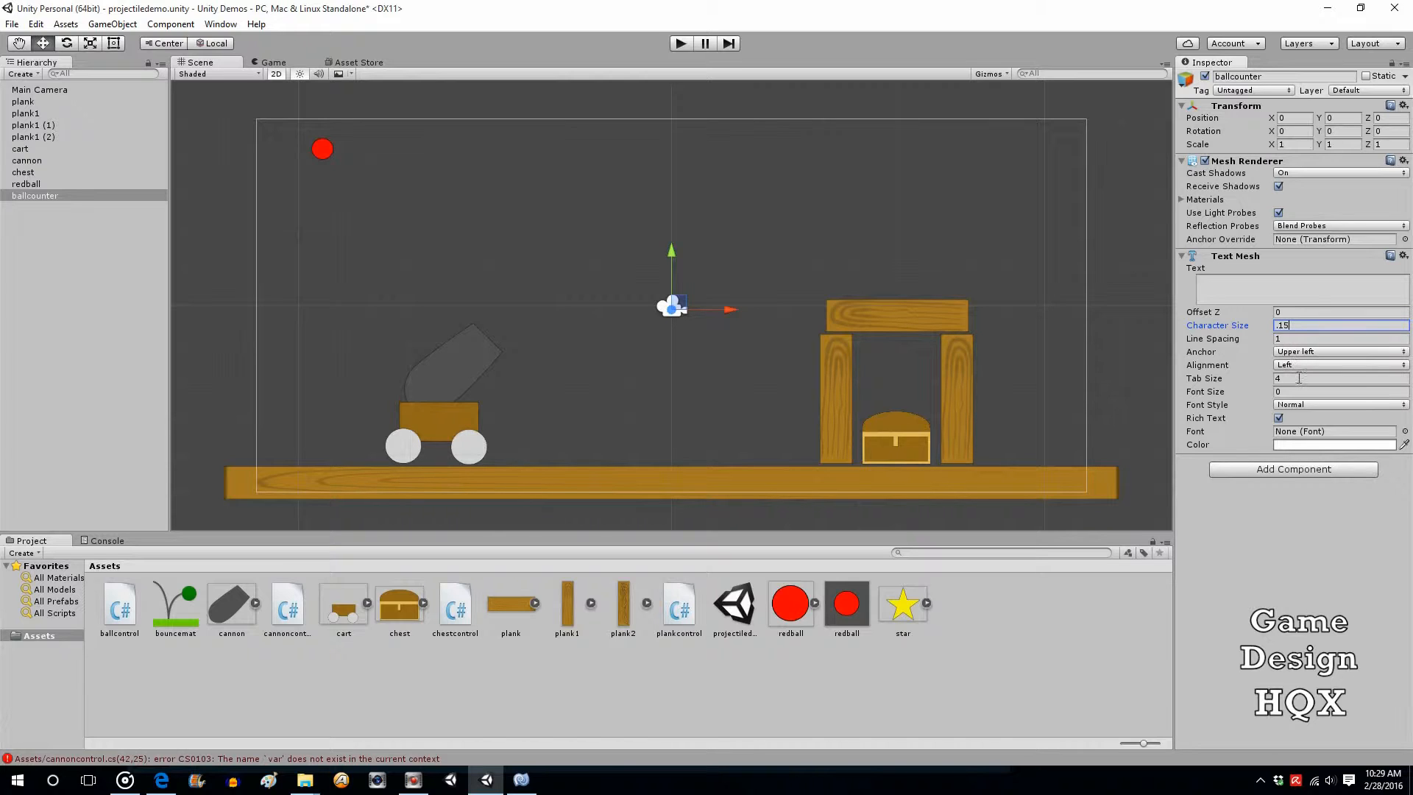
left_click(1338, 391)
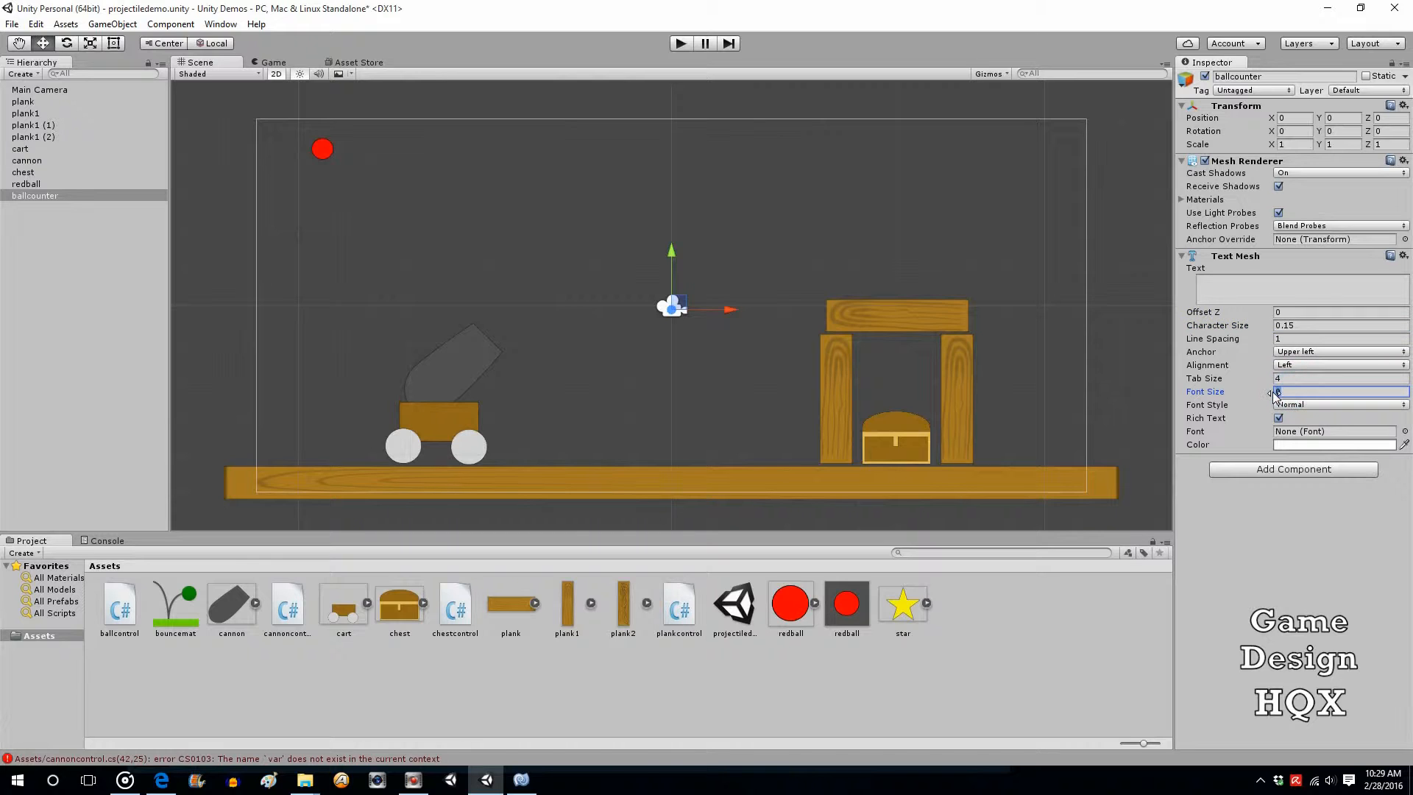
type("20")
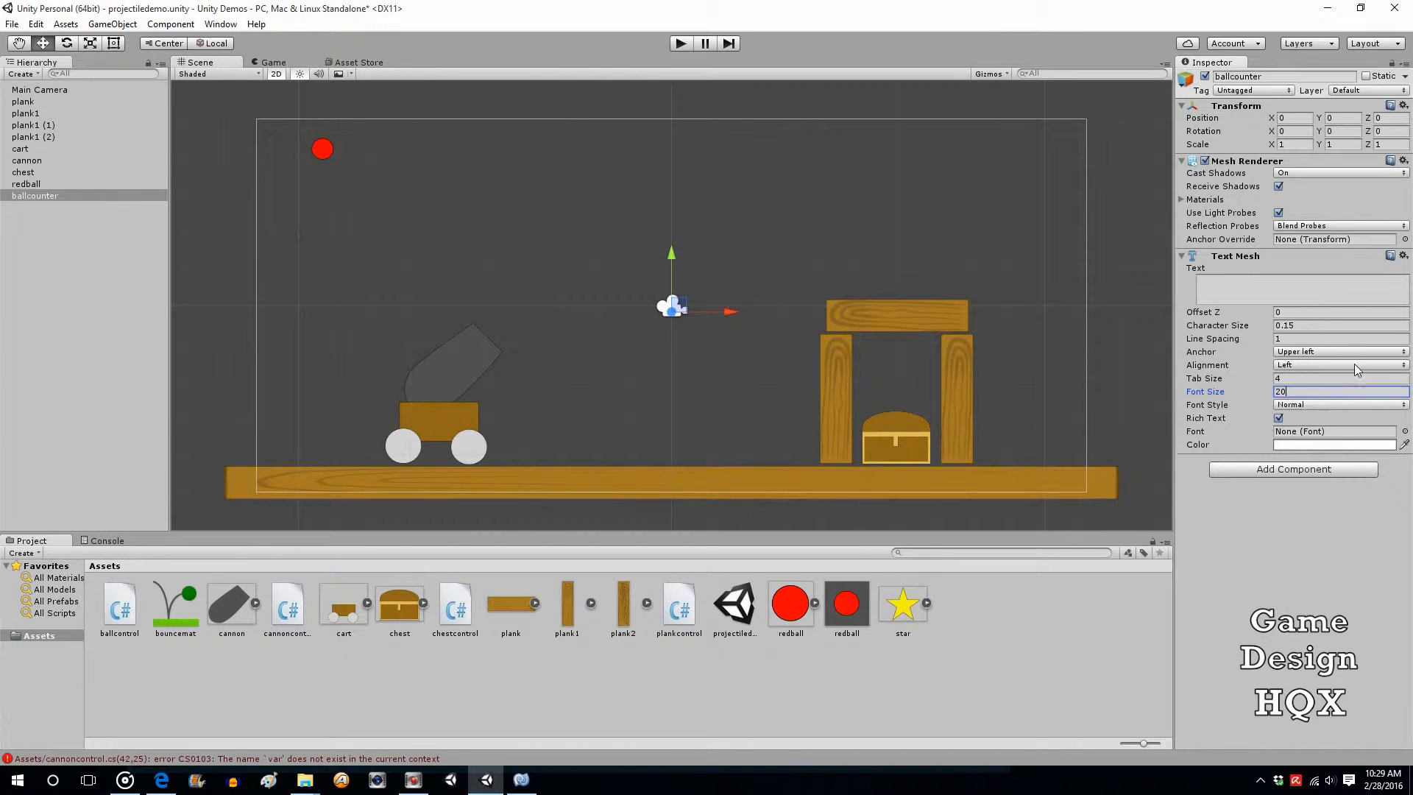
mouse_move(1396, 432)
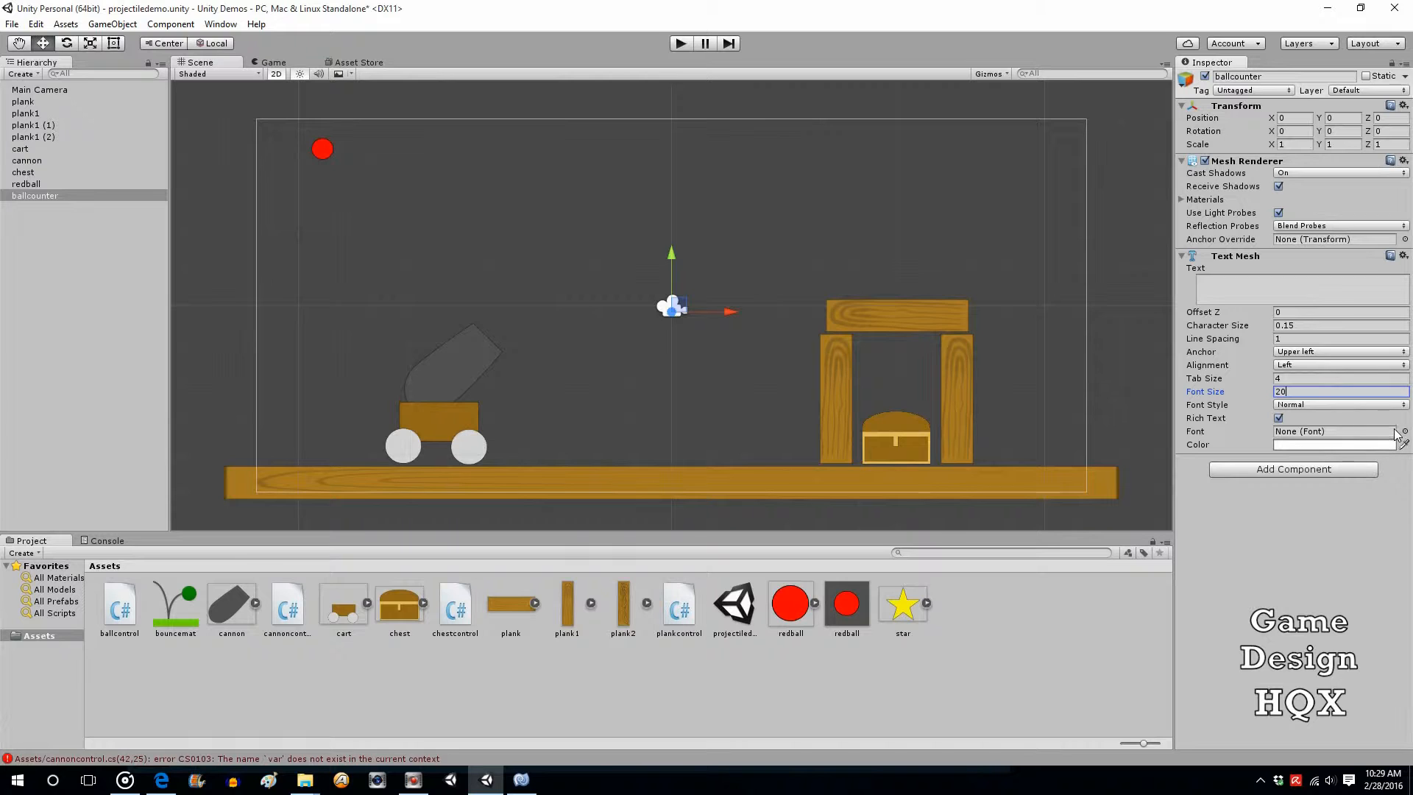
left_click(1403, 432)
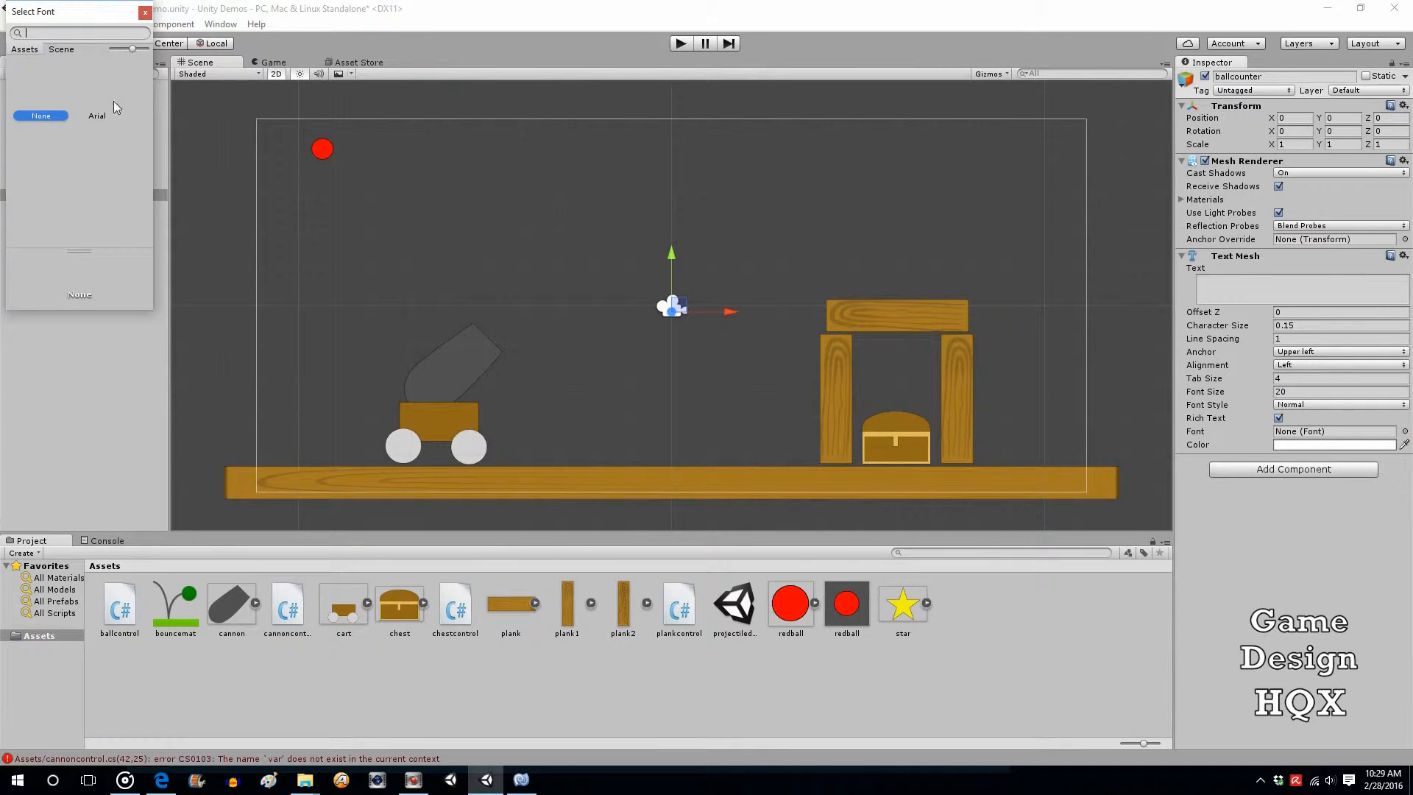
left_click(97, 115)
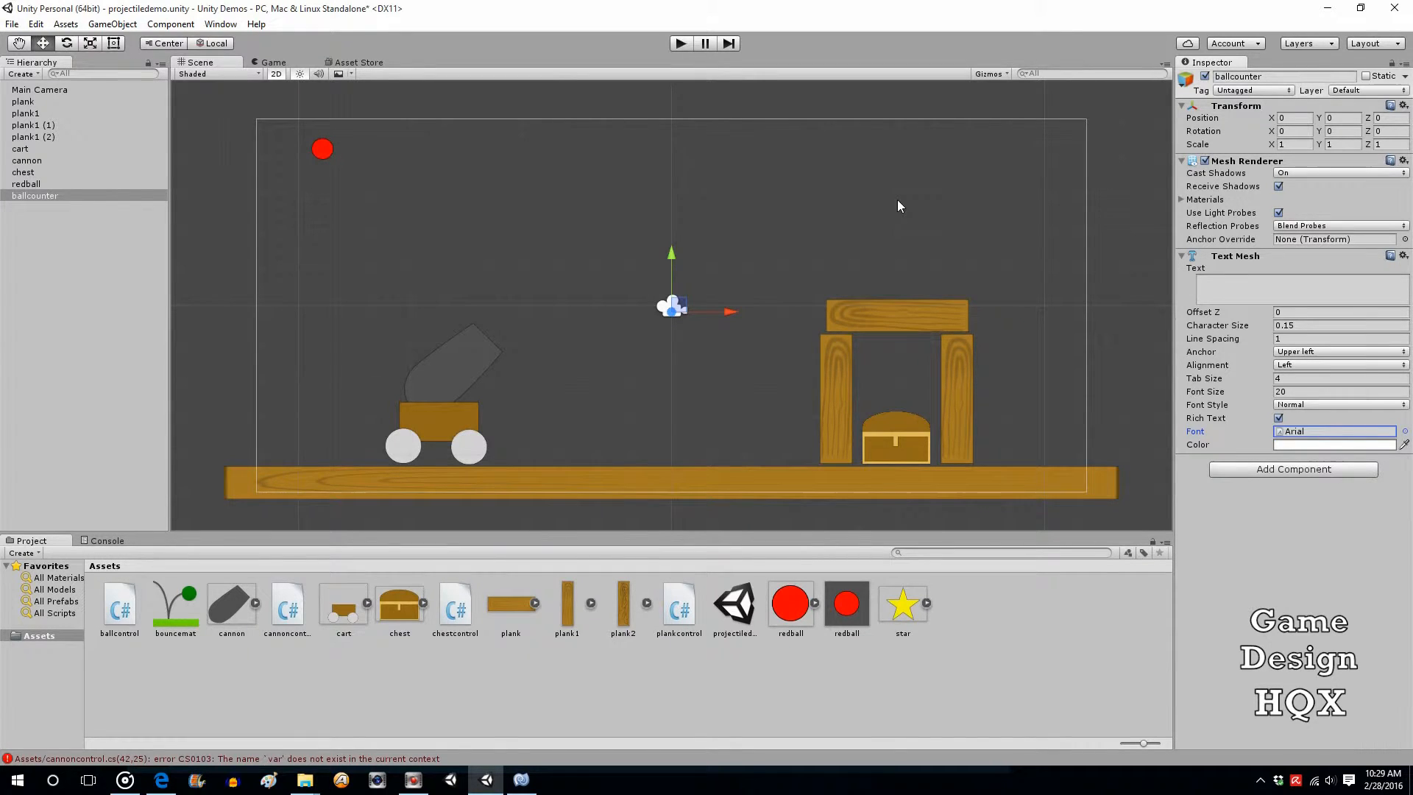
Set the ballcounter text to 3 and attempt to play, which compiler errors block.
left_click(1298, 287)
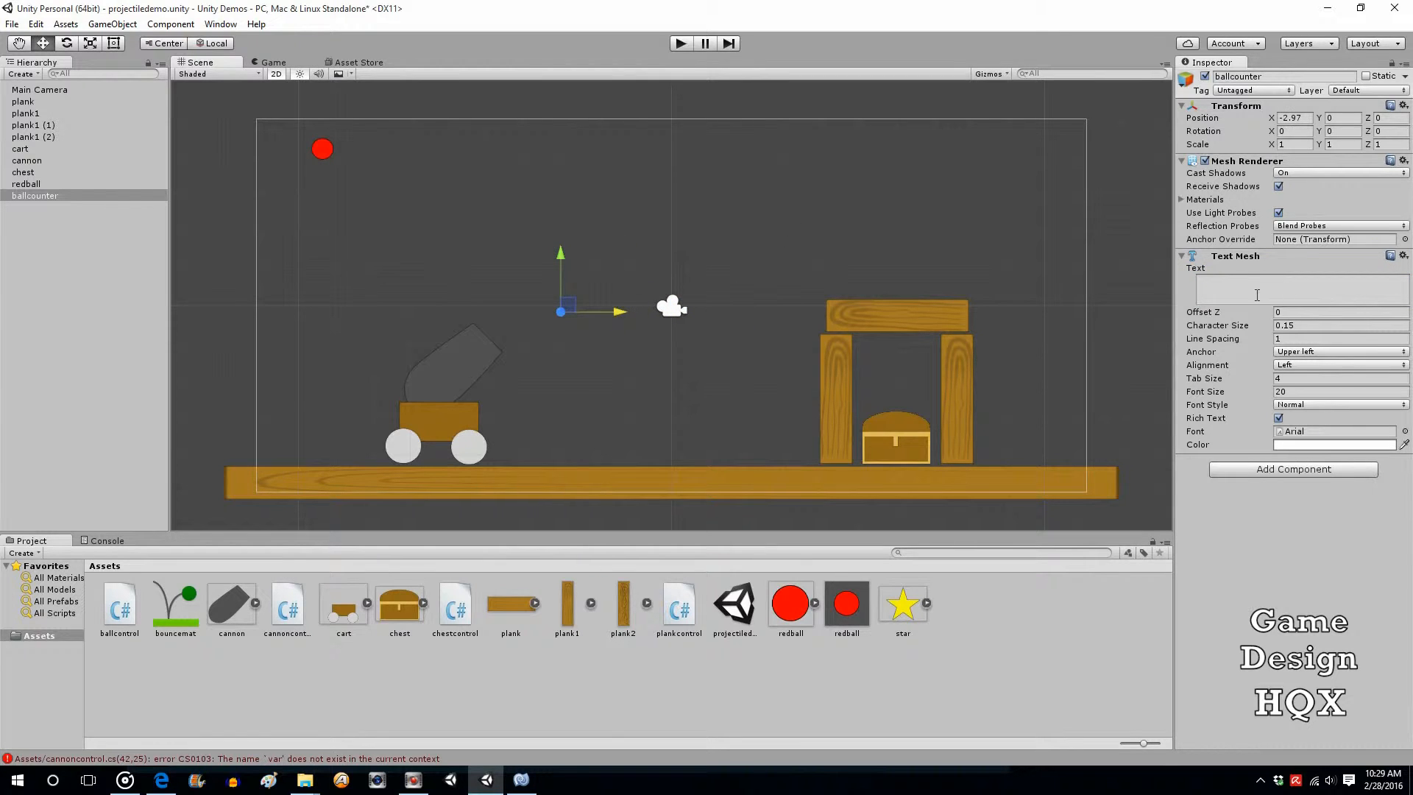
type("3")
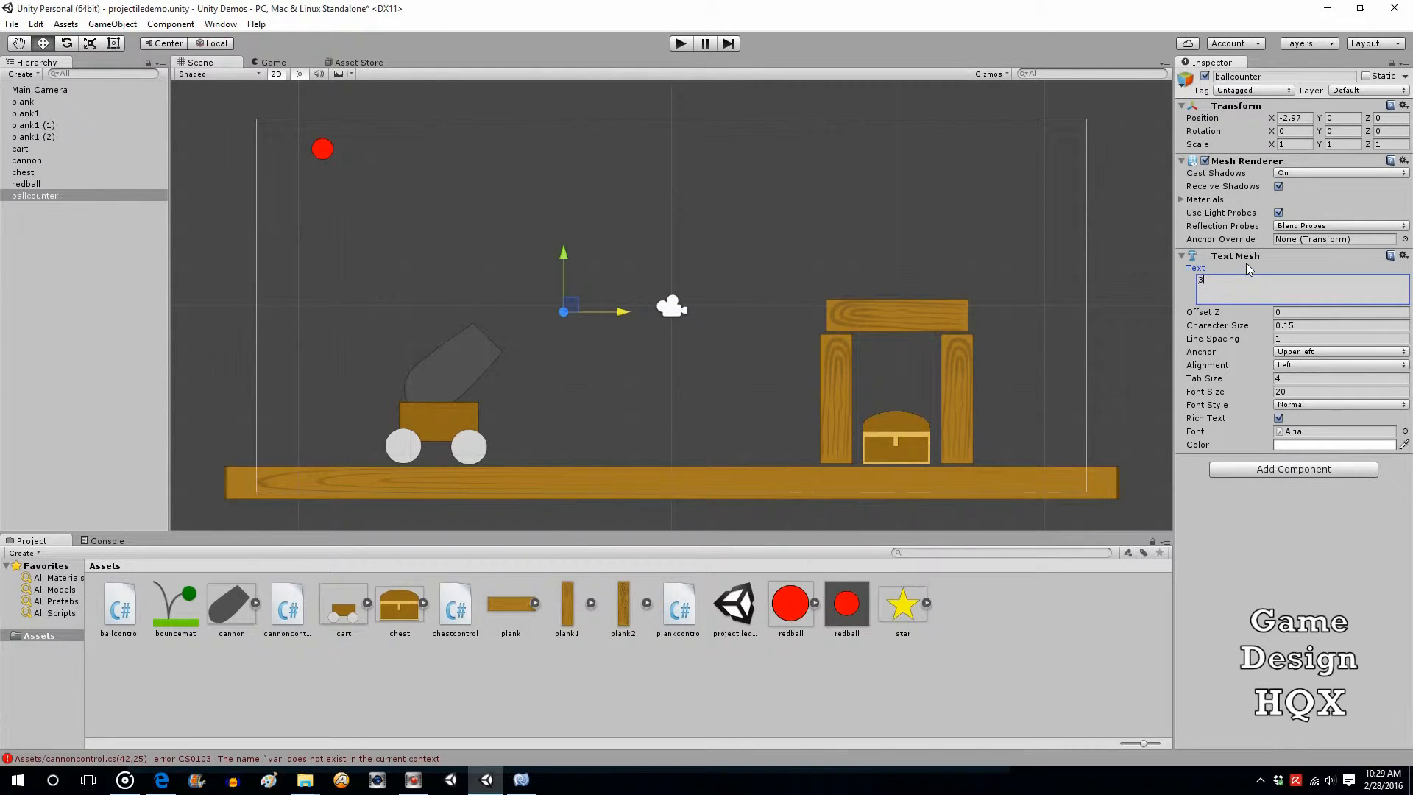
left_click(680, 43)
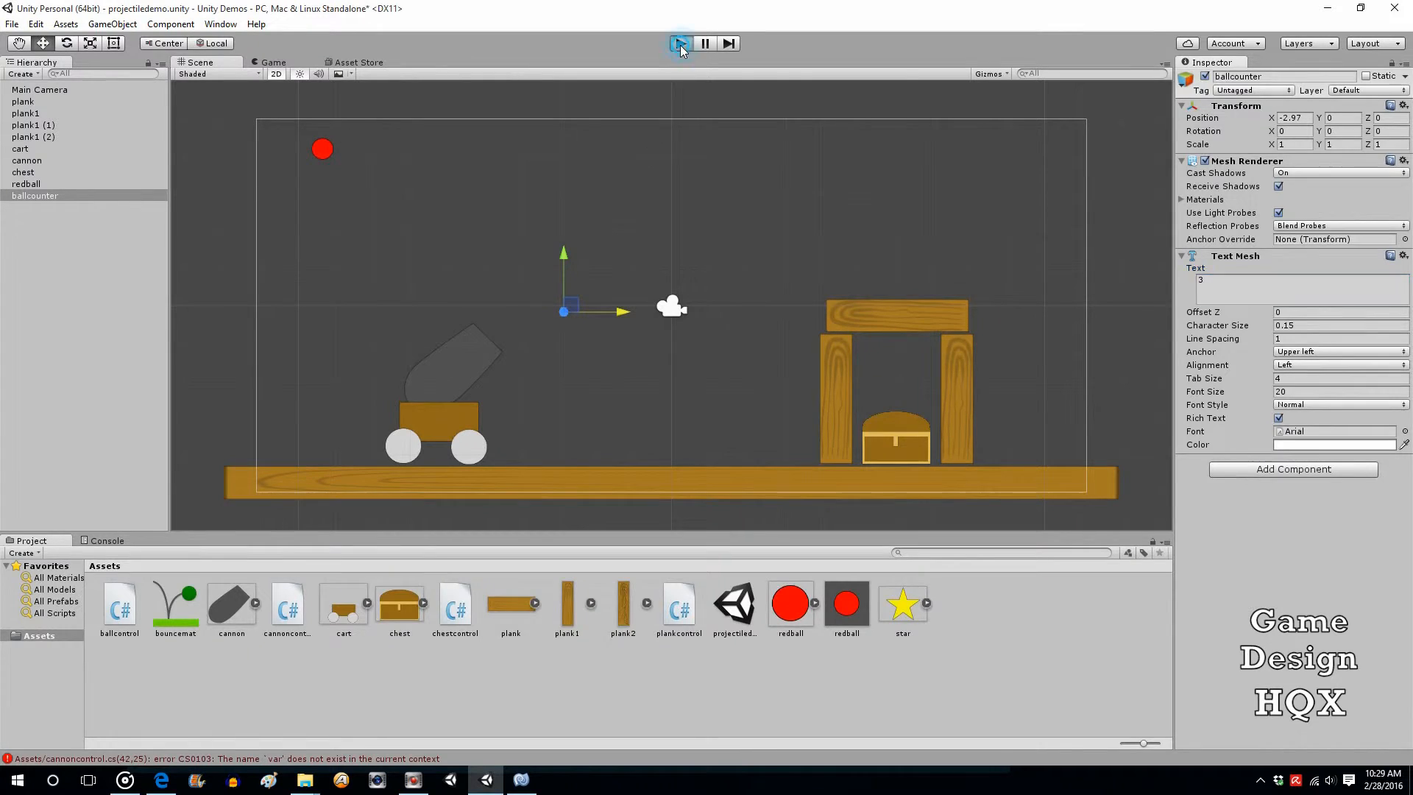
left_click(680, 43)
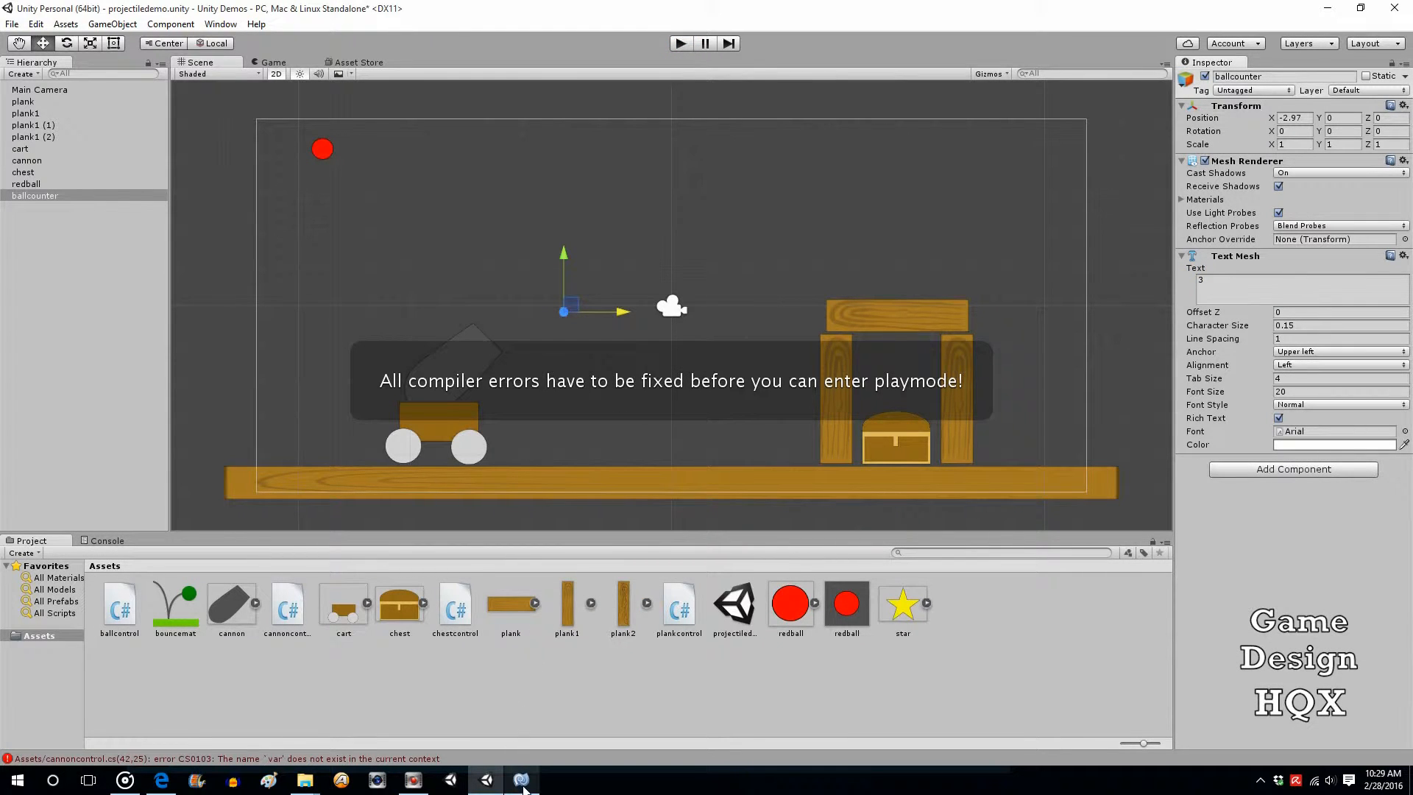
Delete the stray 'var =' on line 42 of cannoncontrol.cs, leaving 'ballcontrol.totalBalls -= 1;', and return to Unity.
left_click(522, 780)
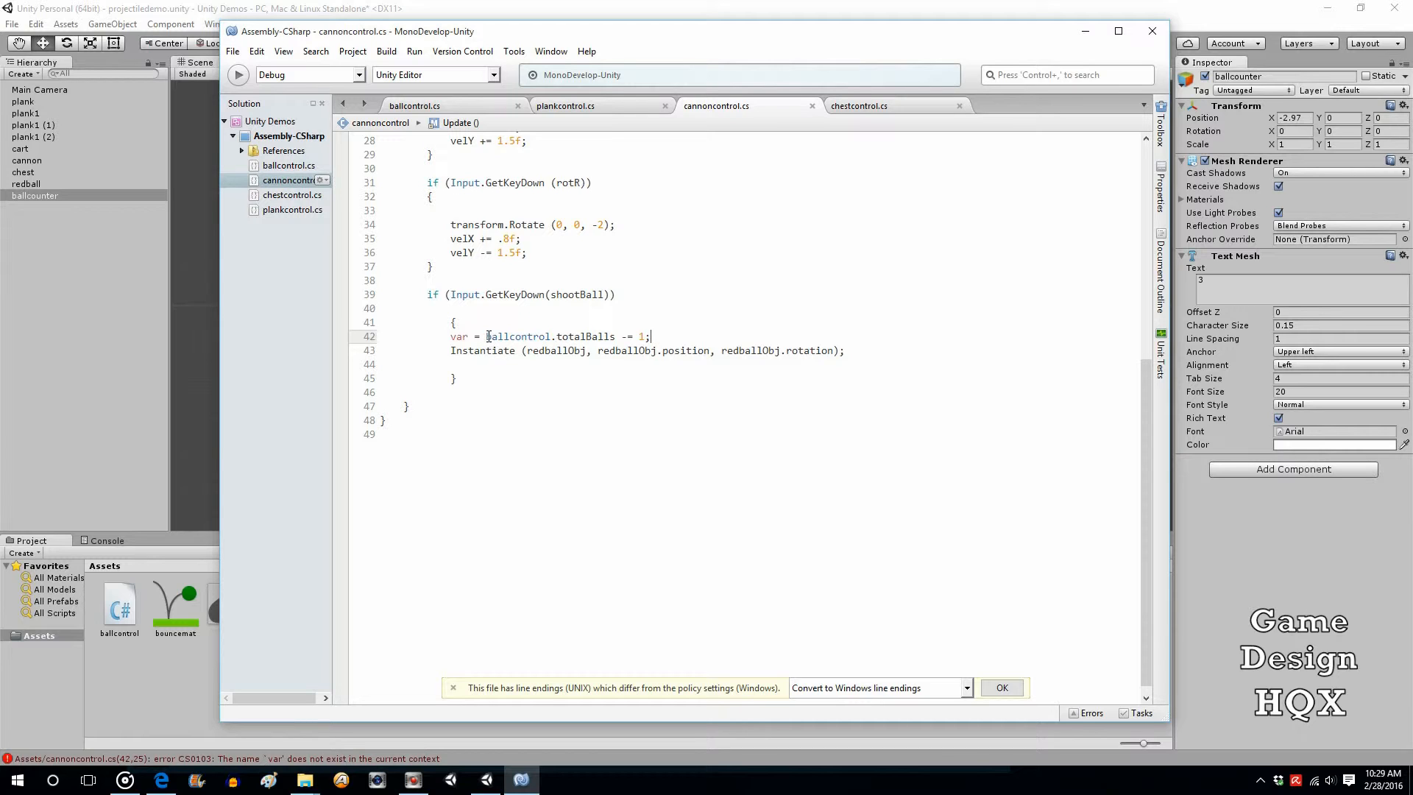
left_click_drag(451, 322, 651, 336)
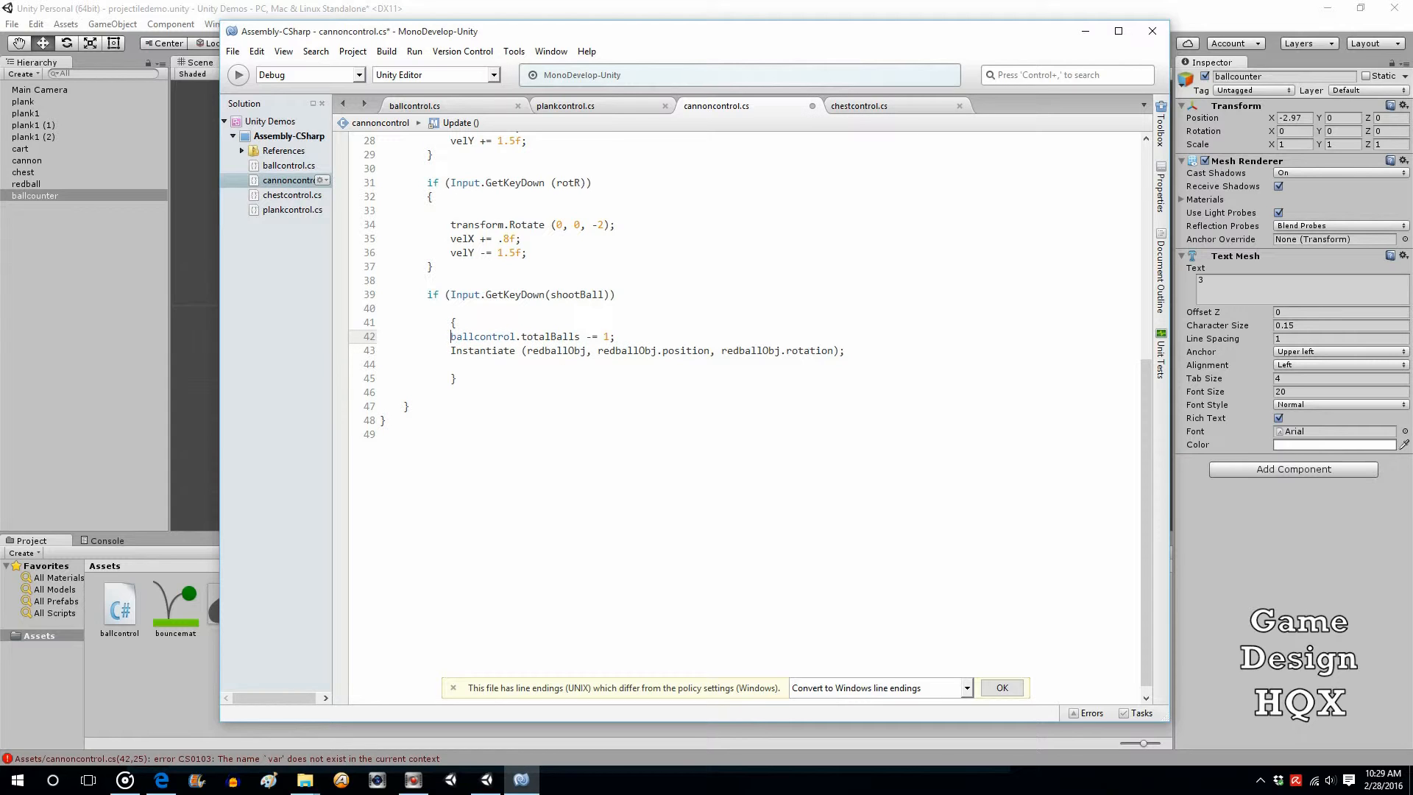
left_click(233, 50)
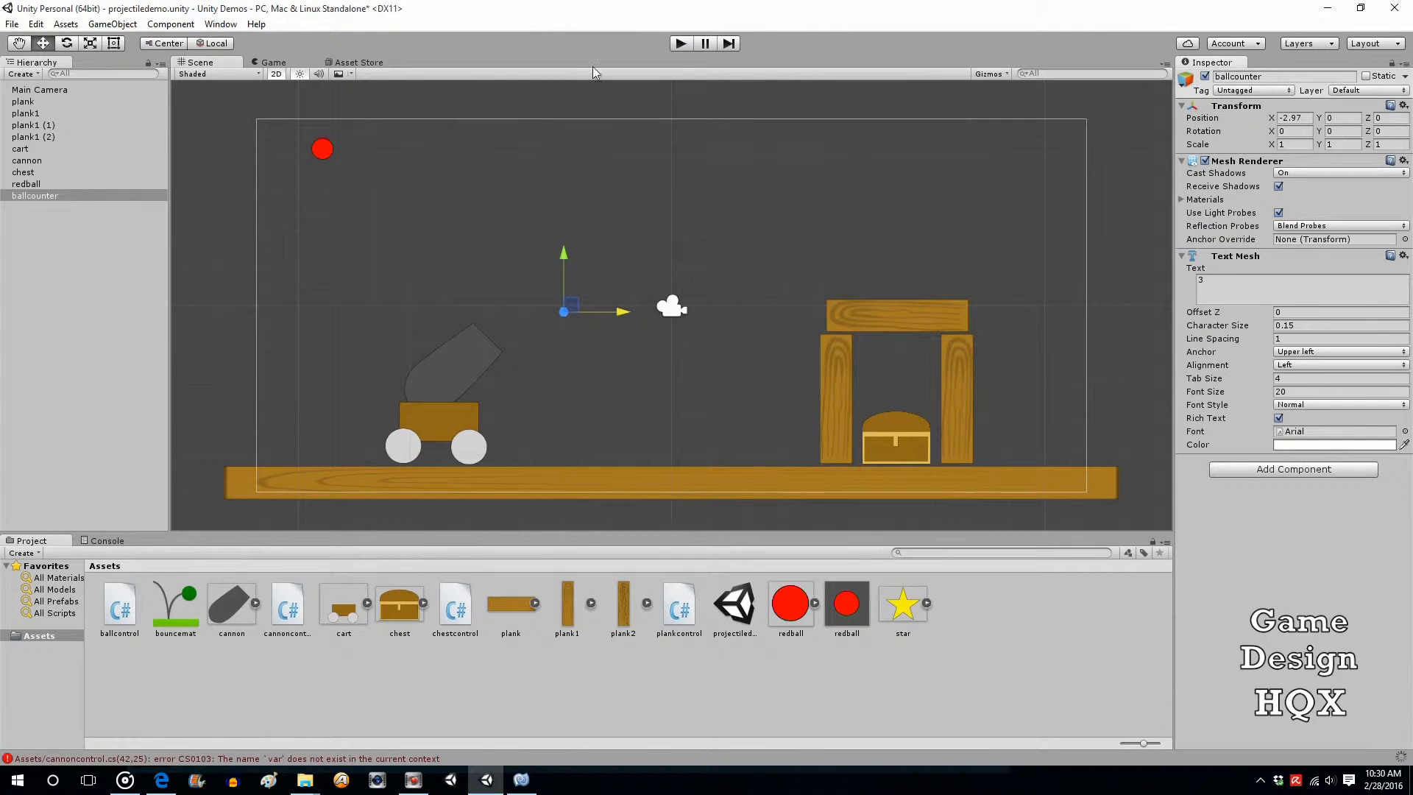
mouse_move(561, 469)
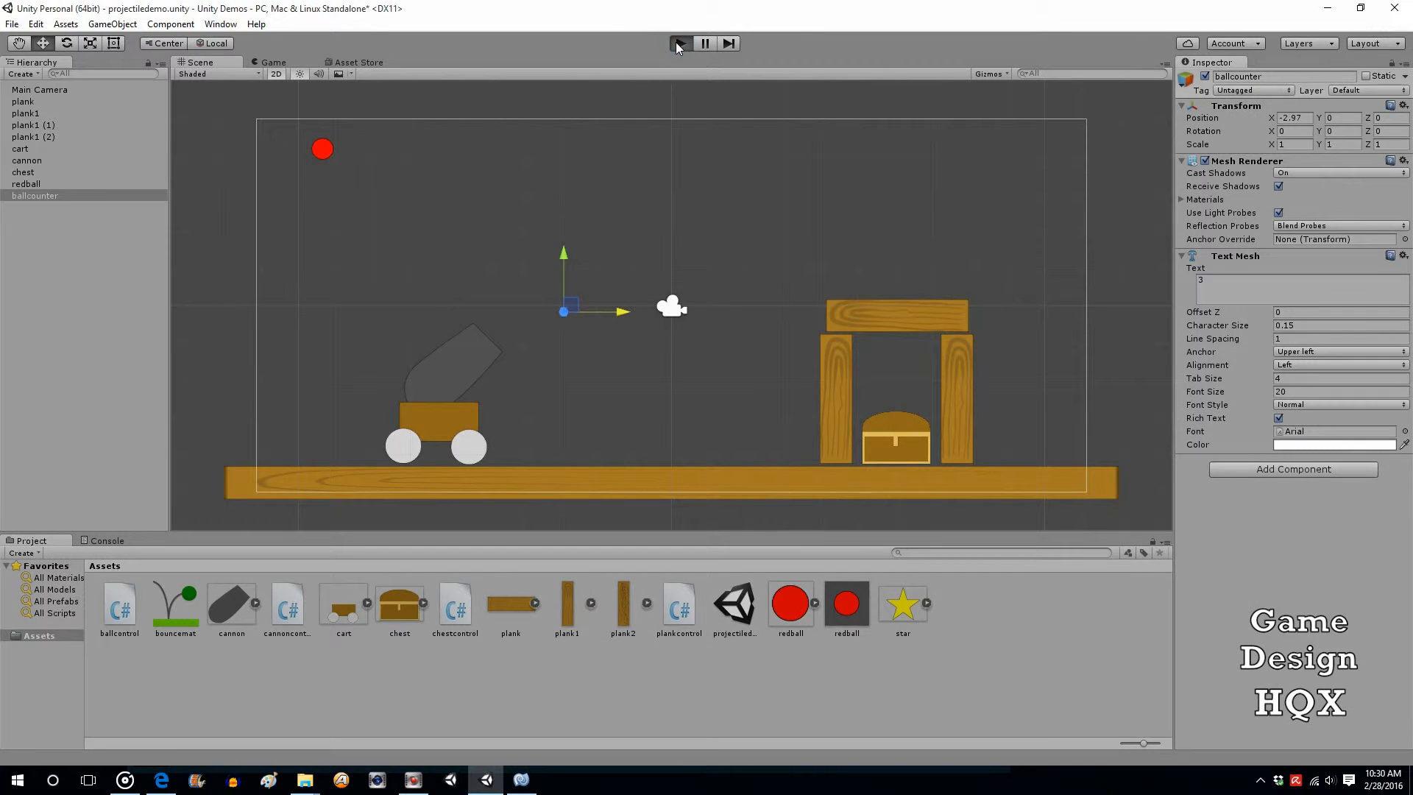
Test-run the game, then try character size 0.2 on the ballcounter and run again.
left_click(677, 43)
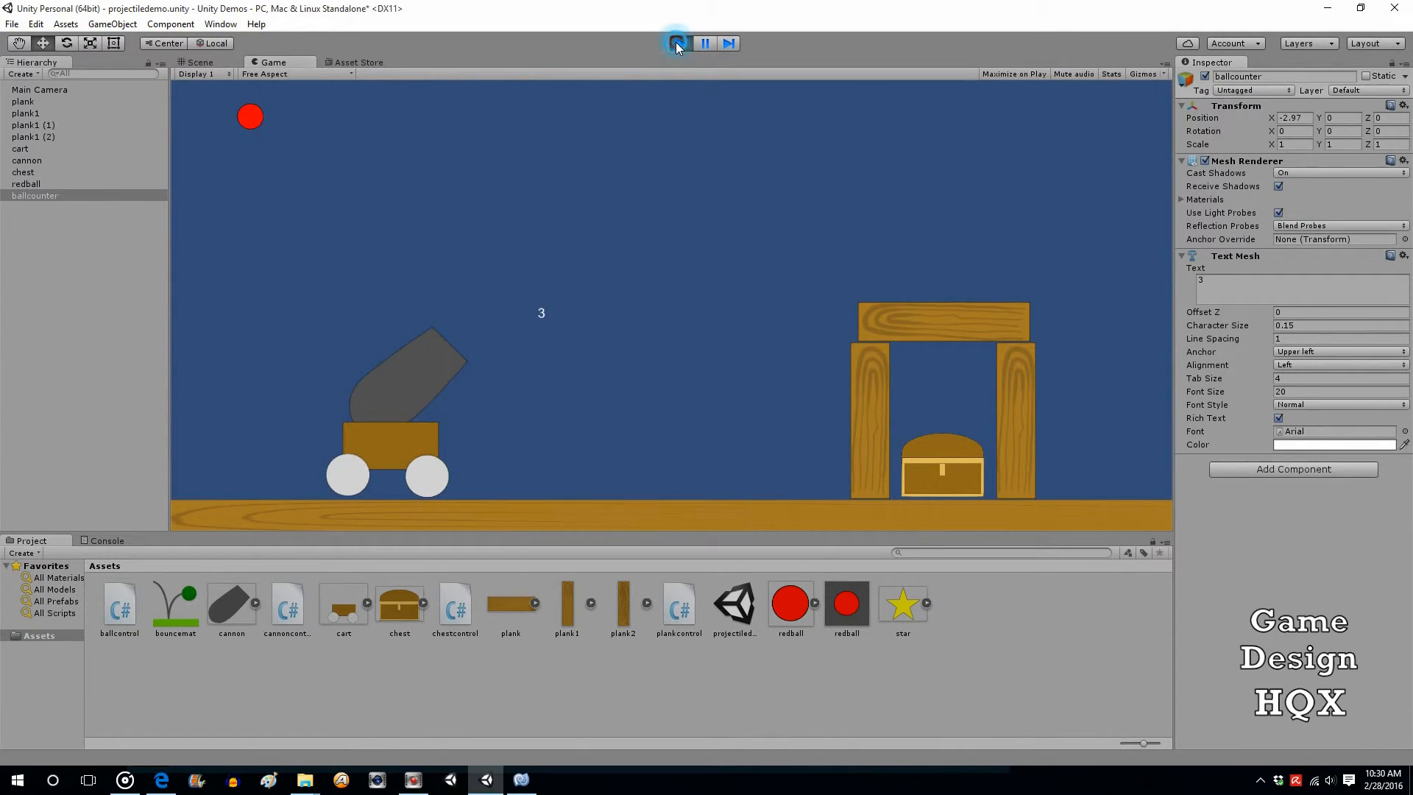
left_click(677, 42)
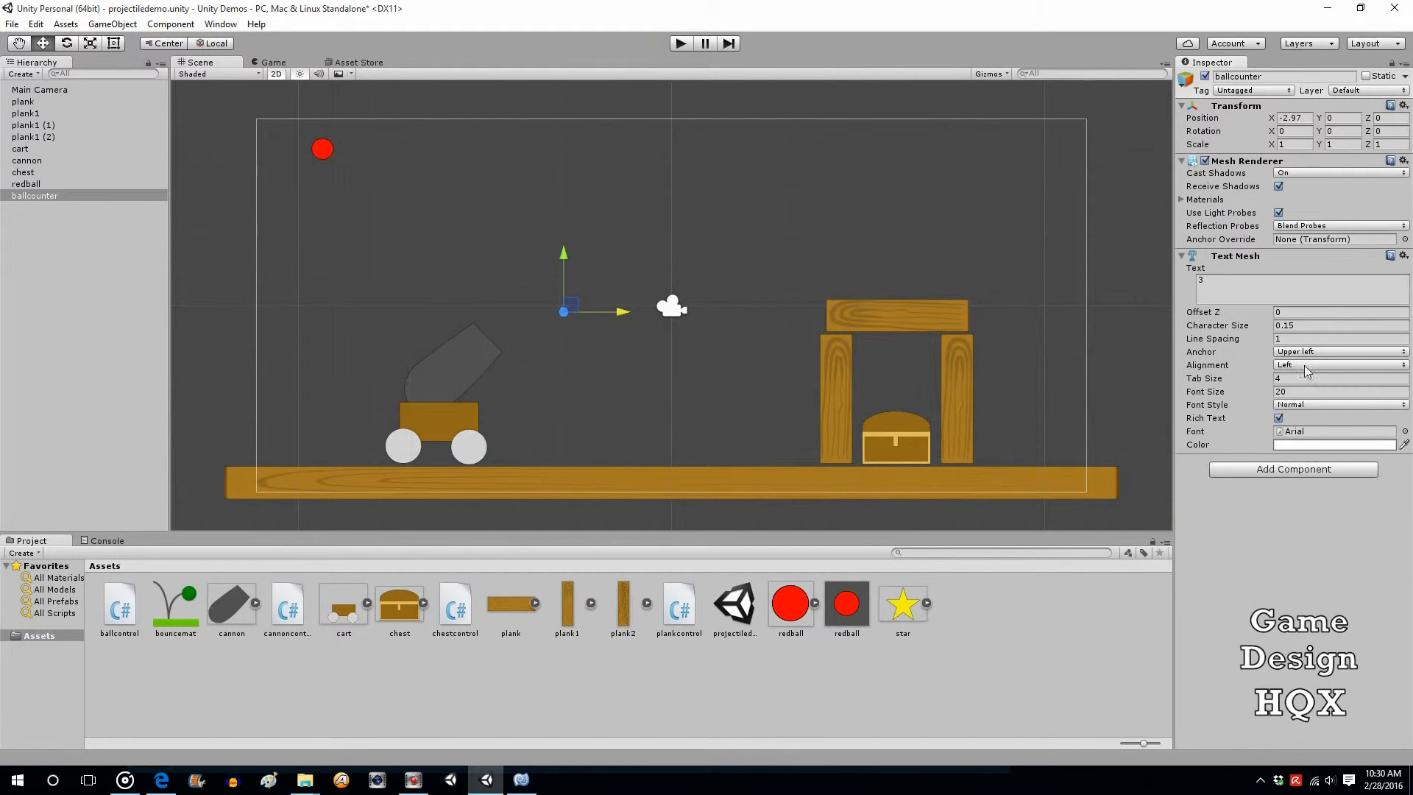
left_click(1333, 325)
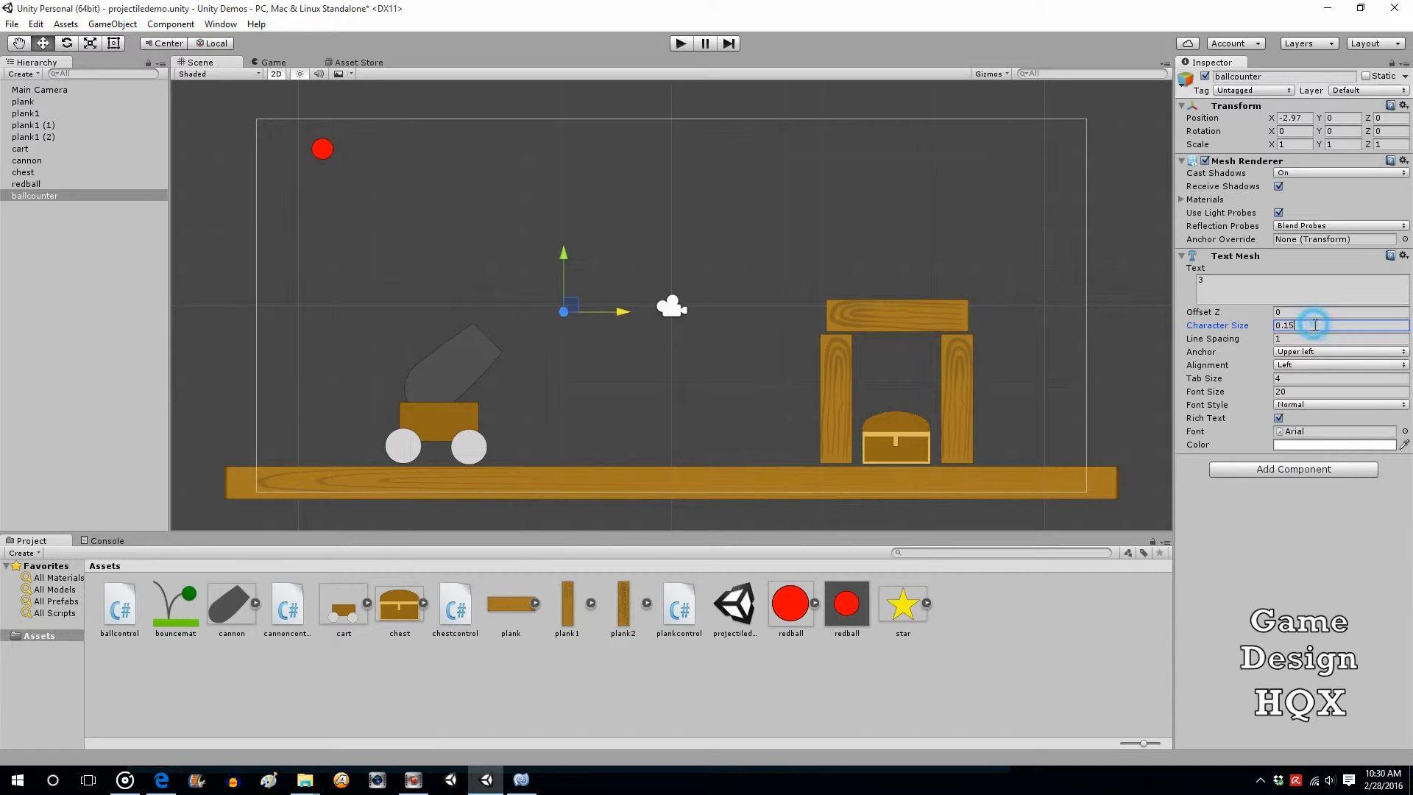
type("0.2")
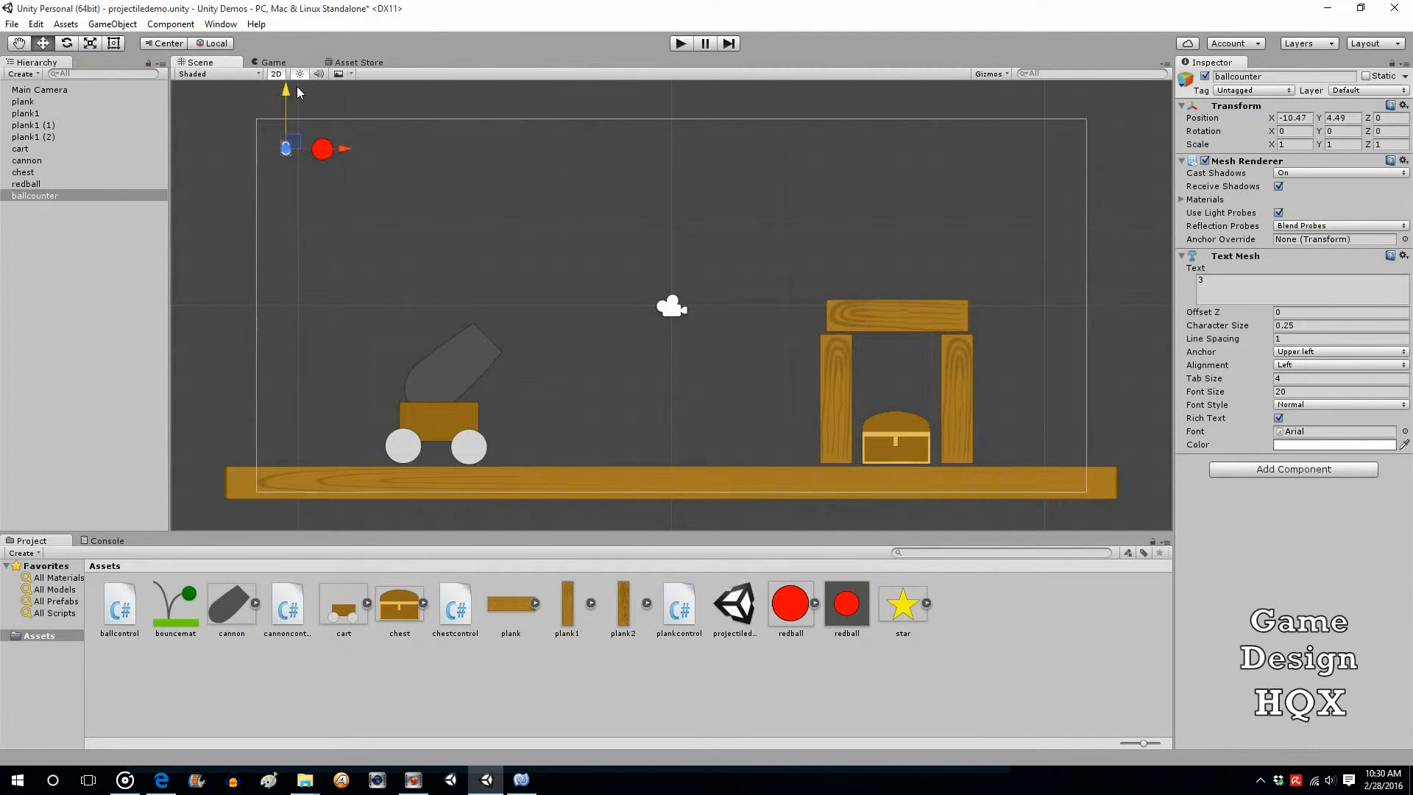
left_click(1307, 312)
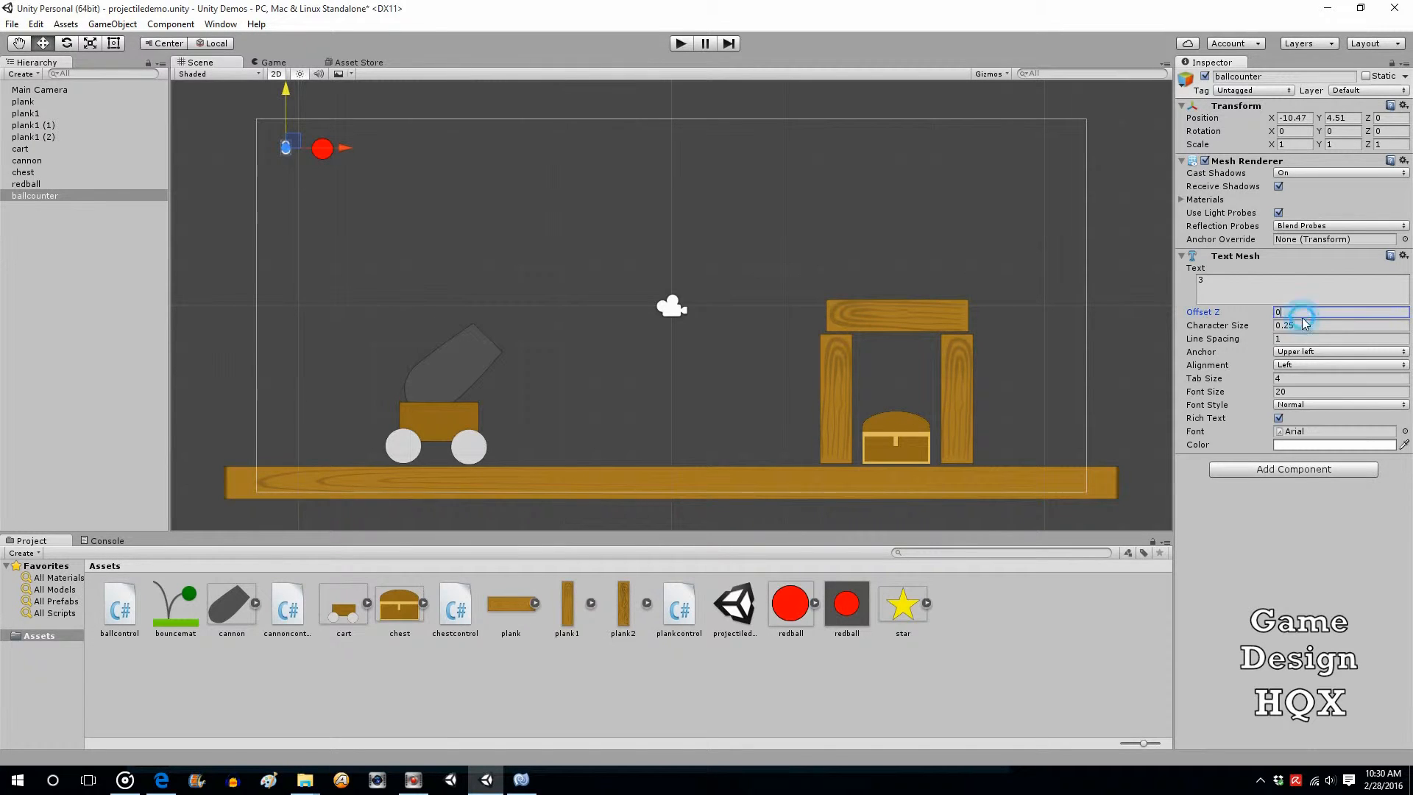
left_click(1333, 324)
type("0.4")
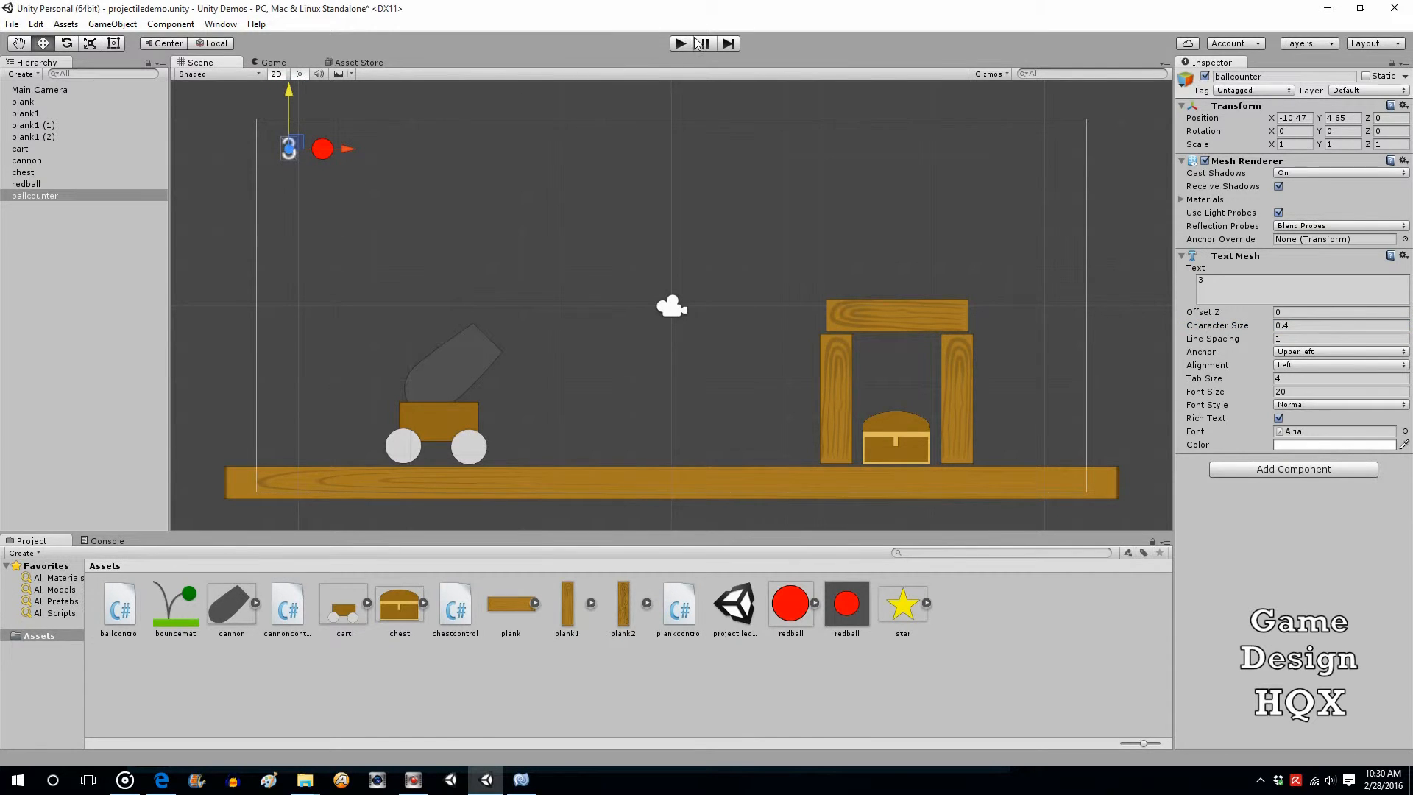
left_click(678, 43)
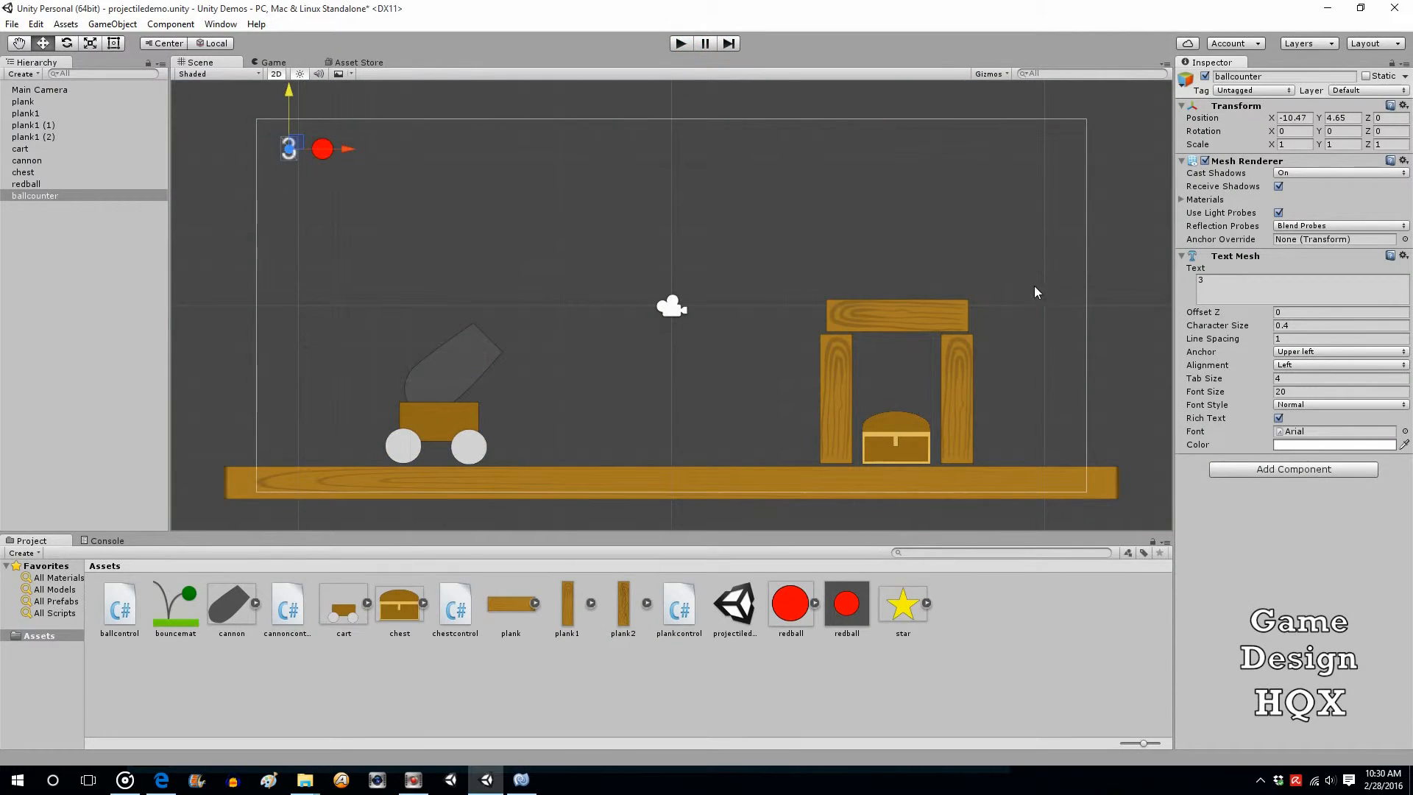
Set the ballcounter's character size to 0.3 and font size to 22.
left_click(1334, 323)
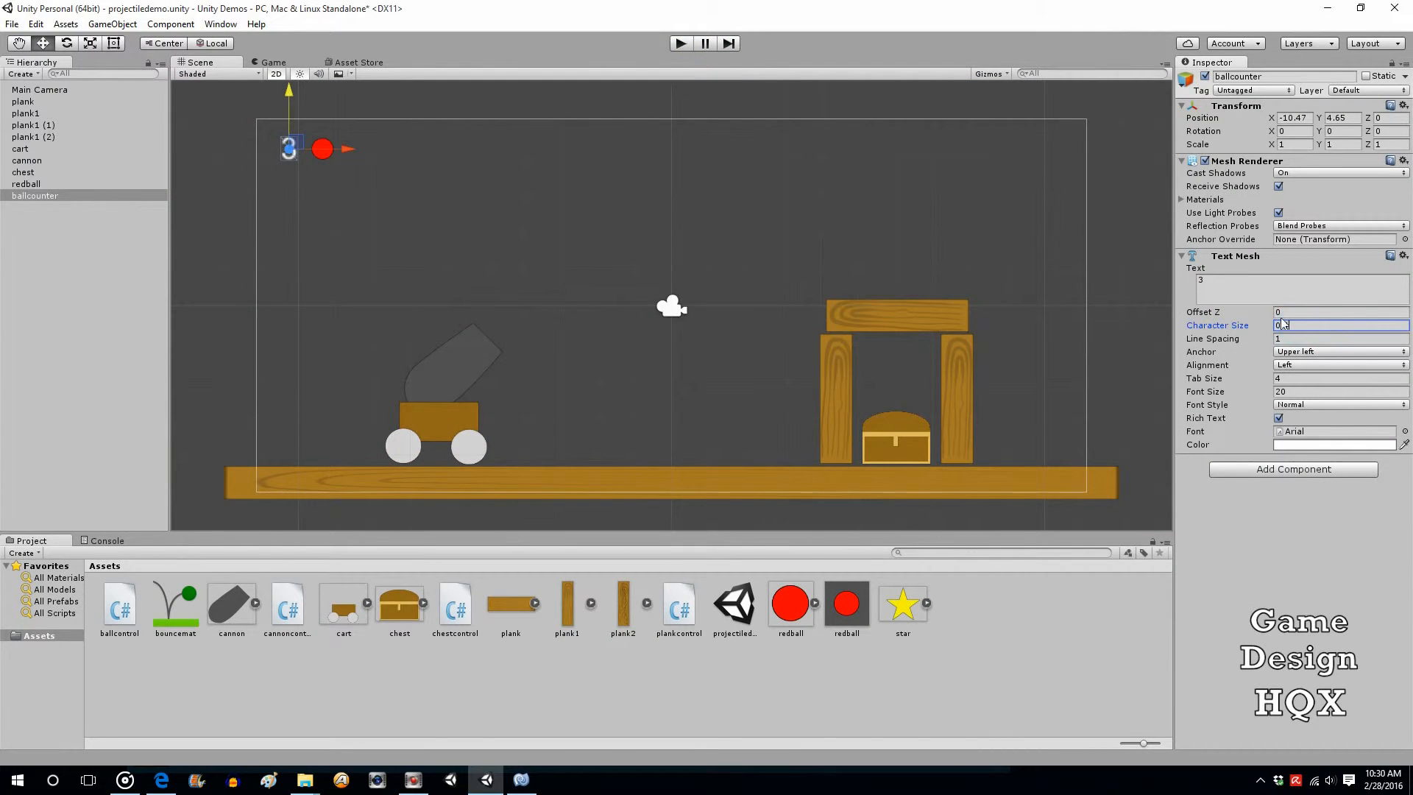
type("0.3")
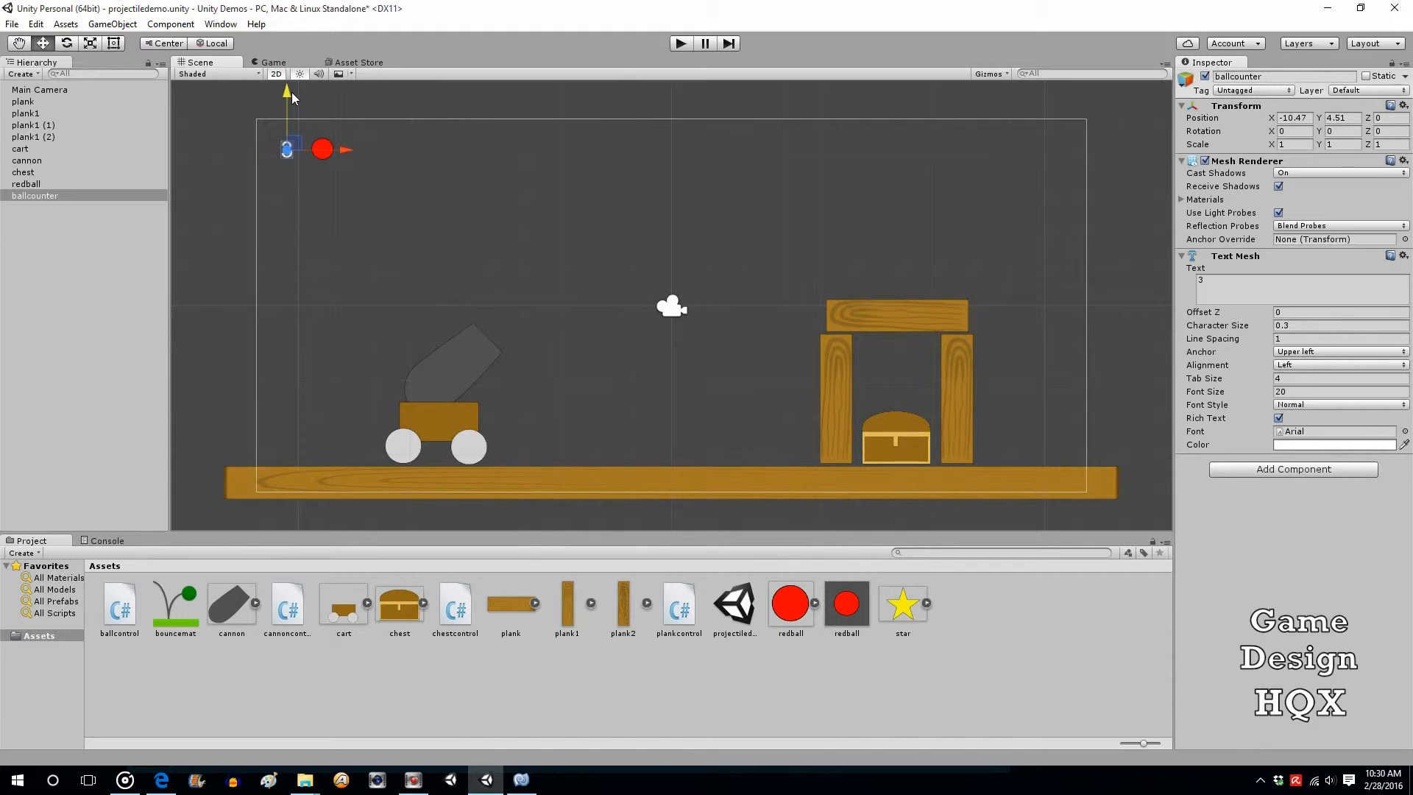
left_click(1333, 392)
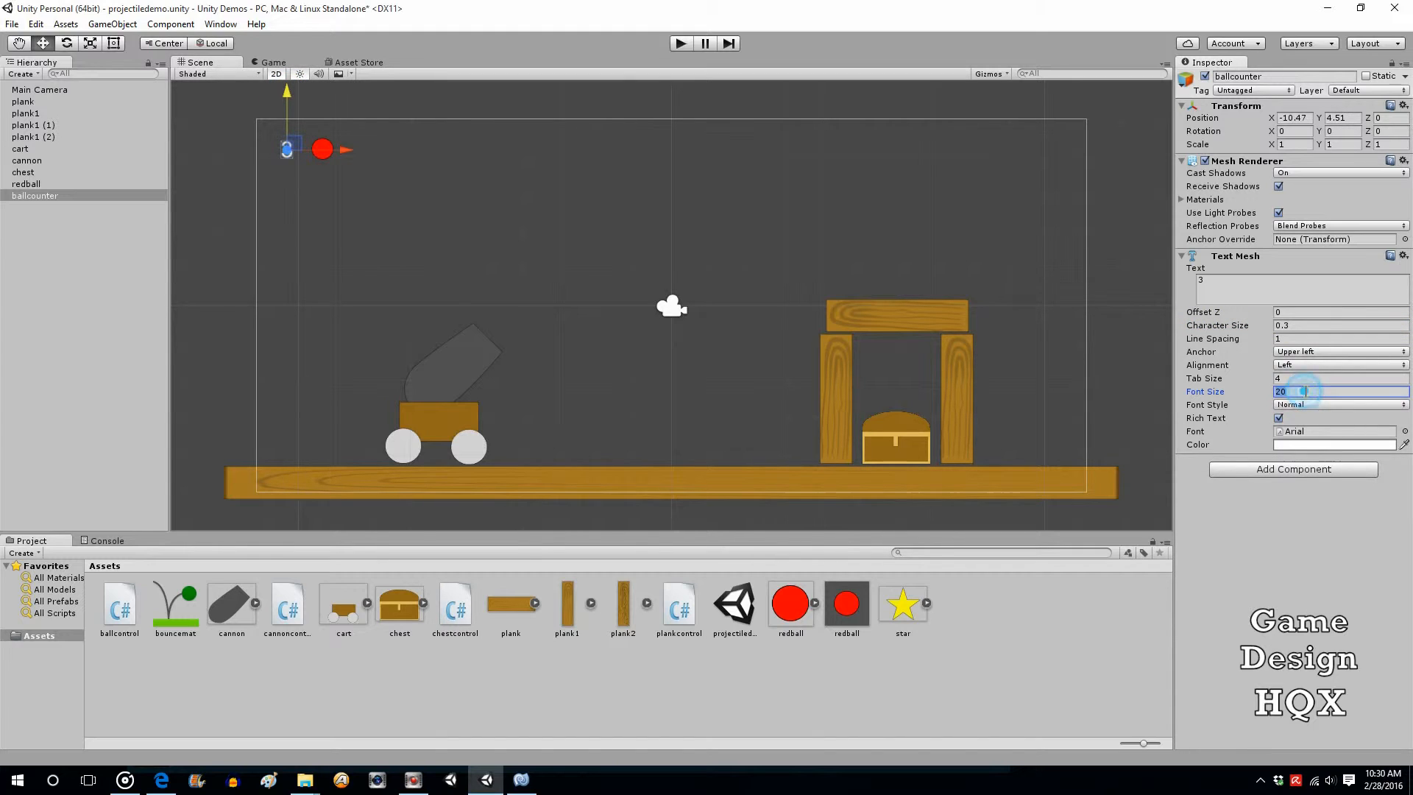
type("22")
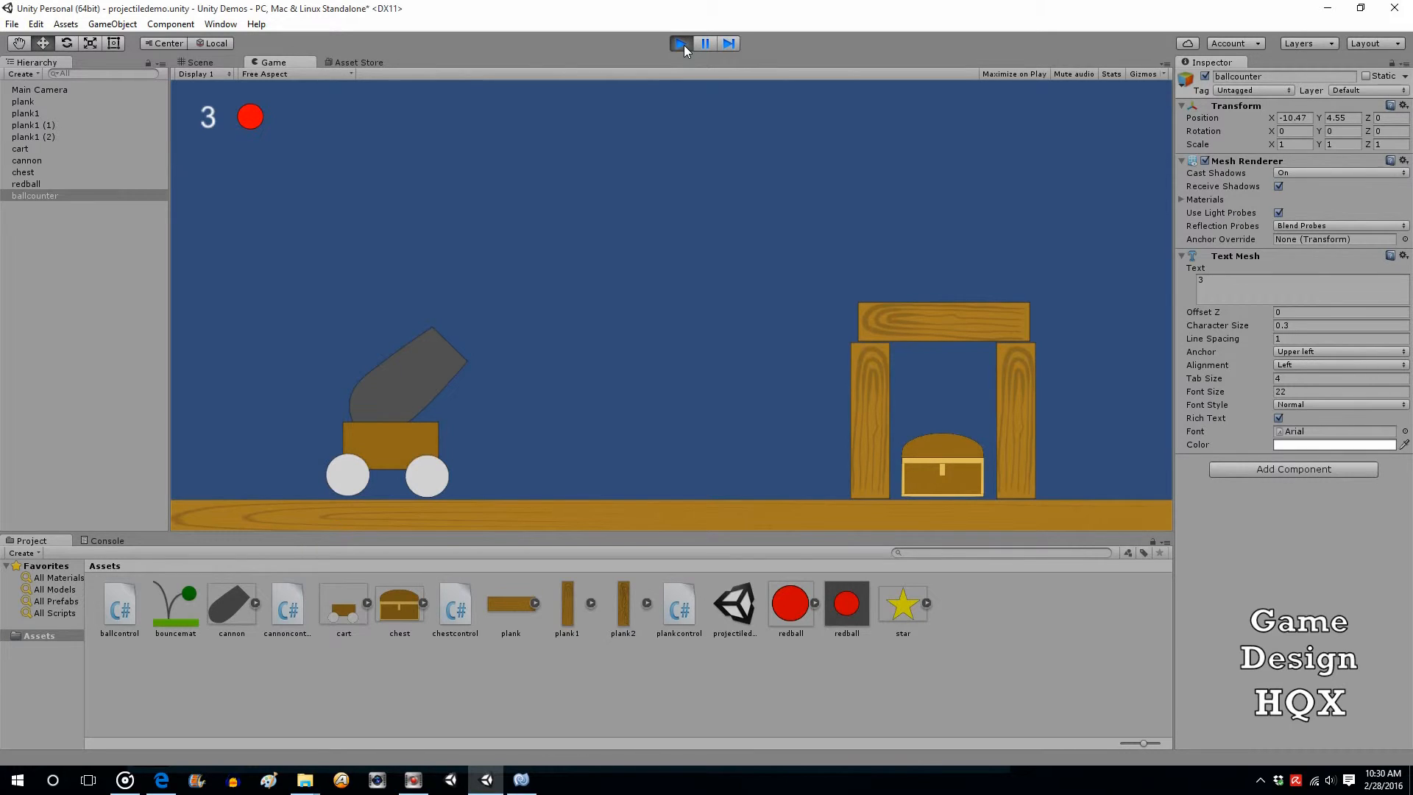
Stop the running game, returning the scene to editing mode.
left_click(680, 42)
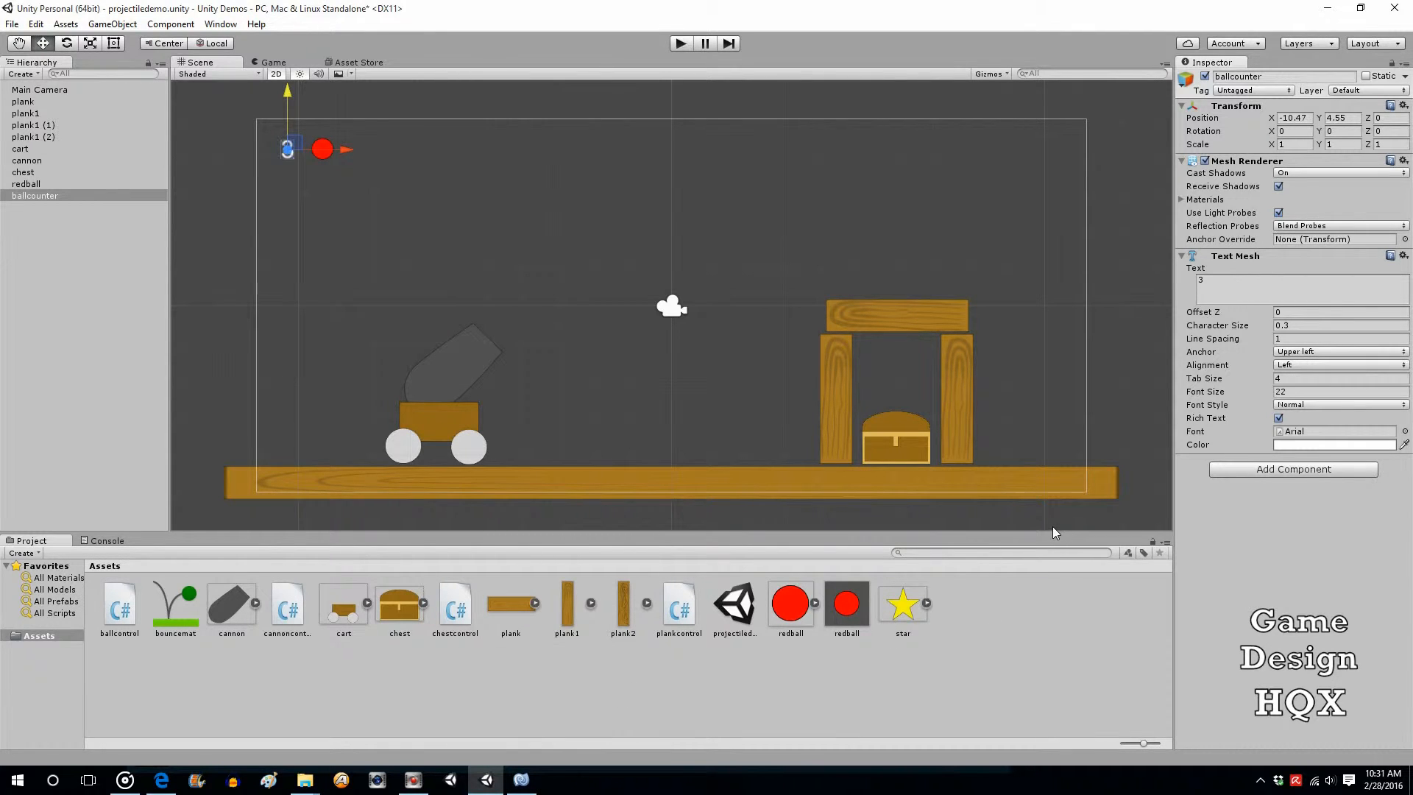
mouse_move(1050, 506)
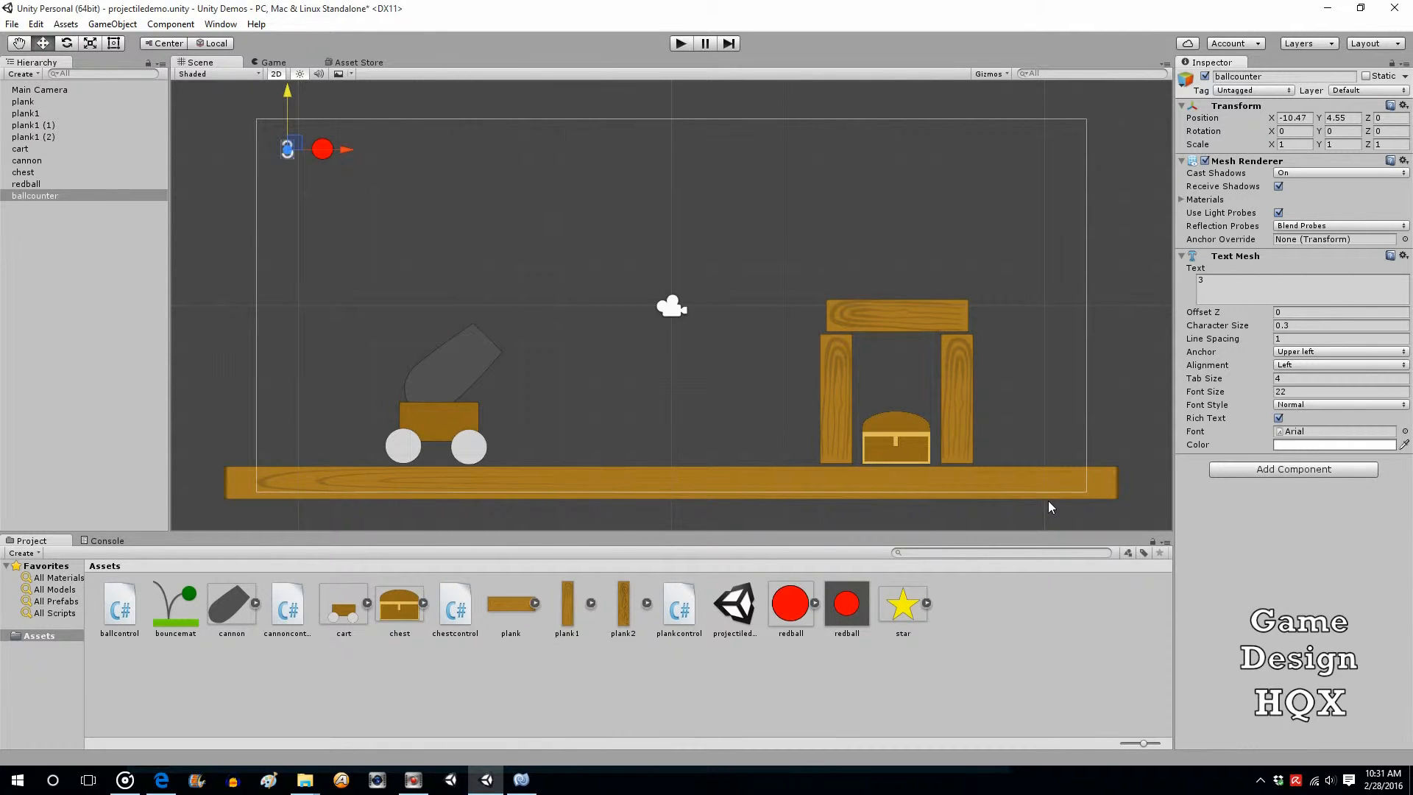
mouse_move(1061, 471)
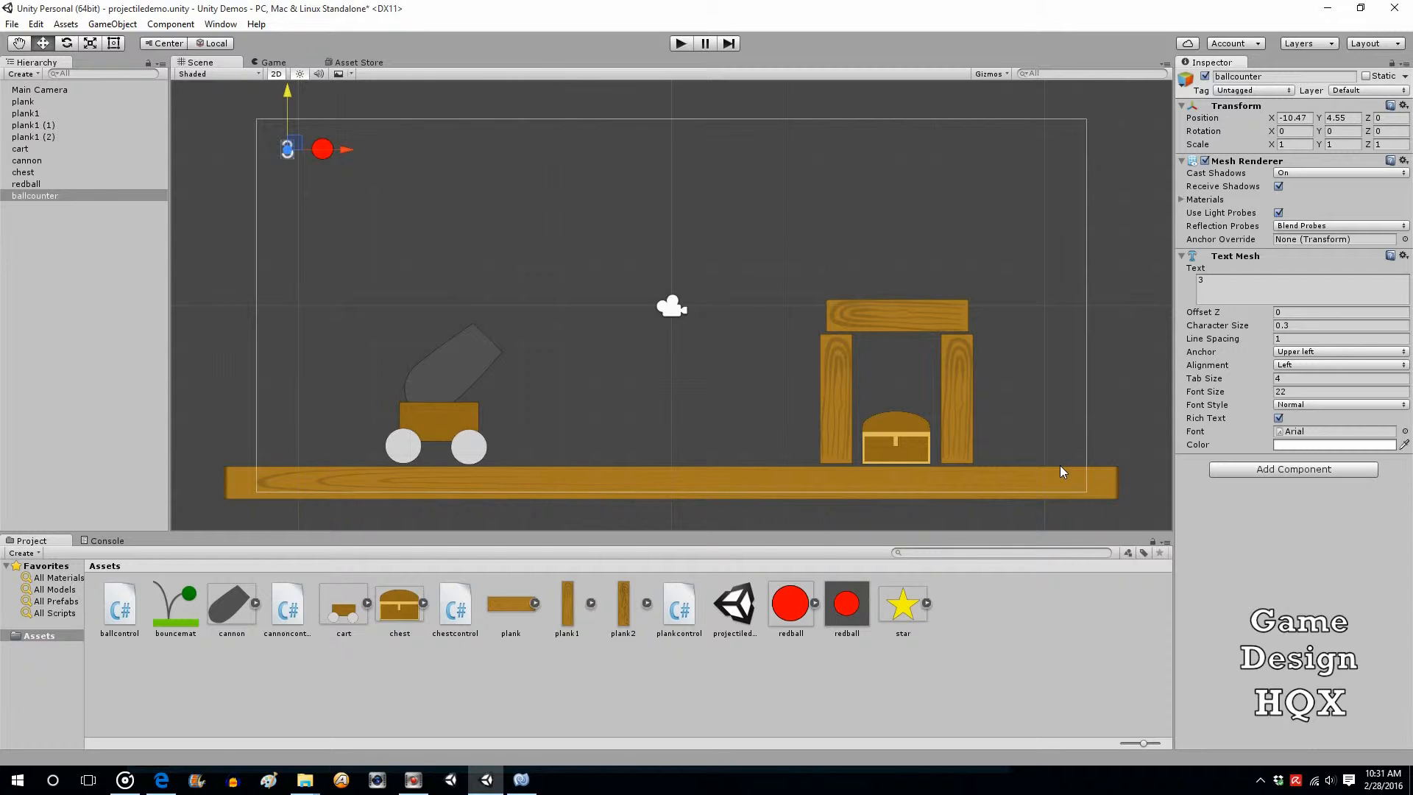
mouse_move(1244, 611)
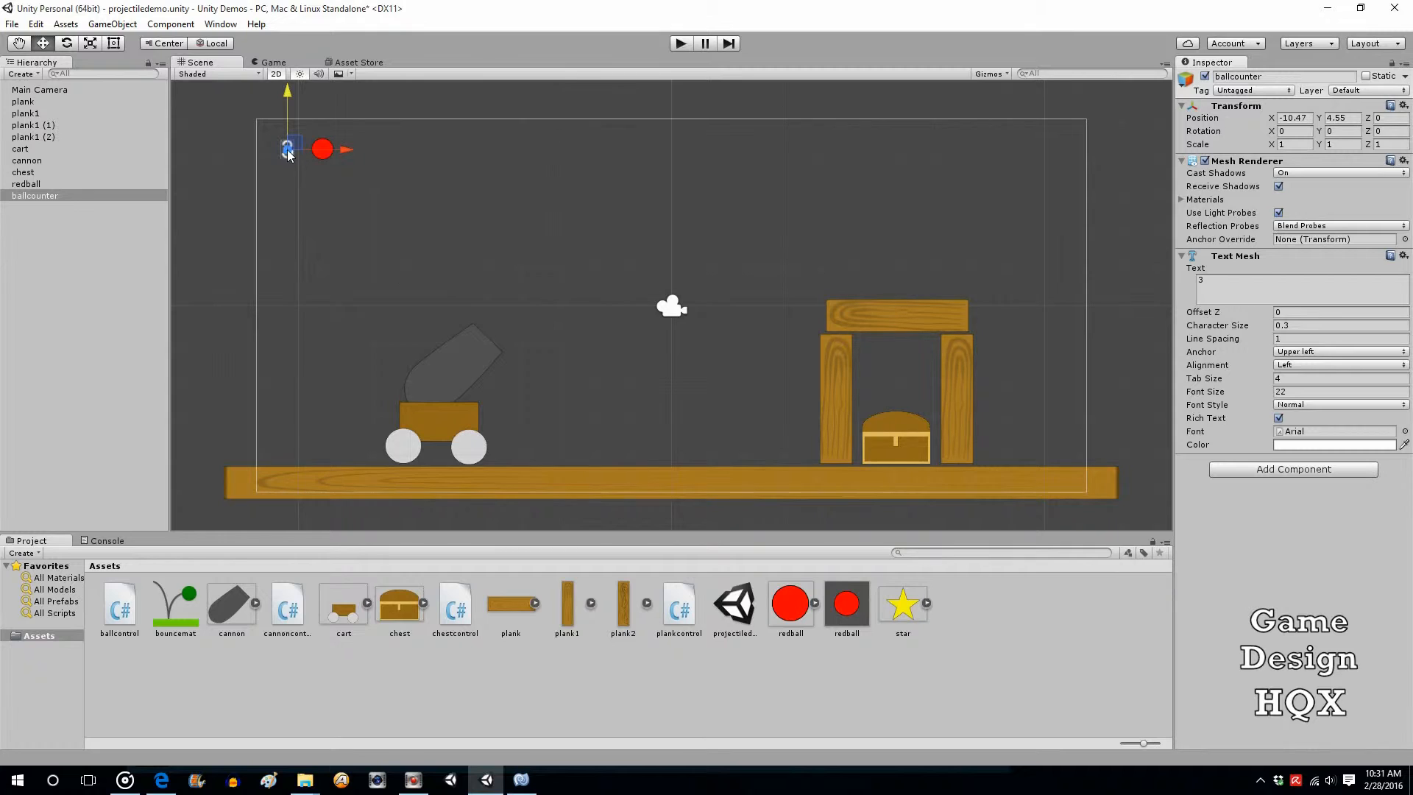
mouse_move(296, 142)
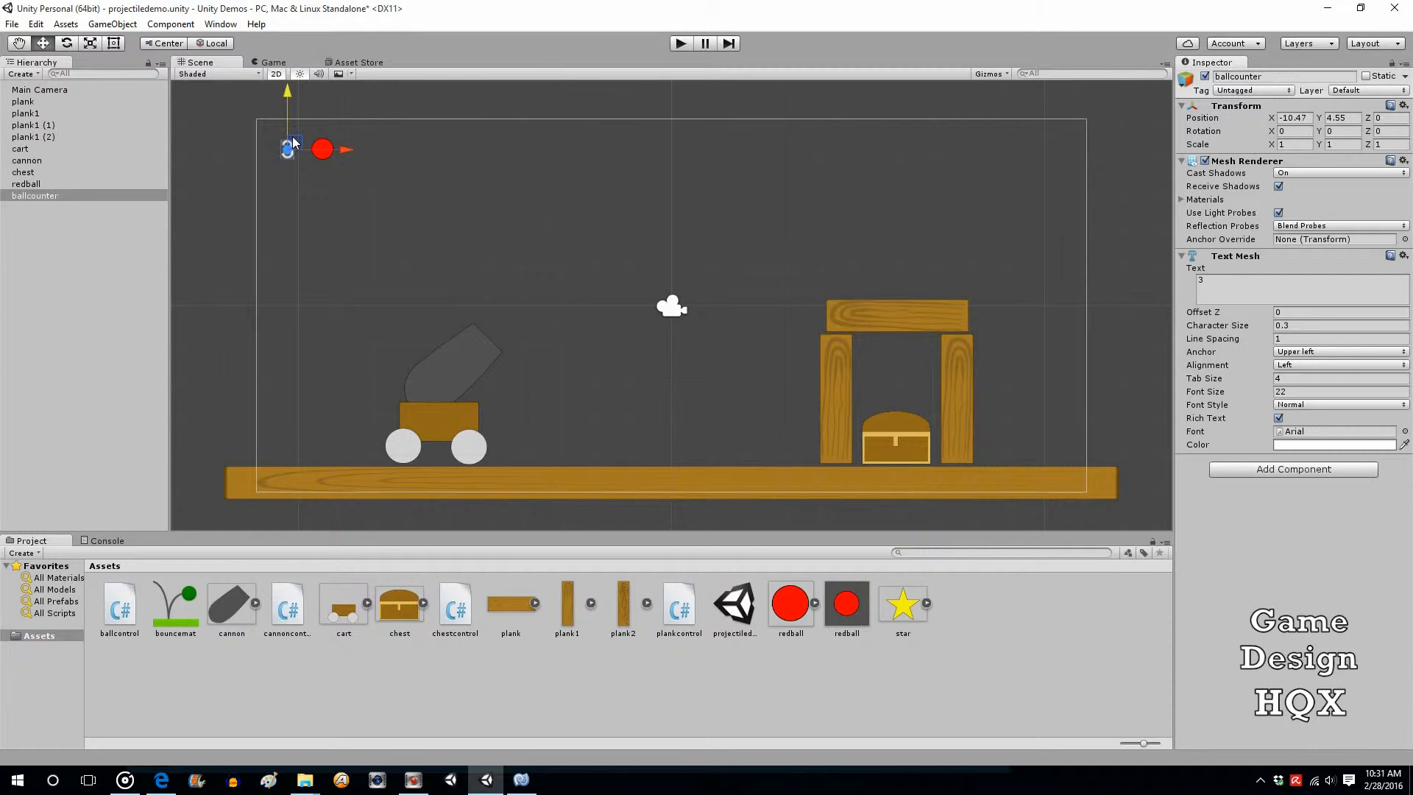
mouse_move(296, 143)
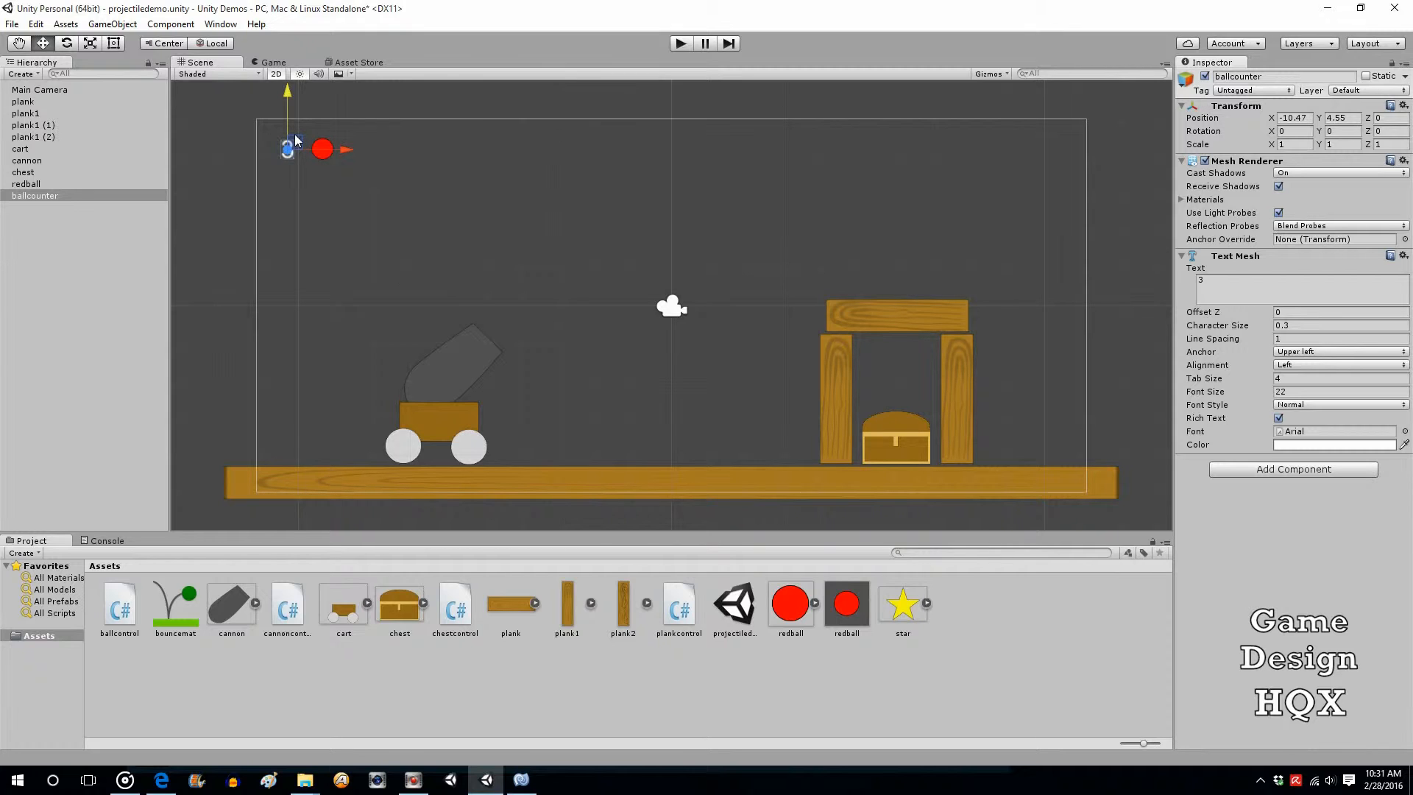
mouse_move(299, 128)
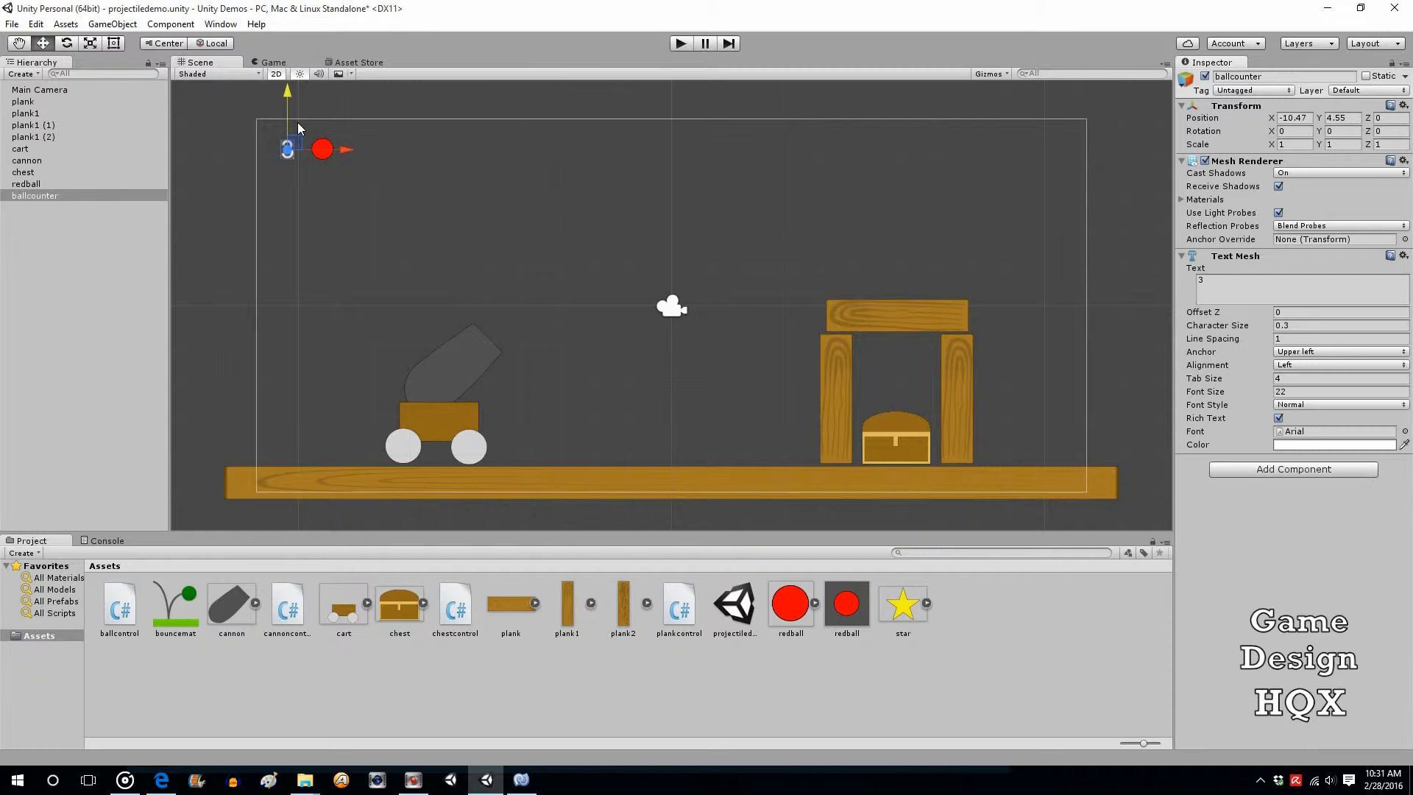
mouse_move(302, 157)
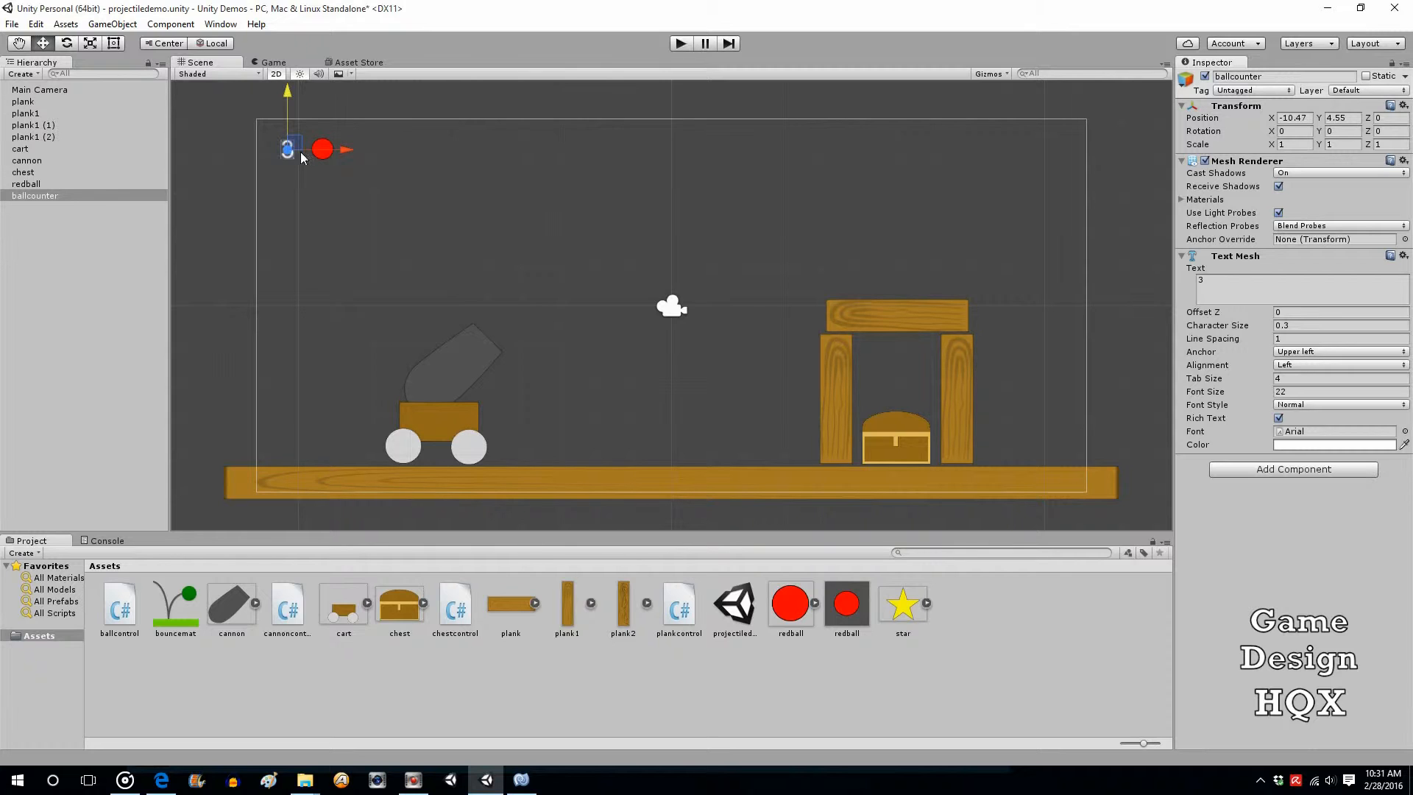
mouse_move(627, 708)
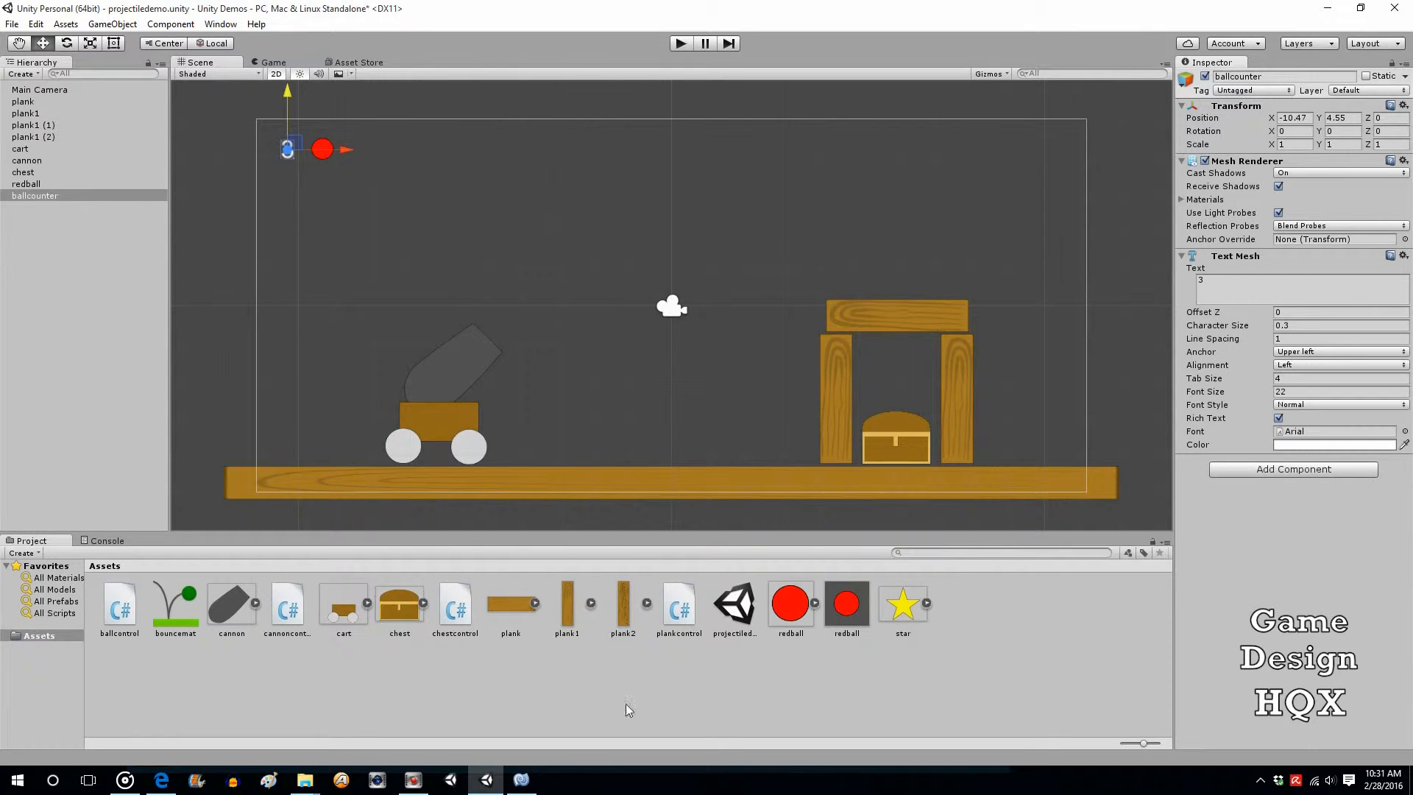
mouse_move(549, 620)
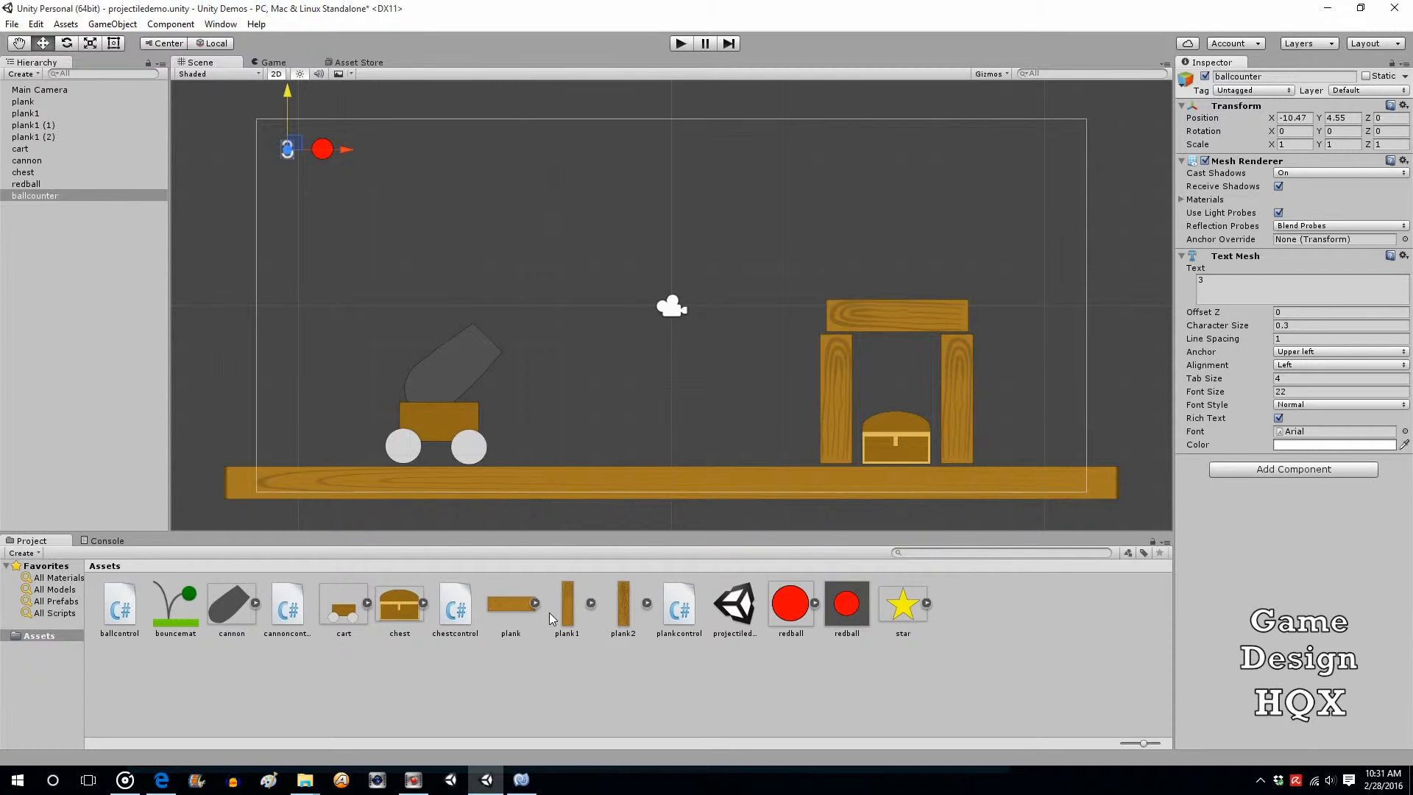
mouse_move(684, 608)
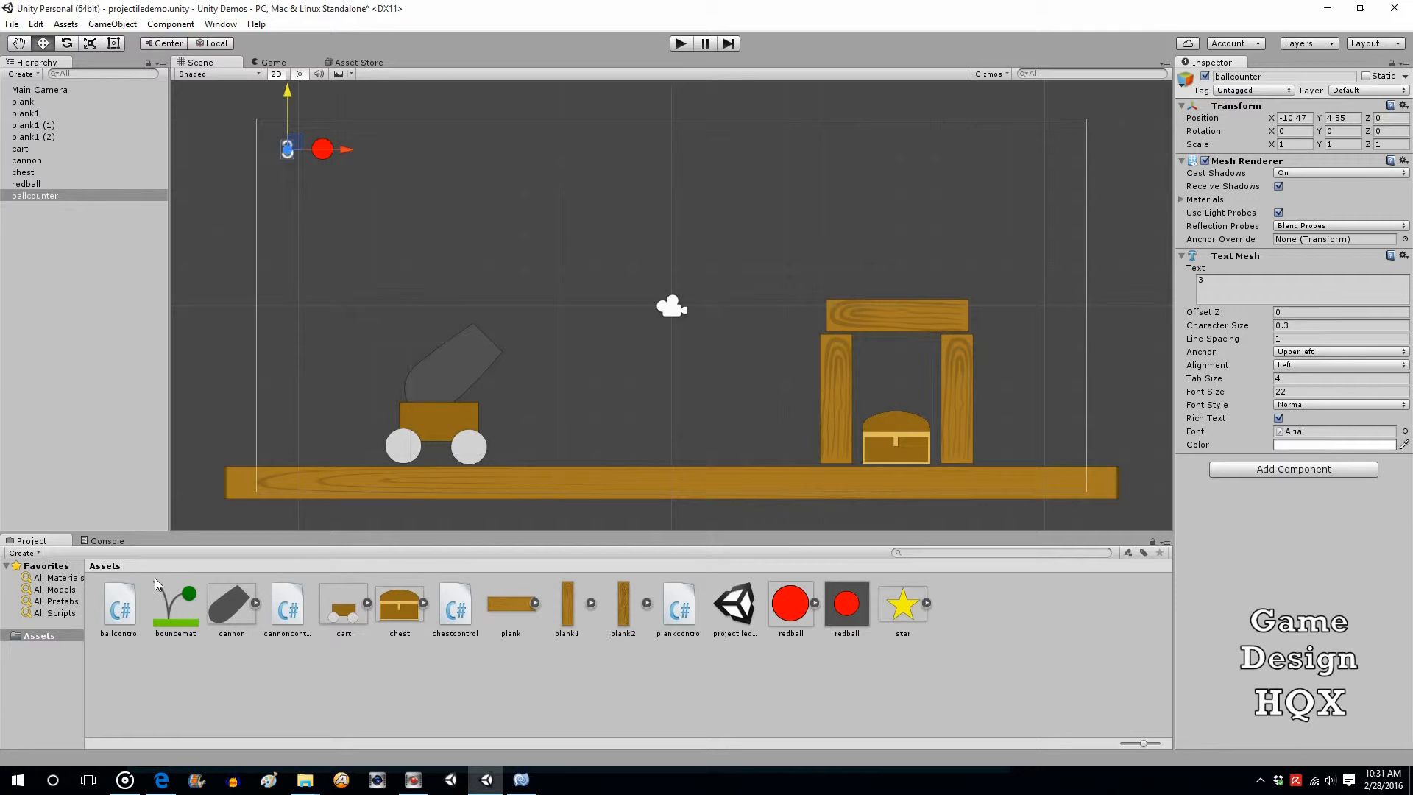
mouse_move(224, 633)
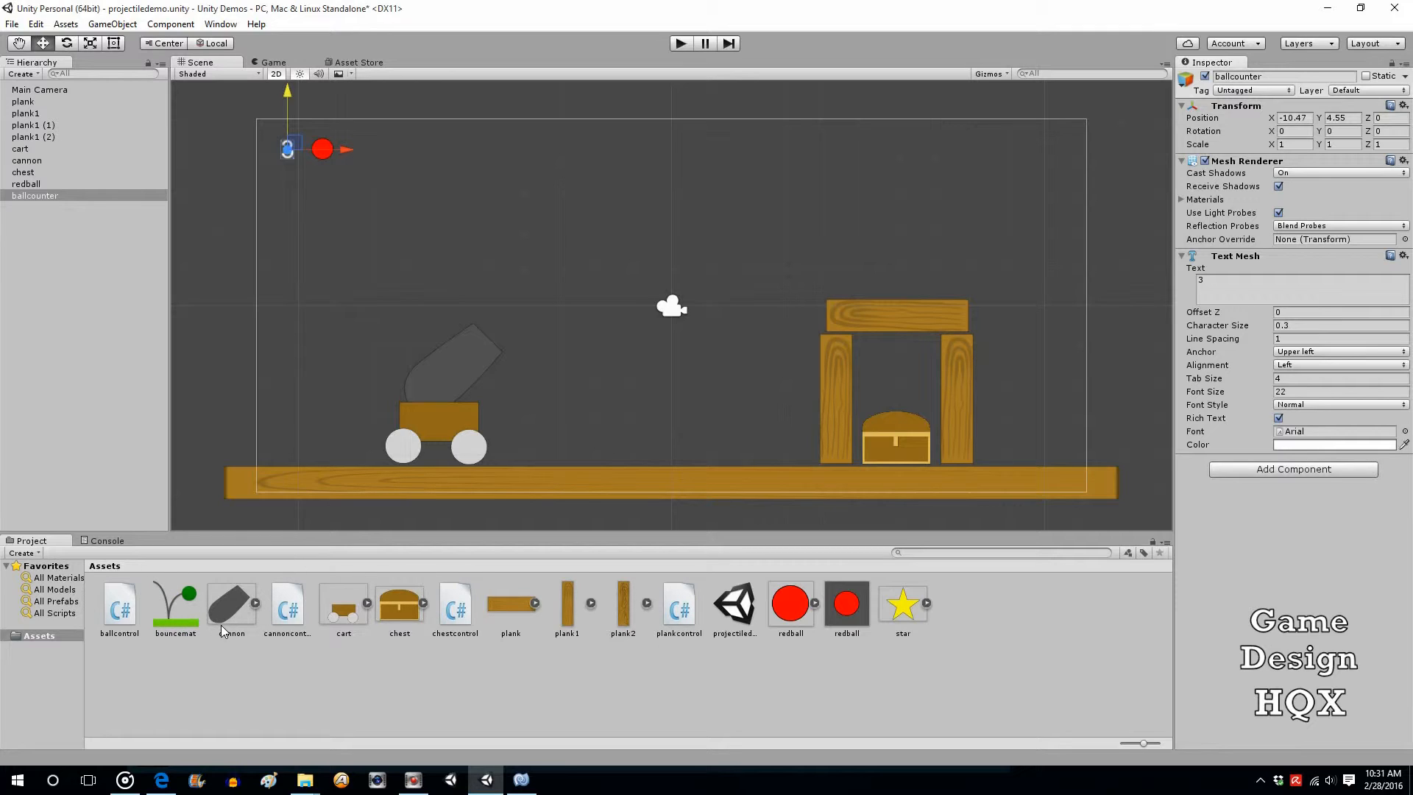
mouse_move(496, 624)
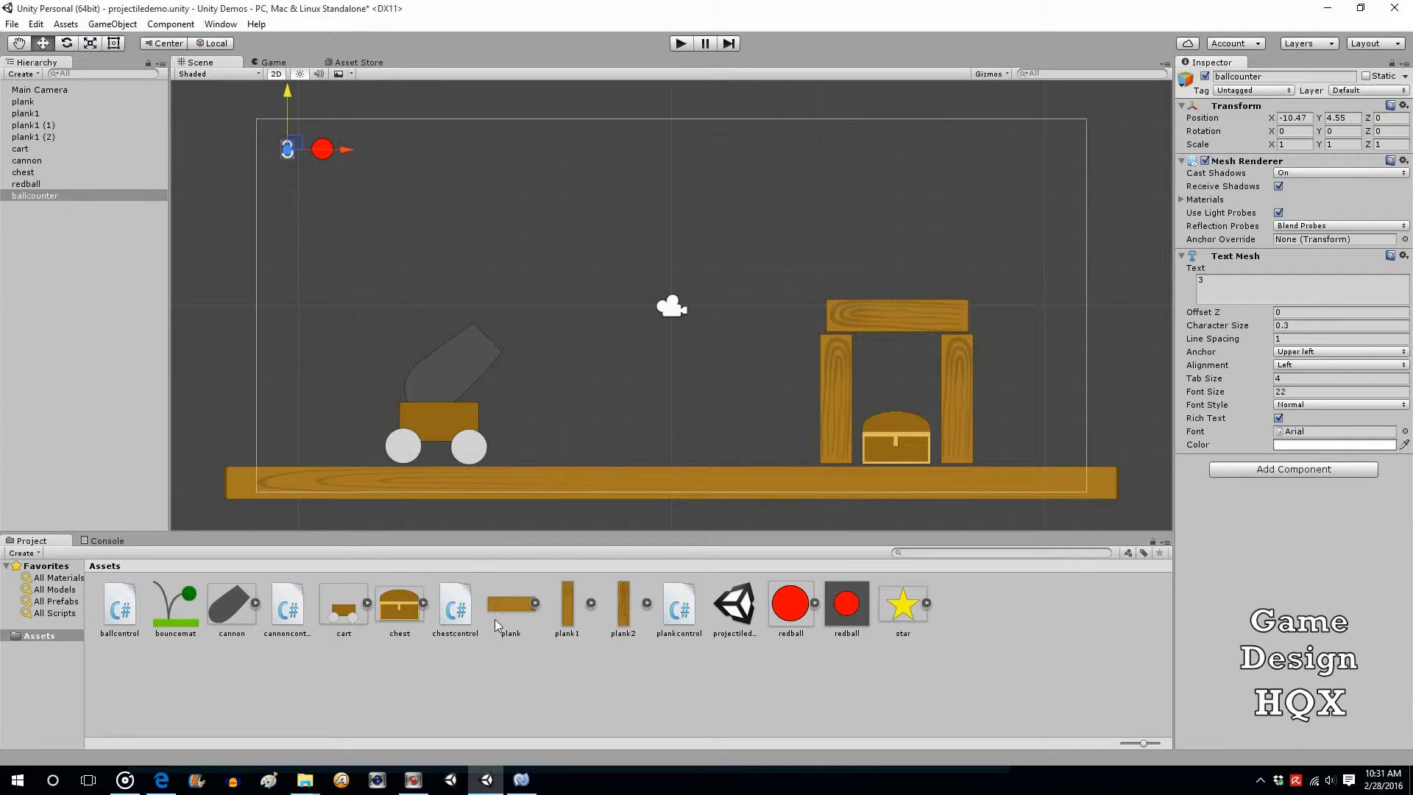
mouse_move(801, 352)
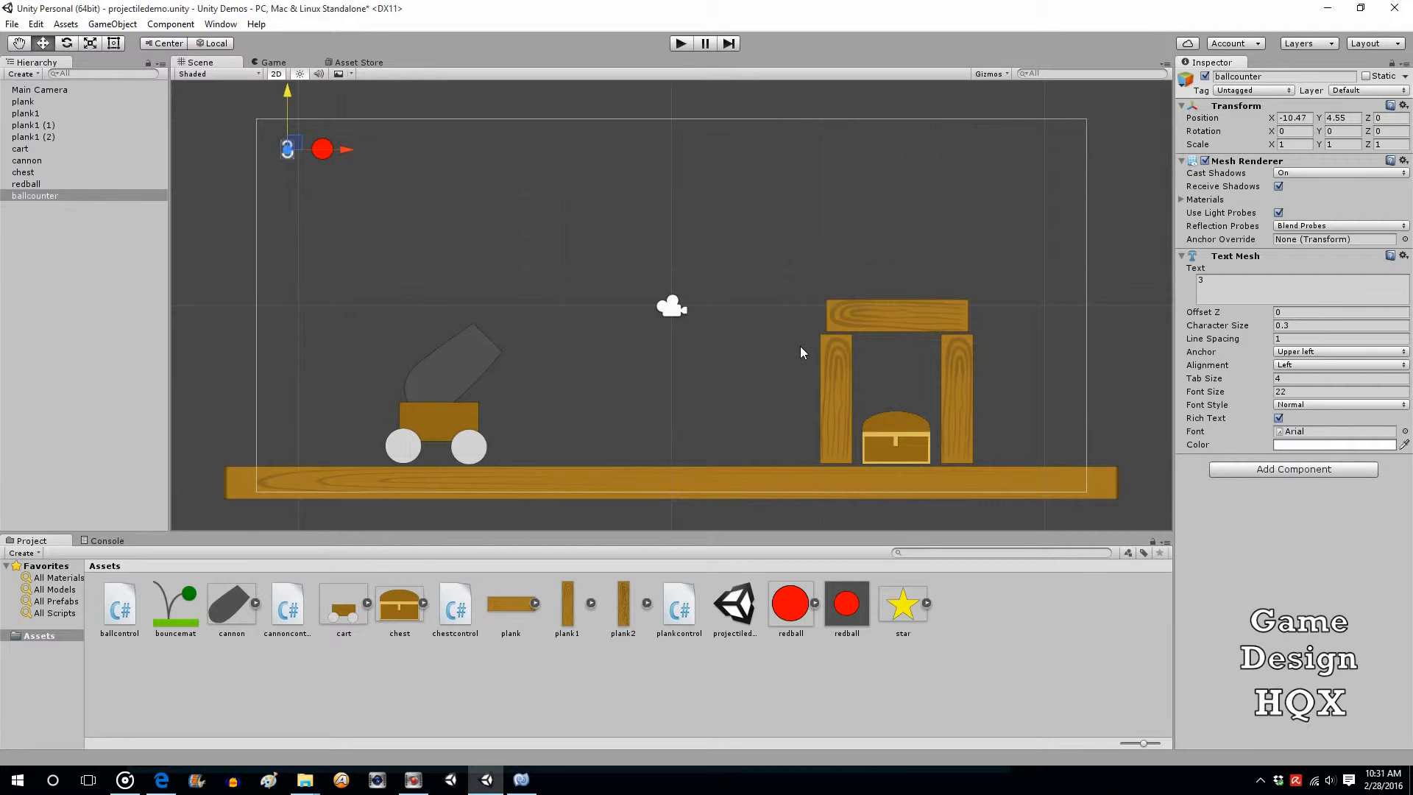
mouse_move(790, 350)
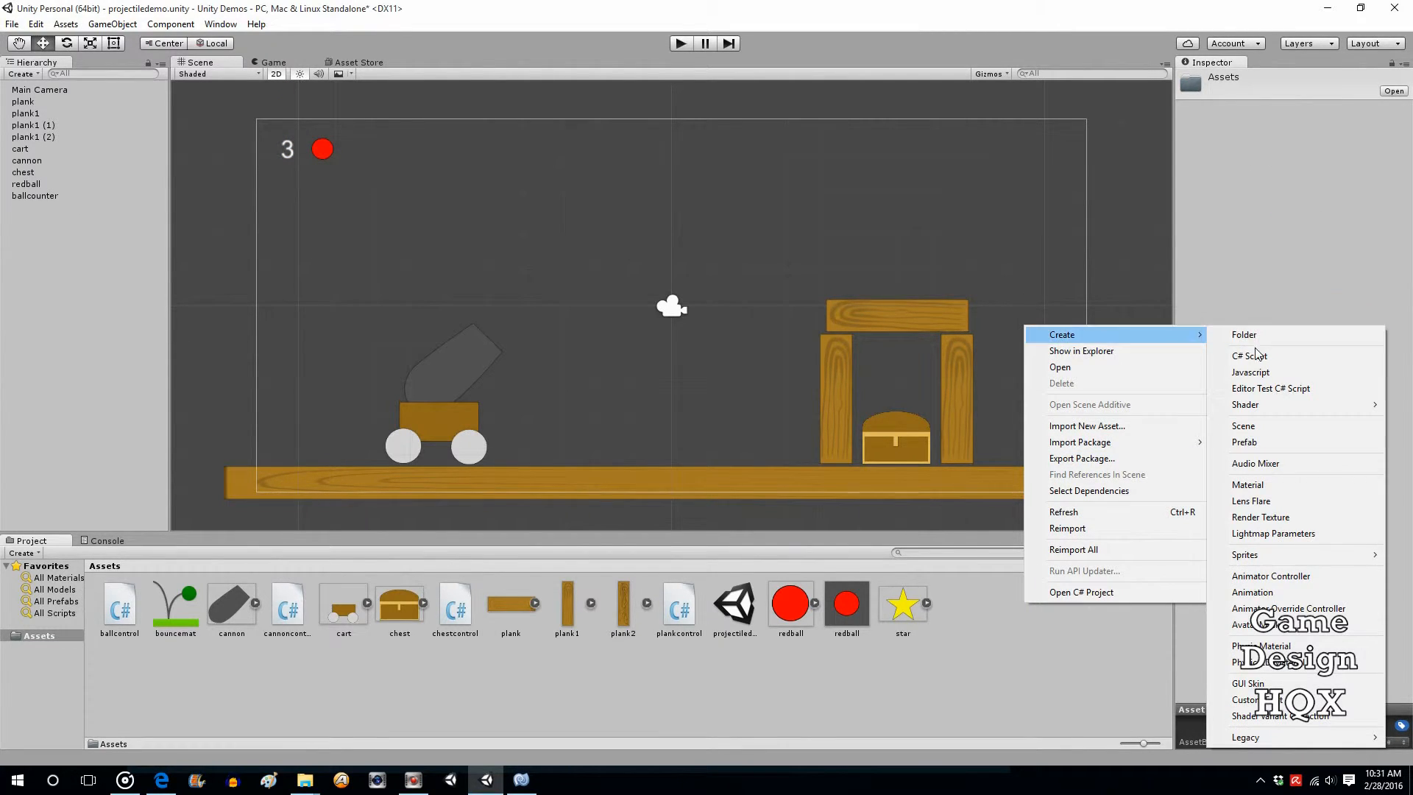
Create a C# script named countercontrol, attach it to ballcounter and open it in MonoDevelop.
left_click(1250, 355)
type("ountercontrol")
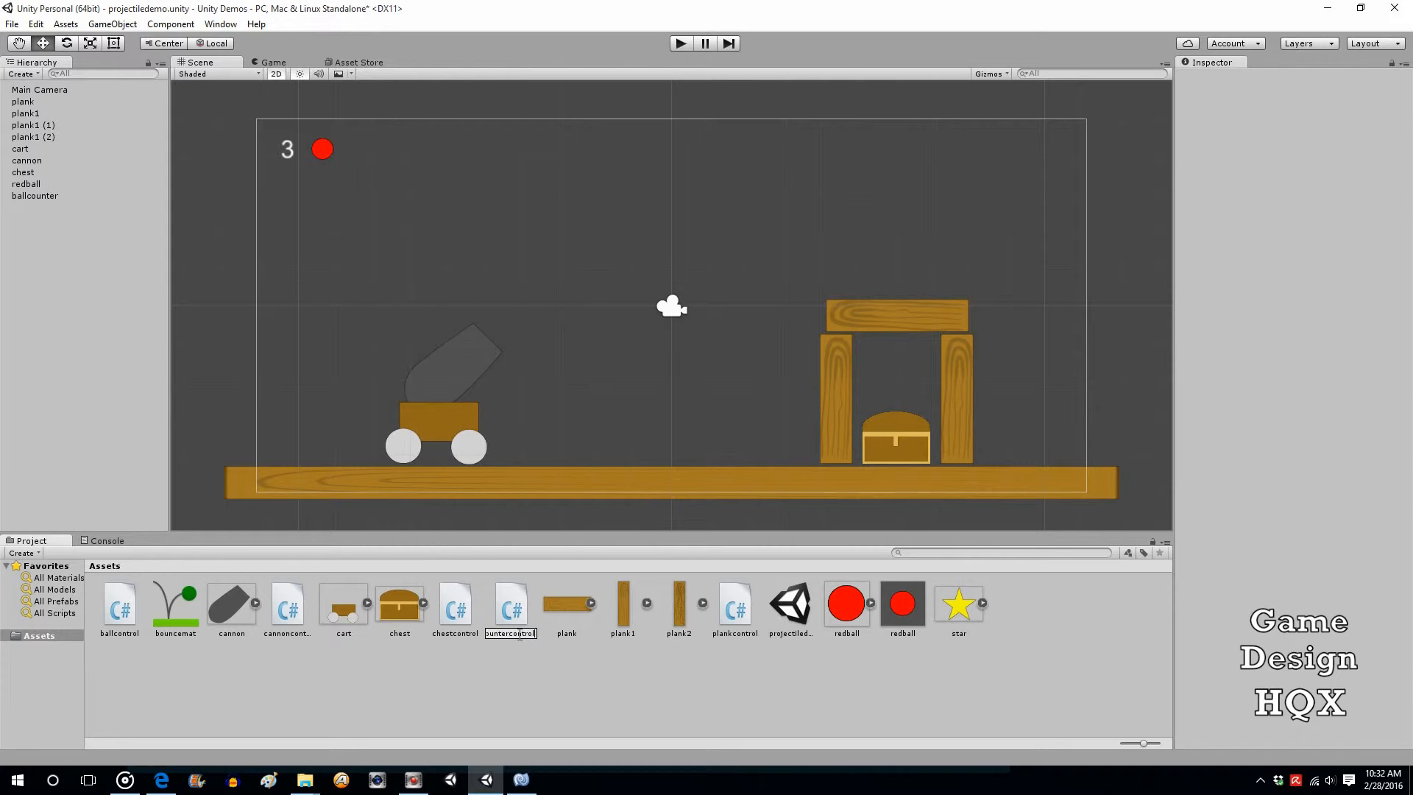
left_click(510, 603)
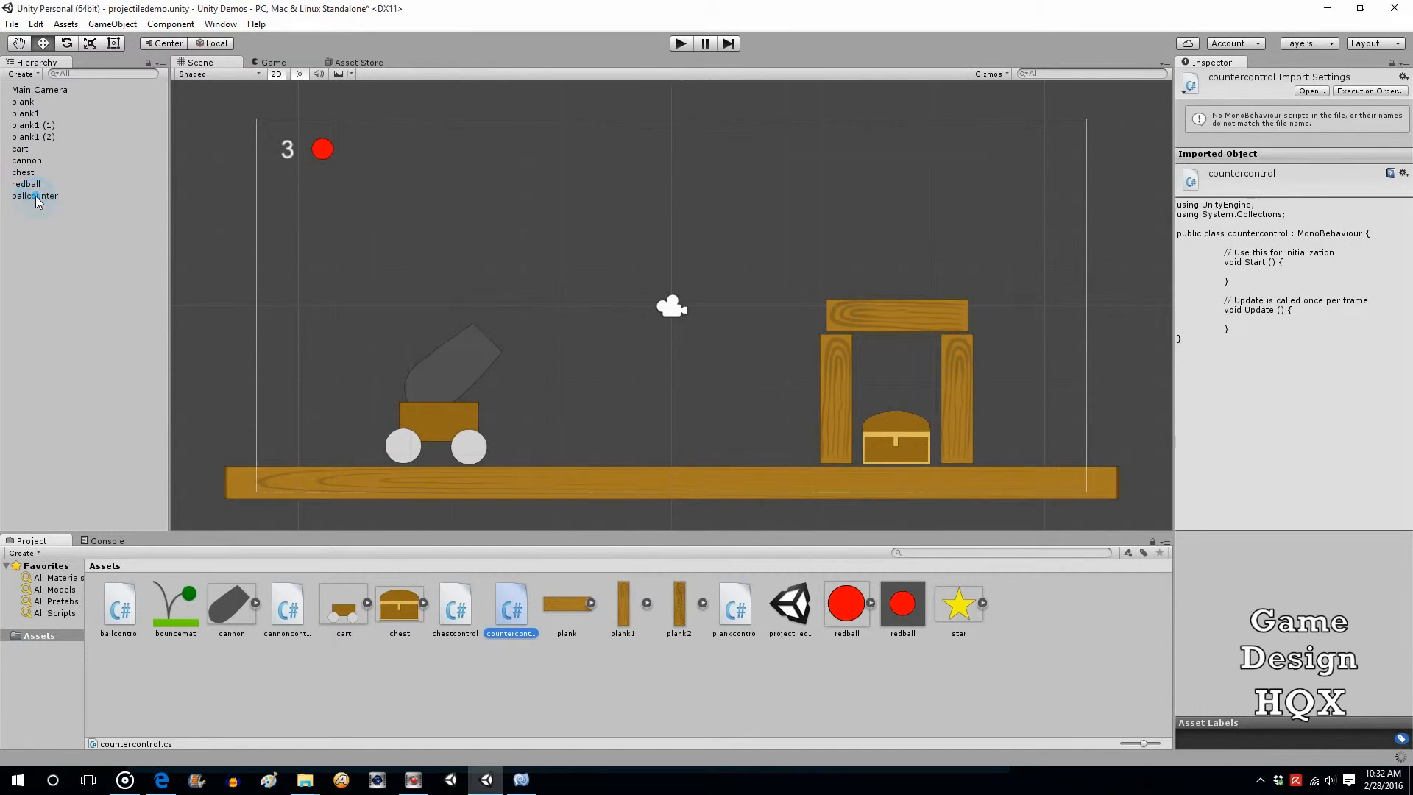
left_click(34, 195)
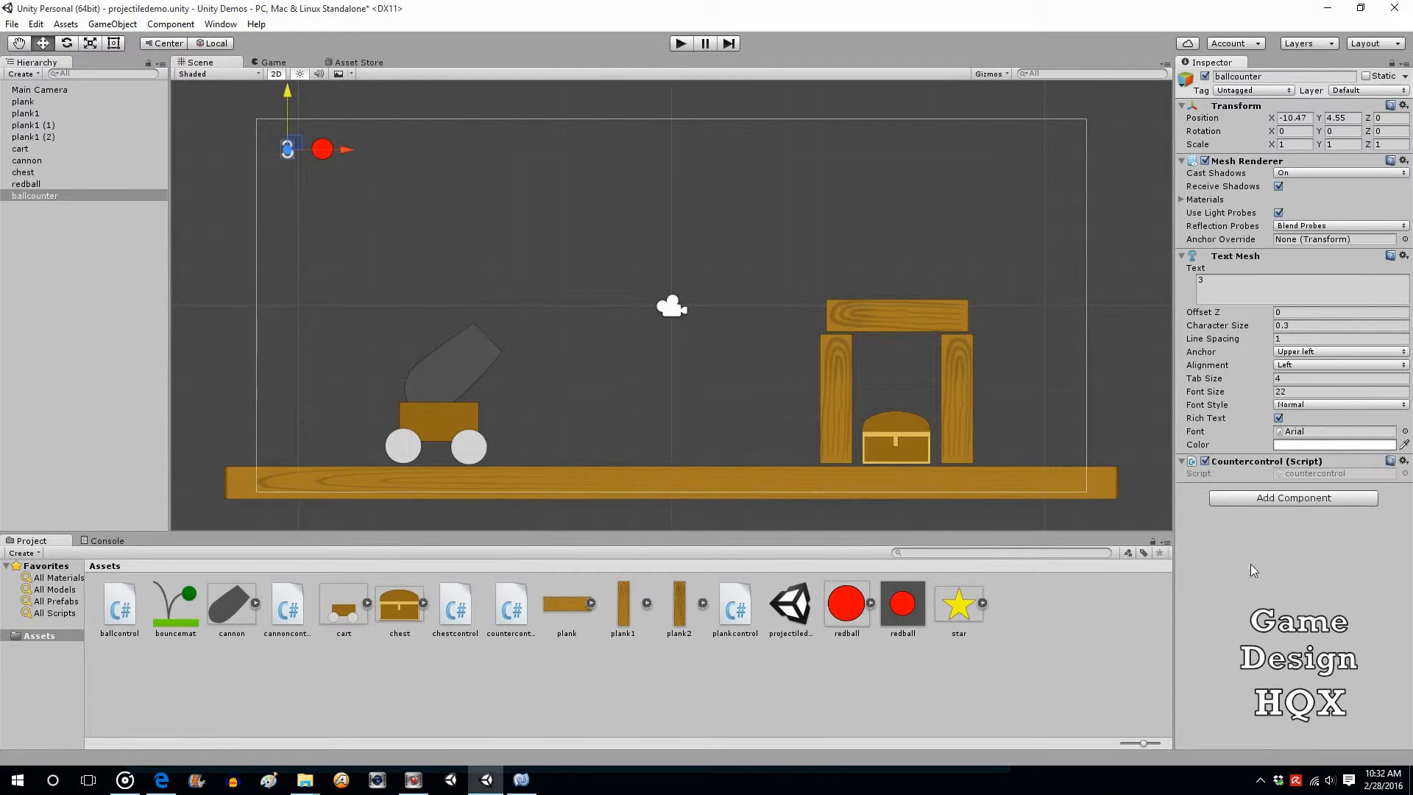
left_click(509, 608)
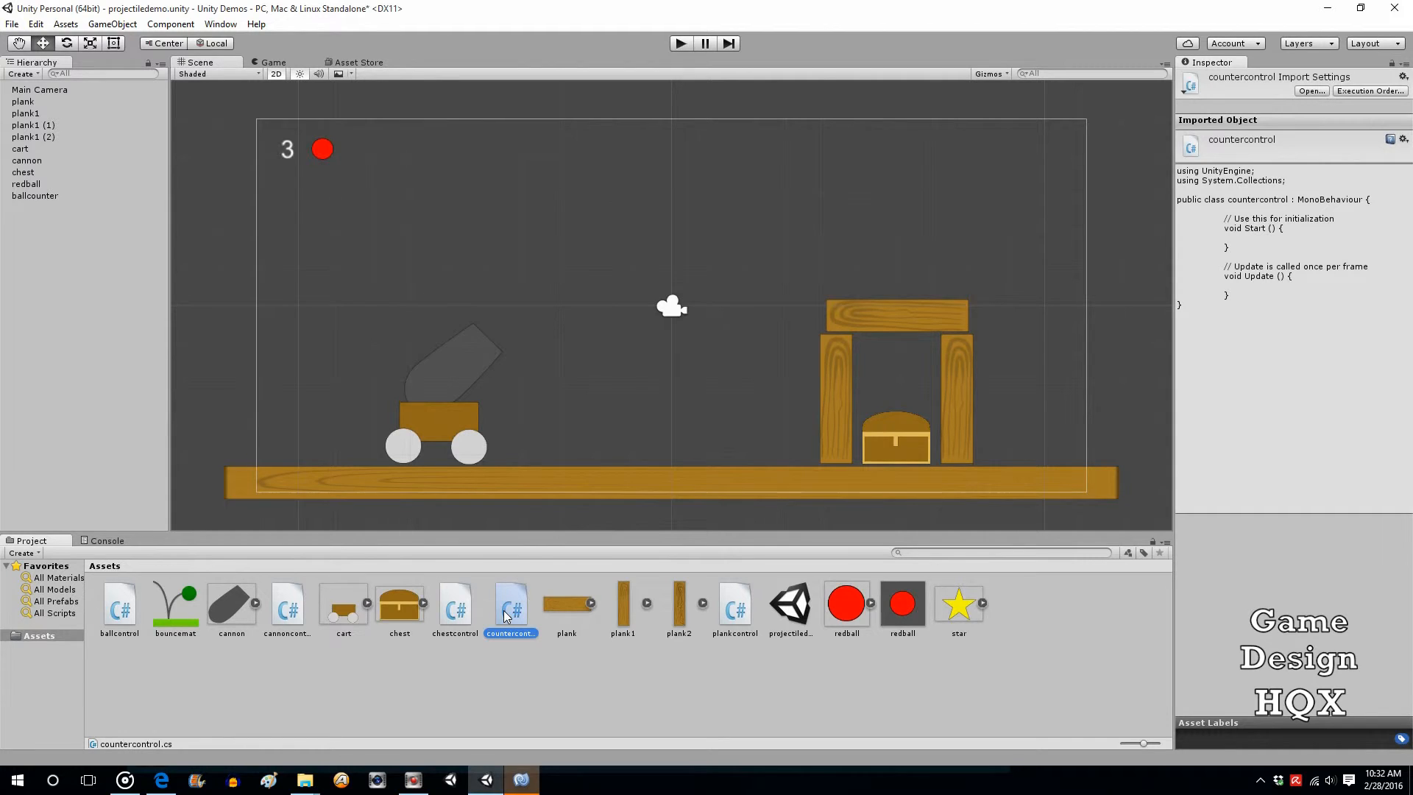
double_click(511, 604)
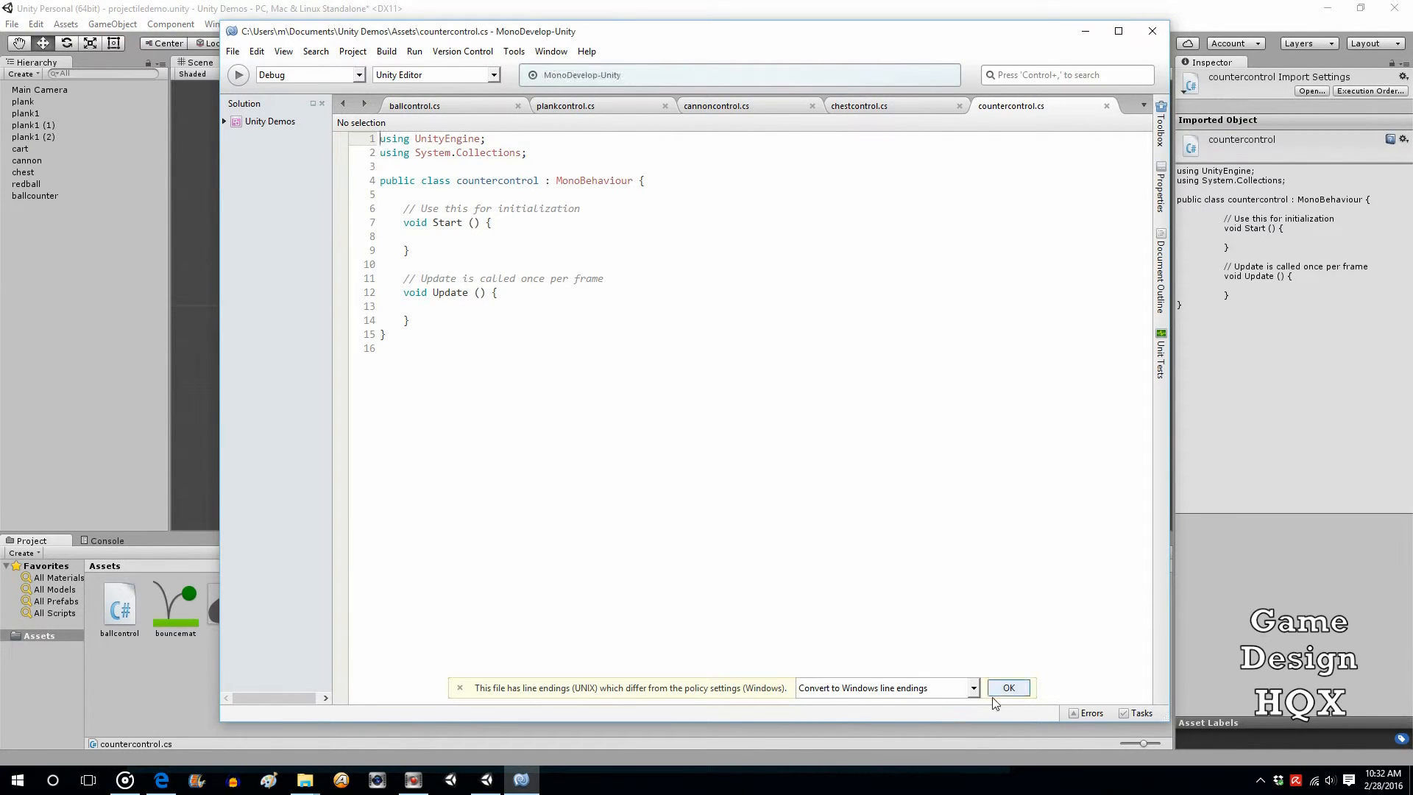
In countercontrol's Update write 'GetComponent<TextMesh>().text = ballcontrol.totalBalls;' and test-run, hitting an int-to-string error.
left_click(1008, 688)
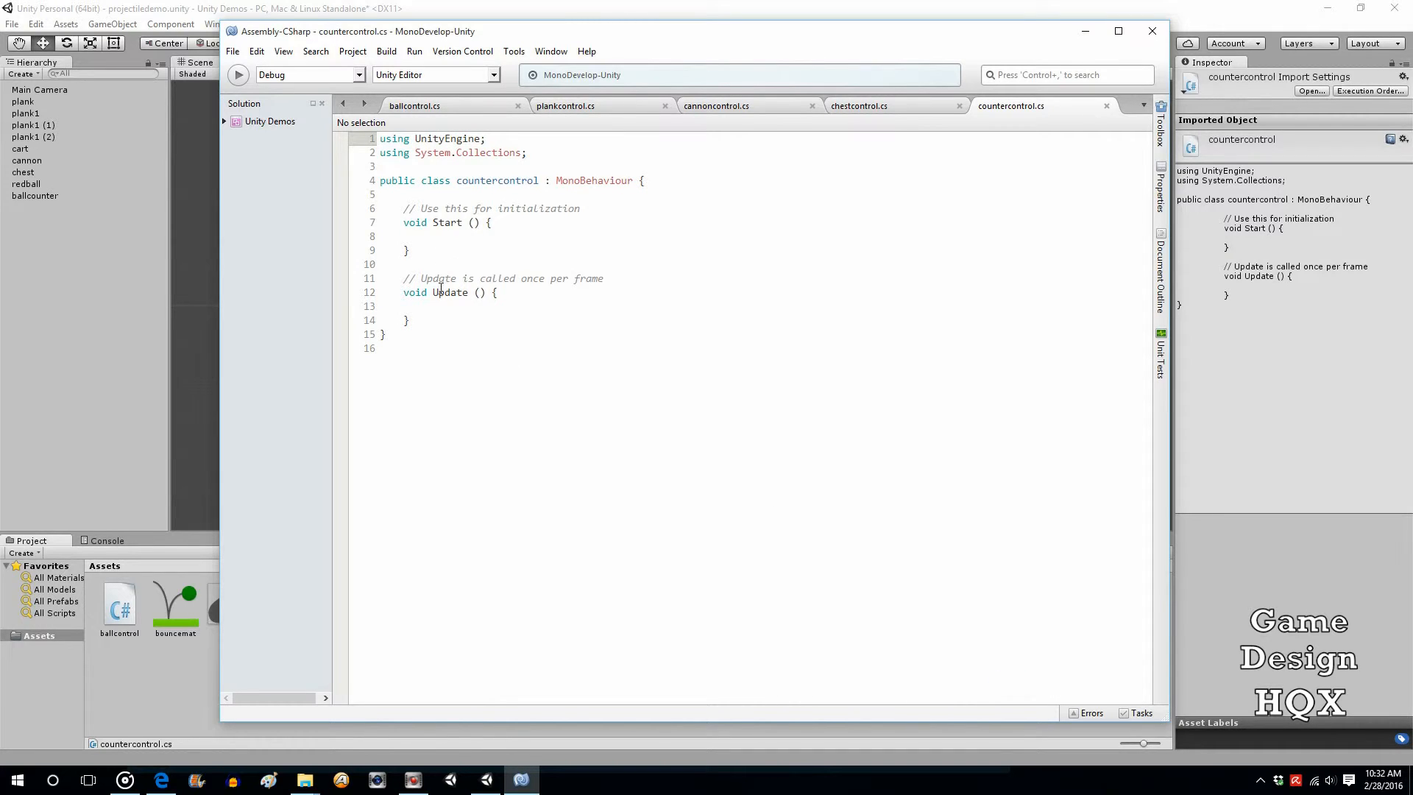
left_click(424, 306)
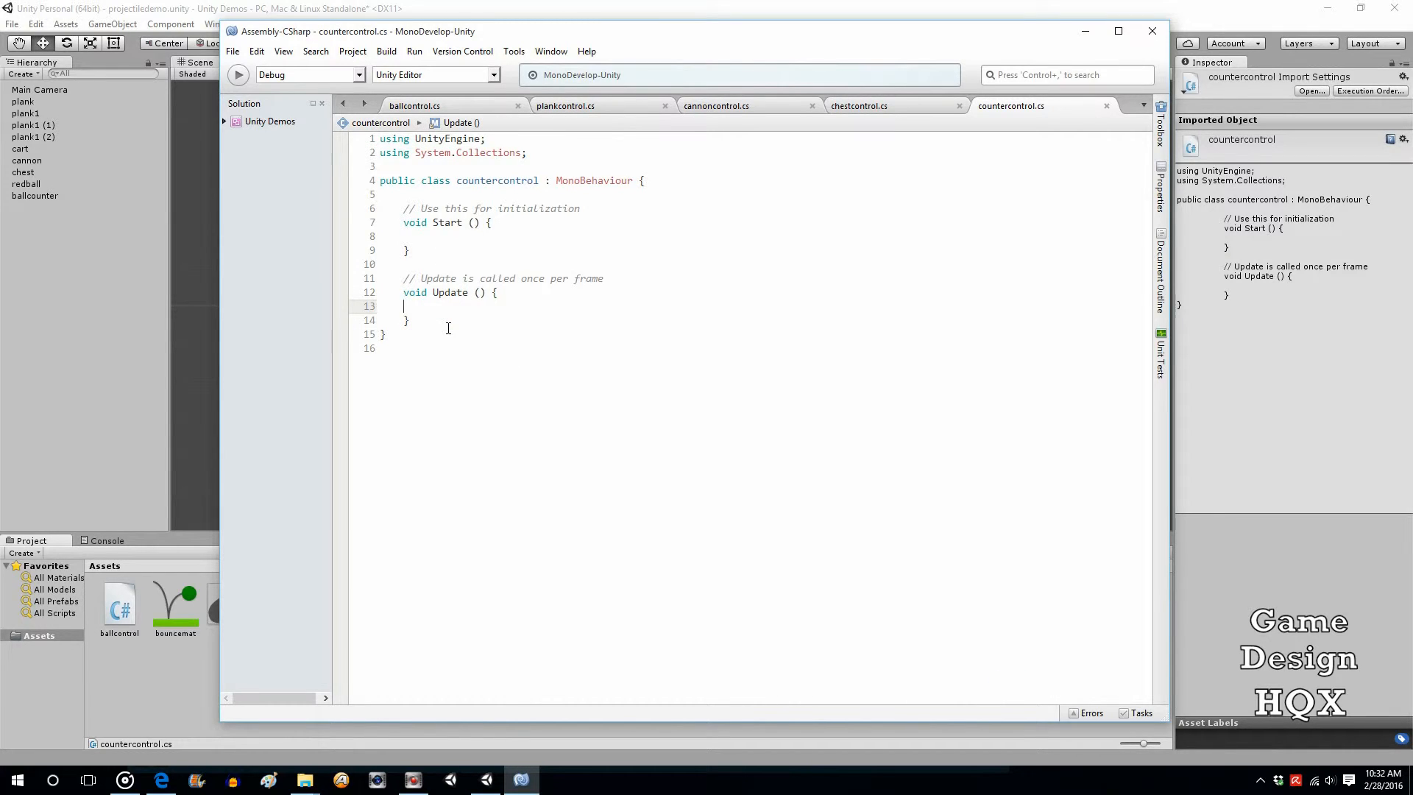
type("getc")
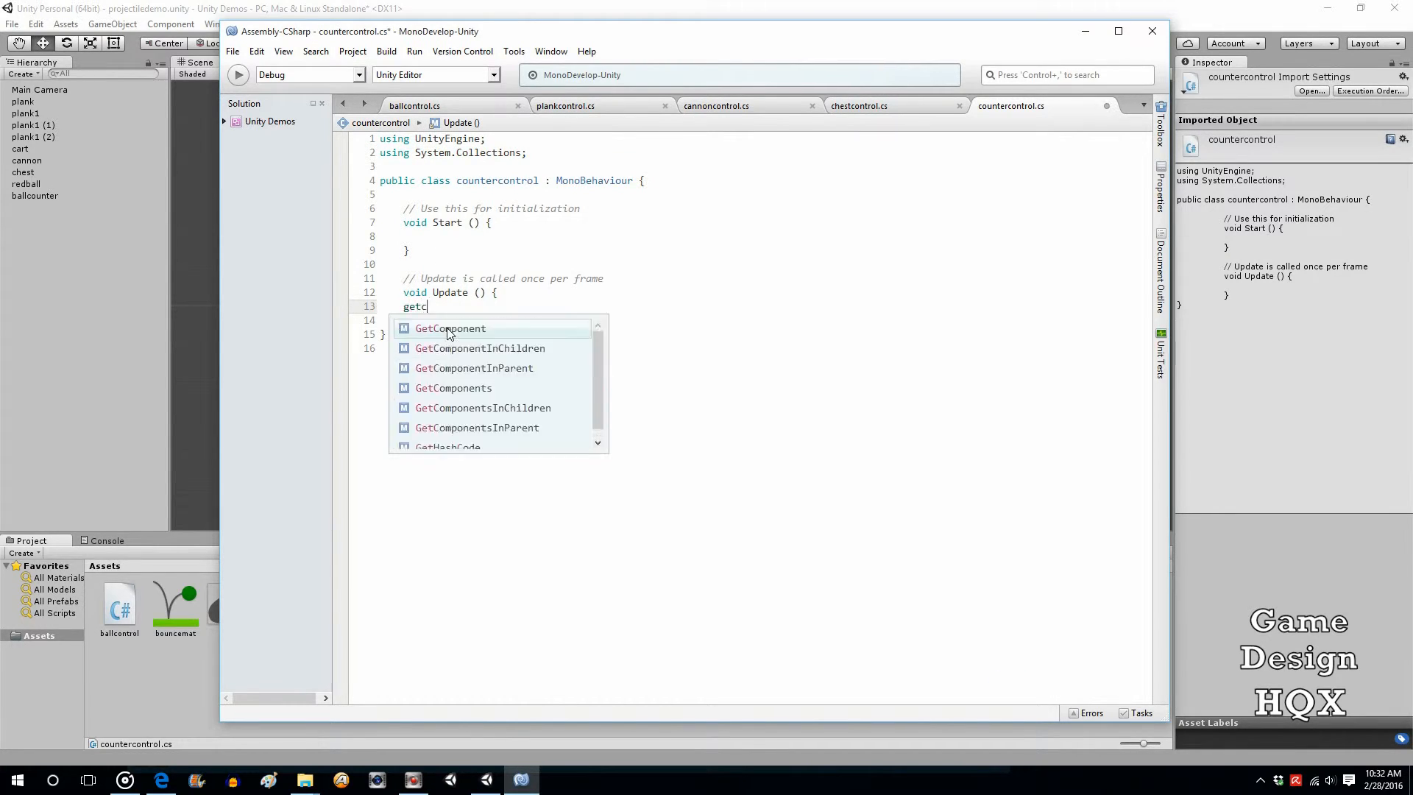
left_click(451, 328)
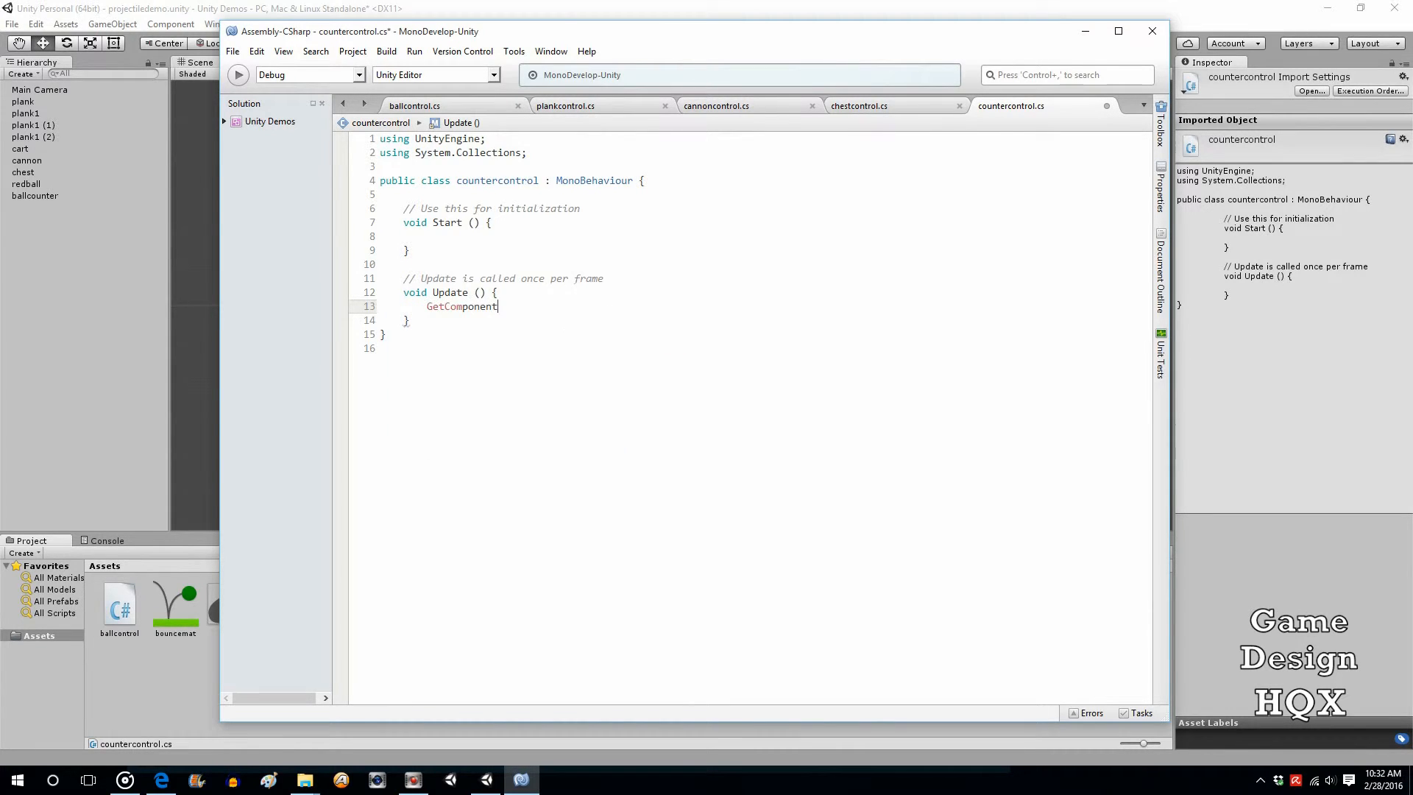
type("<t")
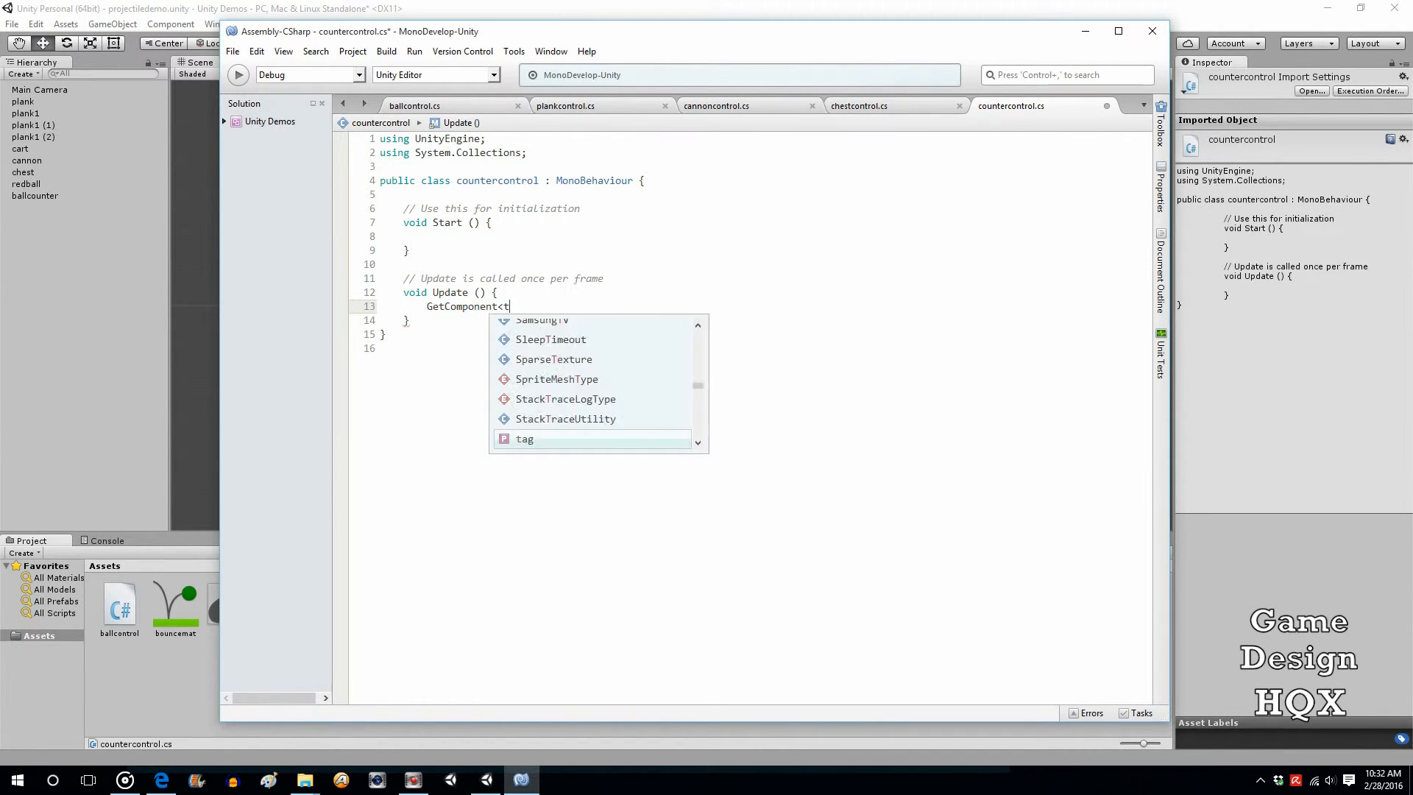
type("extMesh>(")
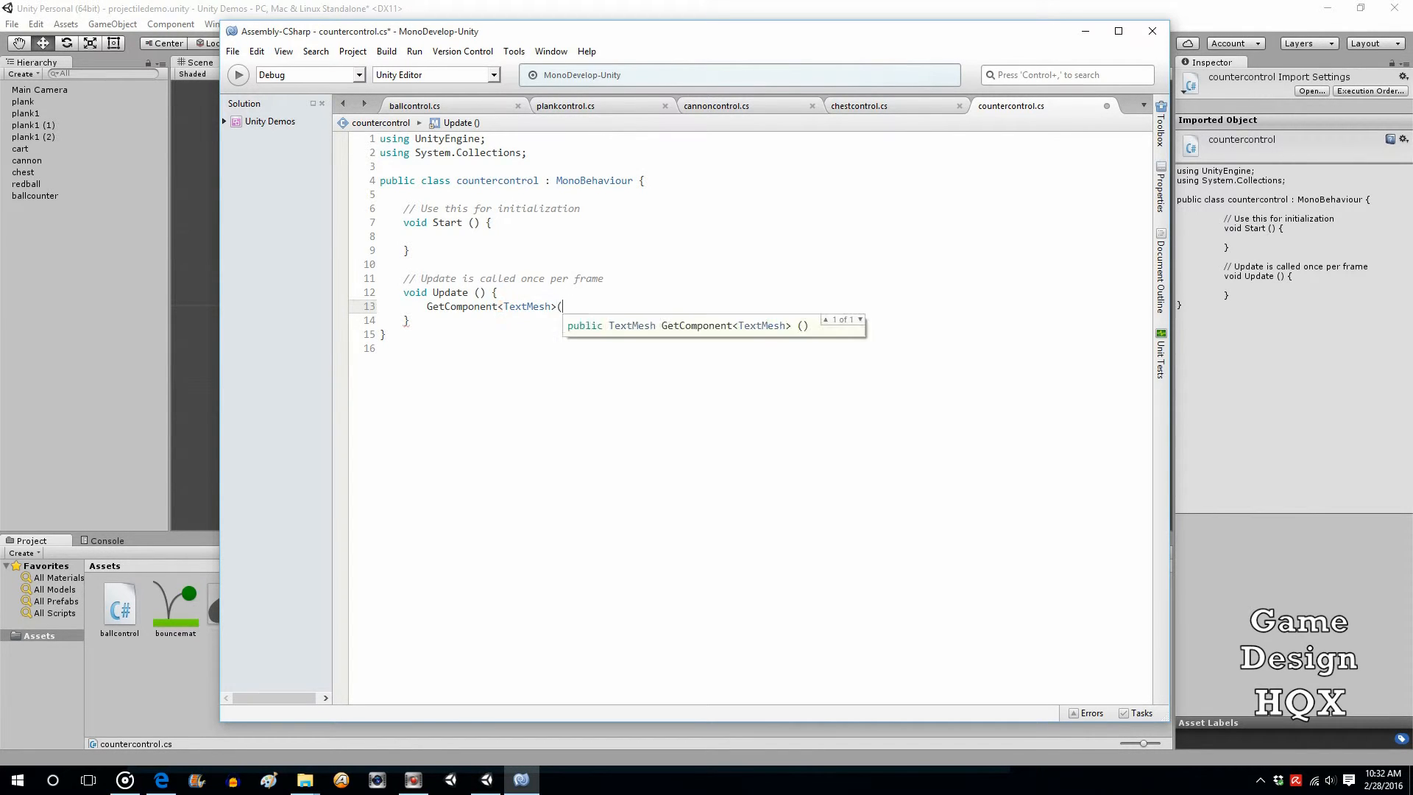
type(").text")
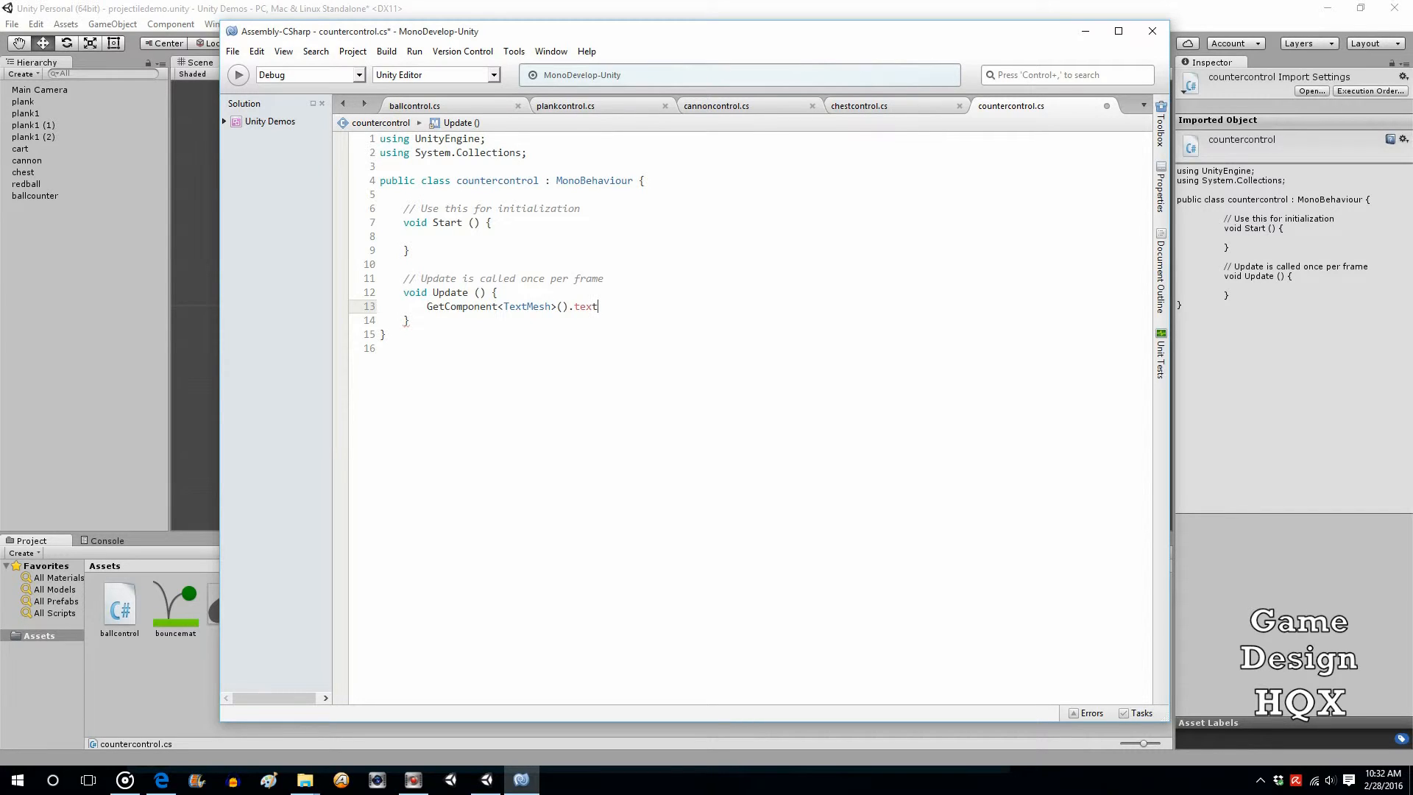
type("=")
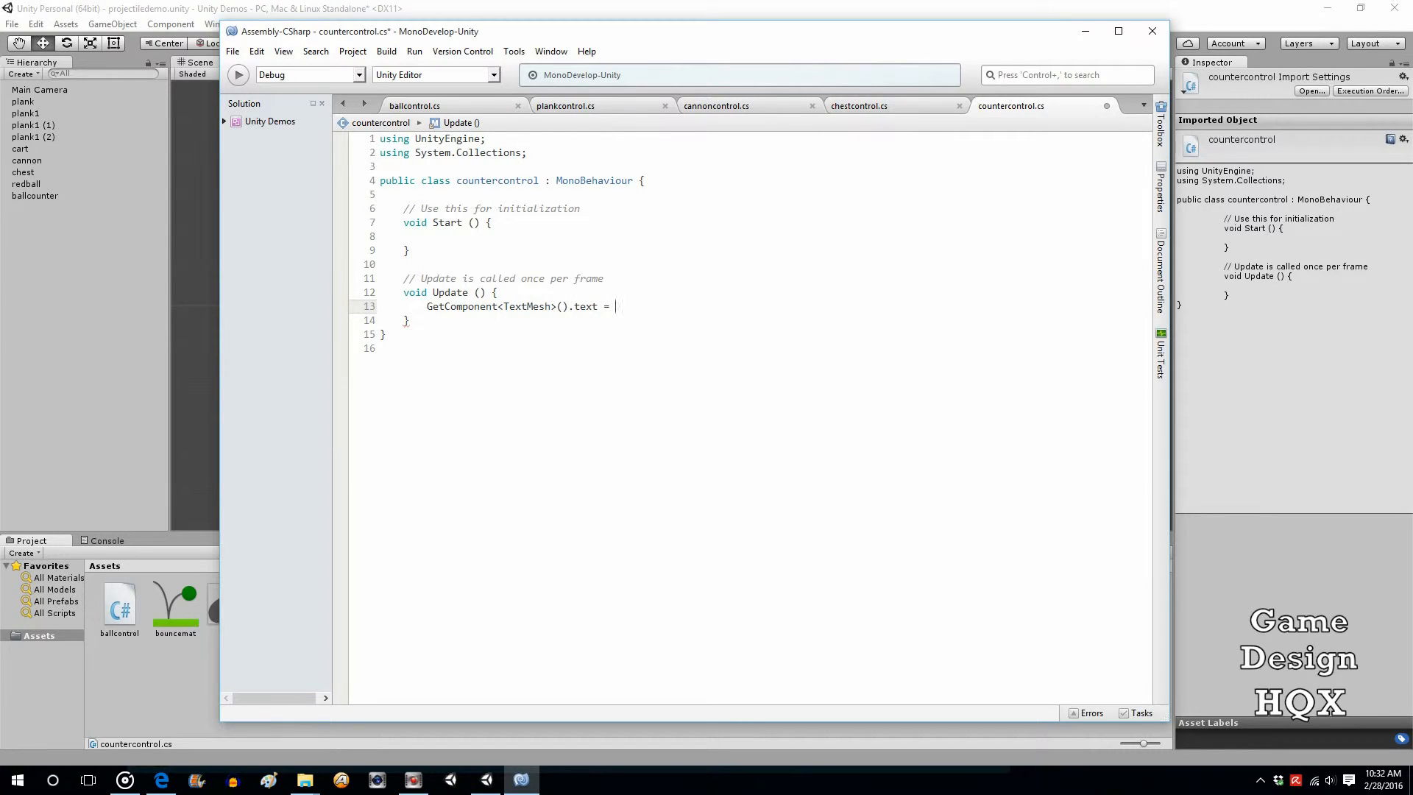
type("ballcontrol")
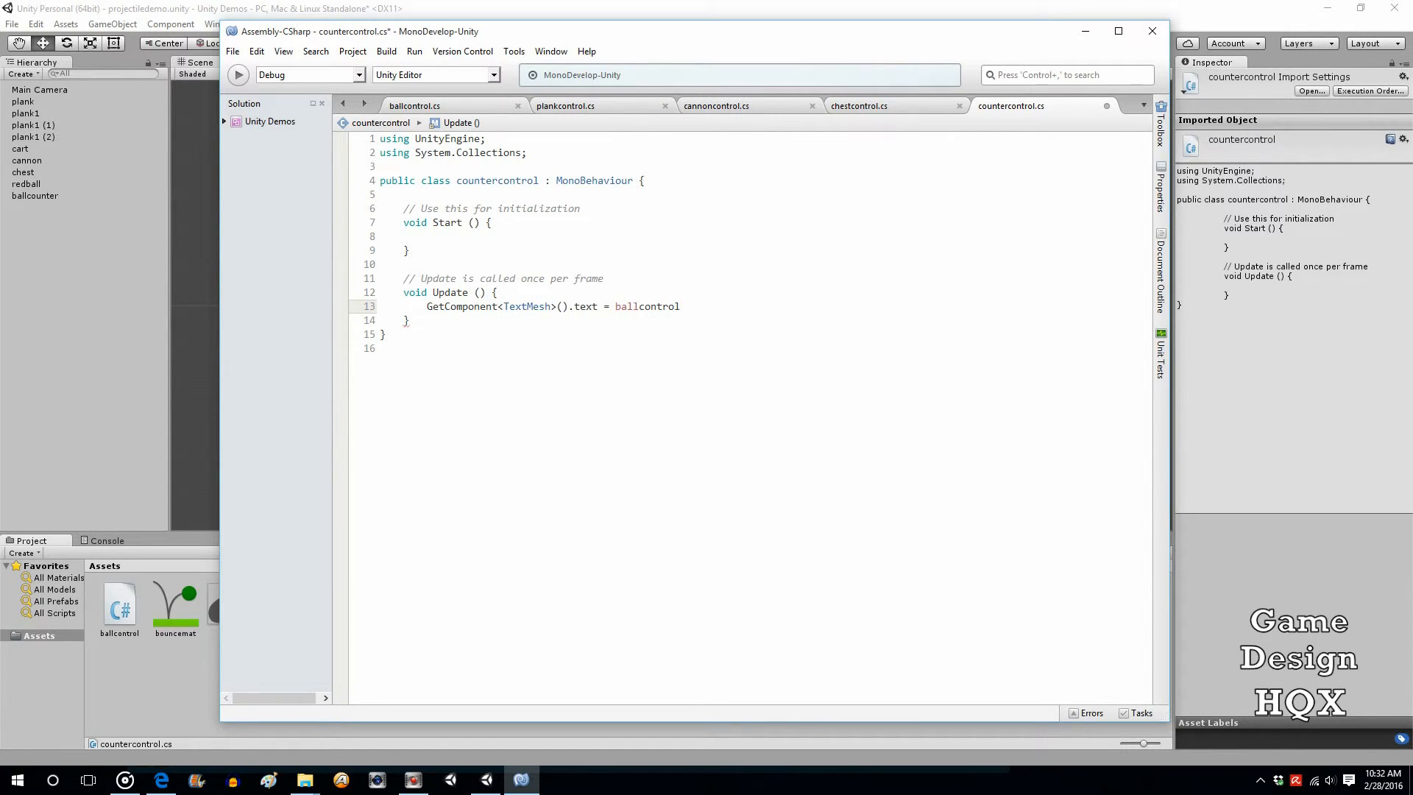
type(".to")
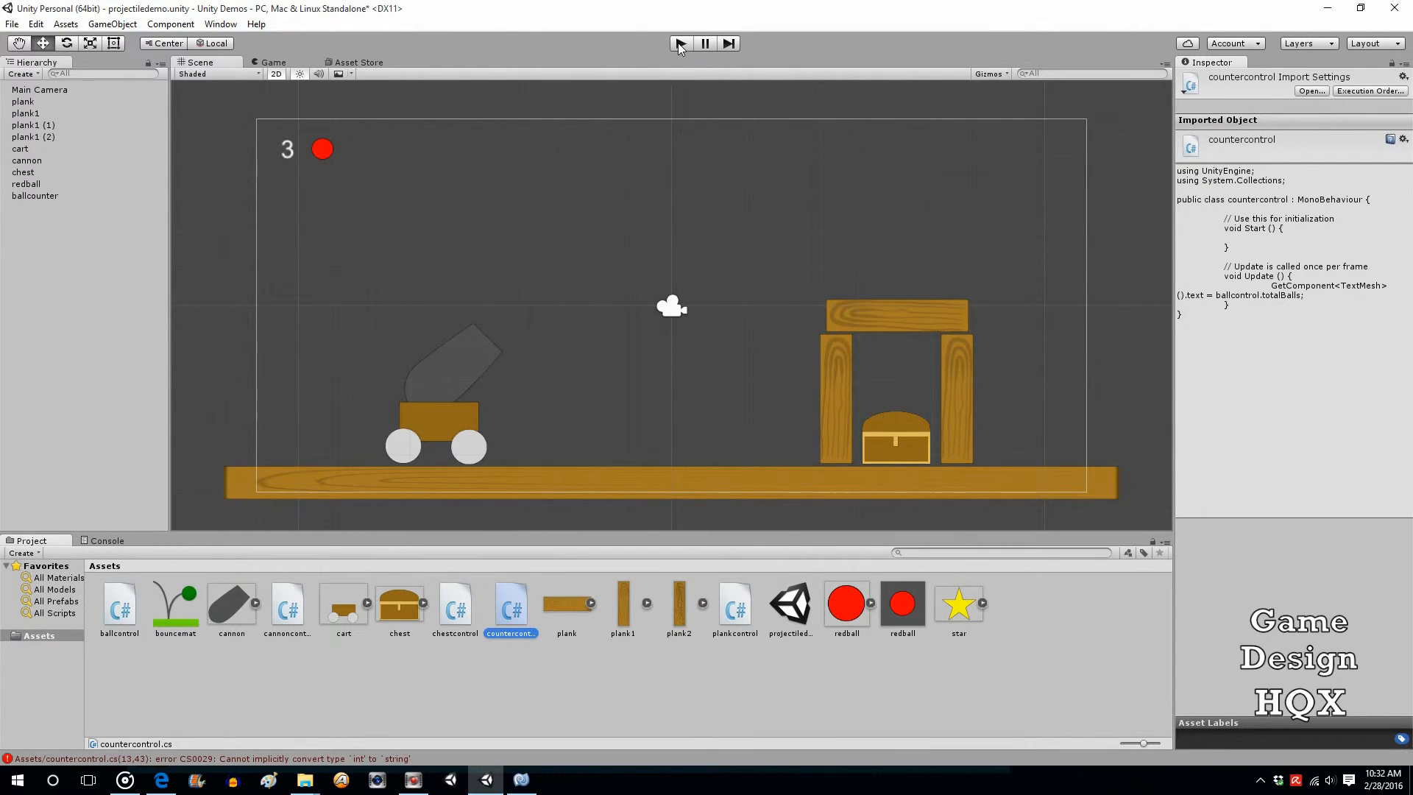
left_click(679, 42)
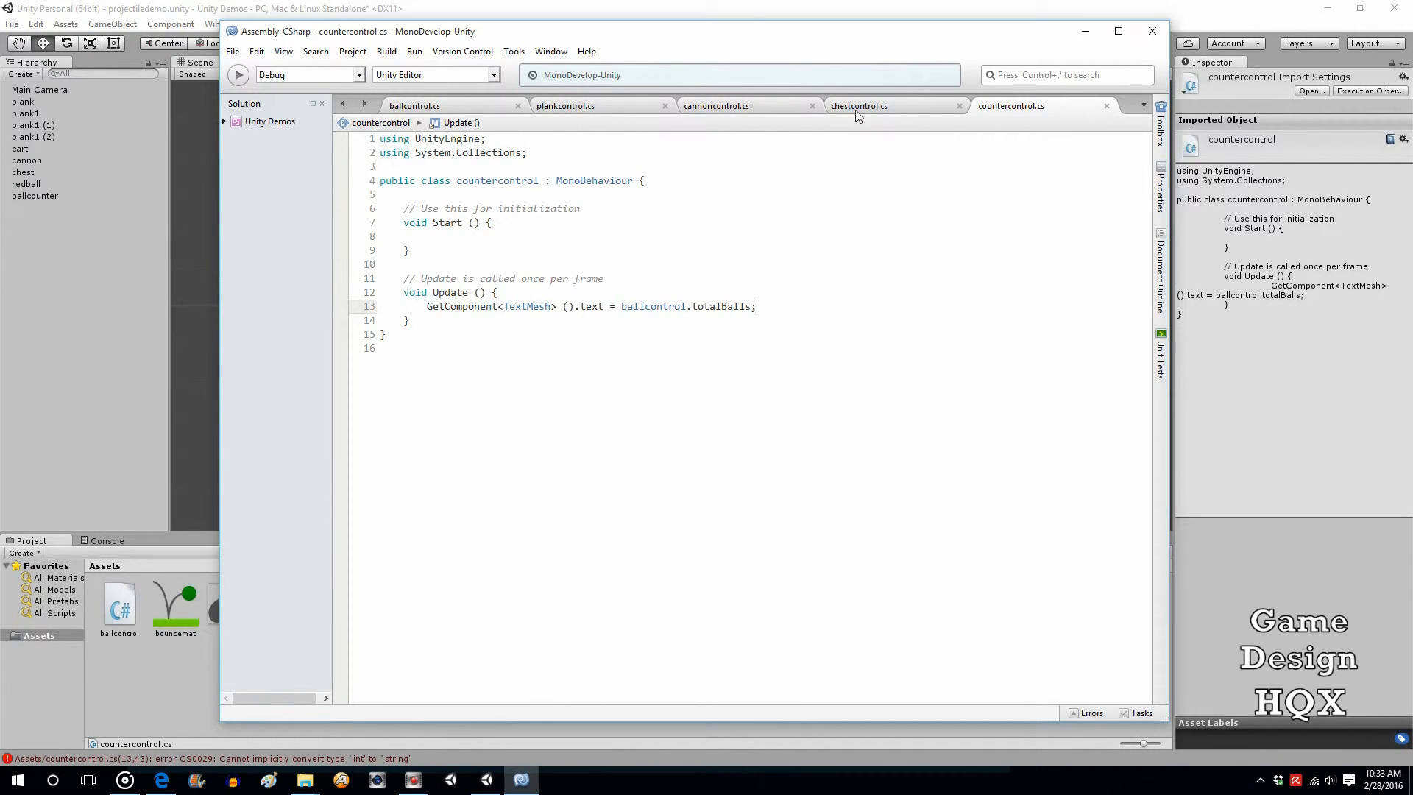
mouse_move(715, 106)
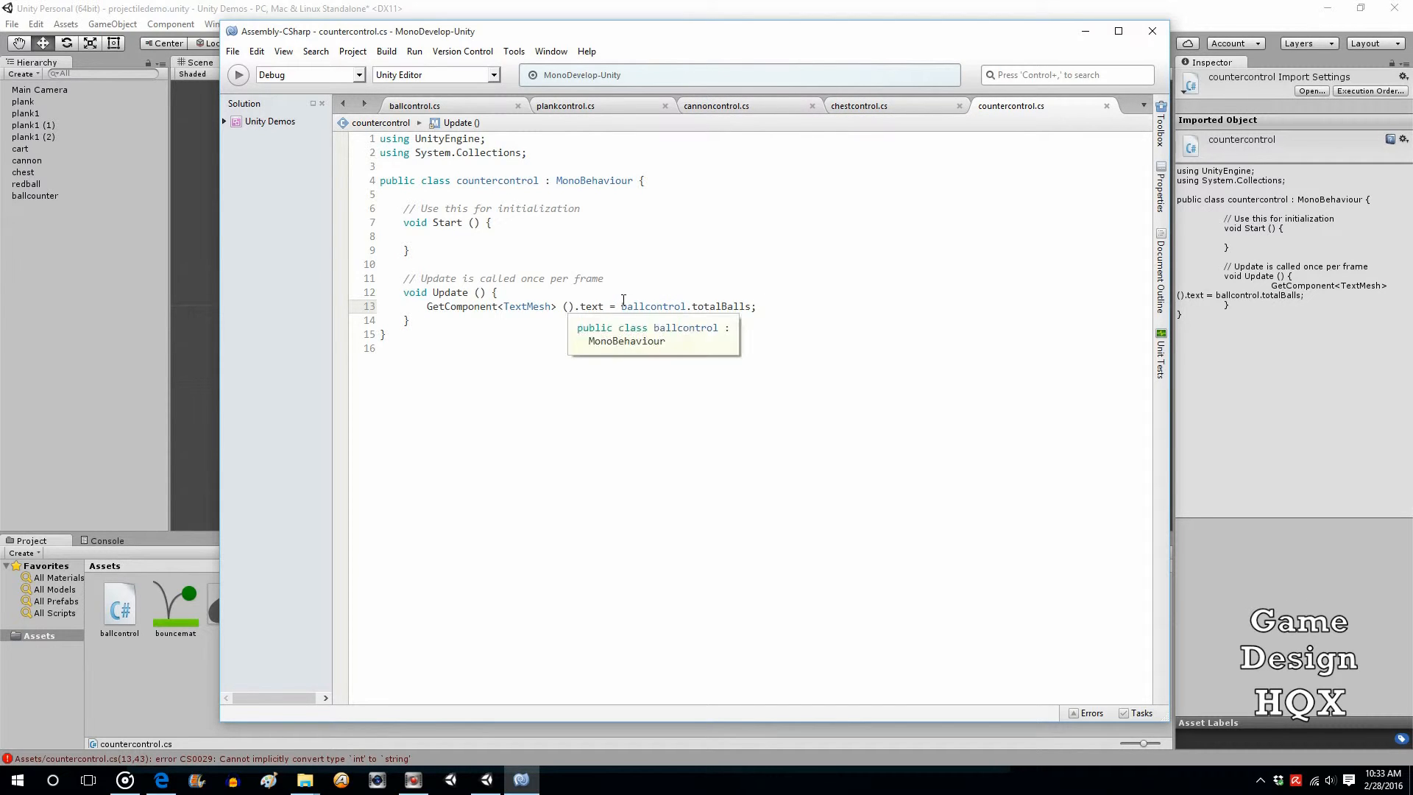
Append .ToString() to ballcontrol.totalBalls on line 13 of countercontrol.cs via autocomplete.
left_click(759, 306)
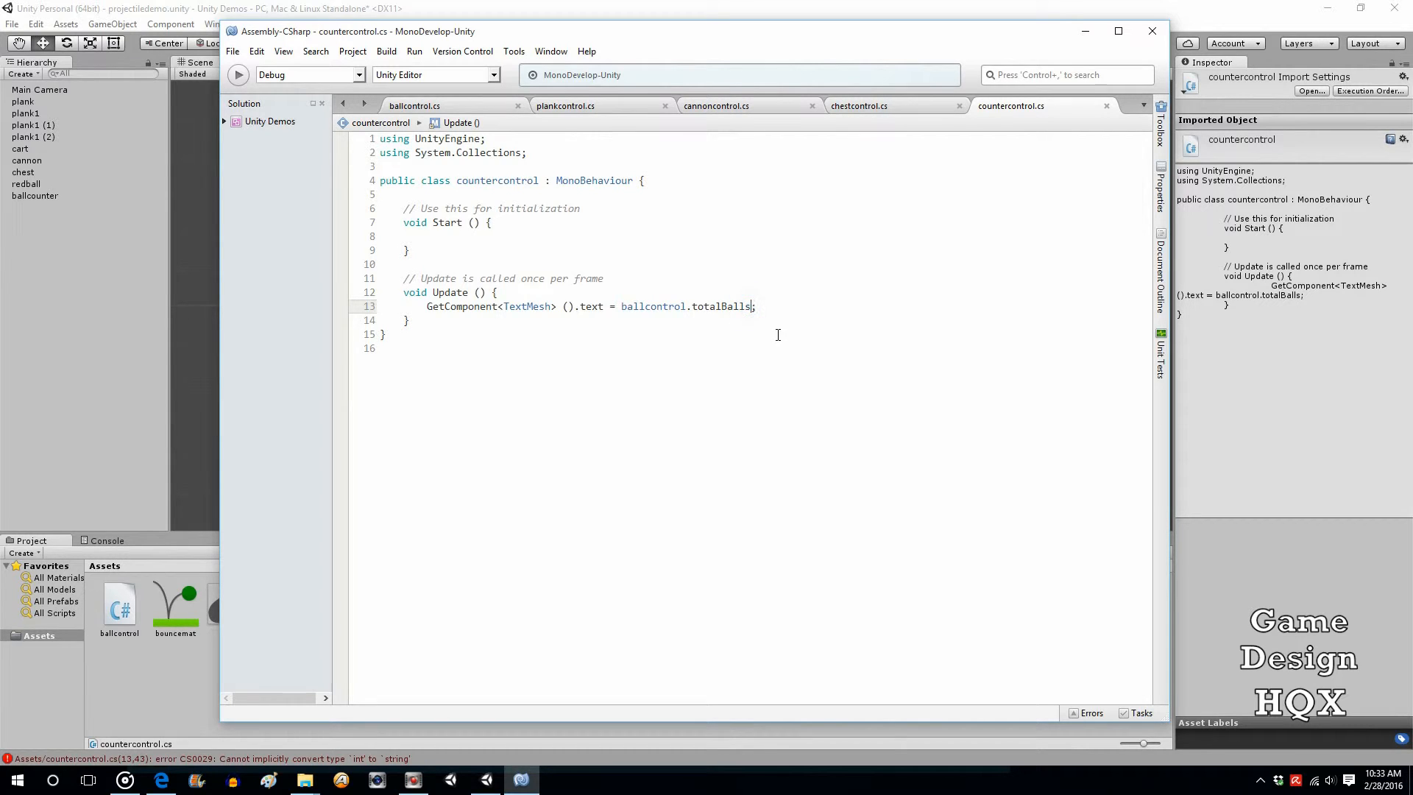
type("\" \"")
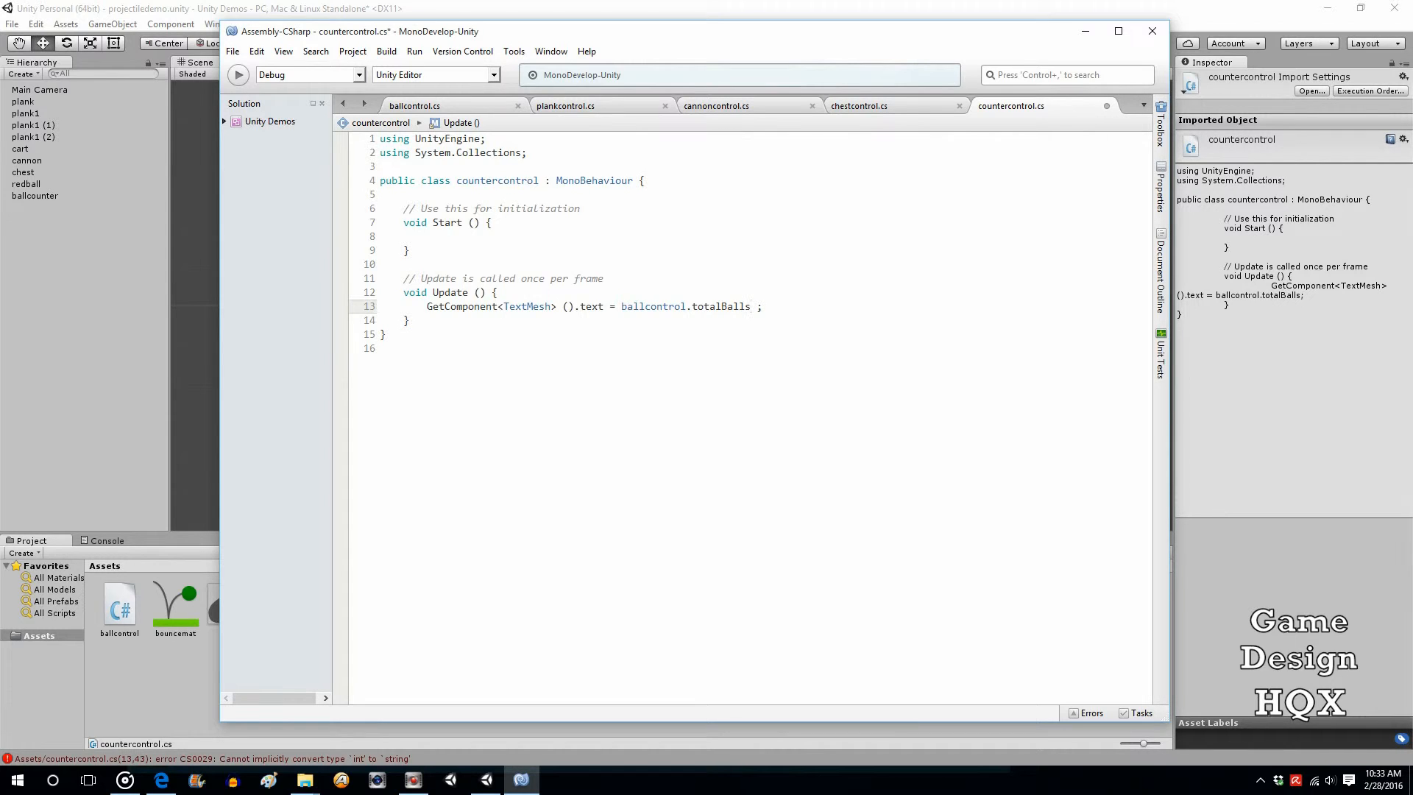
type(".to")
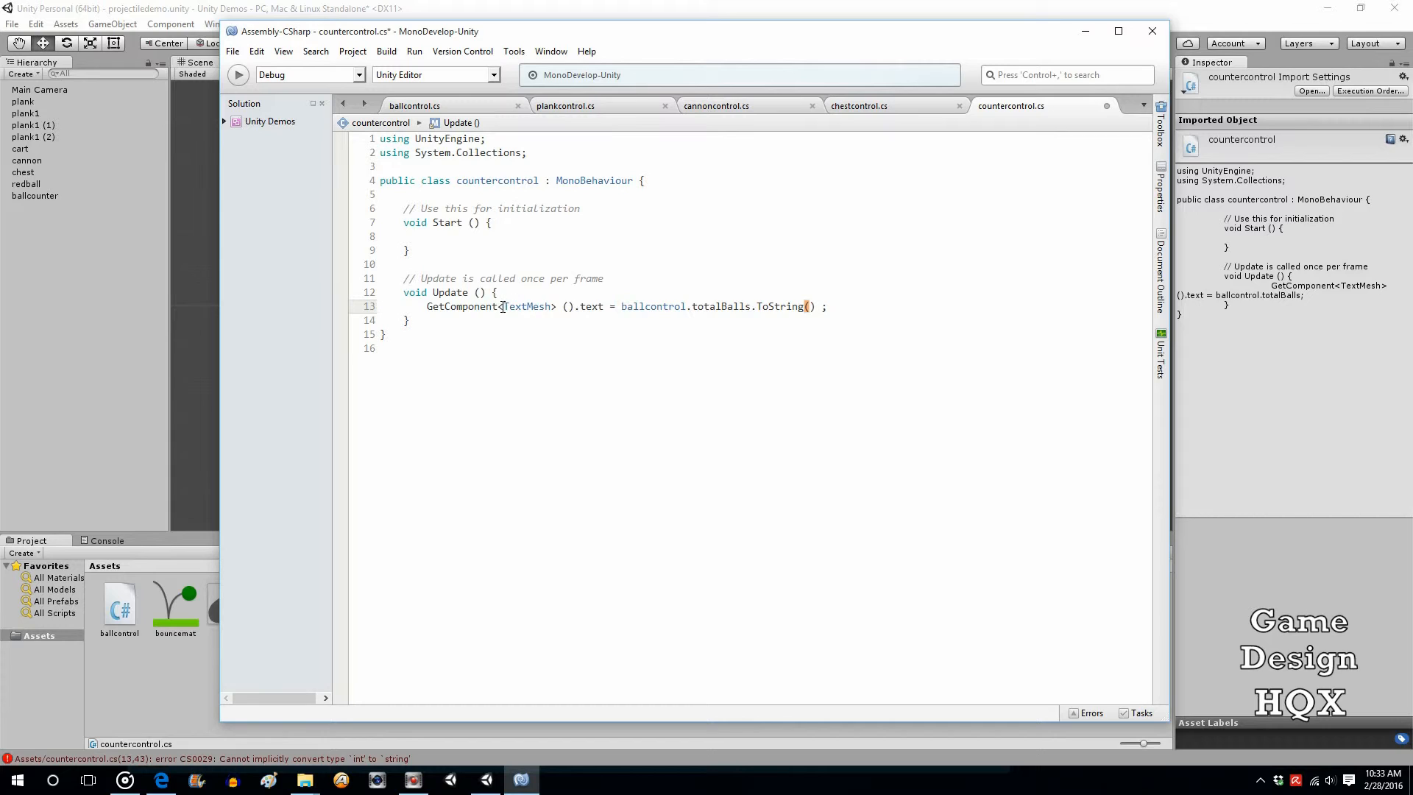
double_click(528, 307)
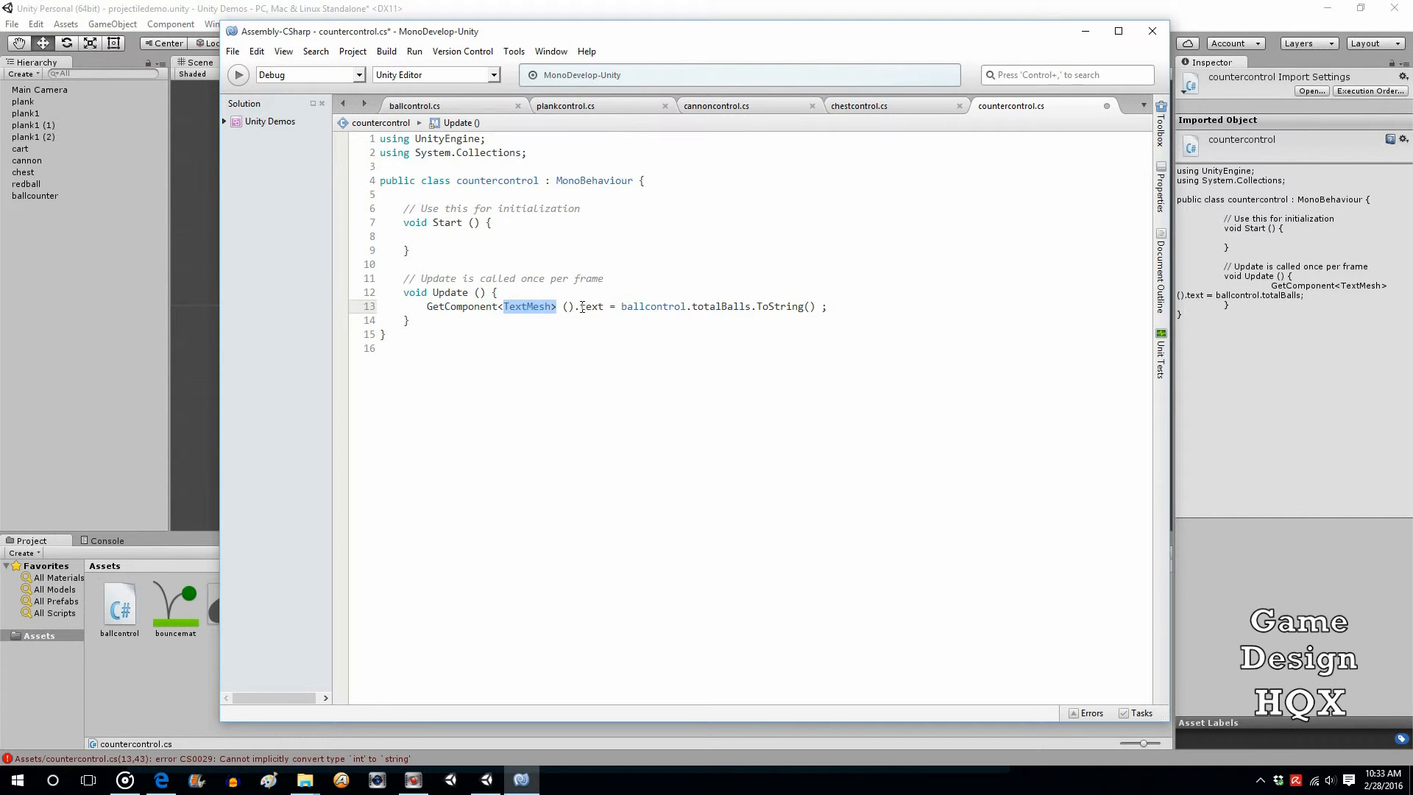
double_click(588, 306)
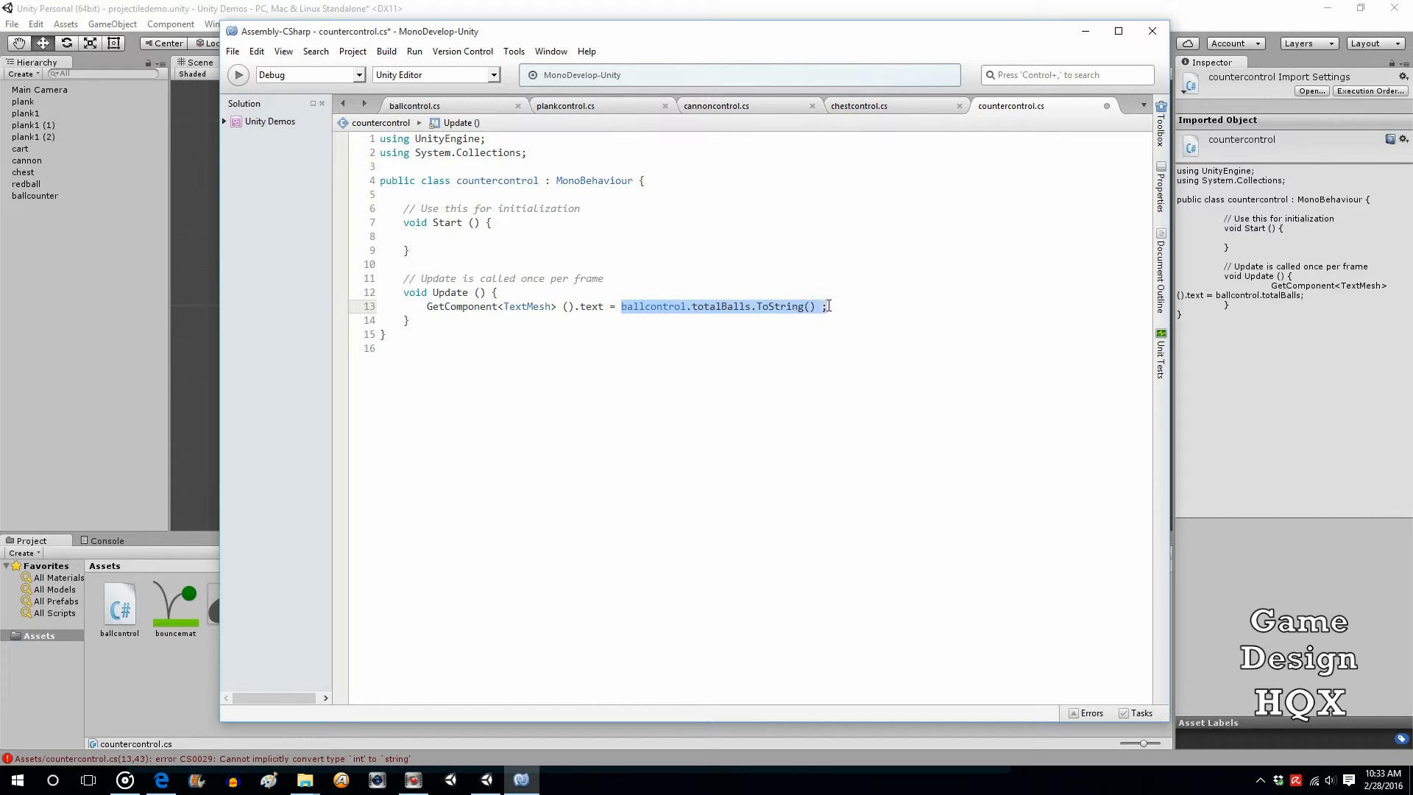
left_click(756, 306)
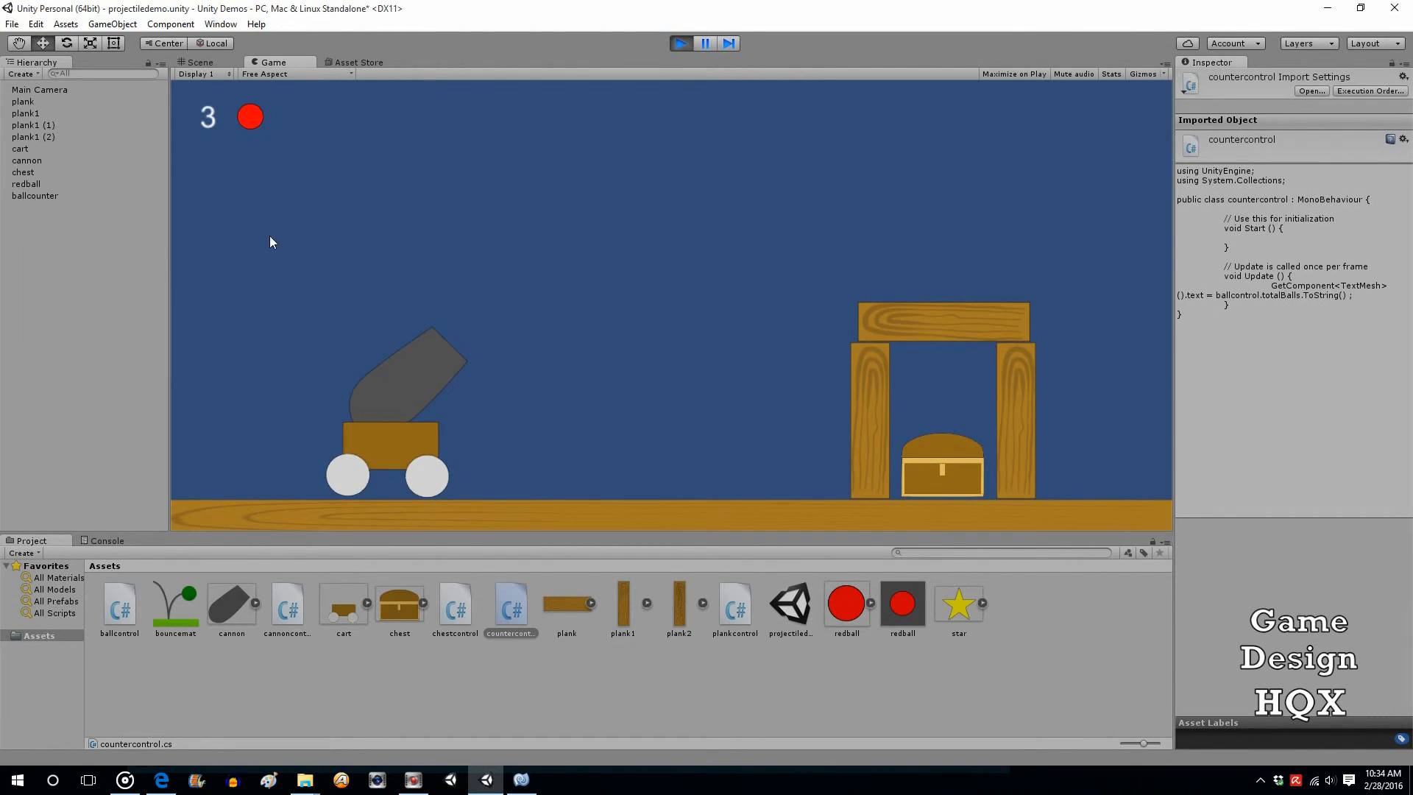
mouse_move(521, 431)
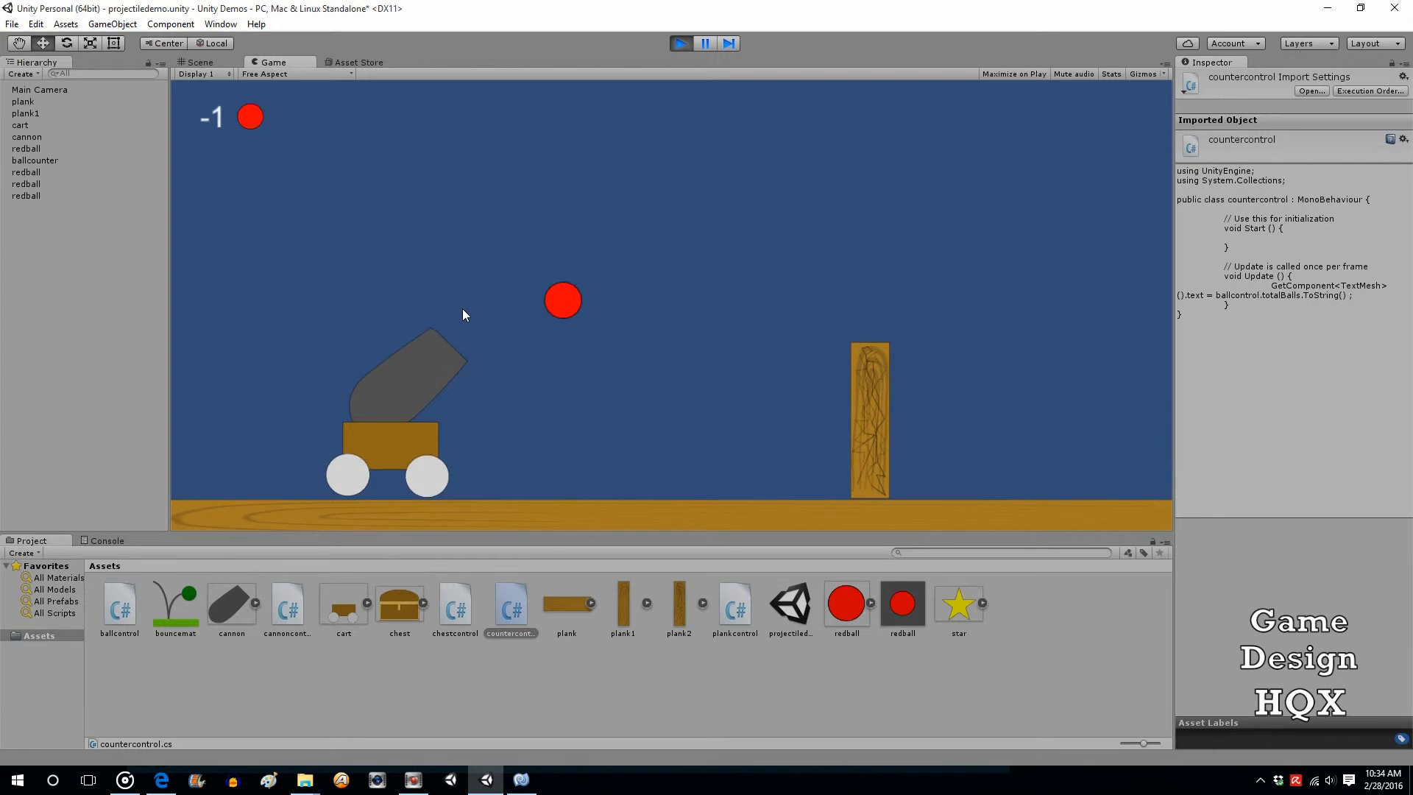
Return to the MonoDevelop script editor after the counter dropped to -1 in play-test.
left_click(680, 42)
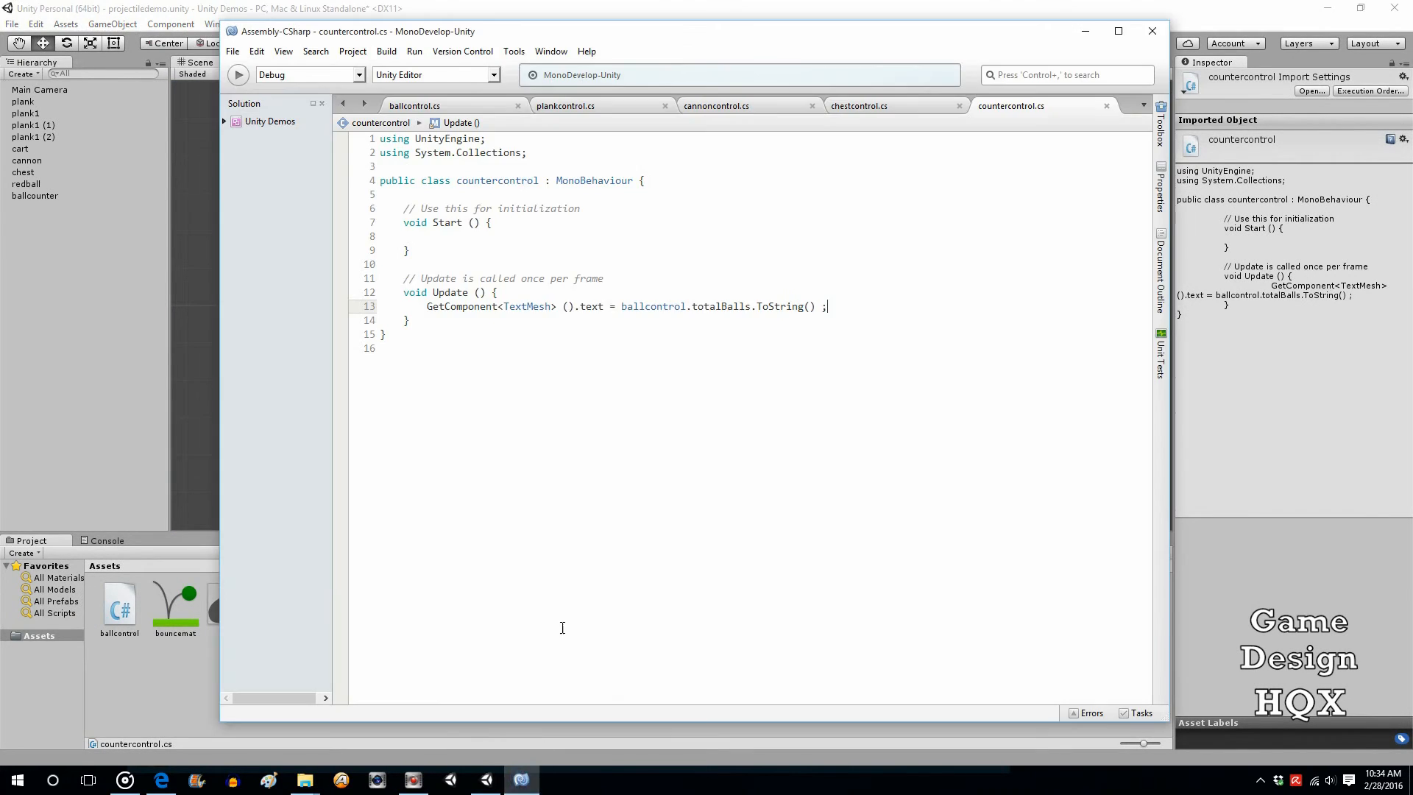
mouse_move(854, 159)
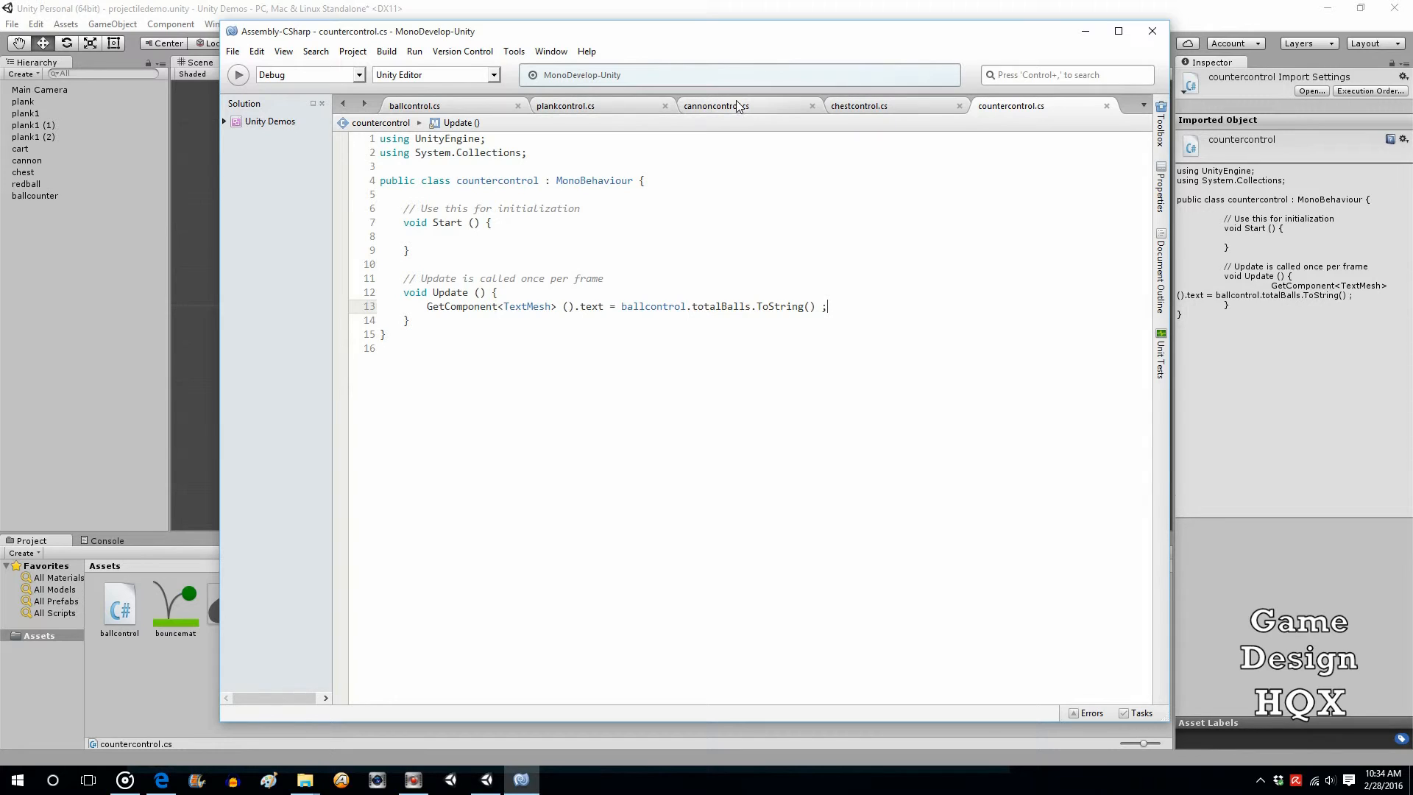
Switch to the cannoncontrol.cs script showing its rotate and shoot key declarations.
left_click(716, 106)
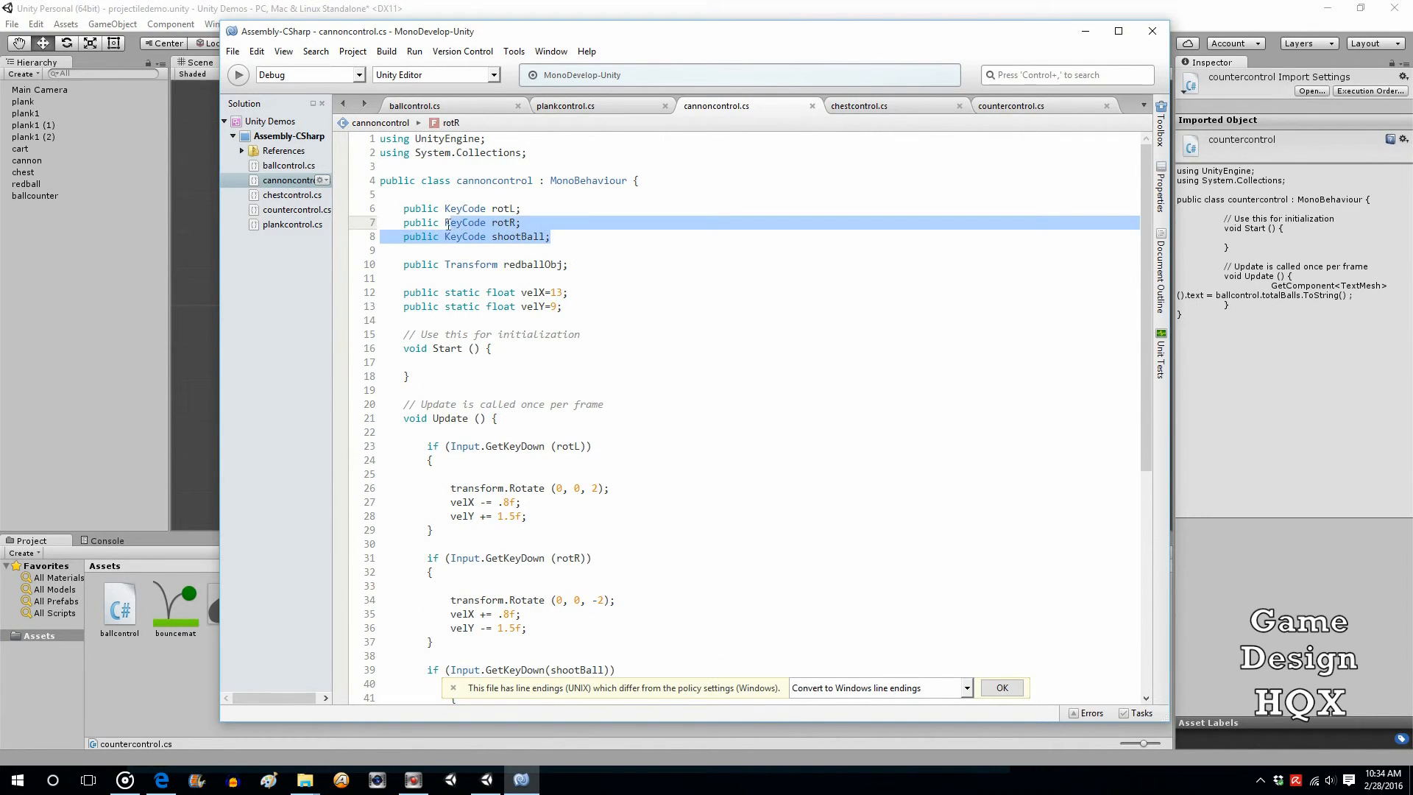
Extend the line 39 shoot condition with && (ballcontrol.totalBalls using autocomplete.
scroll("down", 3)
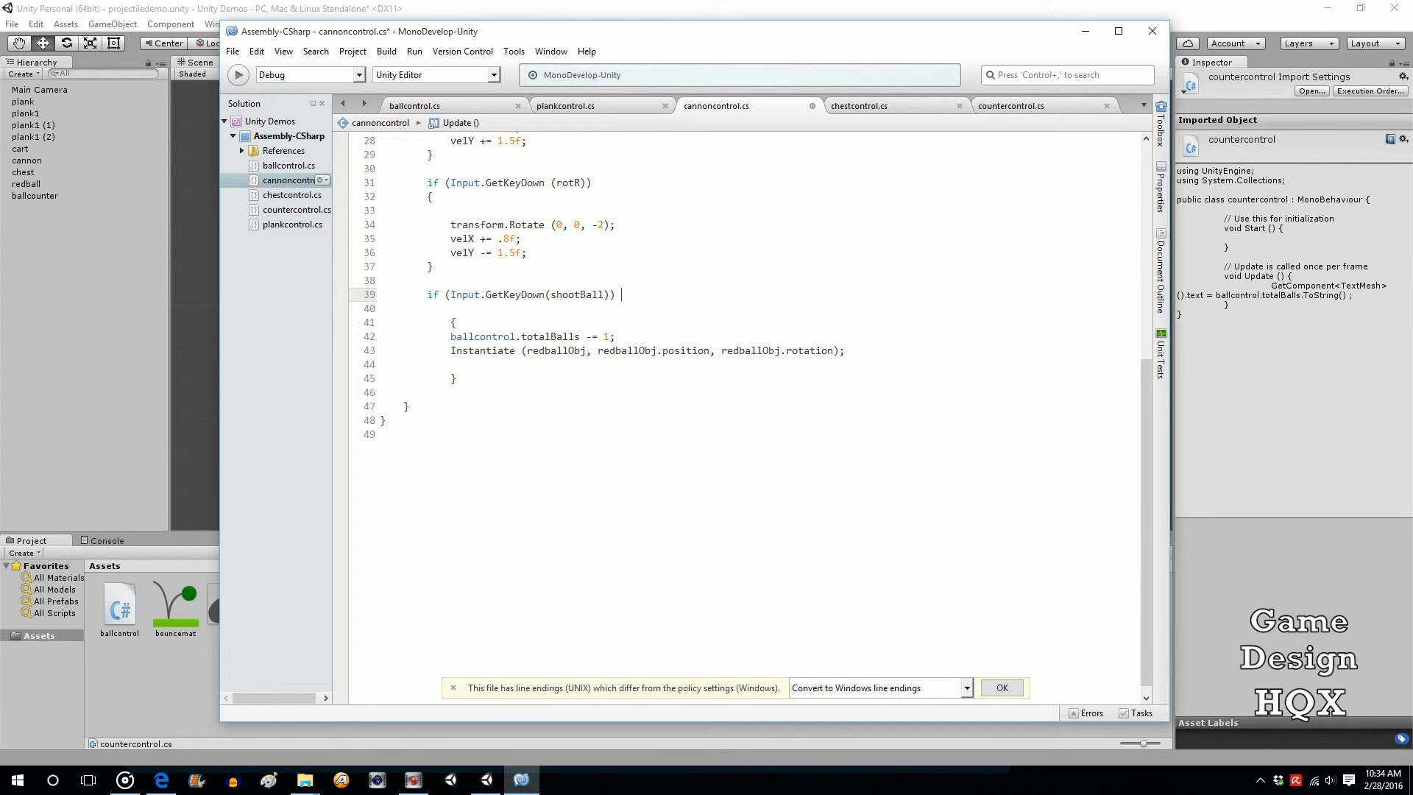
type("&& (")
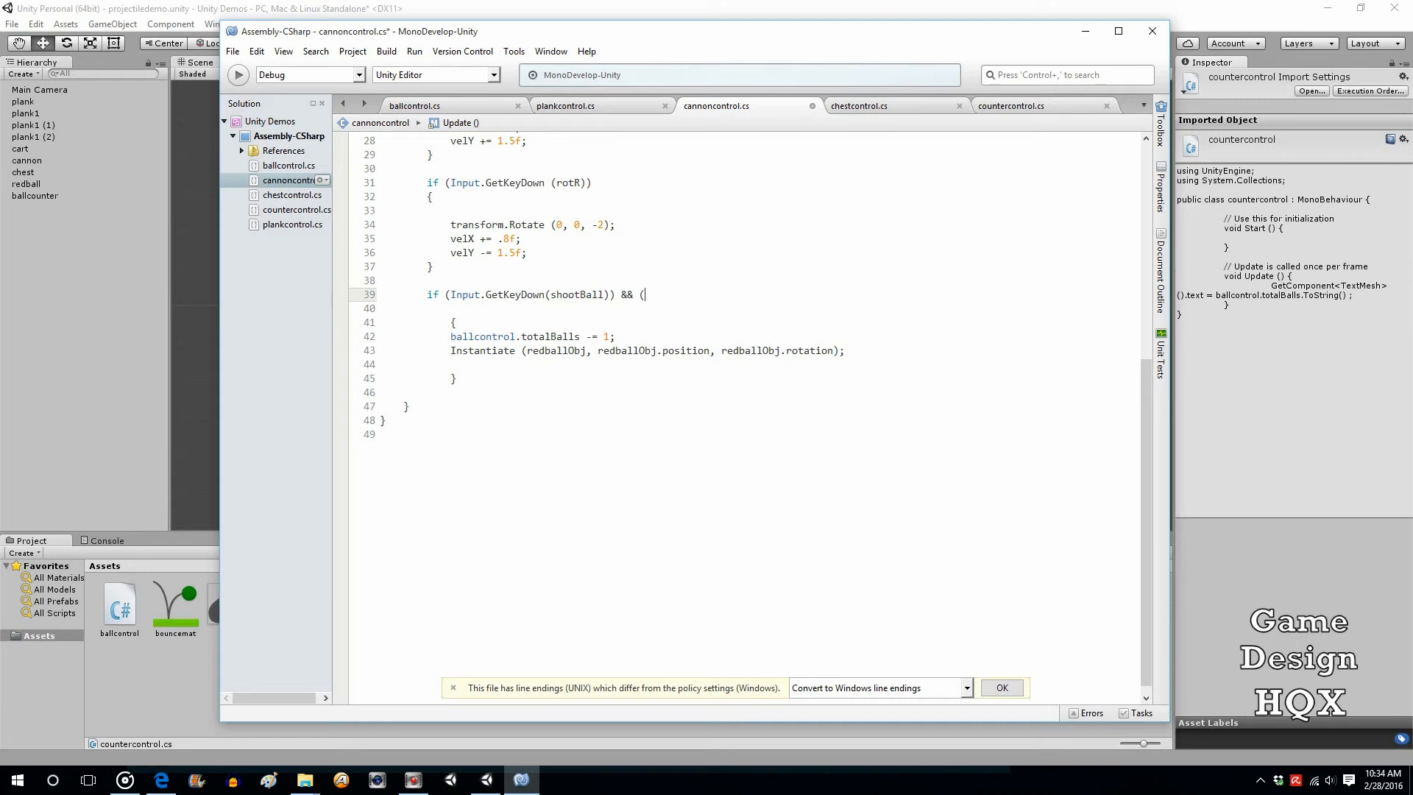
type("cannoncontrol.")
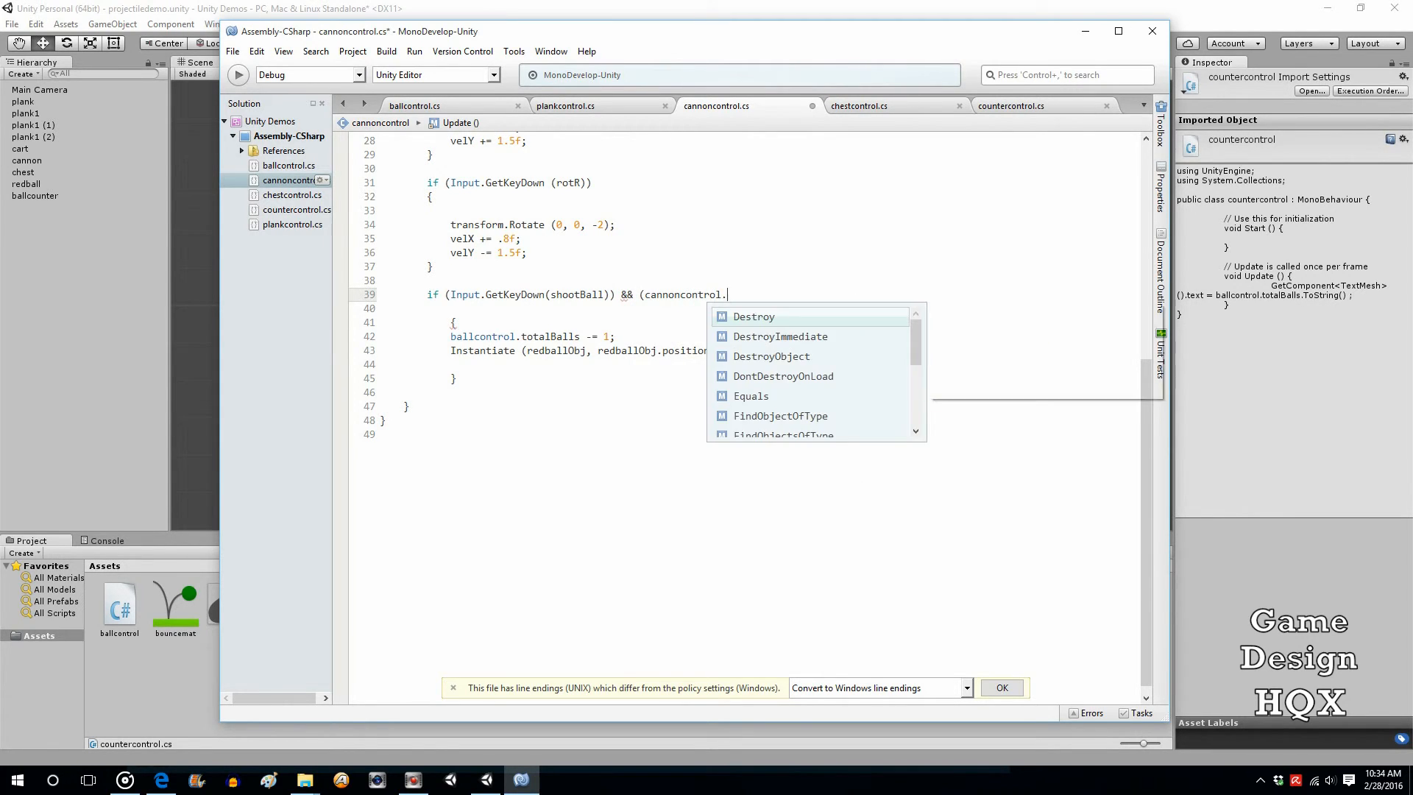
type("t")
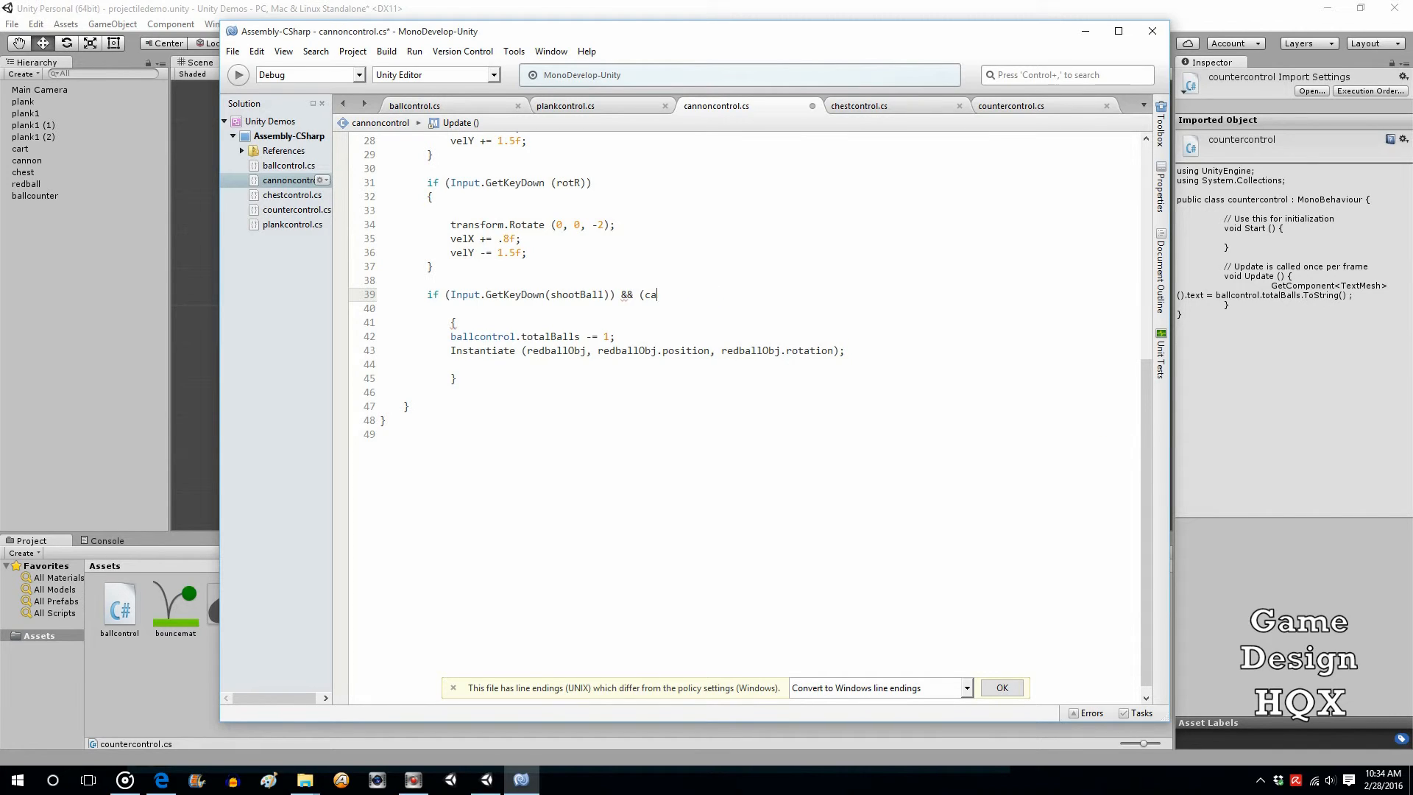
type("base;;")
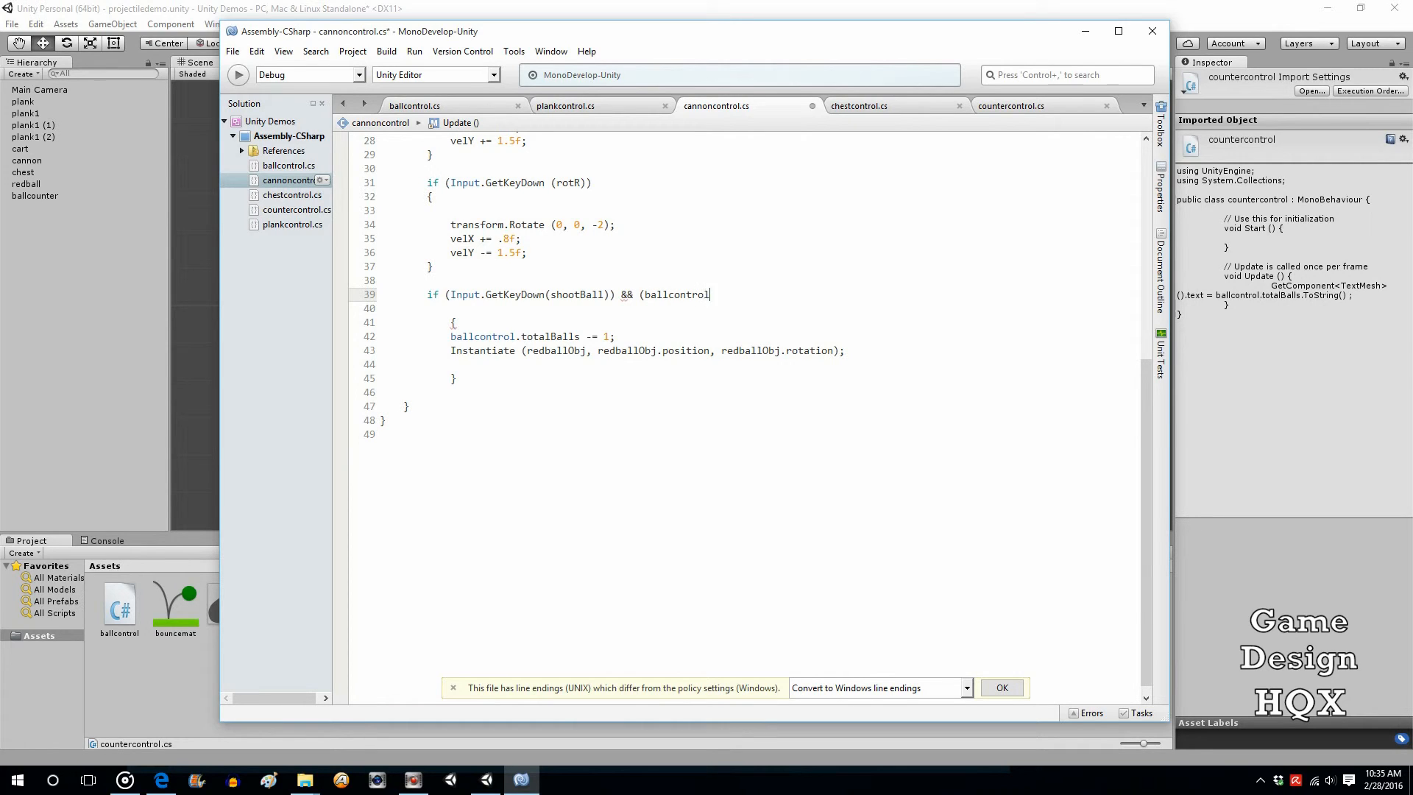
type(".to")
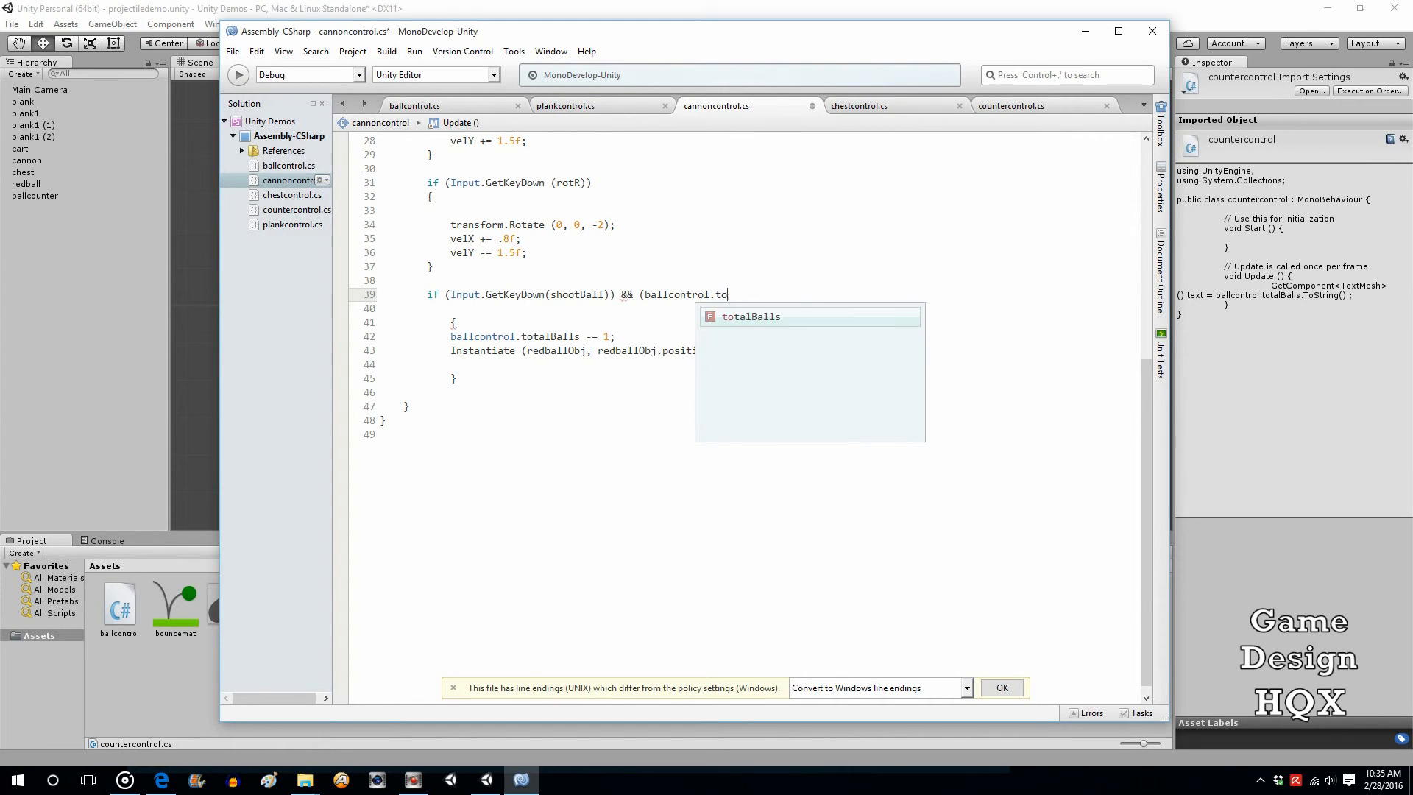
key("Tab")
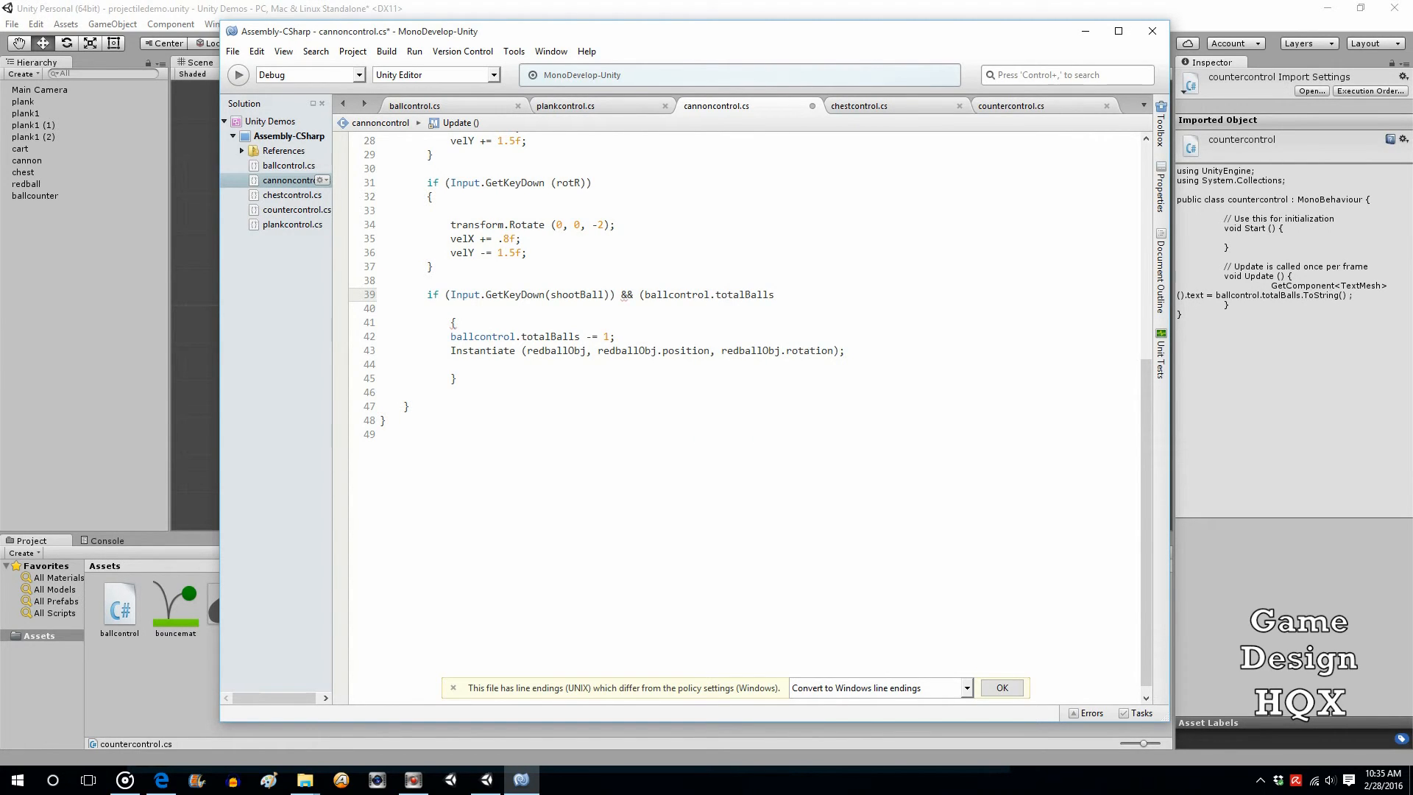
Finish the condition as ballcontrol.totalBalls >0)) and return to Unity to test it.
left_click(777, 294)
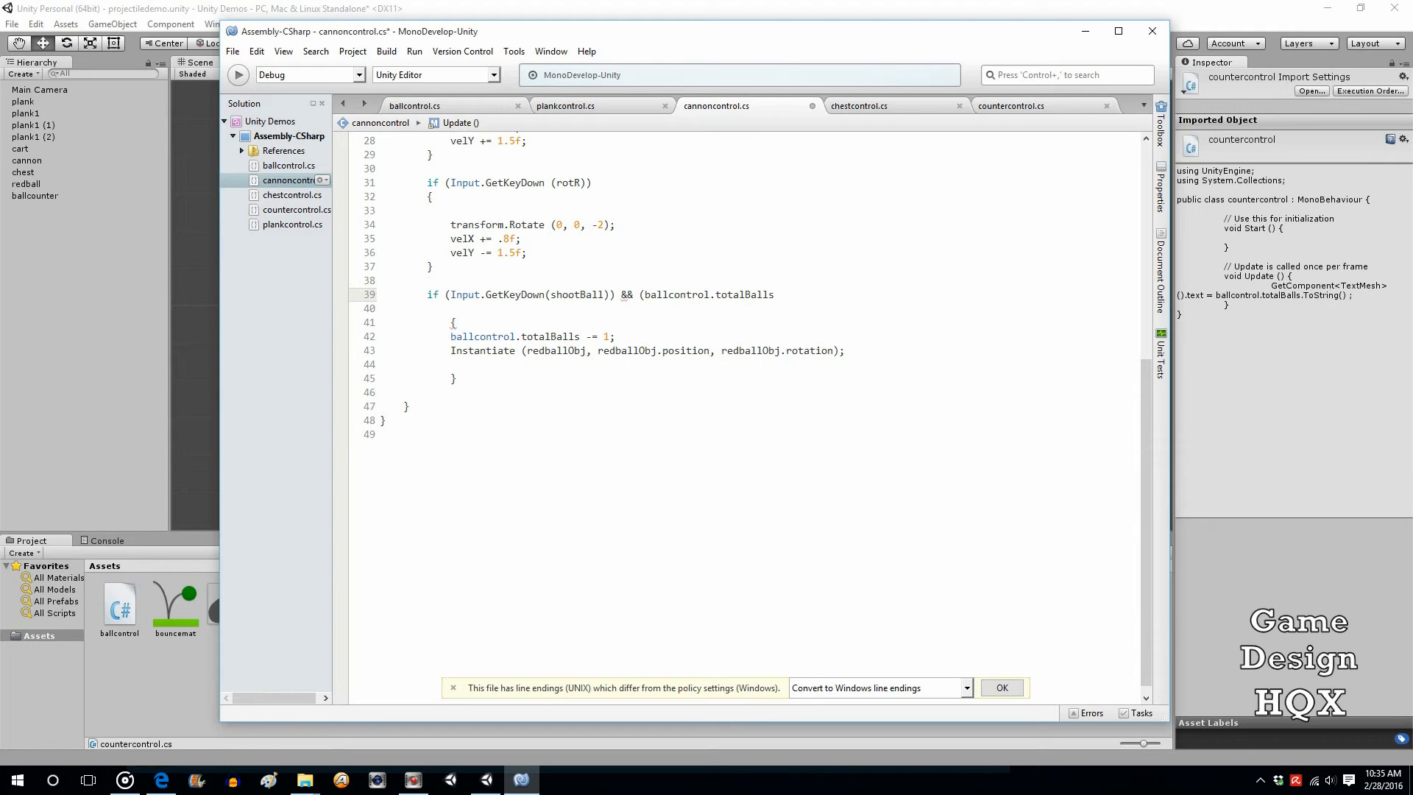
type(">0)")
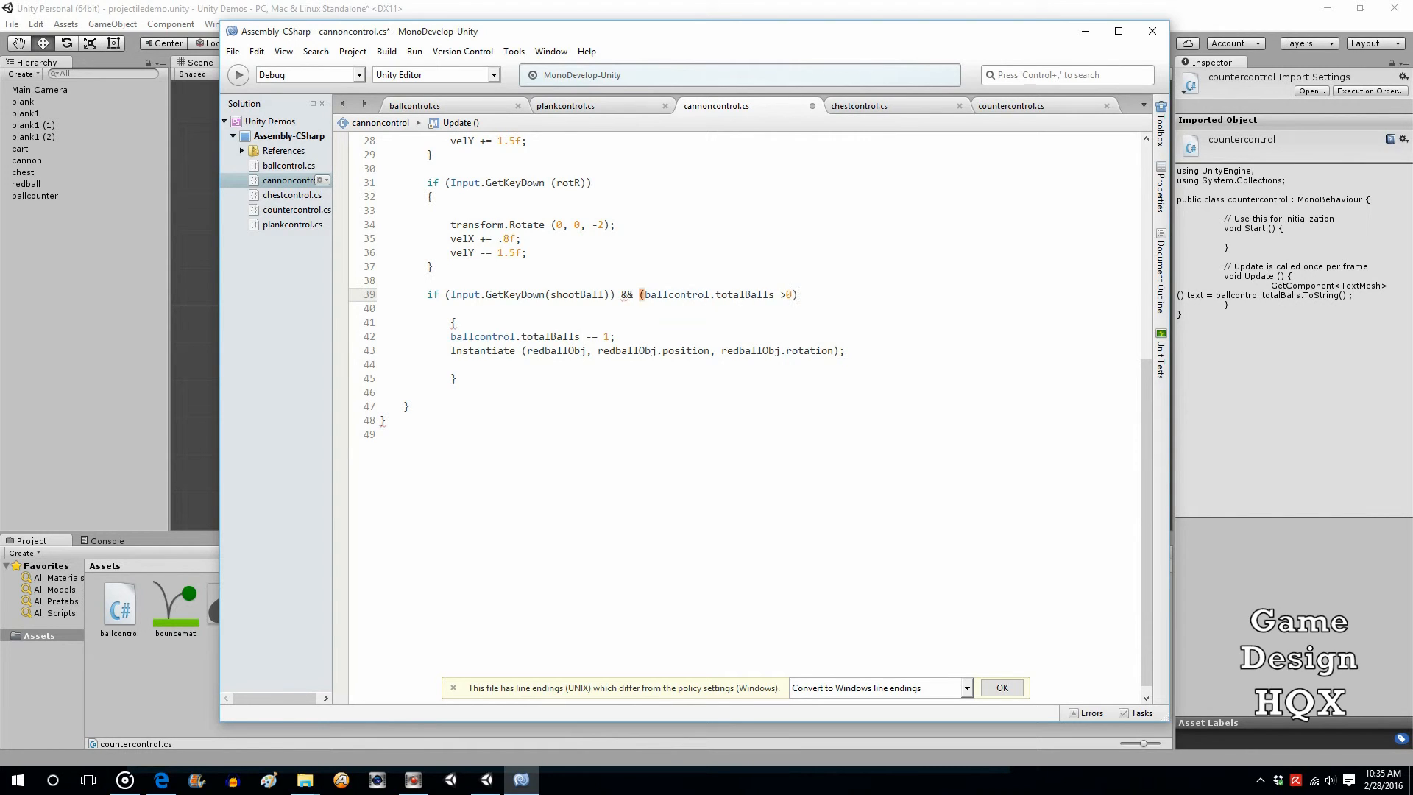
type(");")
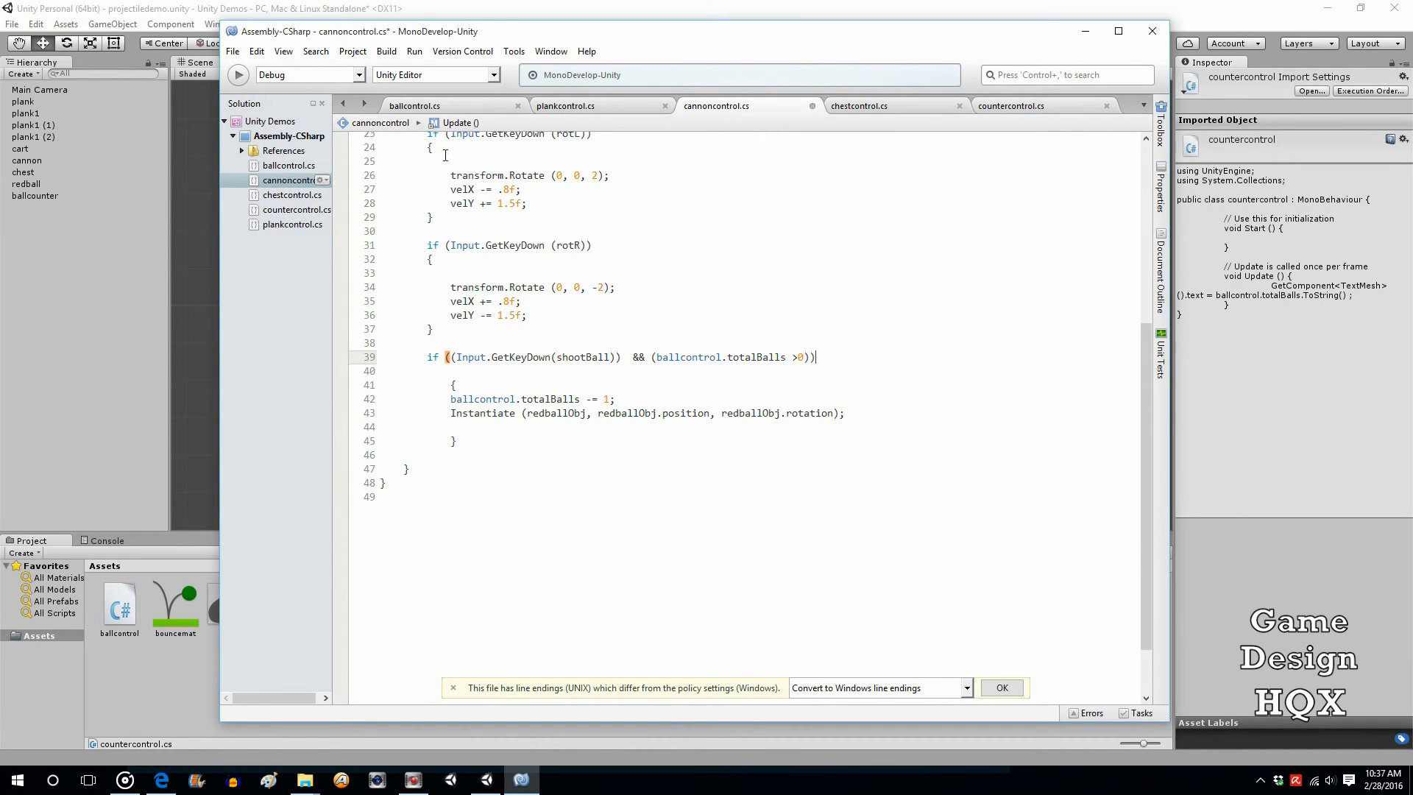
left_click(231, 50)
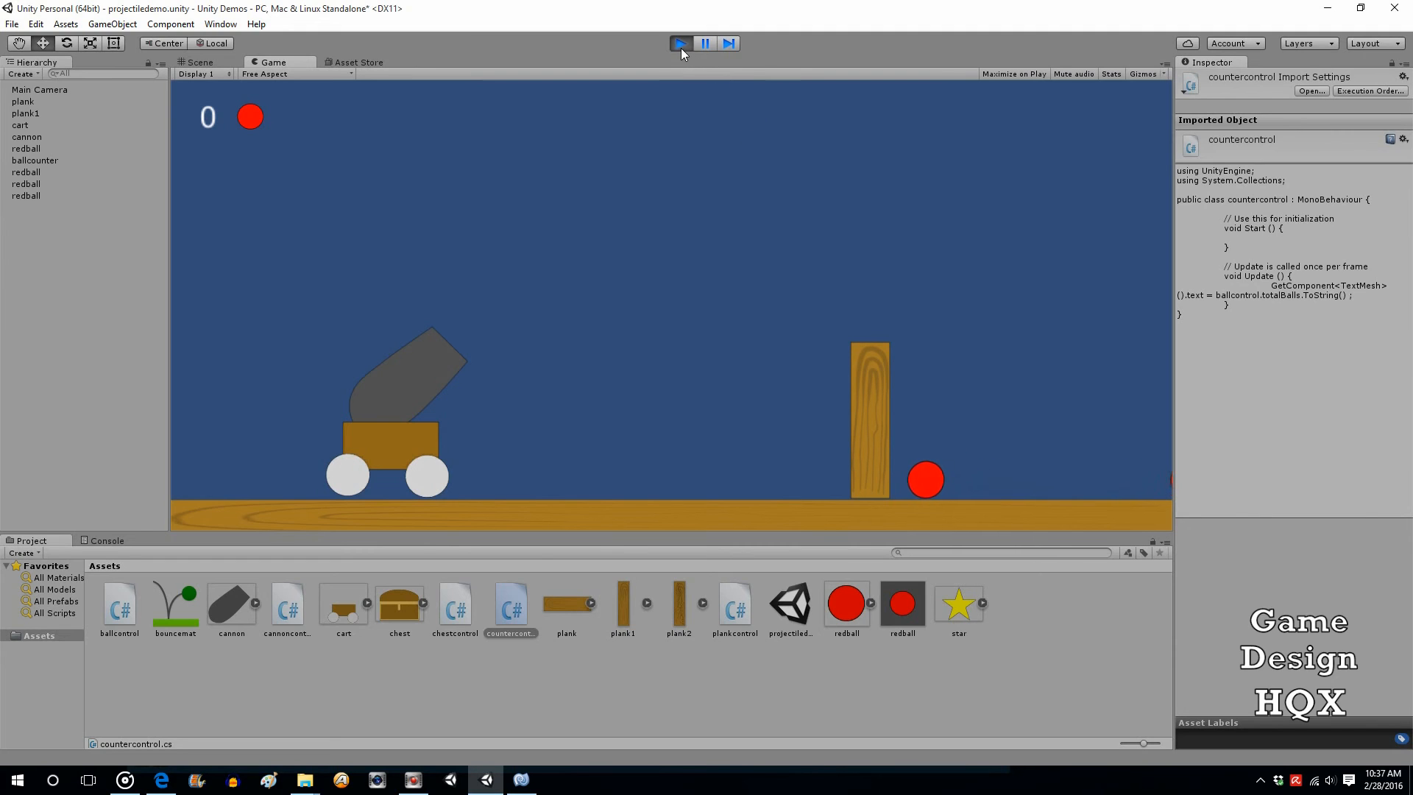
Stop Play mode so the scene resets with the counter back at 3.
left_click(680, 43)
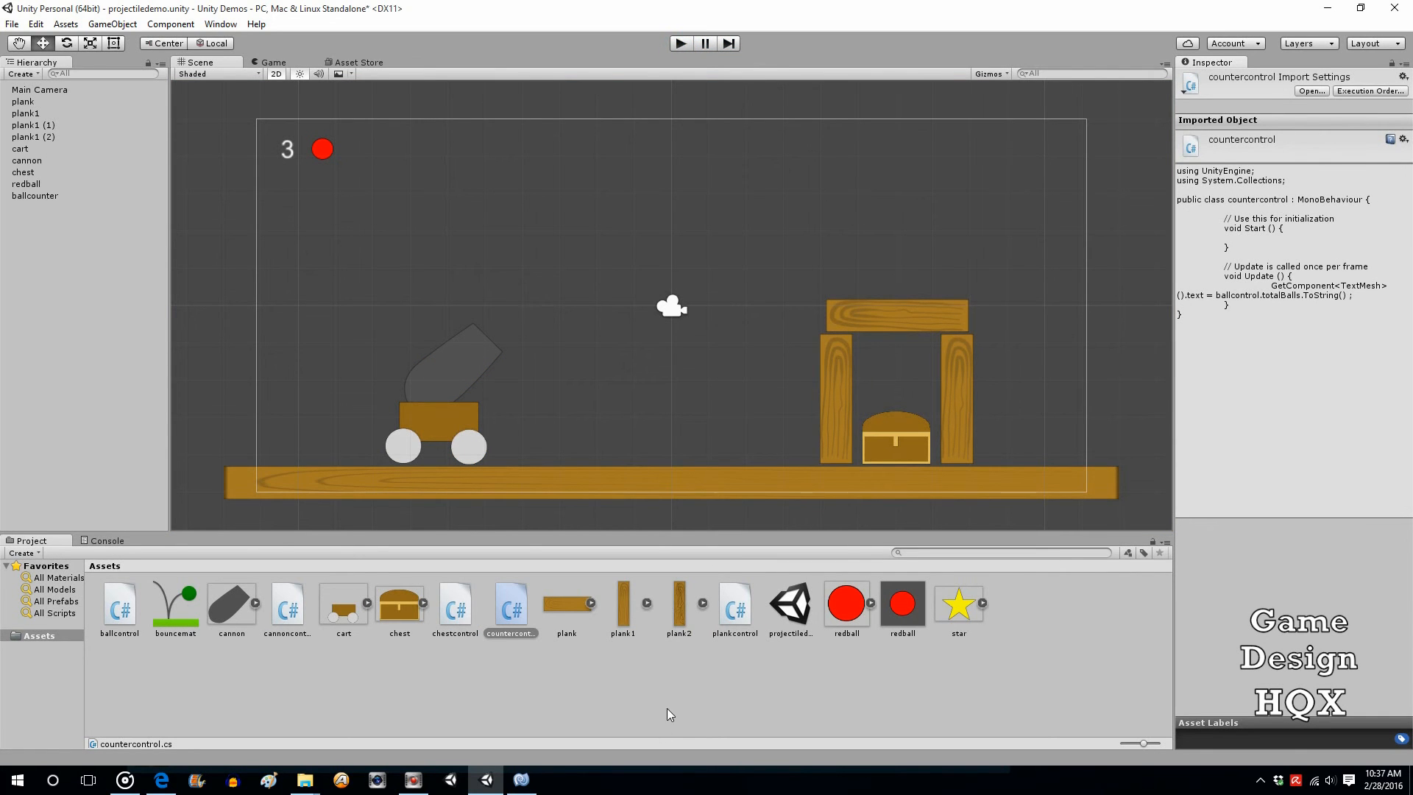
mouse_move(520, 779)
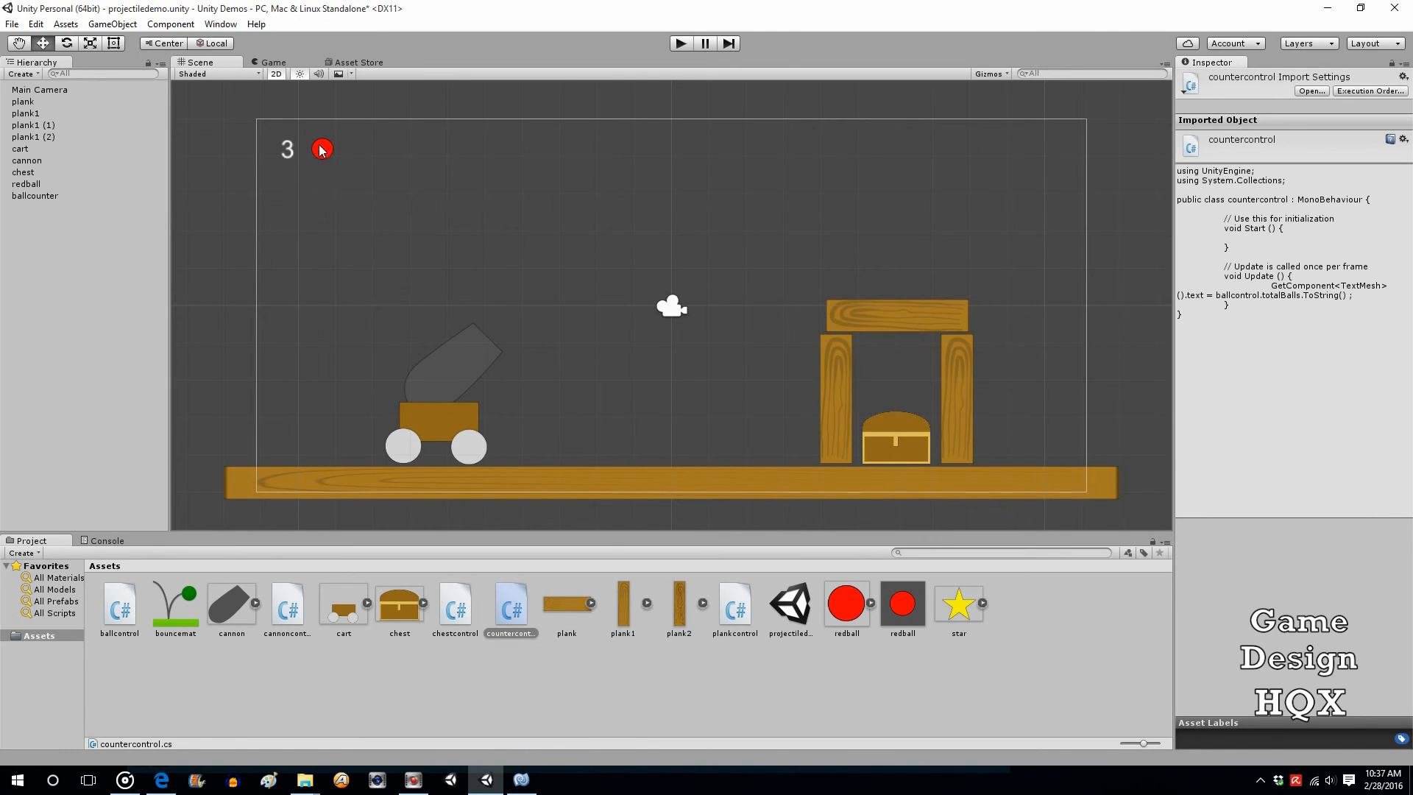
mouse_move(327, 169)
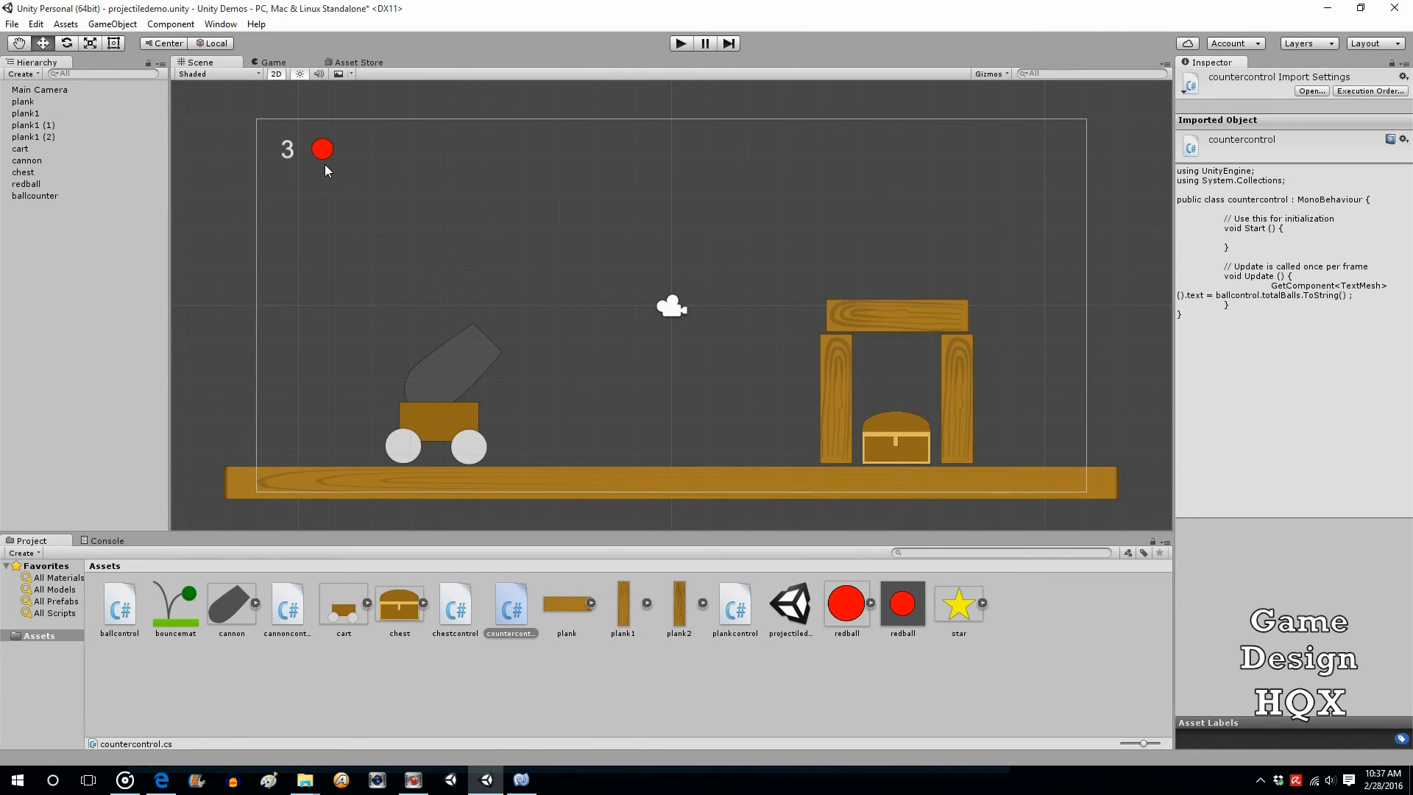
mouse_move(407, 324)
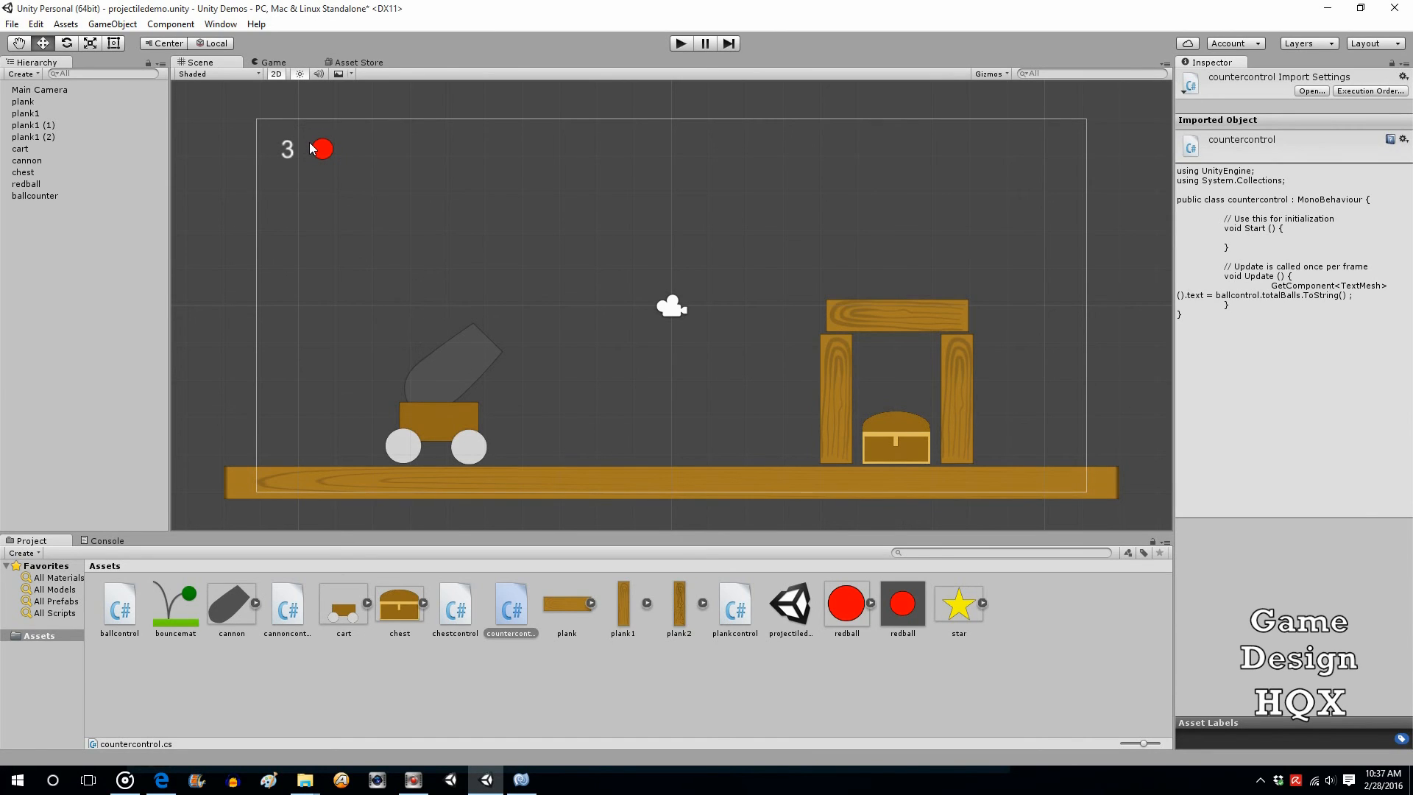
mouse_move(312, 145)
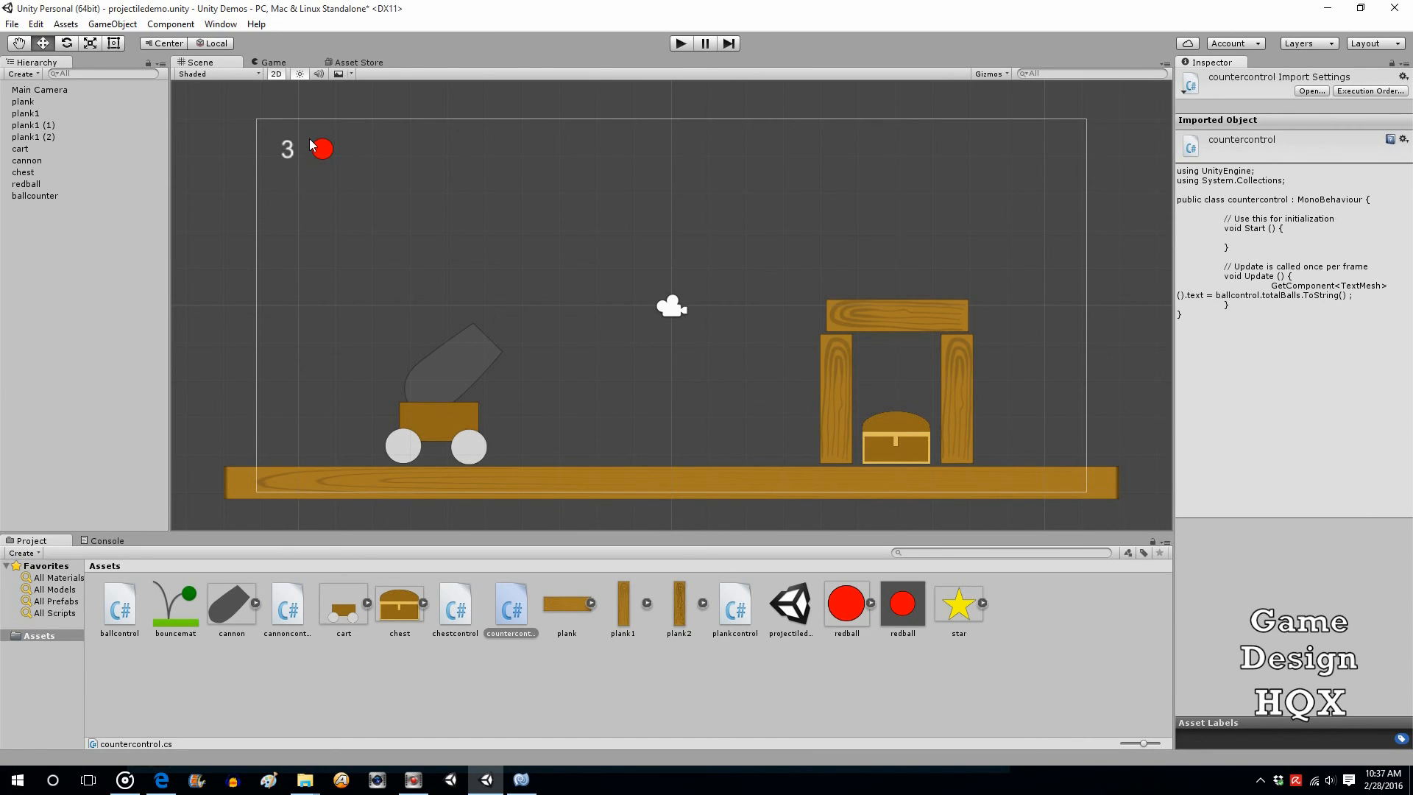
mouse_move(922, 456)
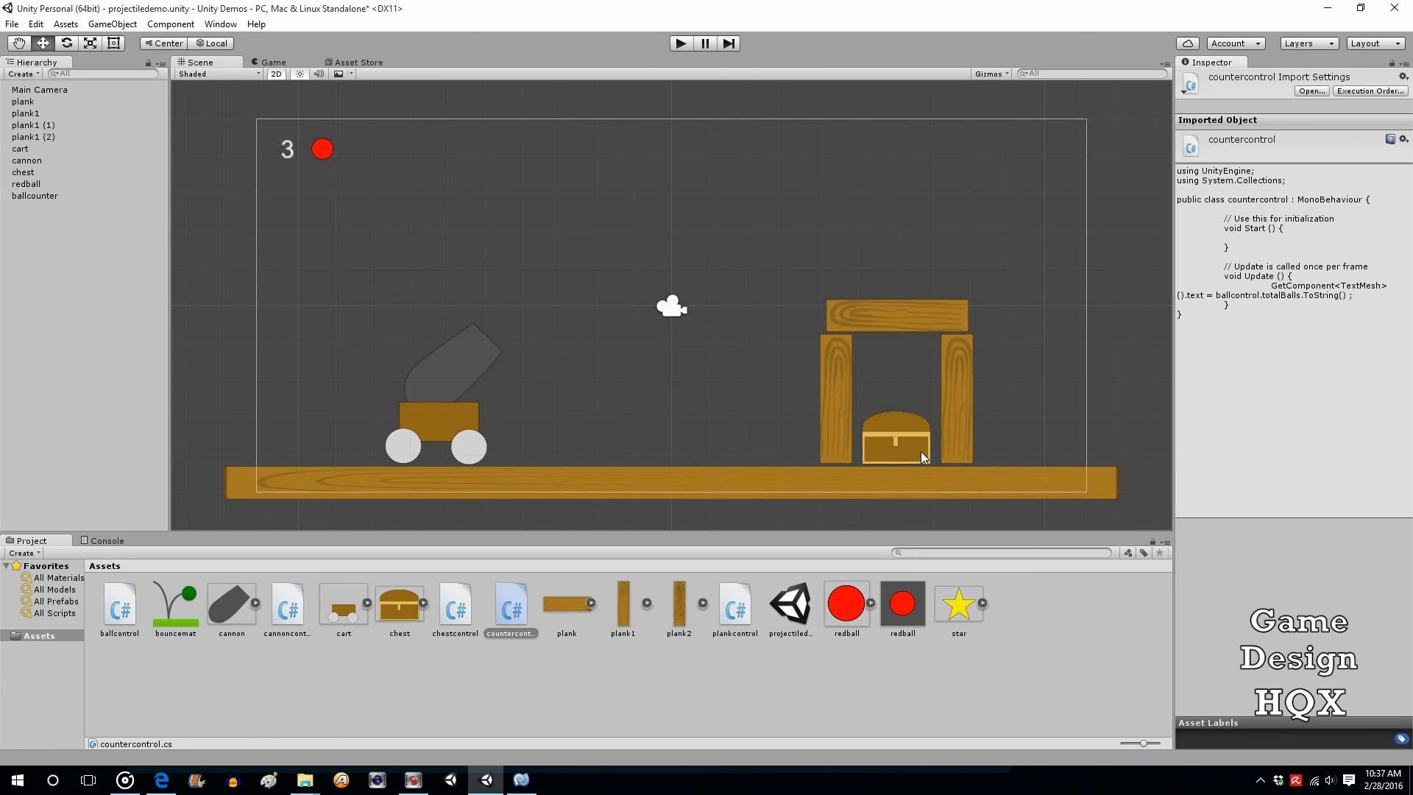
mouse_move(887, 456)
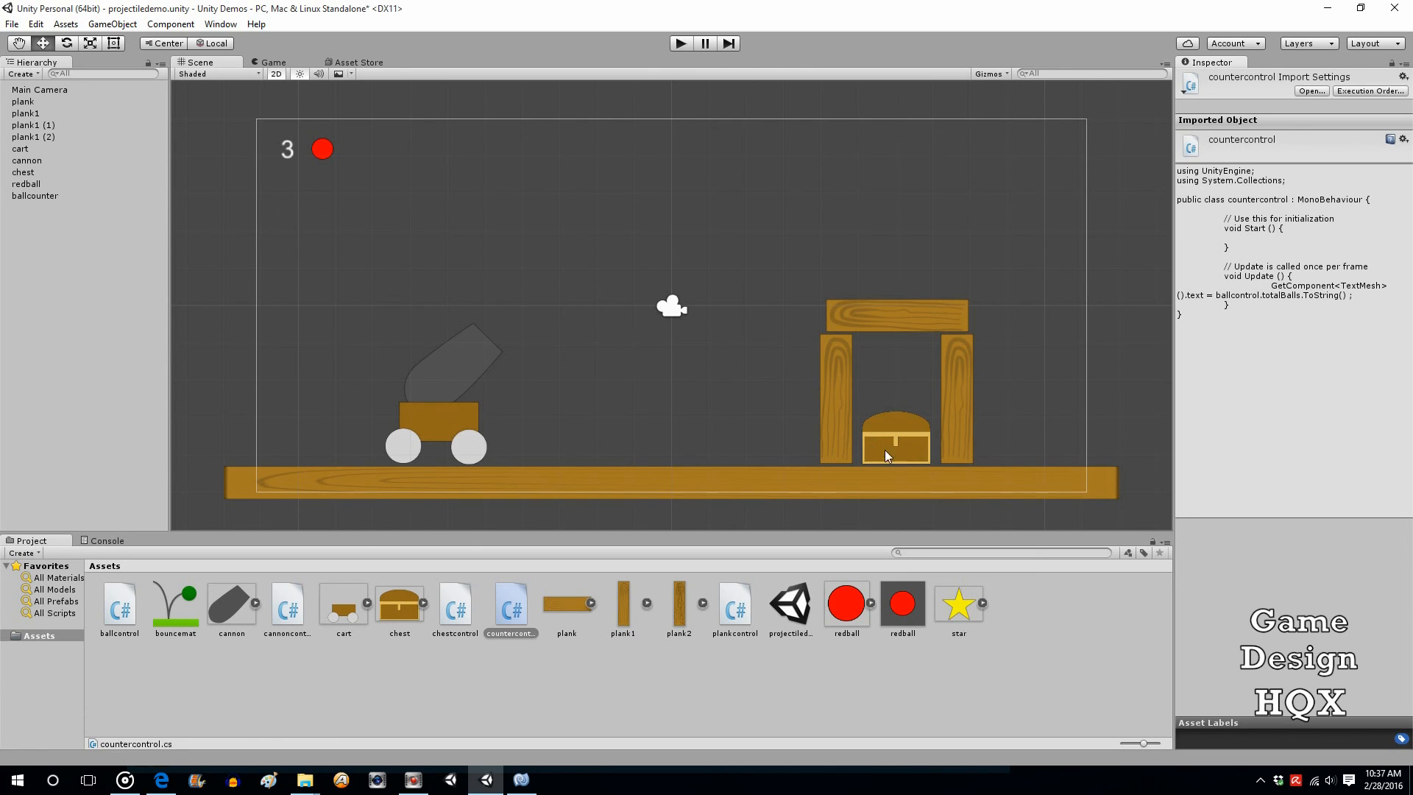